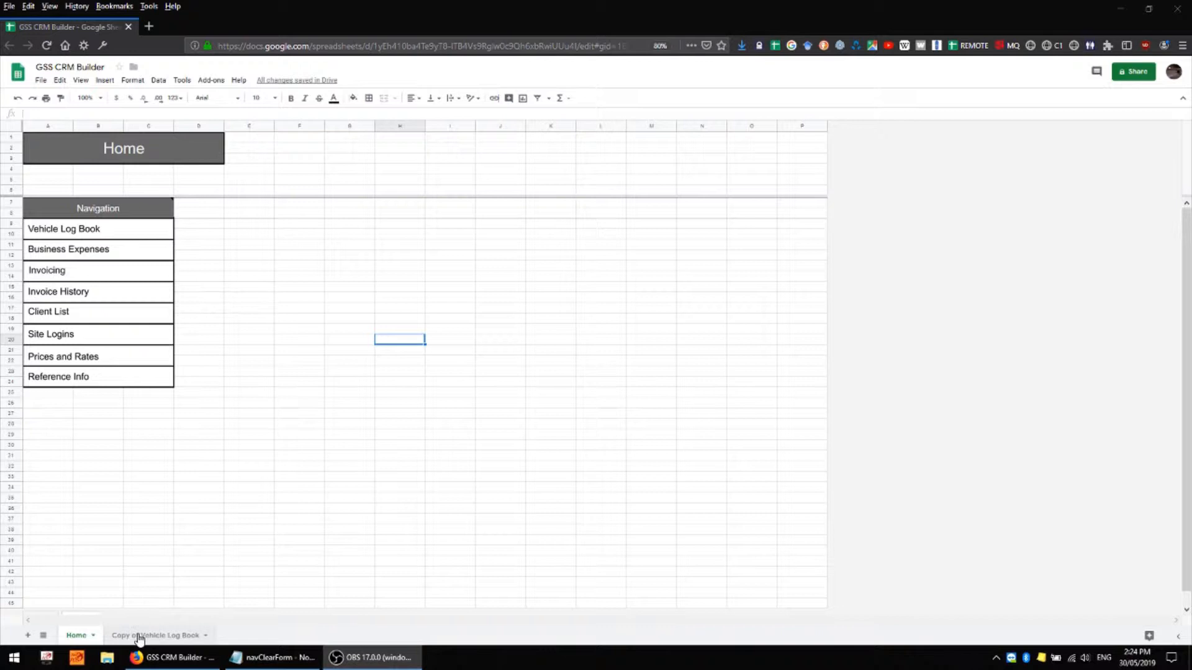
Review the Copy of Vehicle Log Book sheet and the Home sheet's title banner and layout.
click(154, 634)
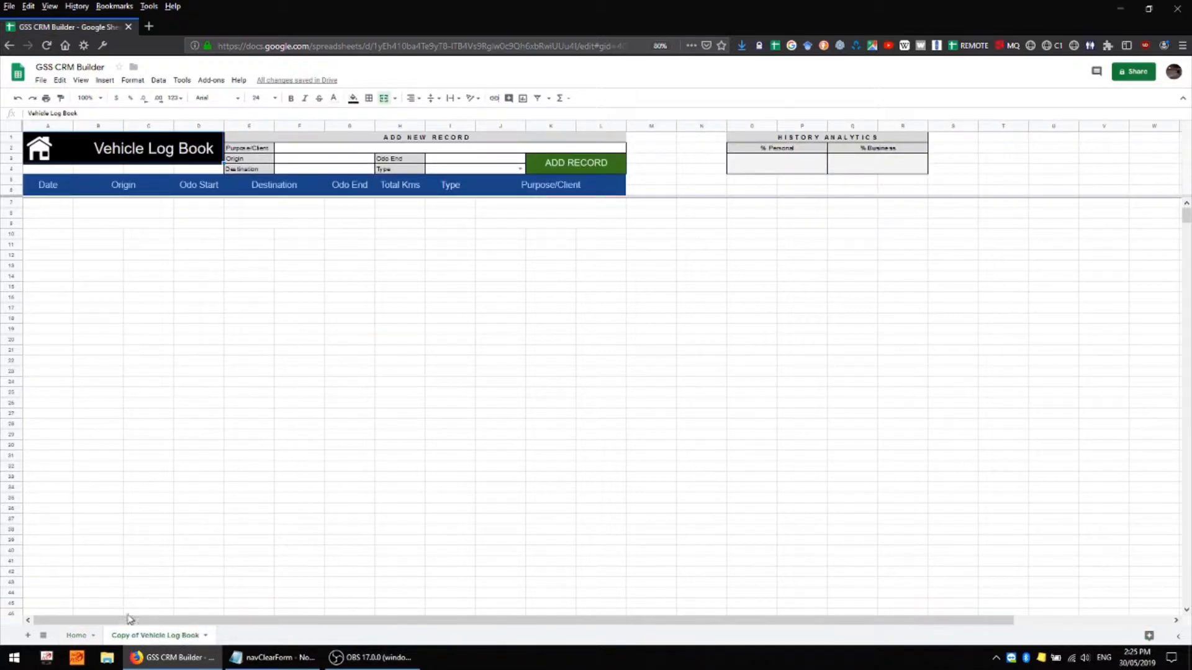
click(75, 634)
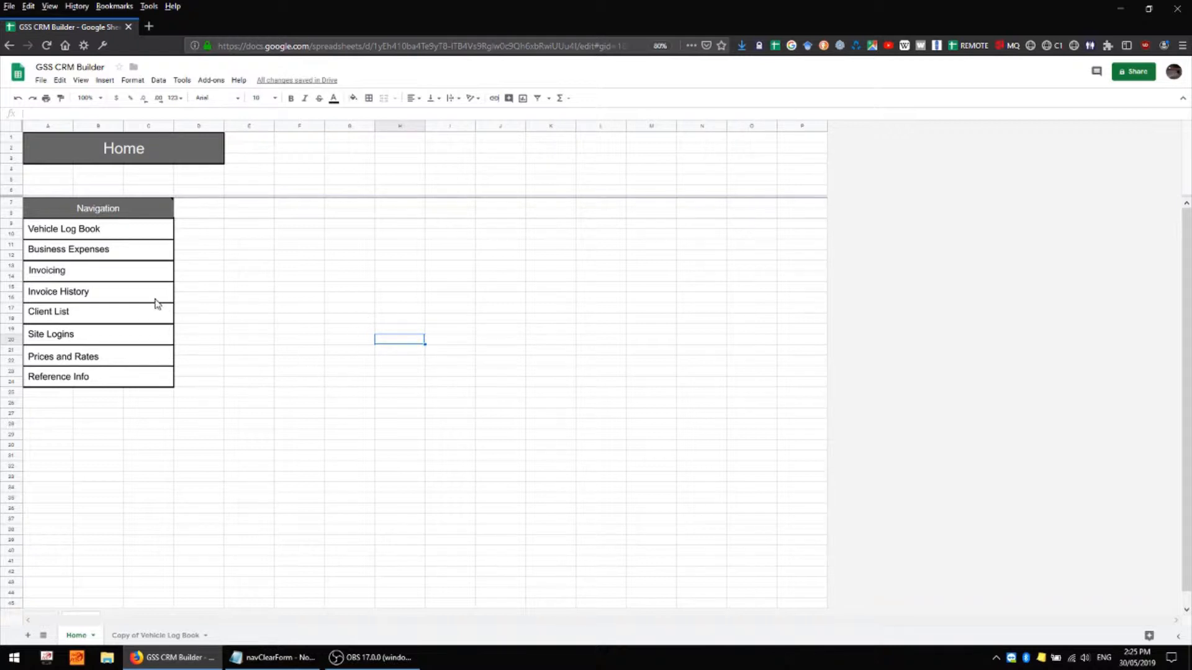
click(69, 249)
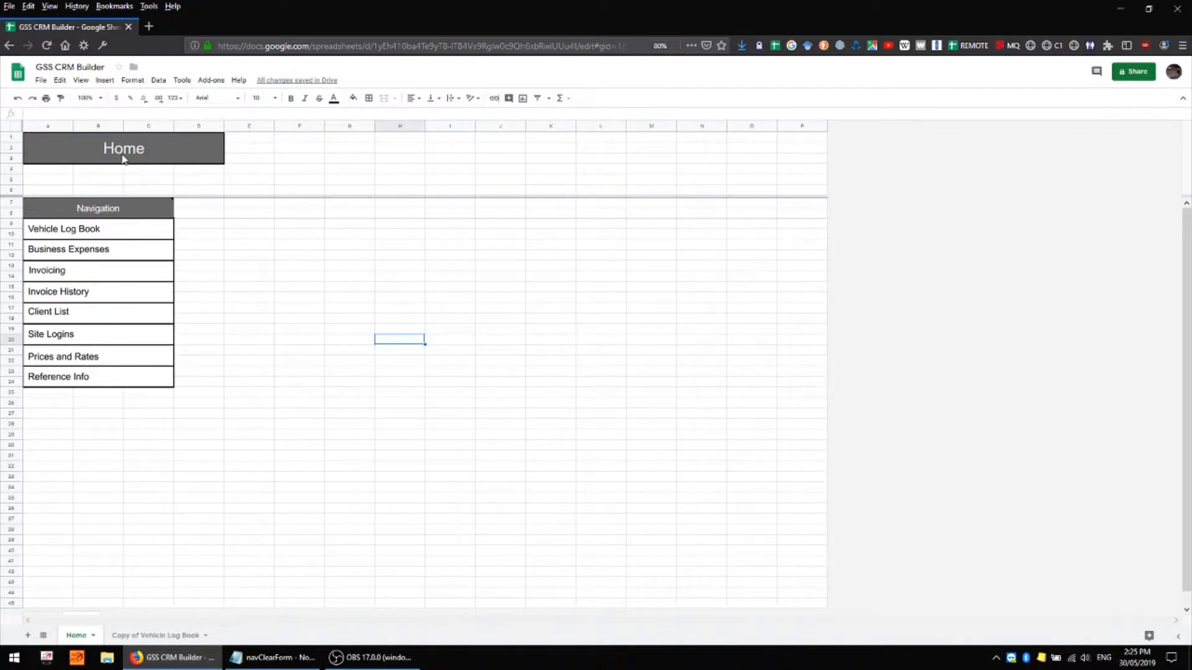
click(123, 148)
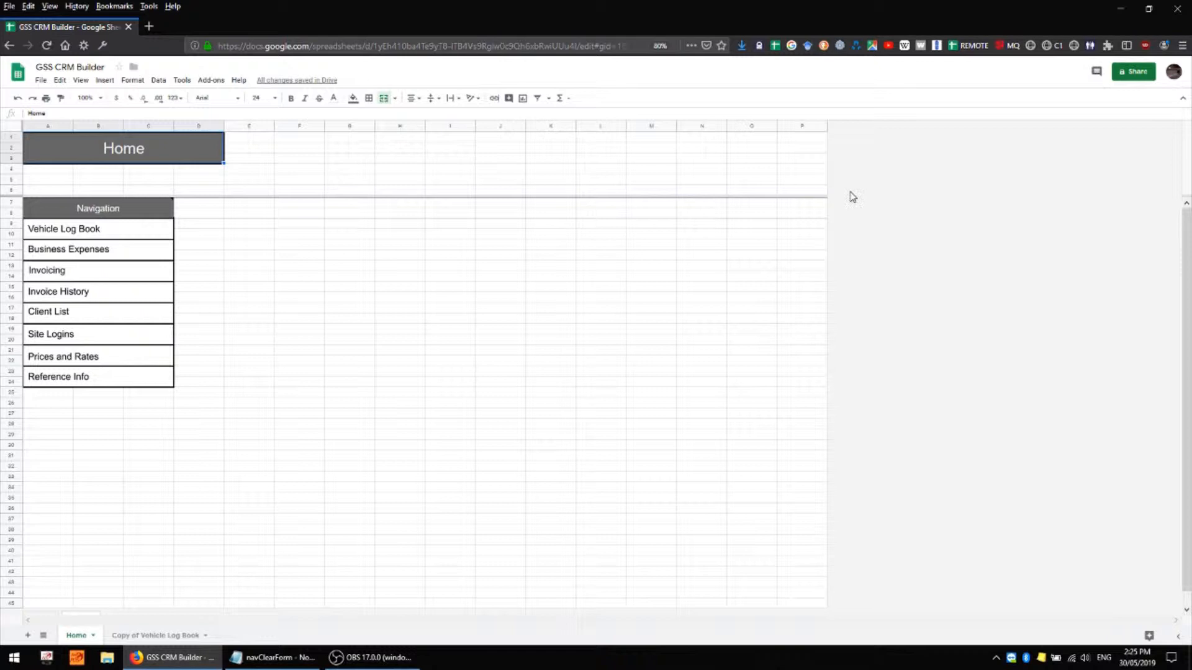
click(499, 381)
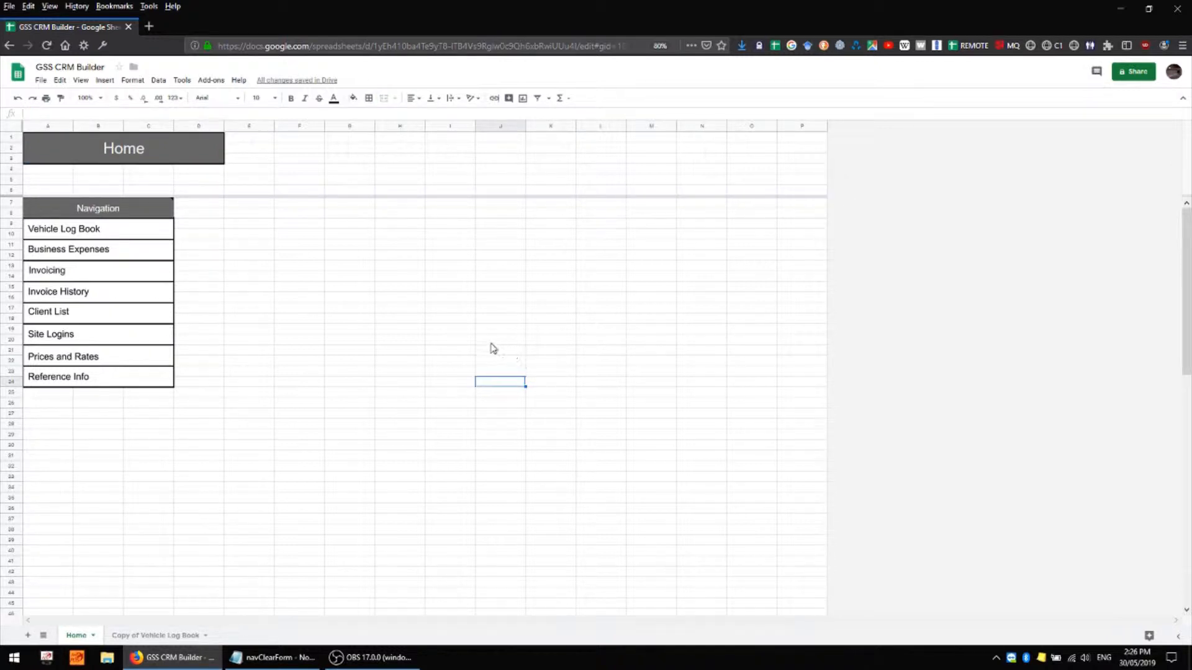
mouse_move(194, 245)
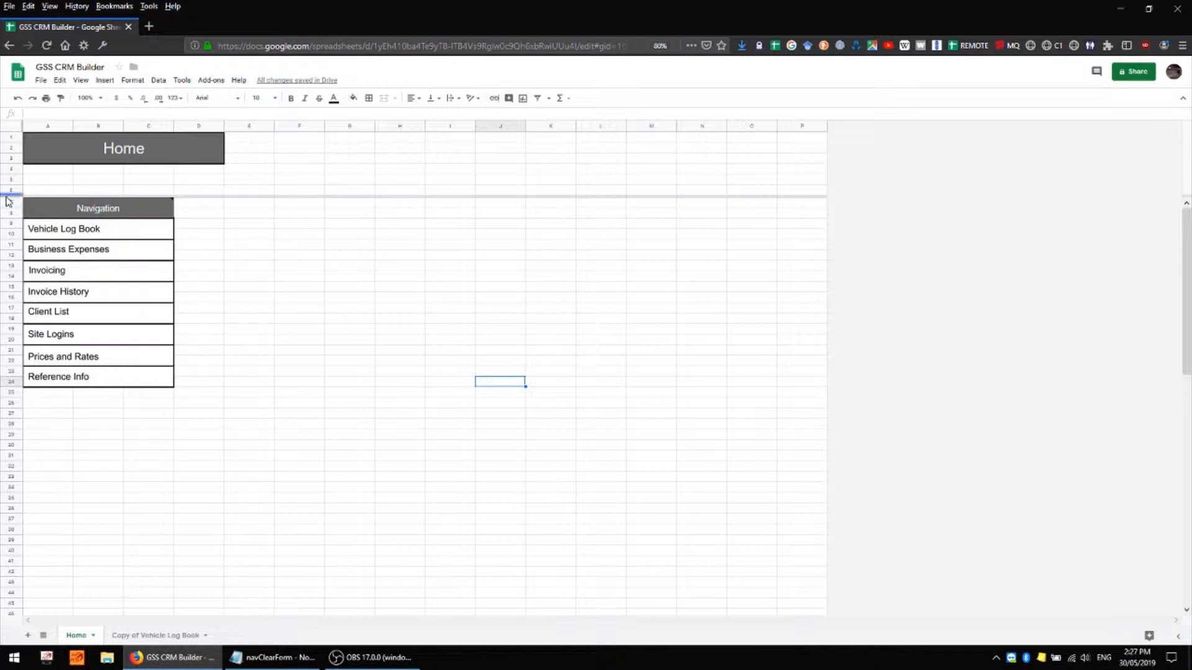
mouse_move(193, 221)
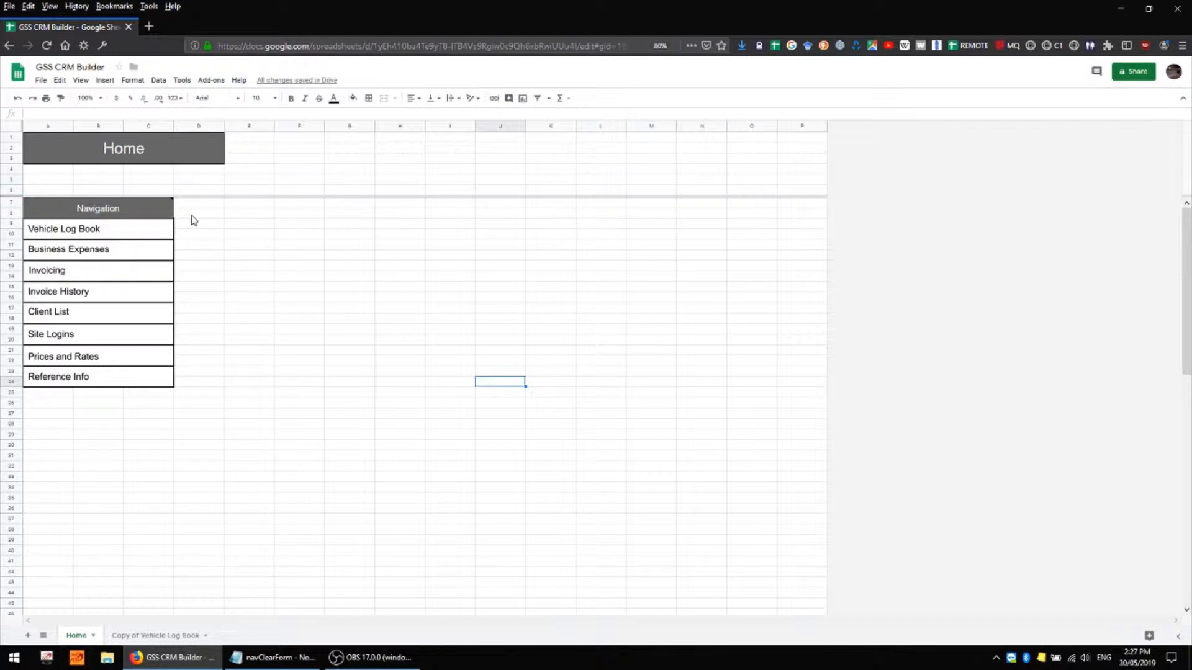
scroll(down, 3)
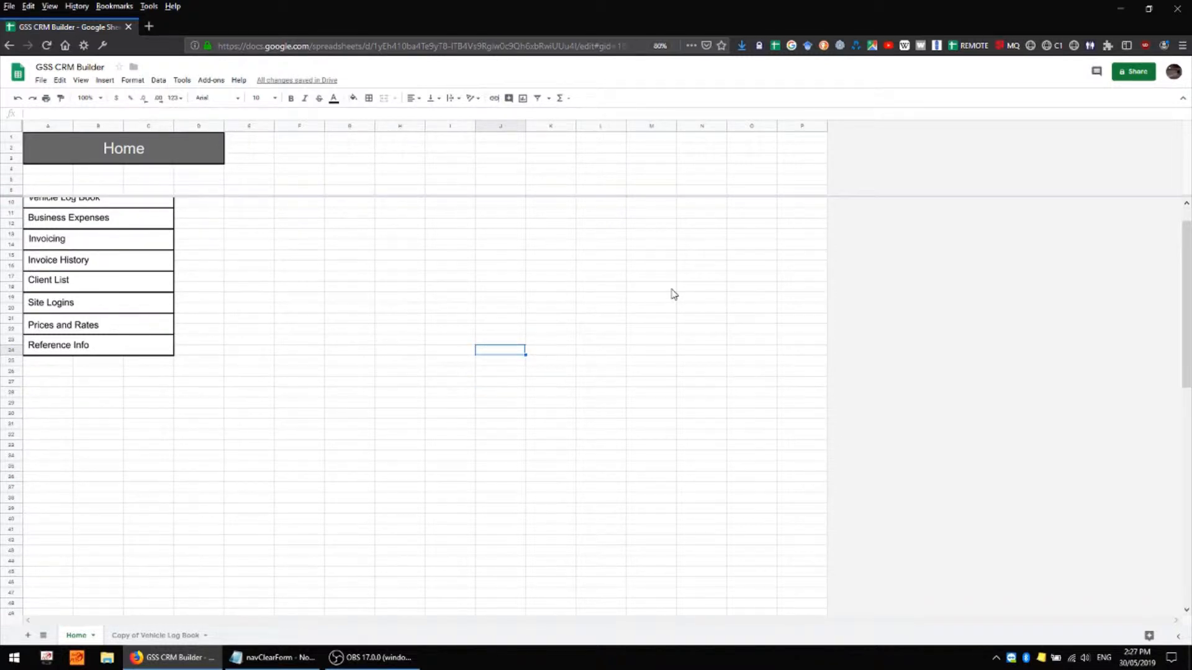
scroll(up, 3)
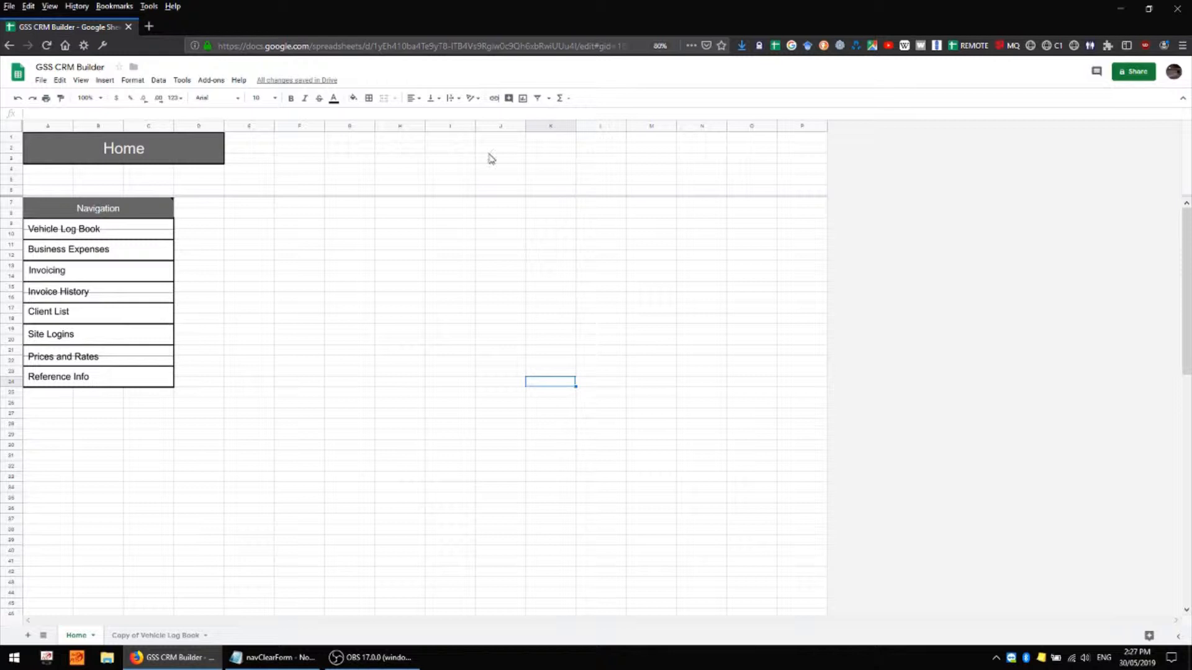
mouse_move(328, 221)
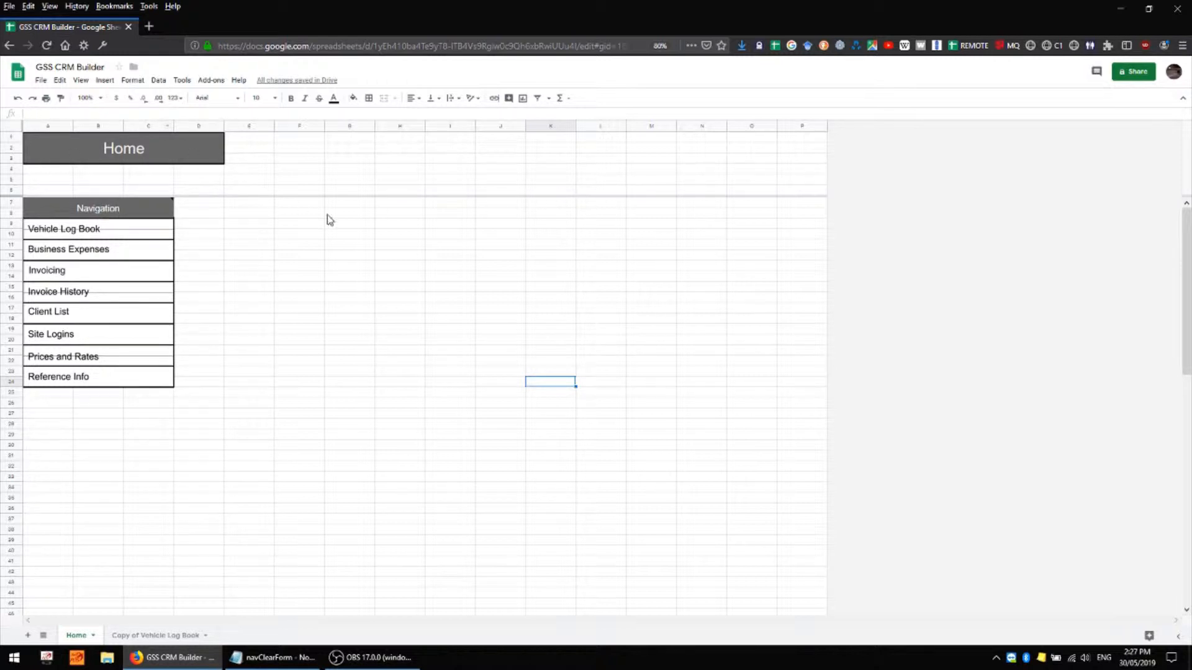
mouse_move(490, 223)
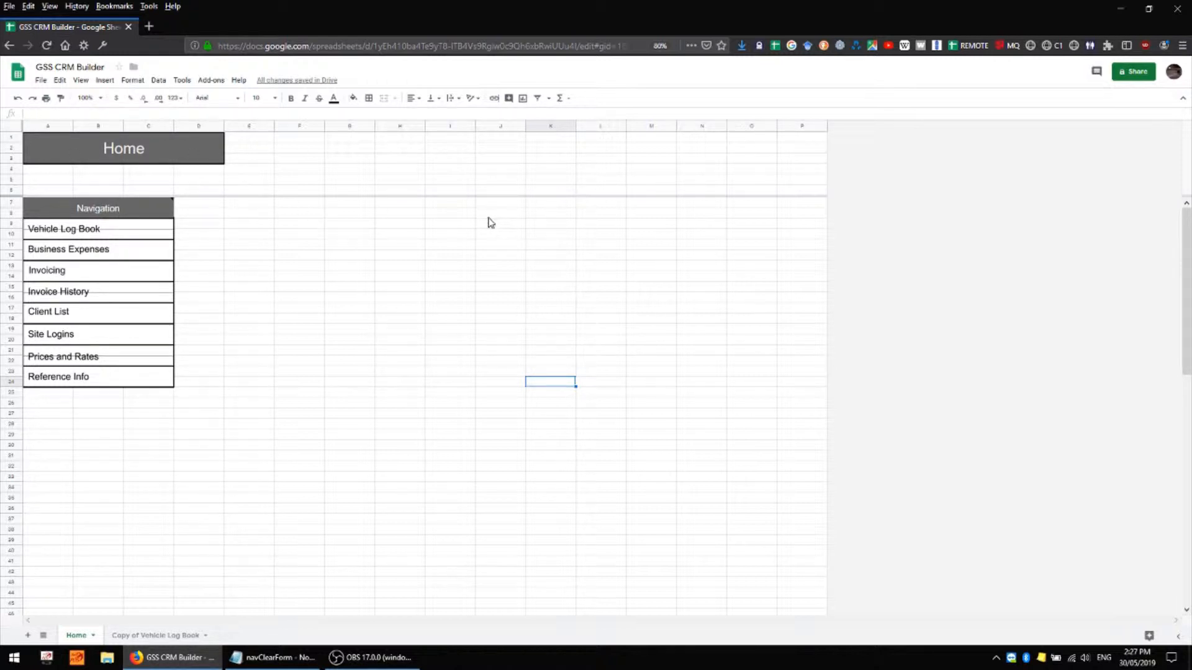
mouse_move(382, 247)
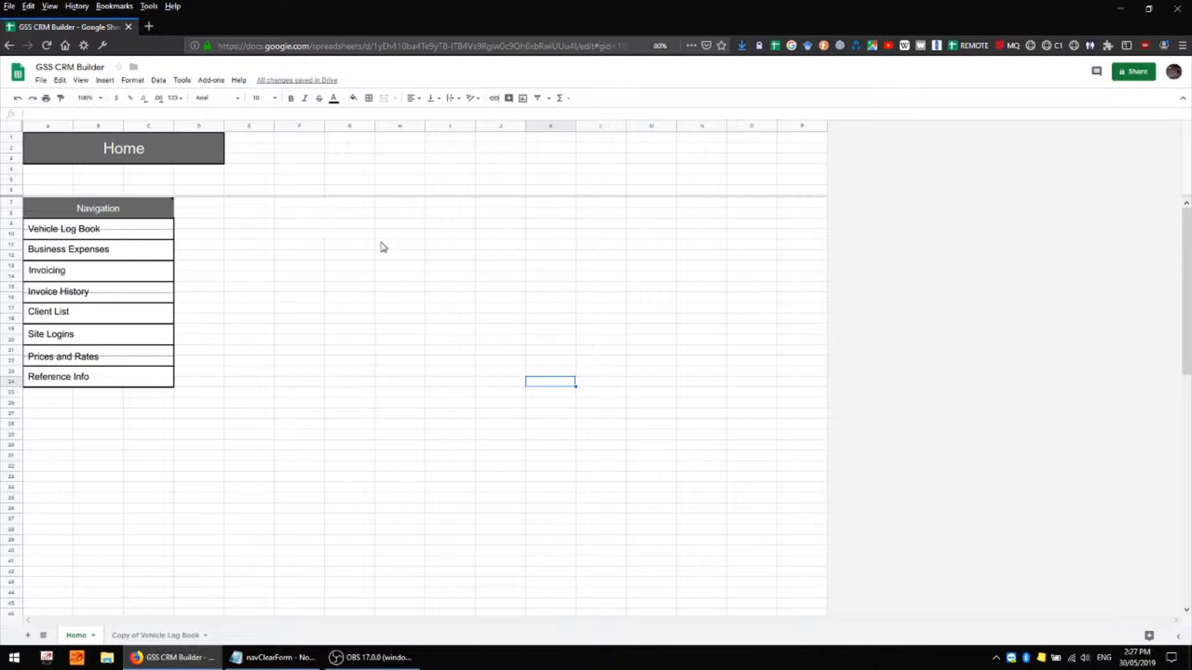
mouse_move(500, 333)
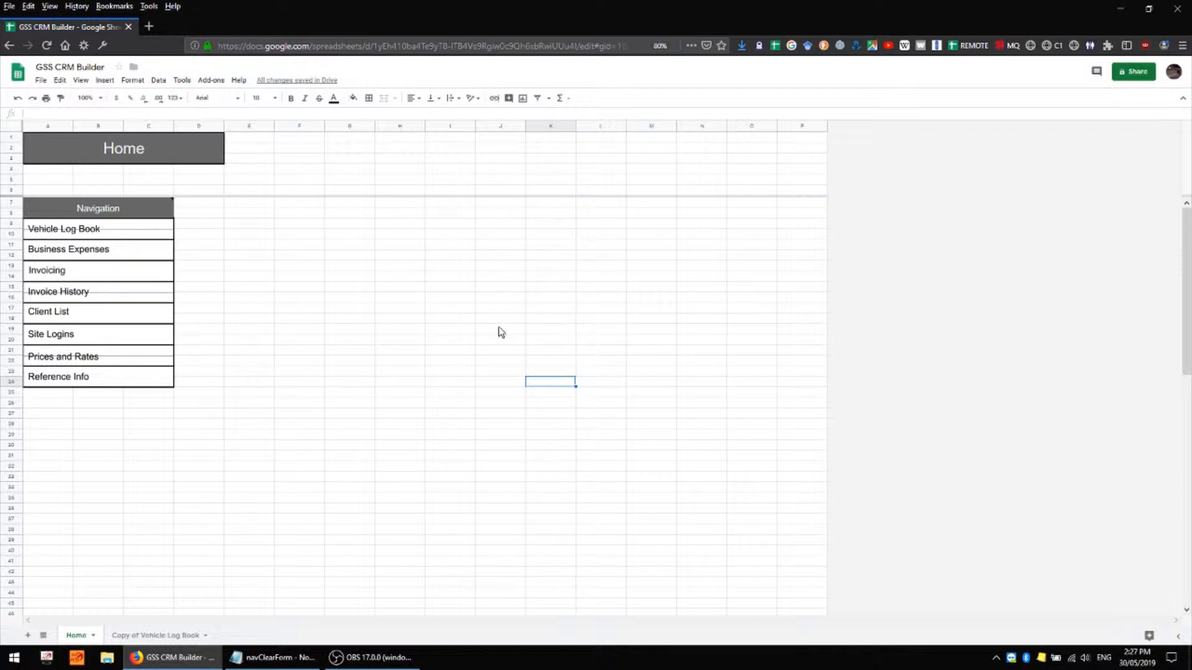
mouse_move(85, 239)
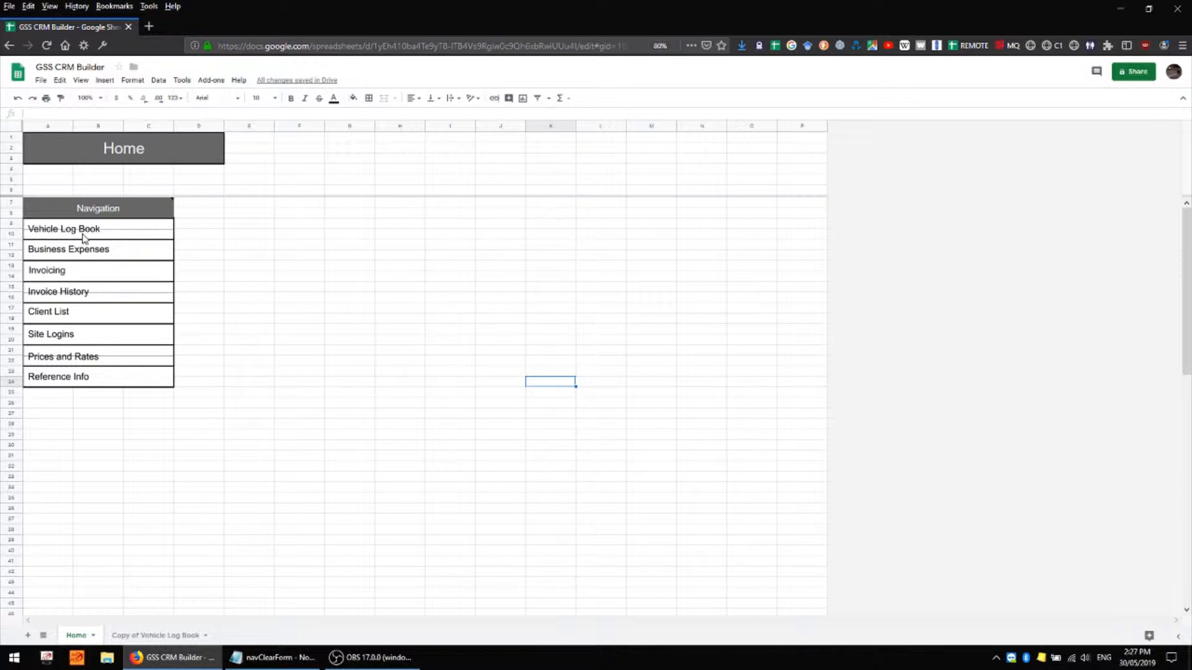
Unfreeze the Home sheet's rows via View > Freeze, then reselect row 6 as the boundary.
click(11, 190)
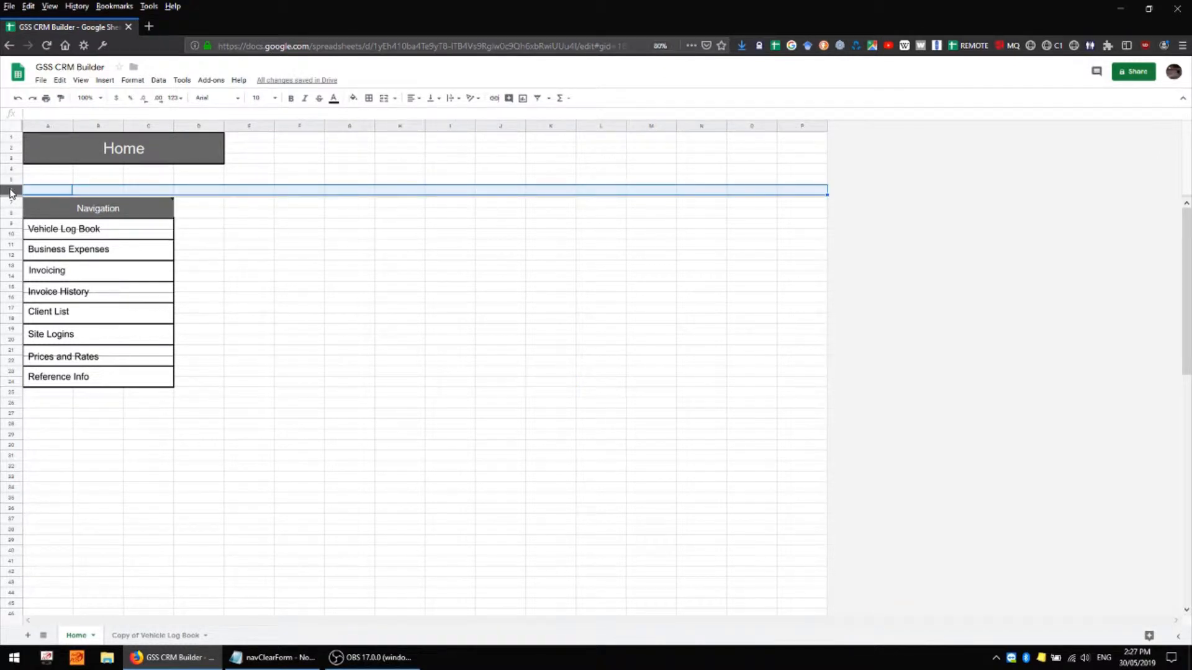
mouse_move(252, 172)
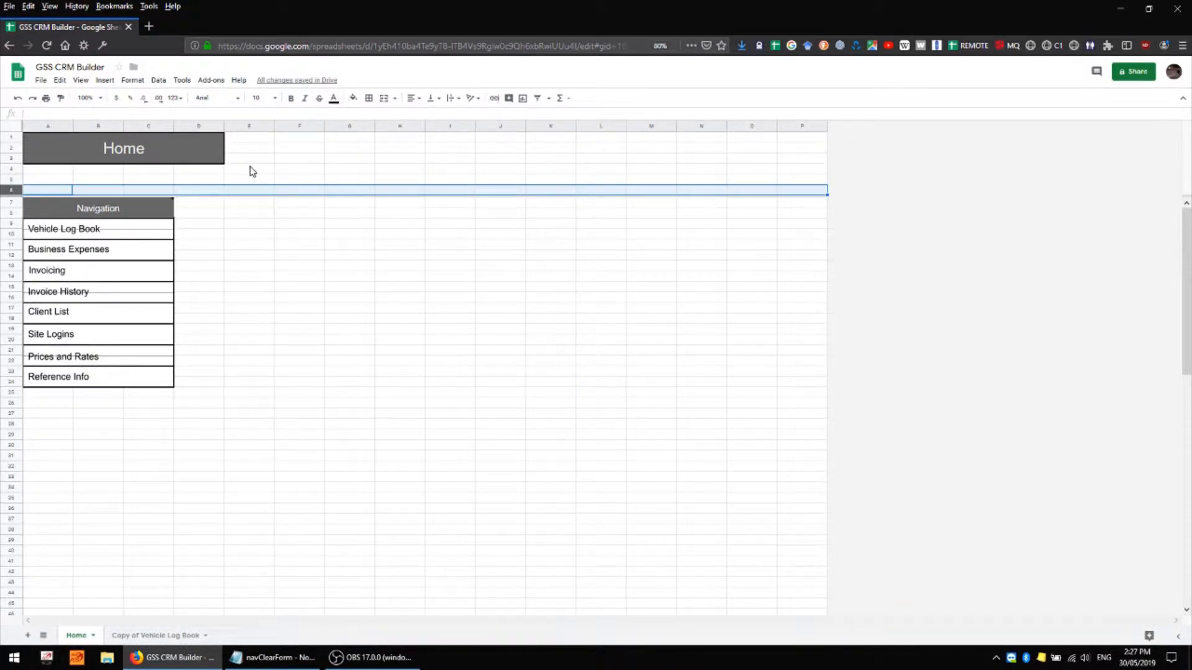
mouse_move(188, 544)
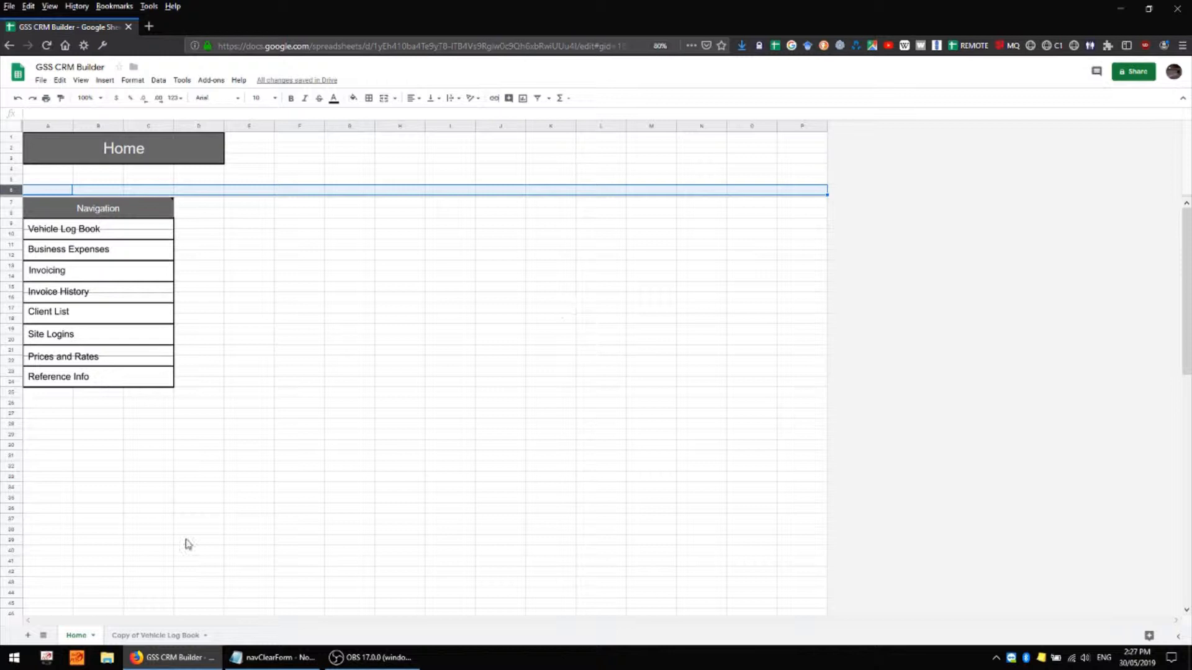
mouse_move(61, 616)
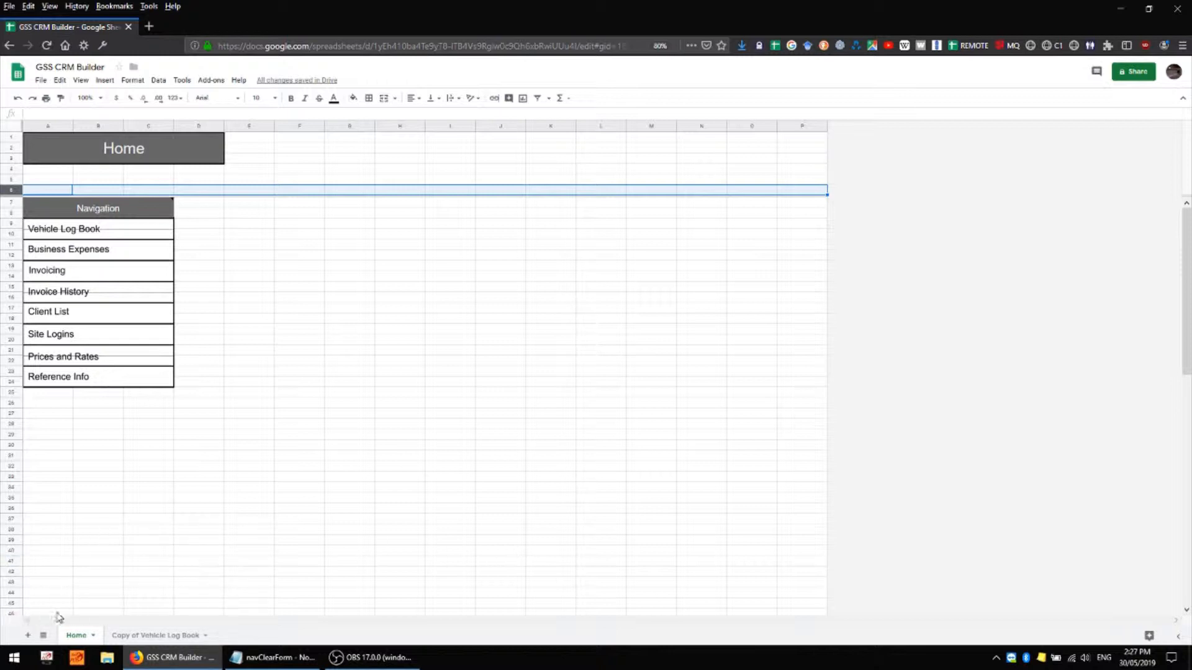
mouse_move(265, 537)
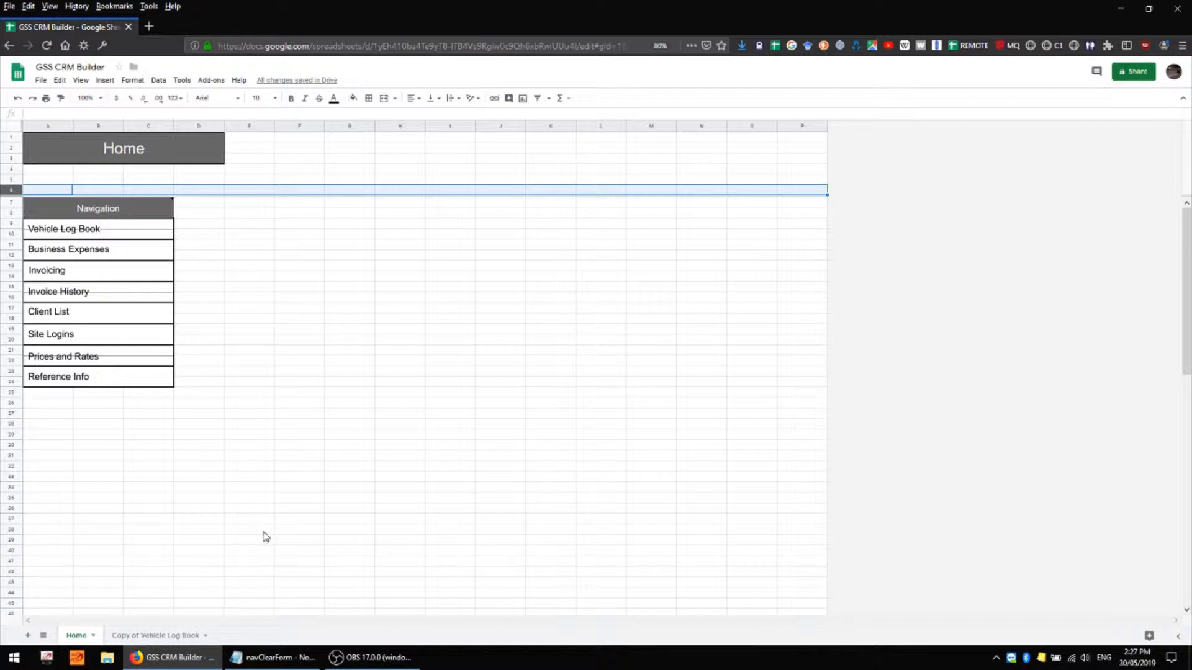
mouse_move(351, 586)
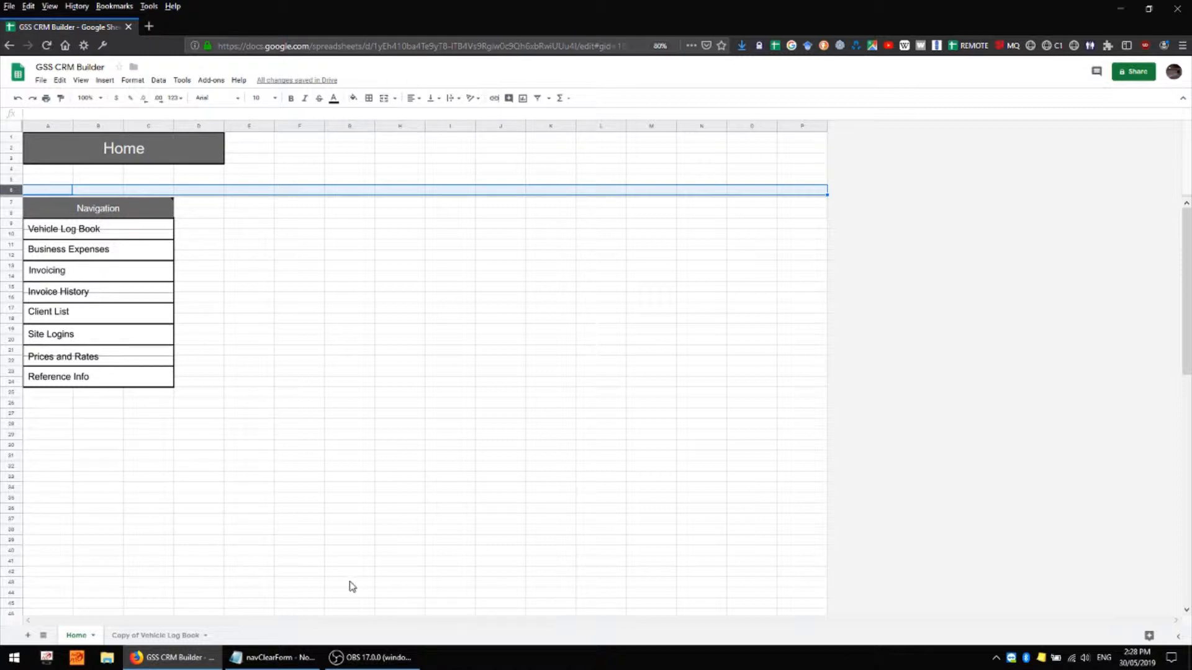
mouse_move(421, 572)
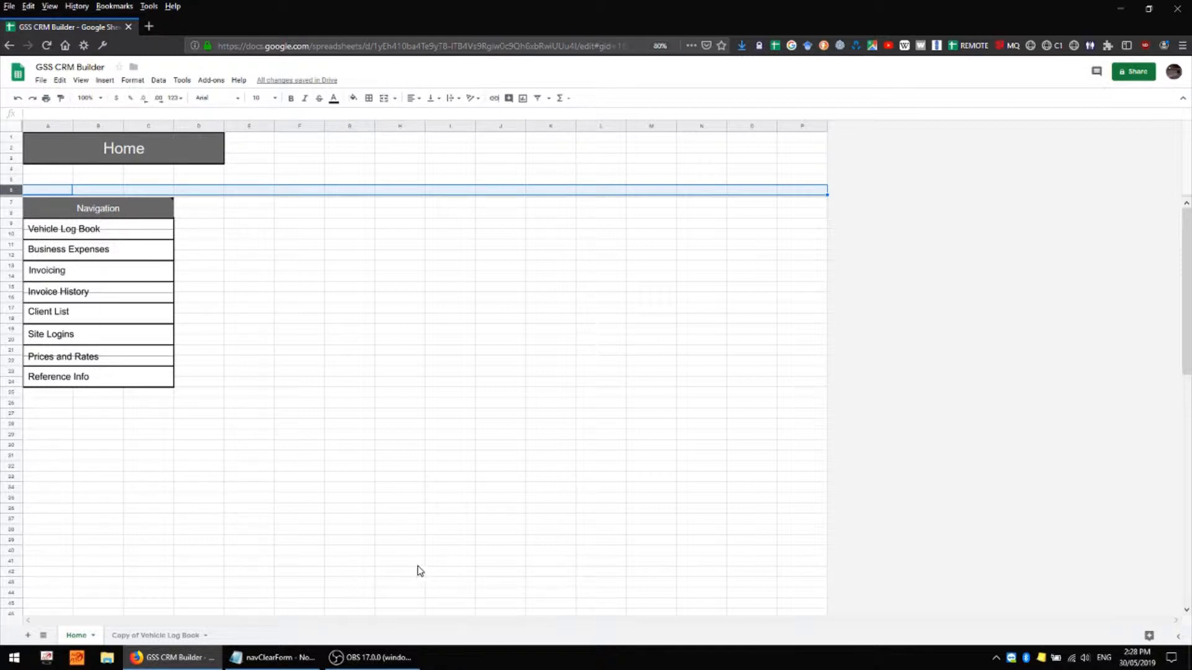
mouse_move(4, 89)
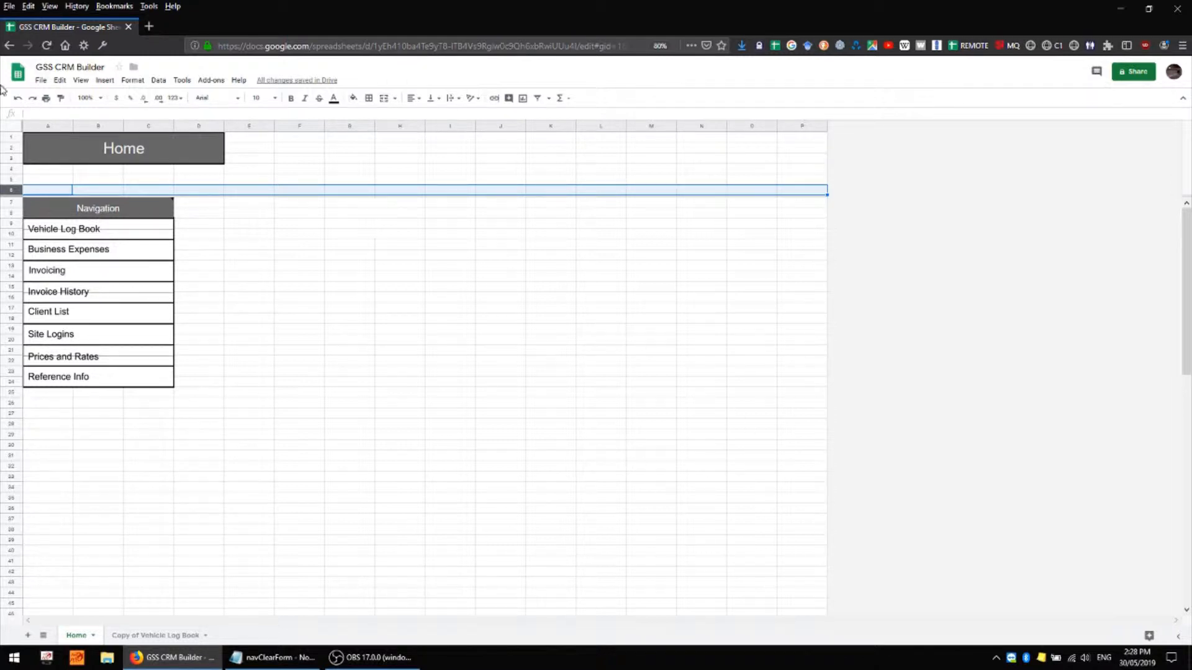
click(81, 79)
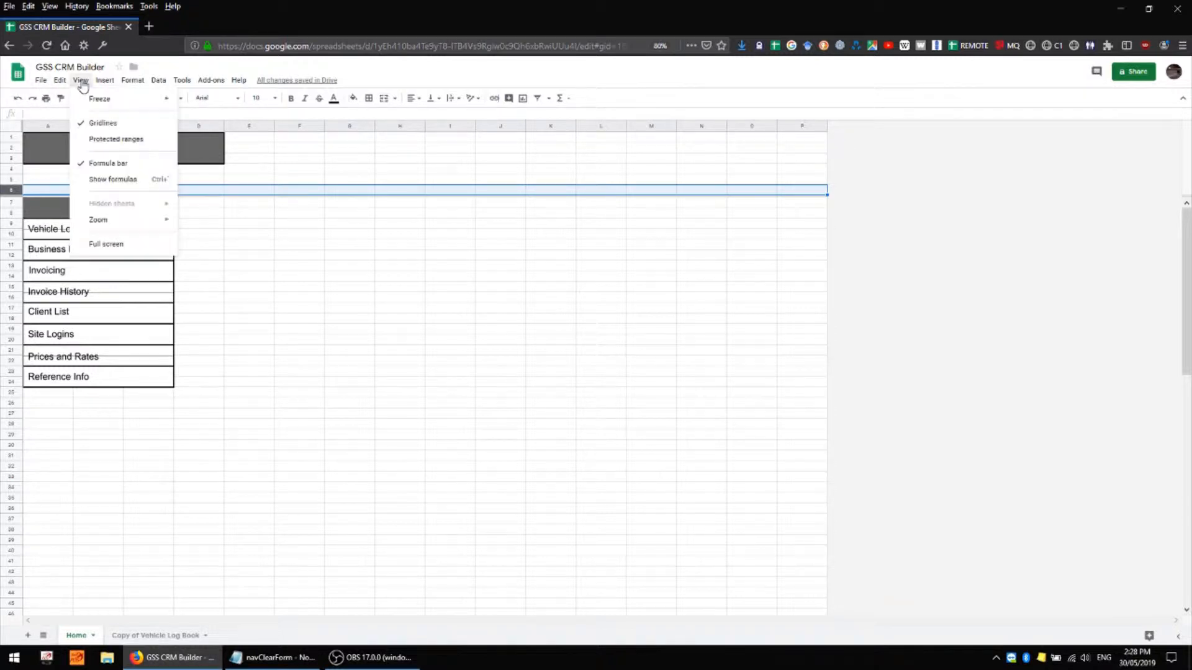
click(99, 98)
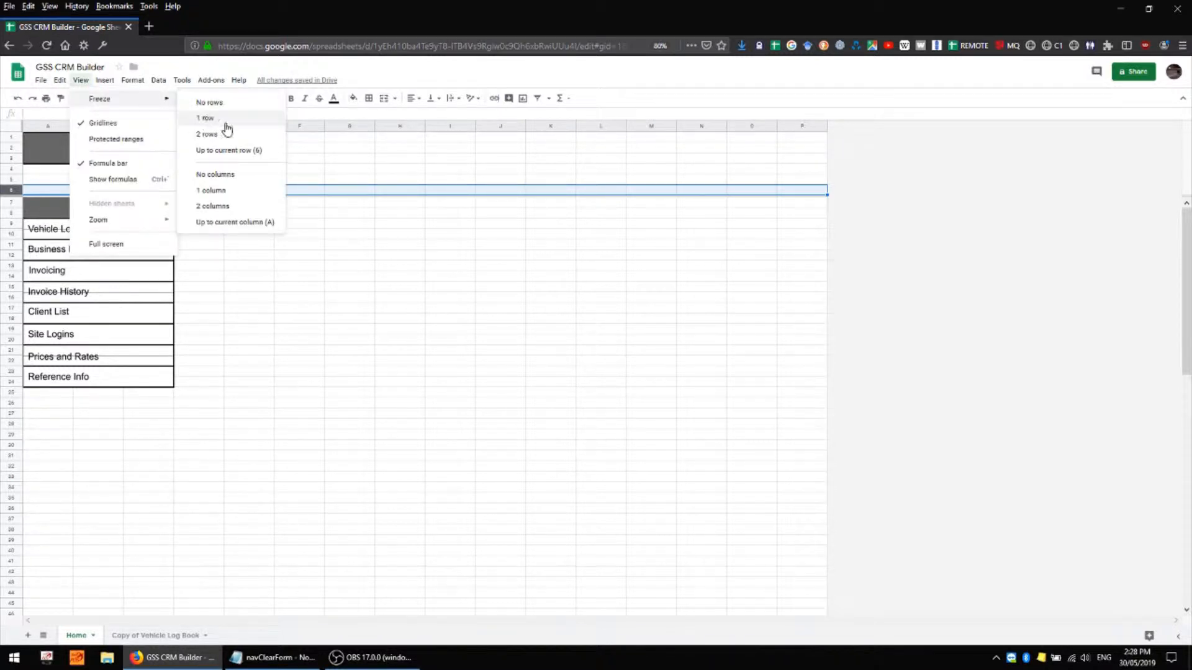
click(205, 118)
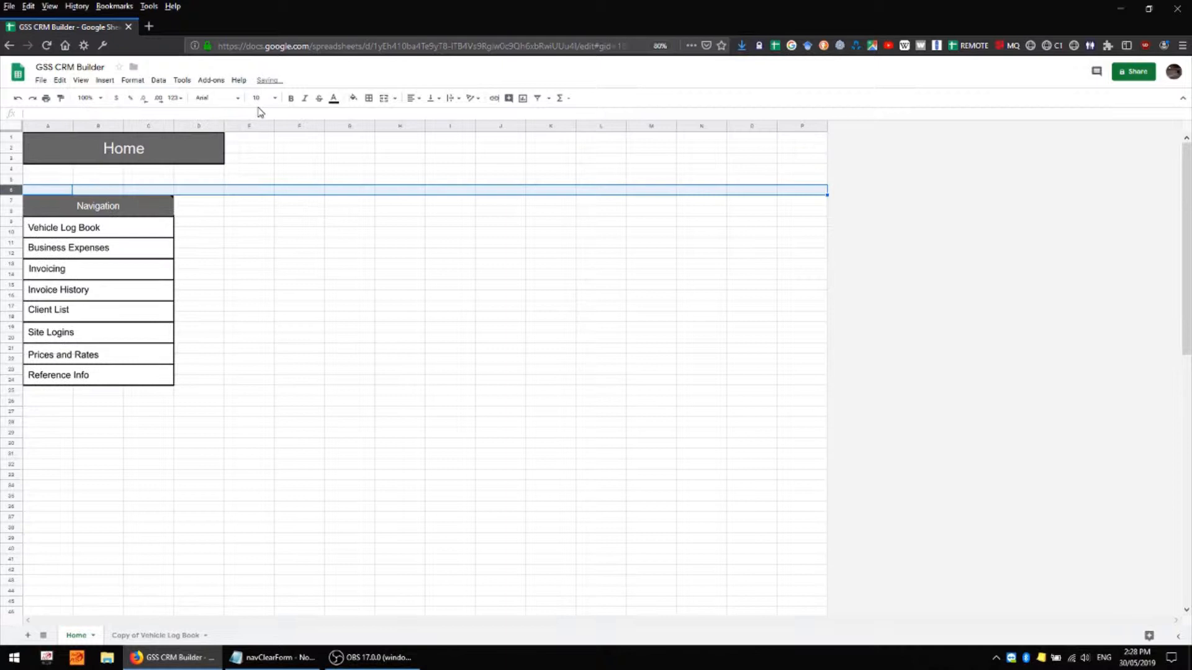
click(550, 357)
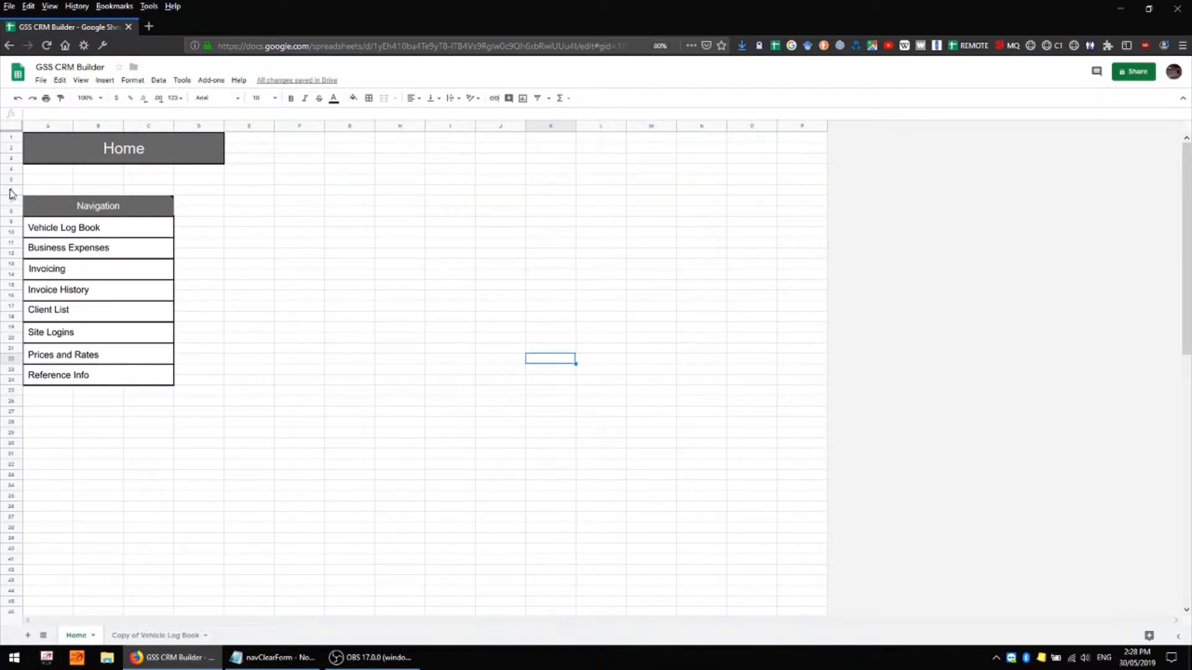
click(10, 189)
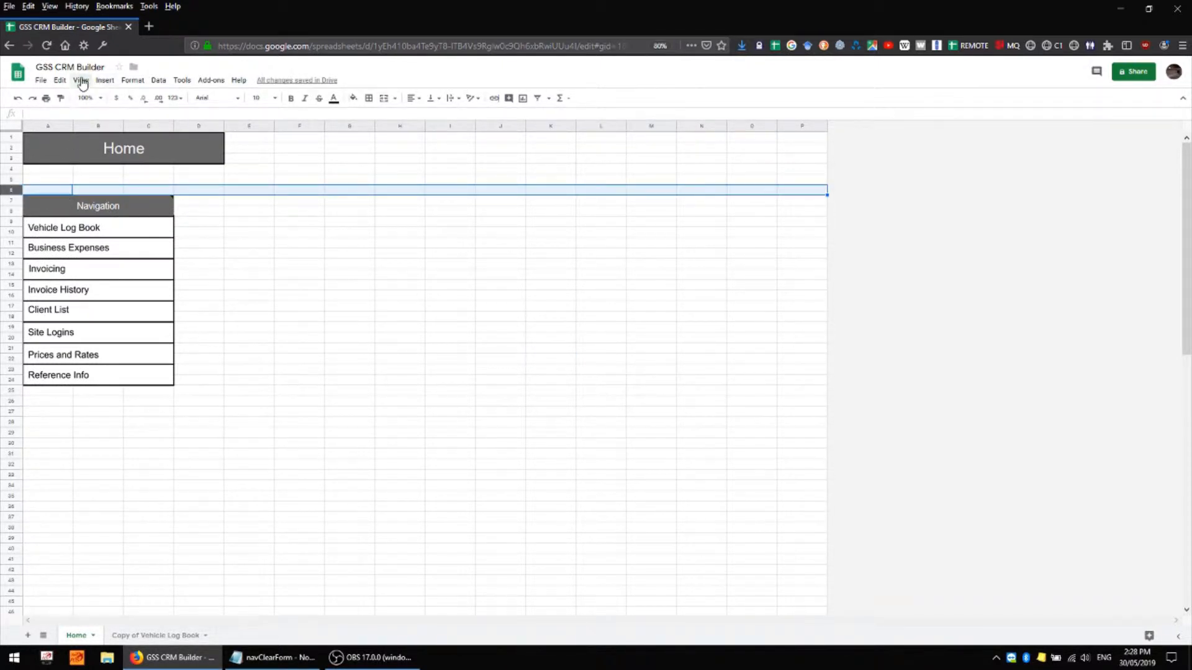
click(79, 80)
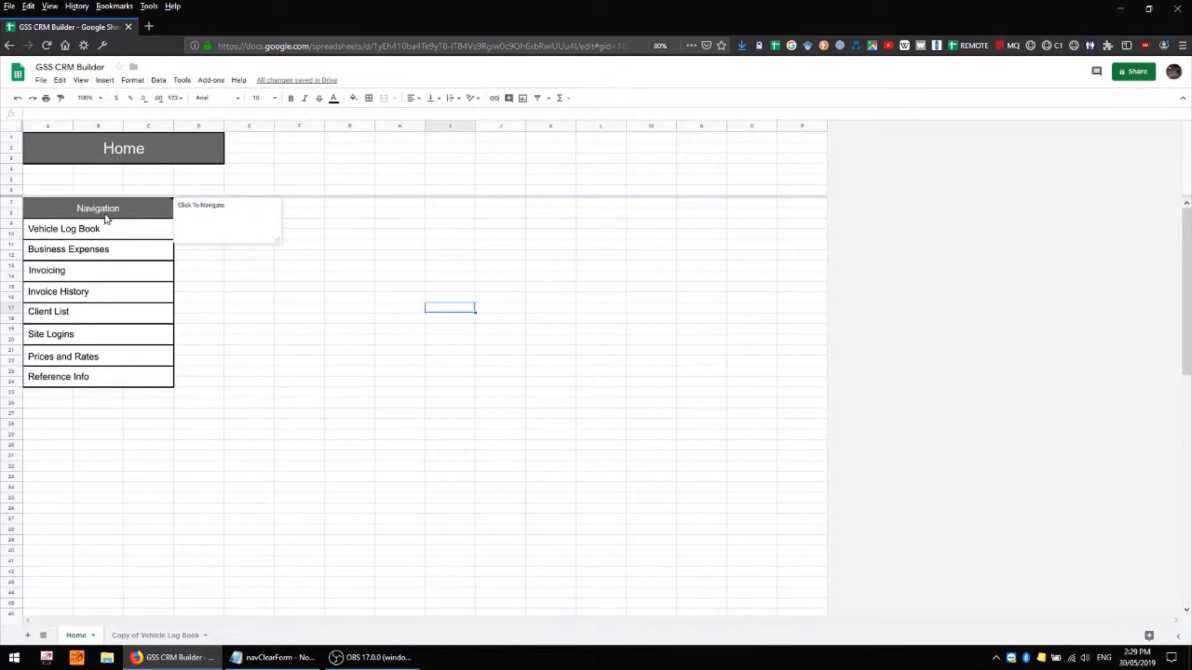
Select the Vehicle Log Book drawing on the Home sheet and delete it.
click(97, 208)
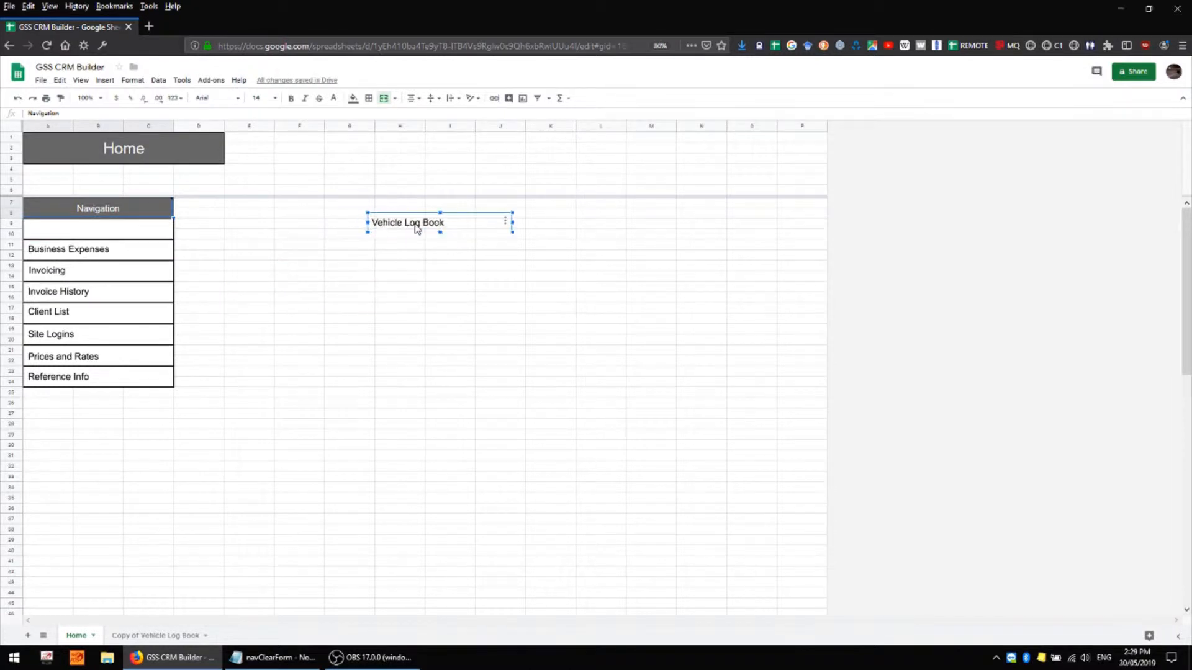
drag(408, 222, 444, 250)
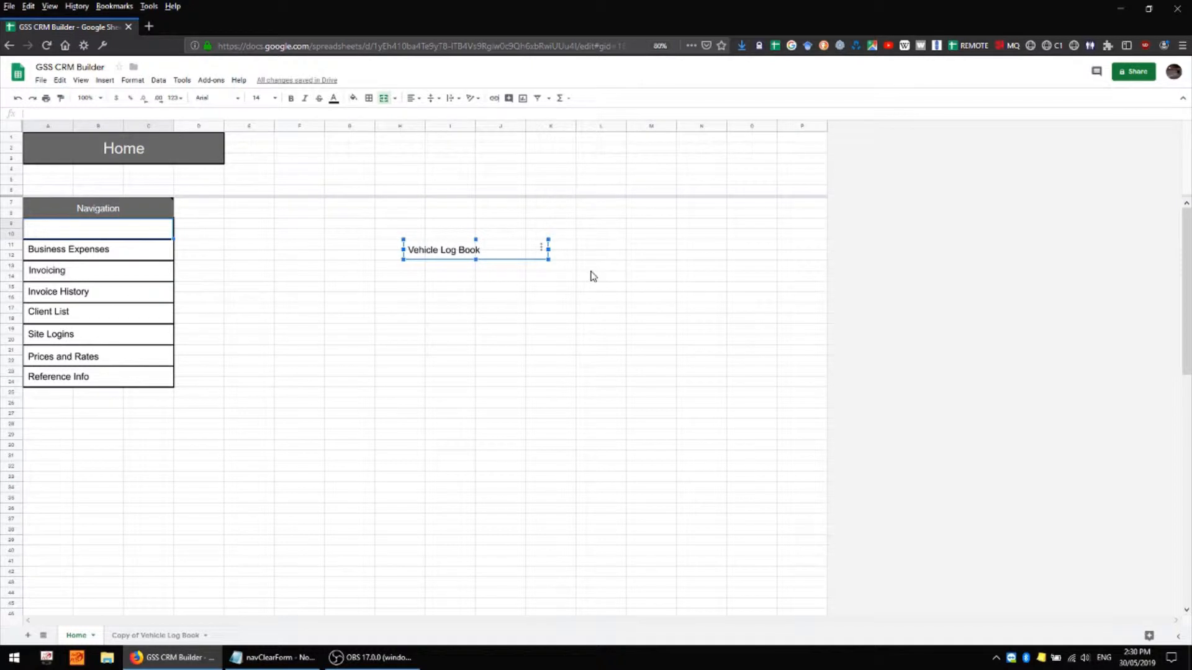
key(Delete)
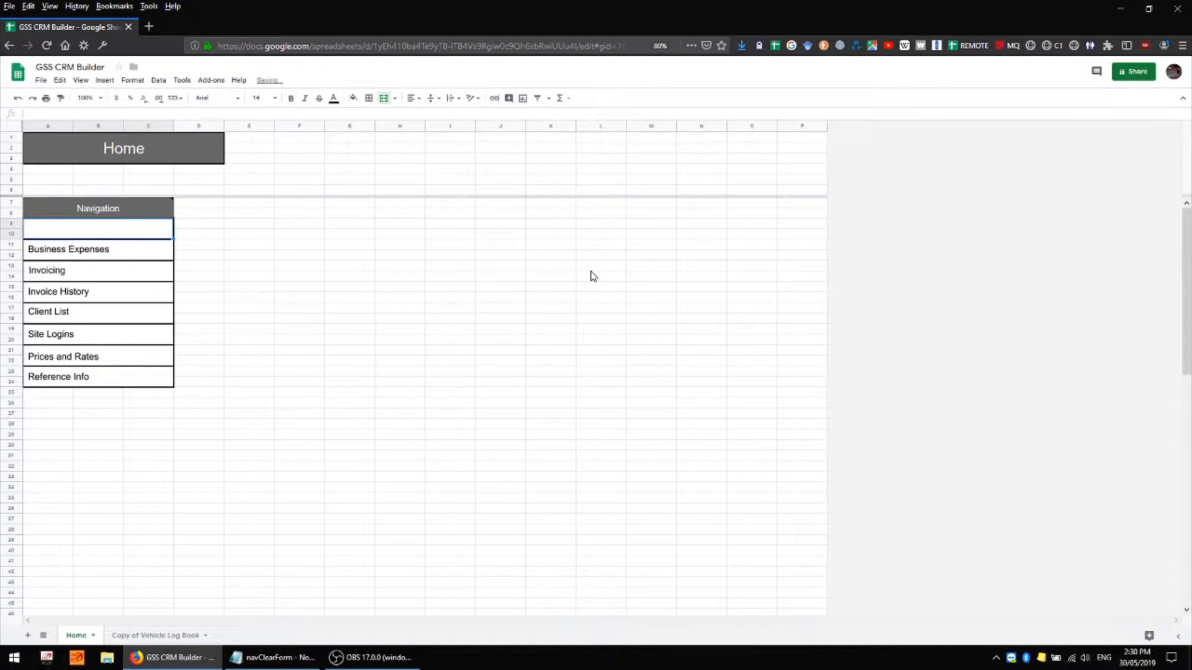
mouse_move(448, 350)
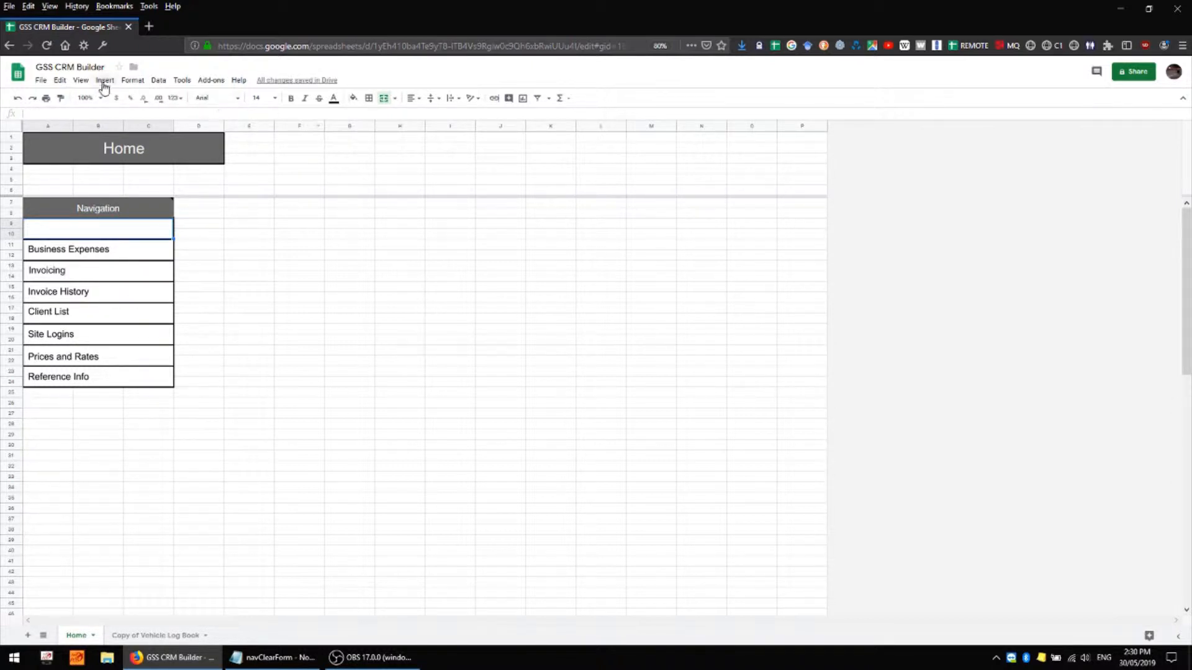
Start a new drawing via Insert > Drawing and try a pale blue shape, then remove it.
click(104, 80)
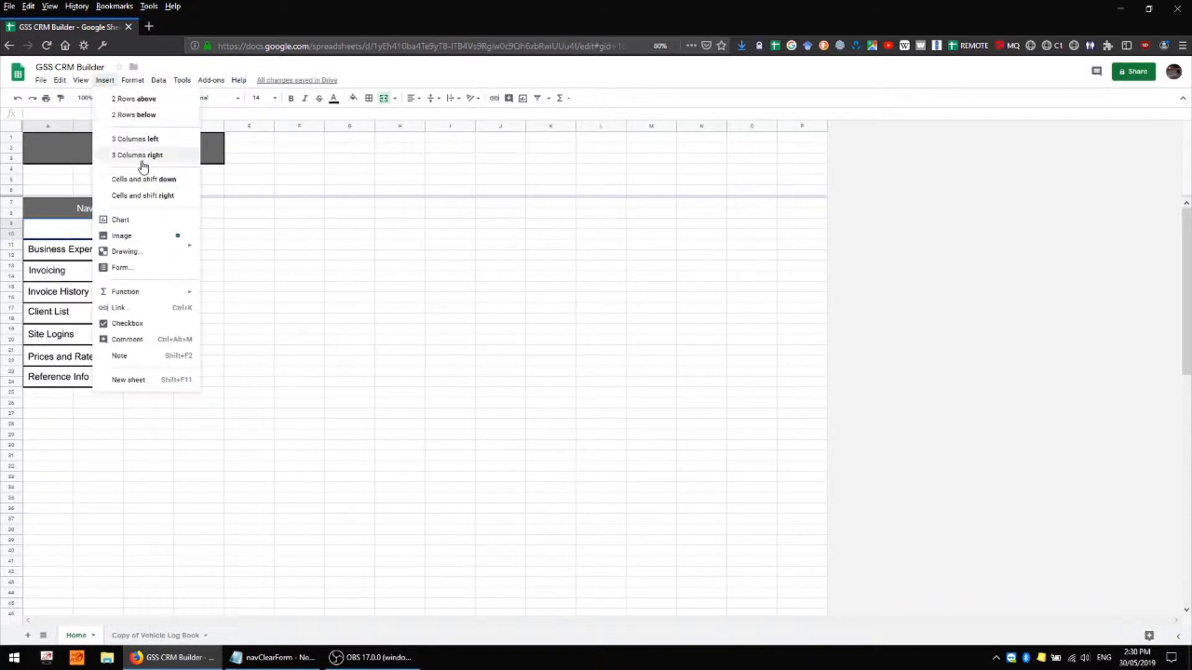
click(127, 252)
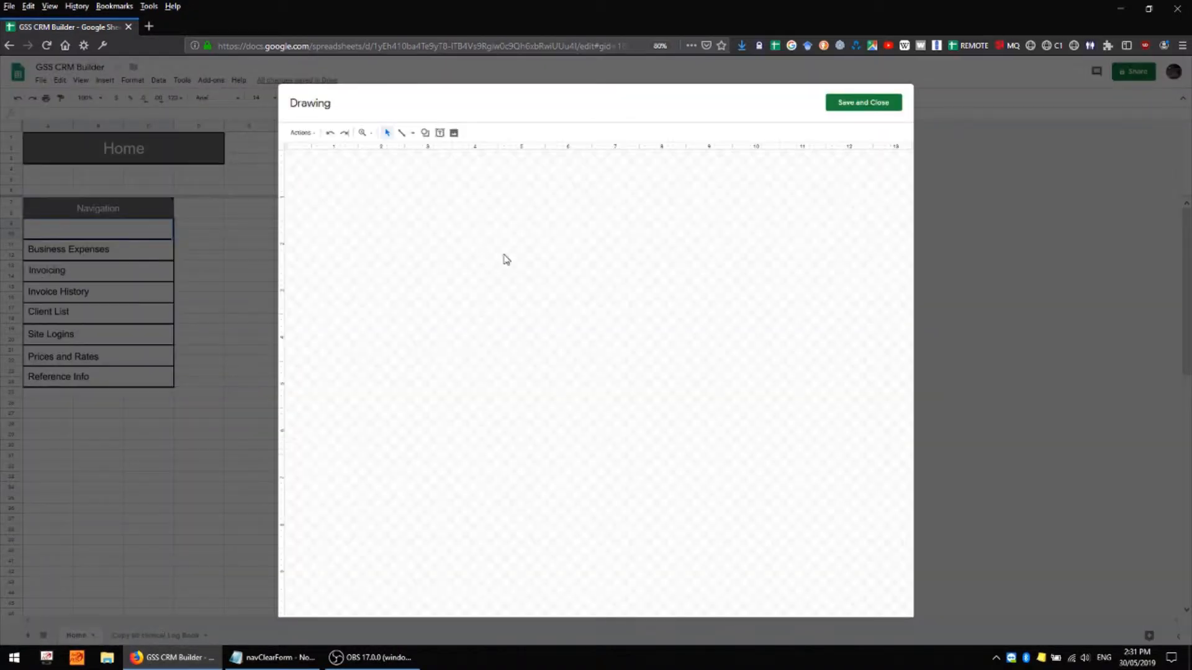
mouse_move(557, 244)
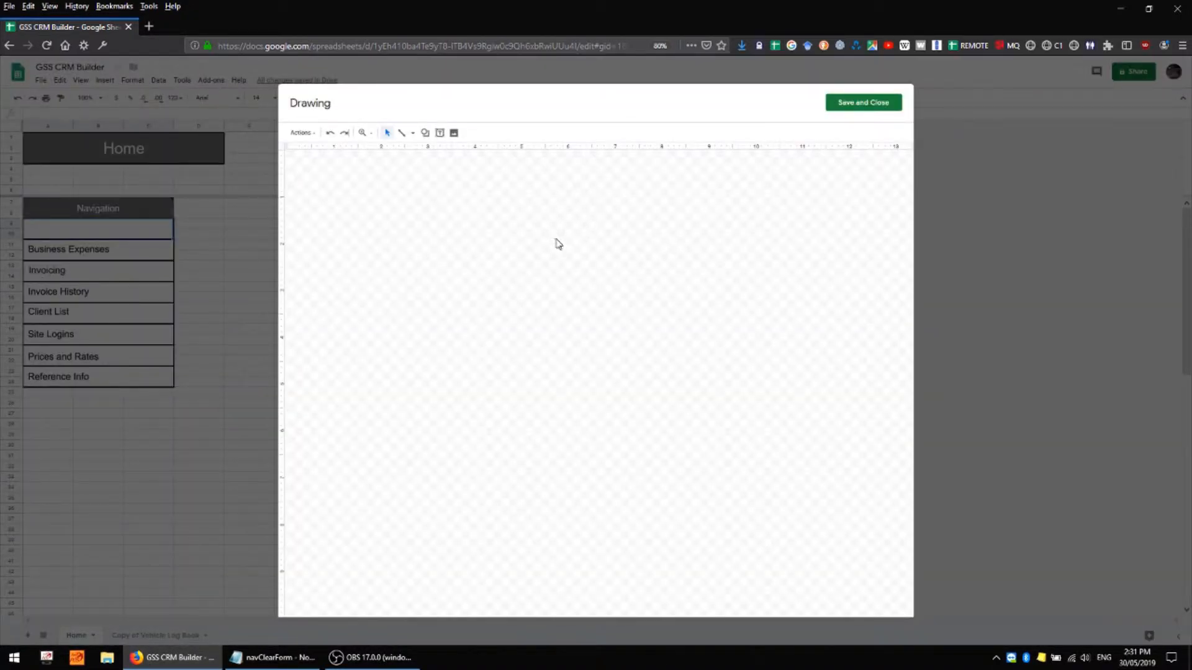
mouse_move(622, 236)
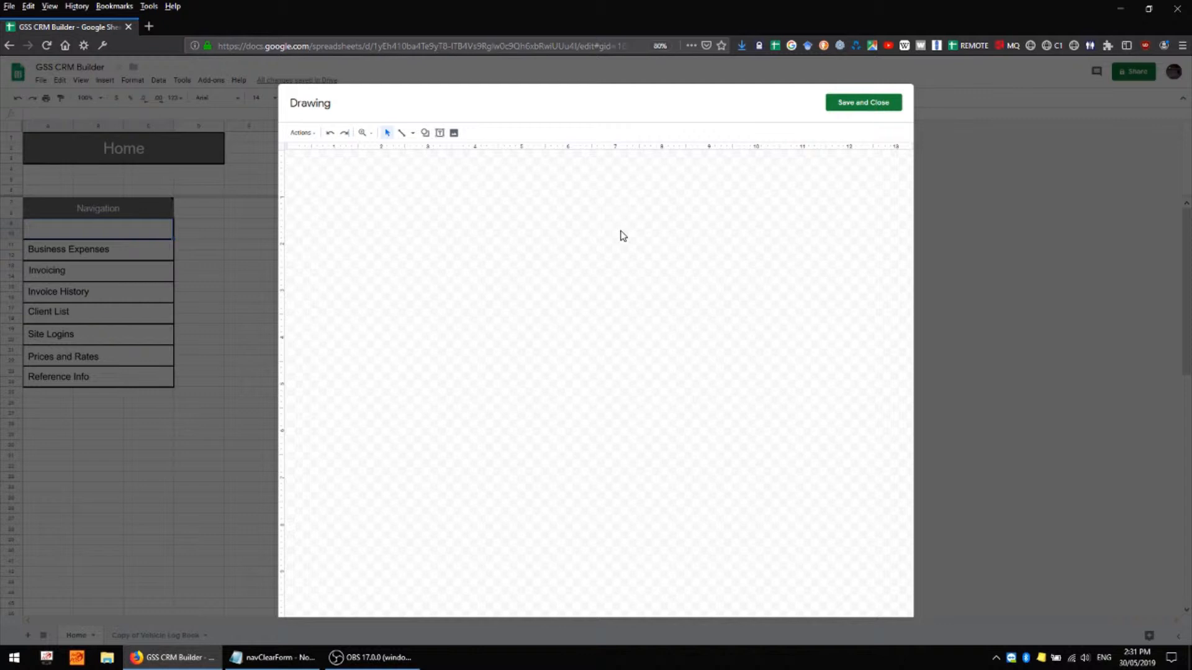
click(425, 133)
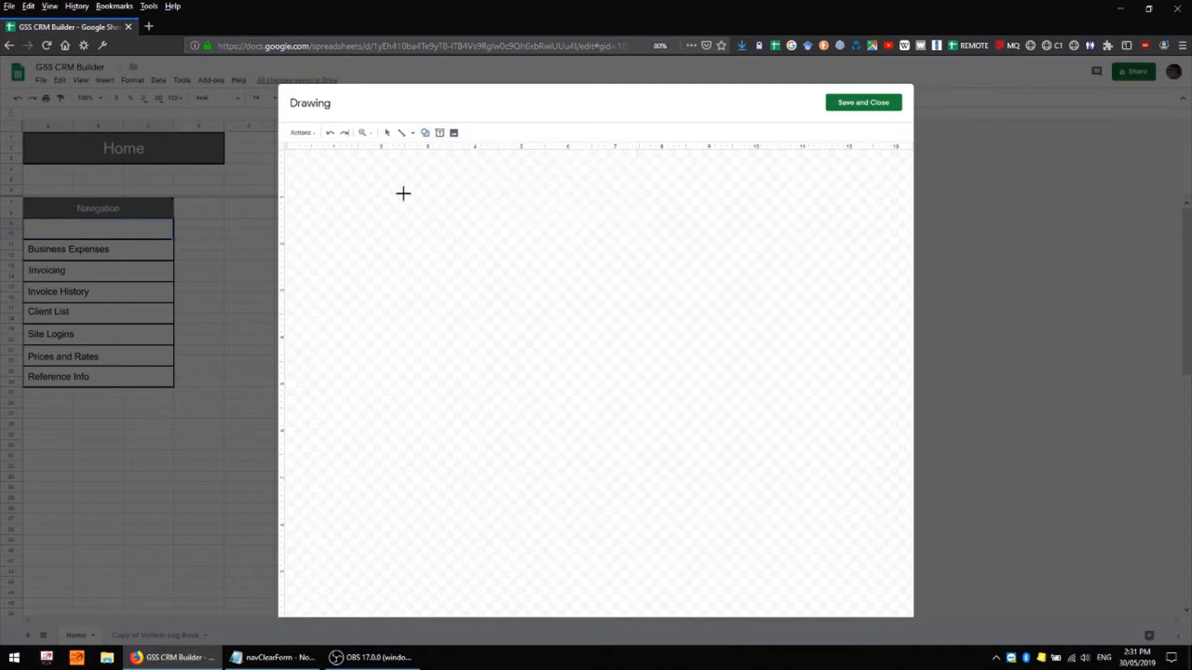
drag(388, 199, 493, 224)
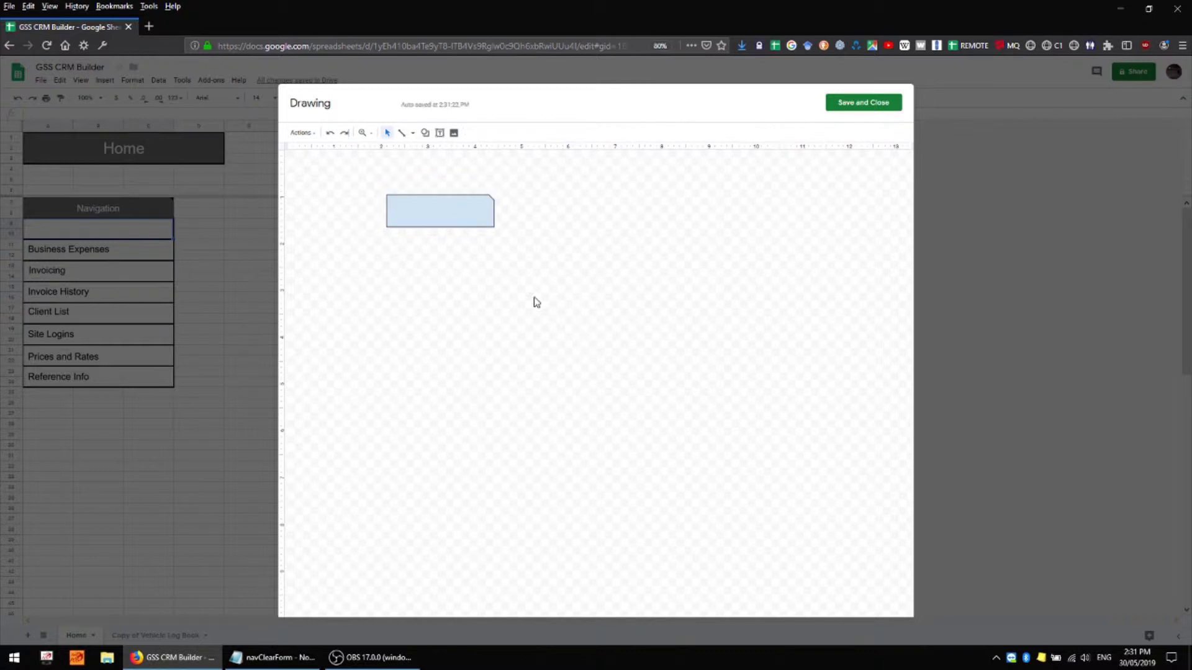
click(440, 211)
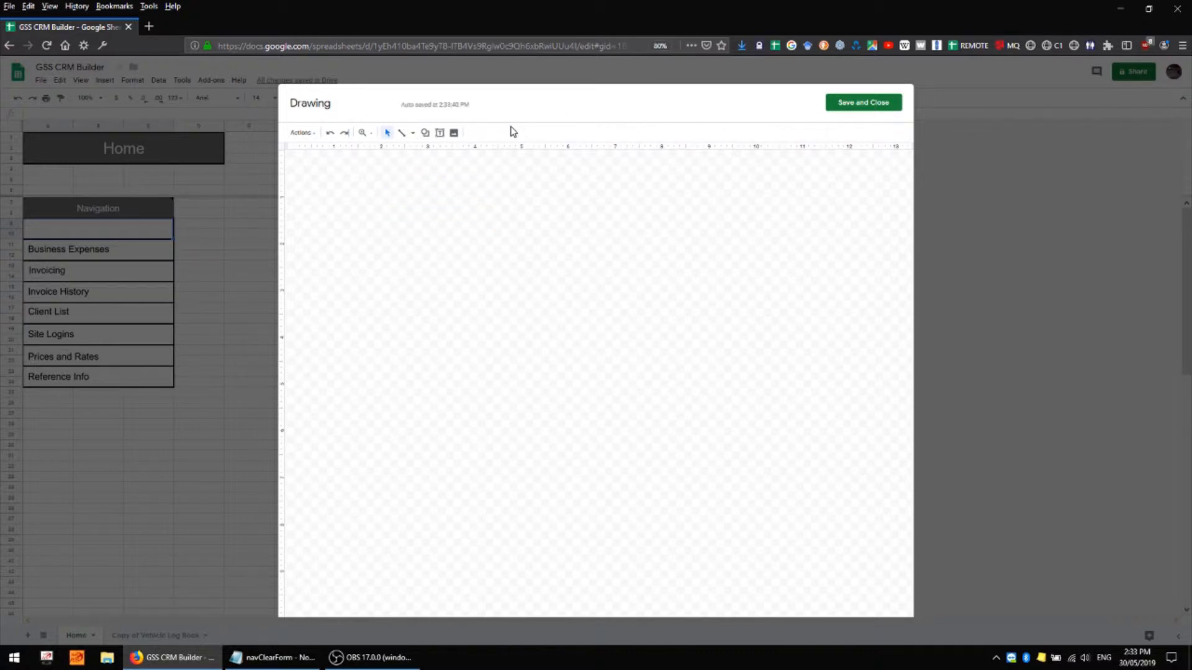
Trial-insert the turtle photo into the drawing and delete it, leaving an empty canvas.
click(454, 133)
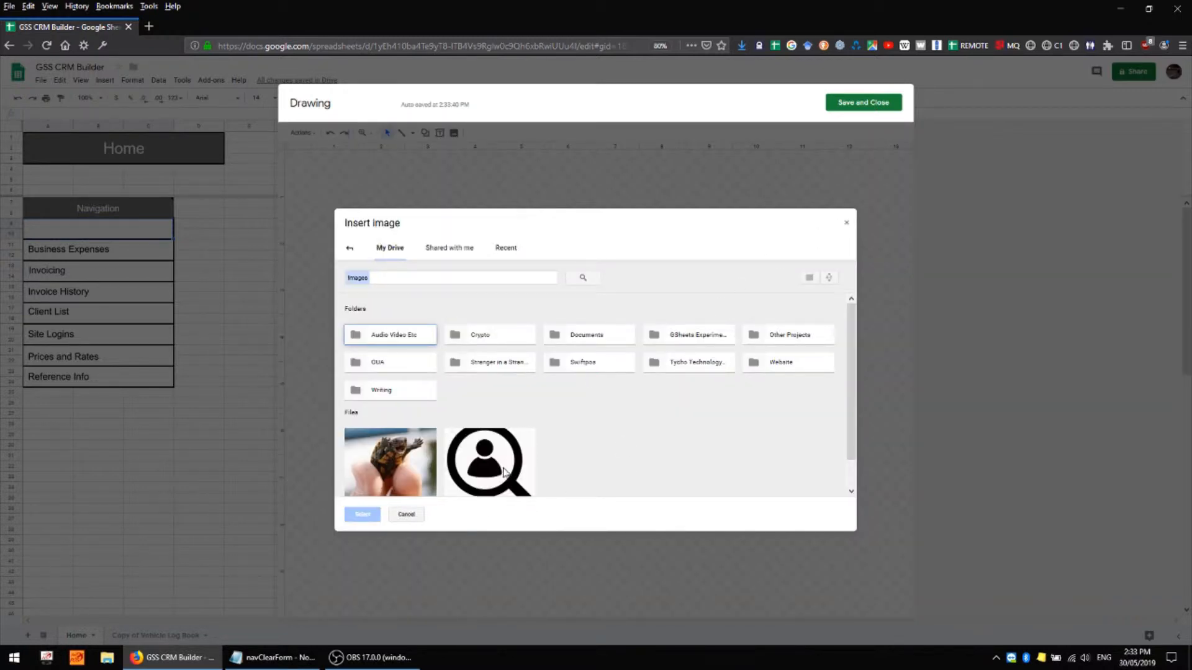
click(406, 514)
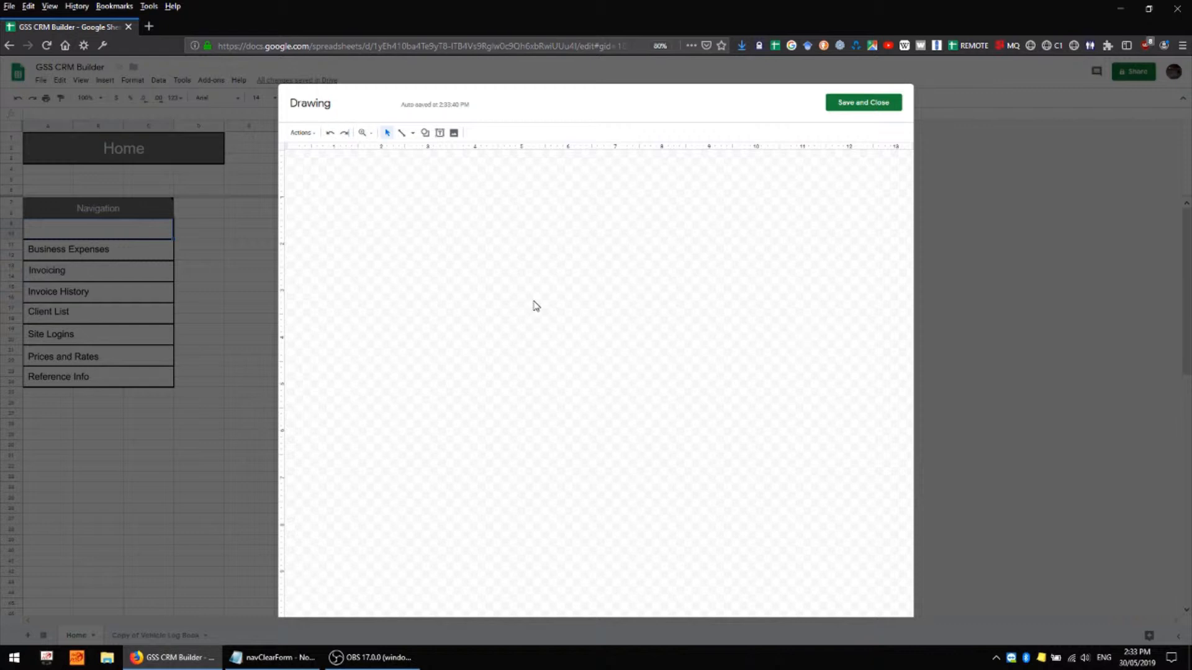
mouse_move(431, 187)
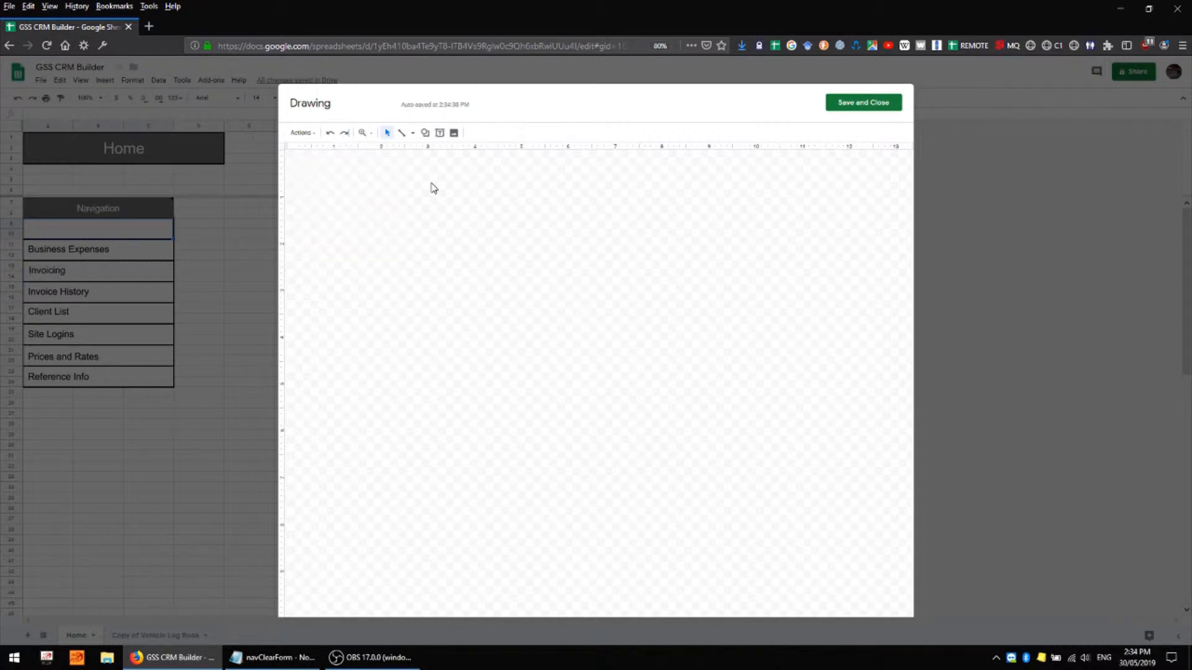
click(455, 133)
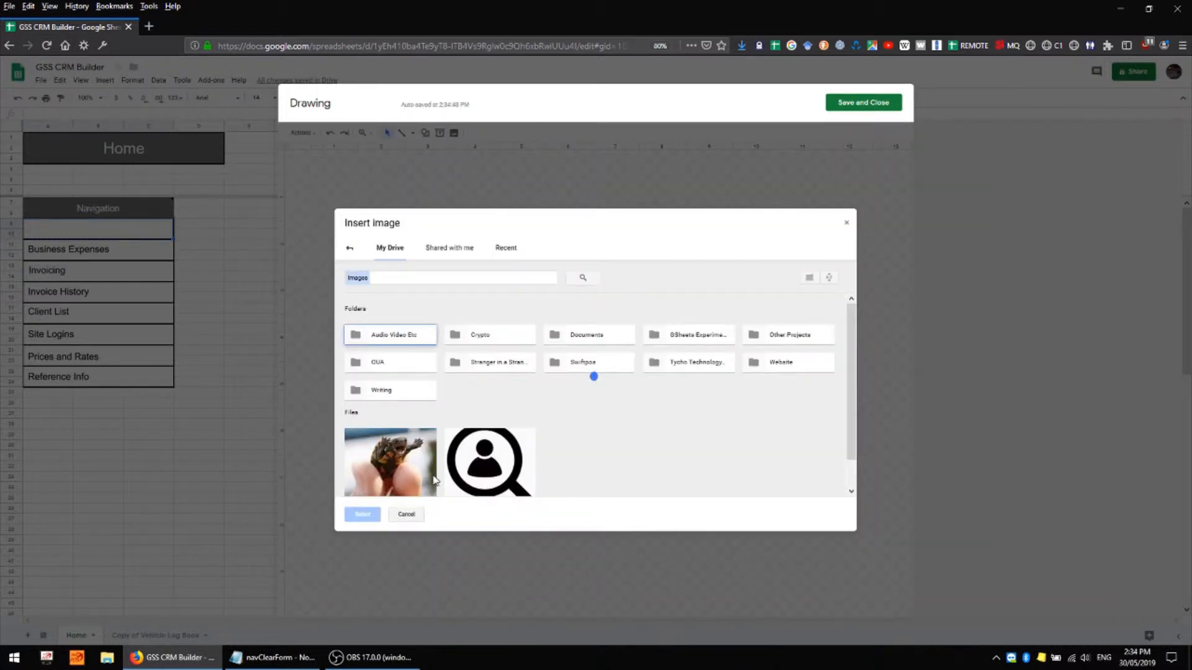
click(361, 514)
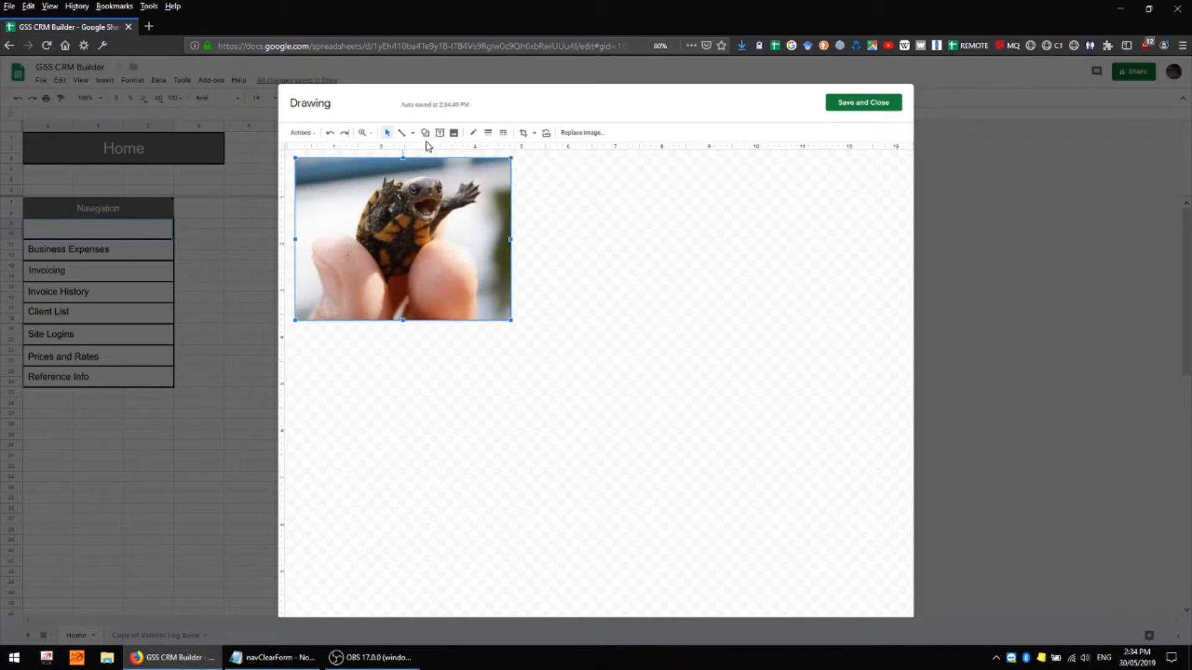
mouse_move(294, 340)
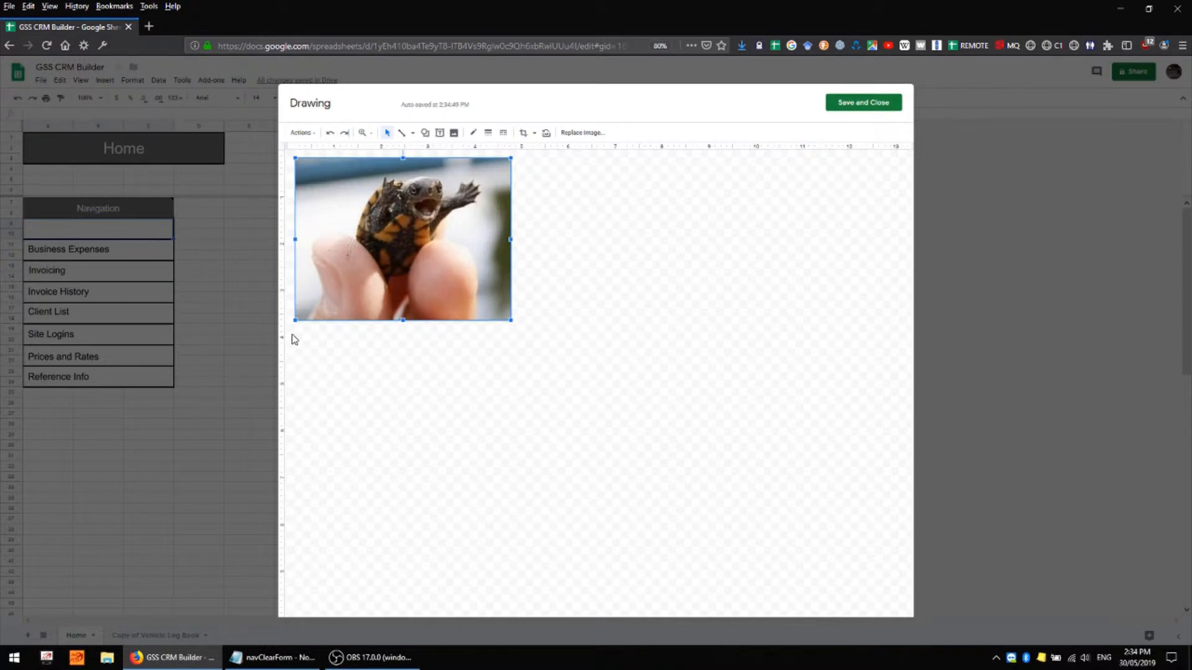
key(Delete)
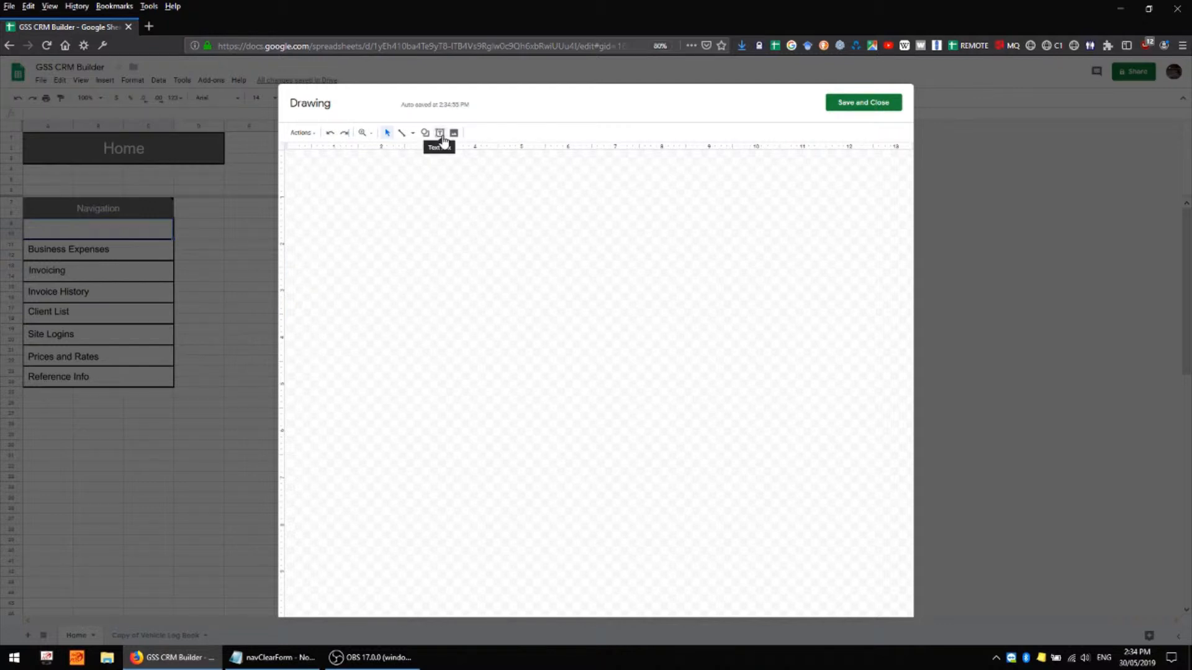
Add a one-line text box in the canvas top-left reading 'Vehicle Log Book'.
click(439, 133)
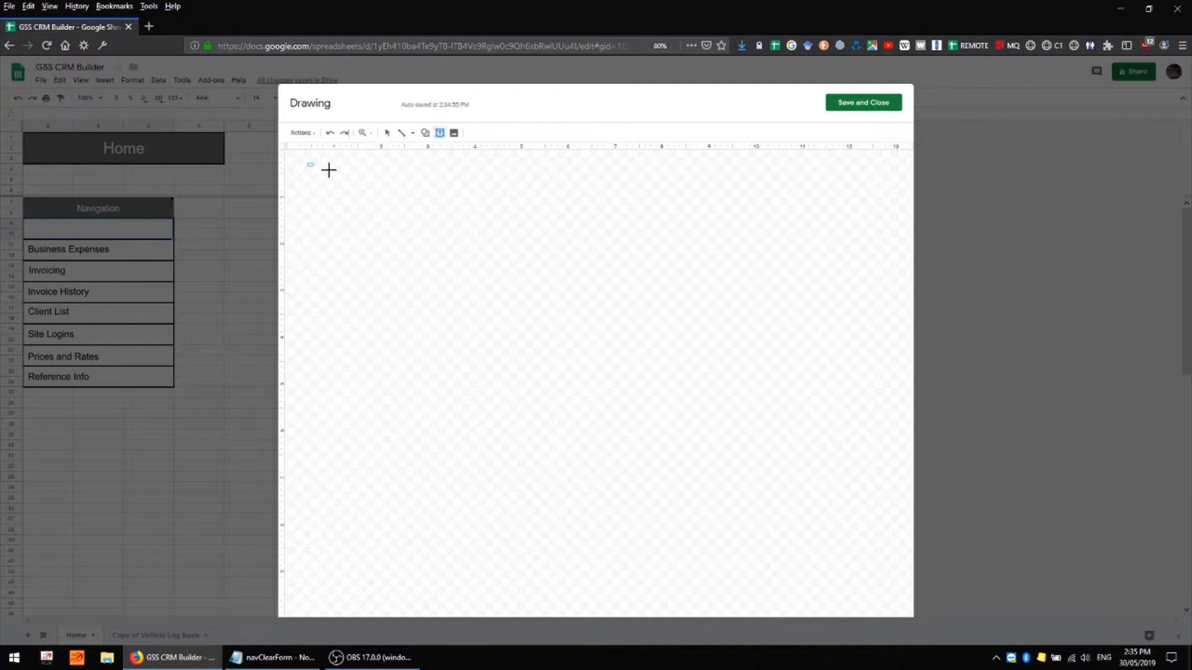
drag(307, 164, 434, 216)
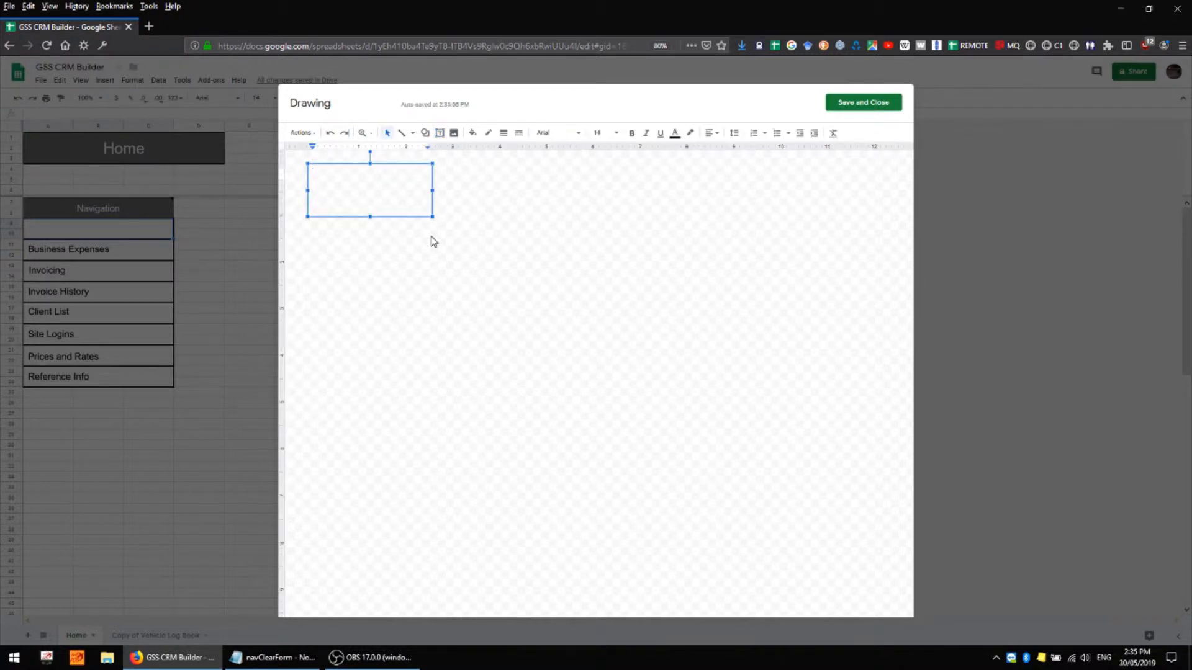
mouse_move(323, 164)
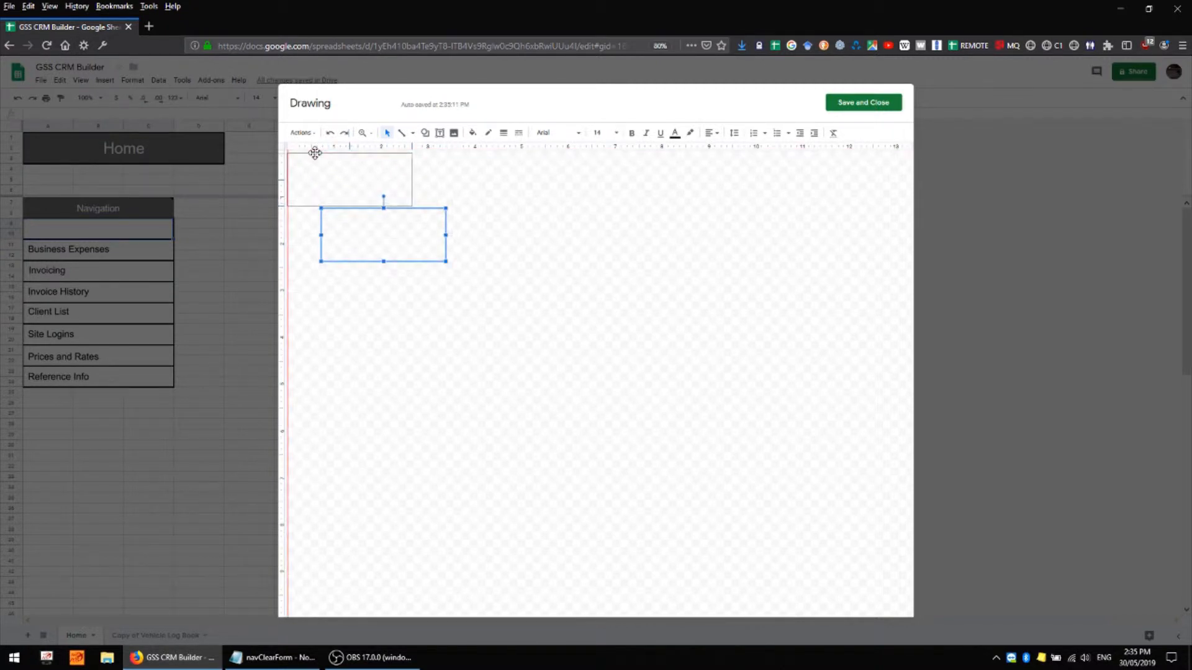
drag(384, 236, 350, 178)
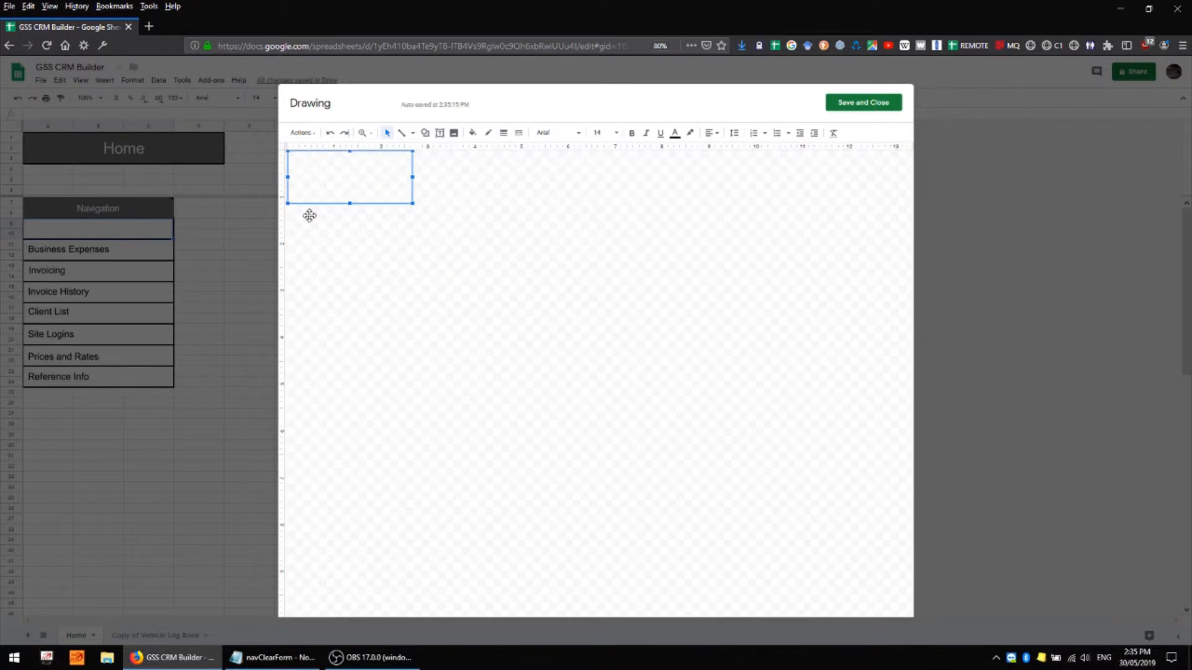
mouse_move(386, 202)
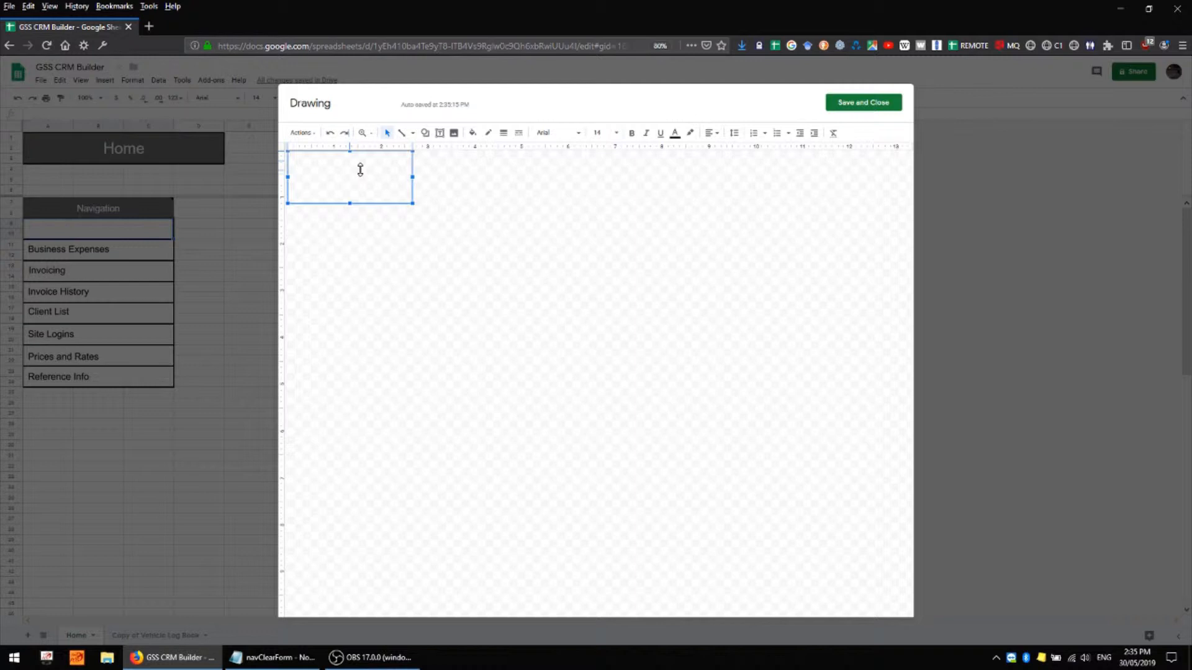
drag(350, 202, 350, 170)
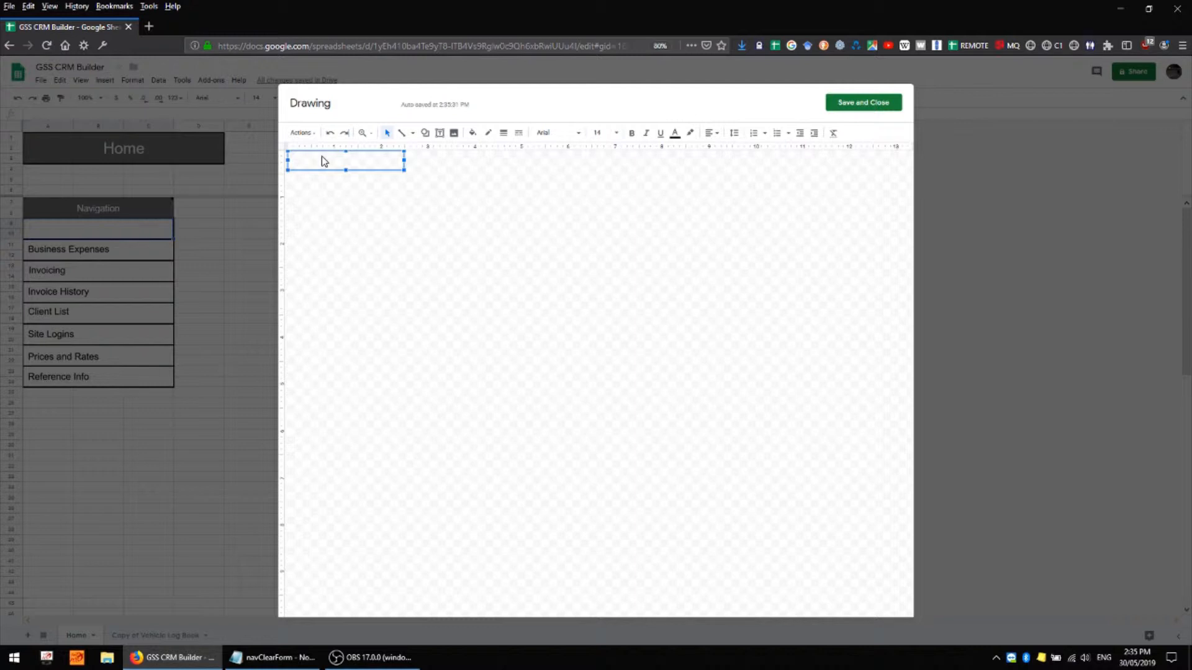
text(V)
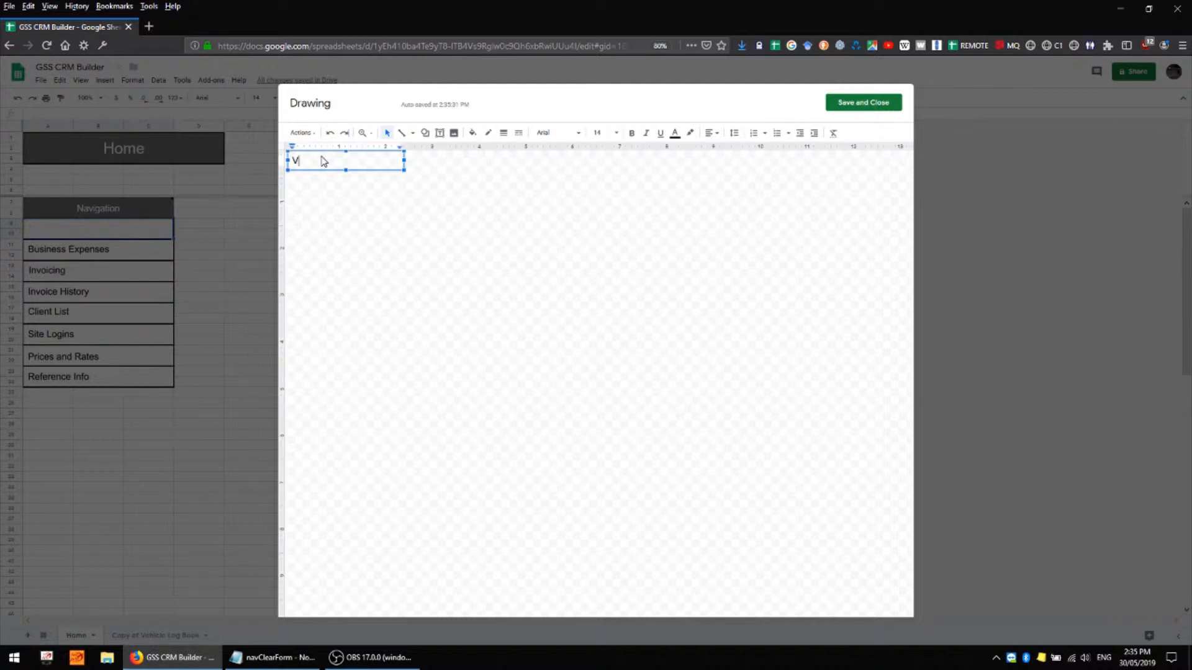
text(ehicle Log B)
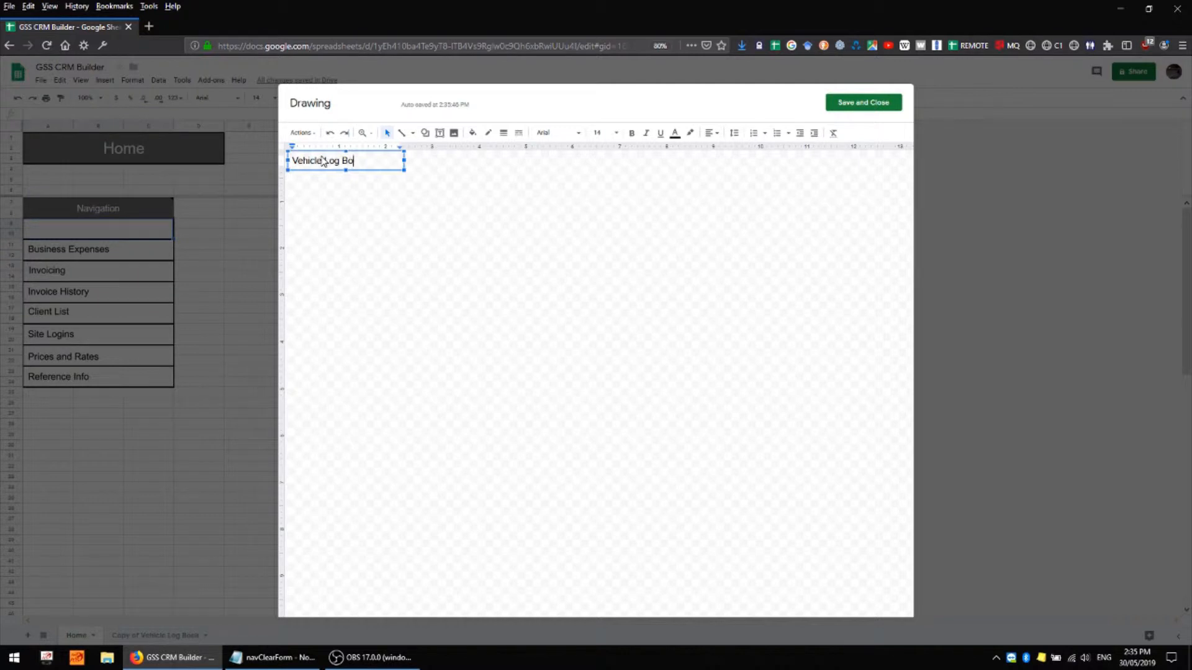
text(ok)
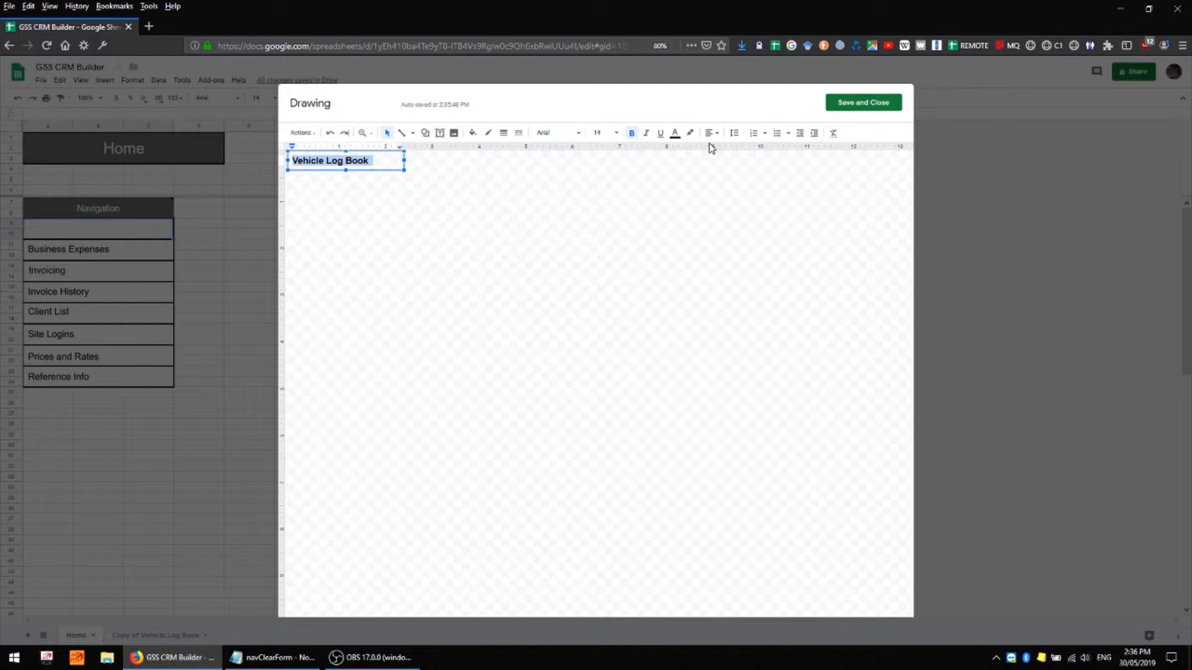
Colour the label green, move it lower, then set the Vehicle Log Book text to black.
click(674, 133)
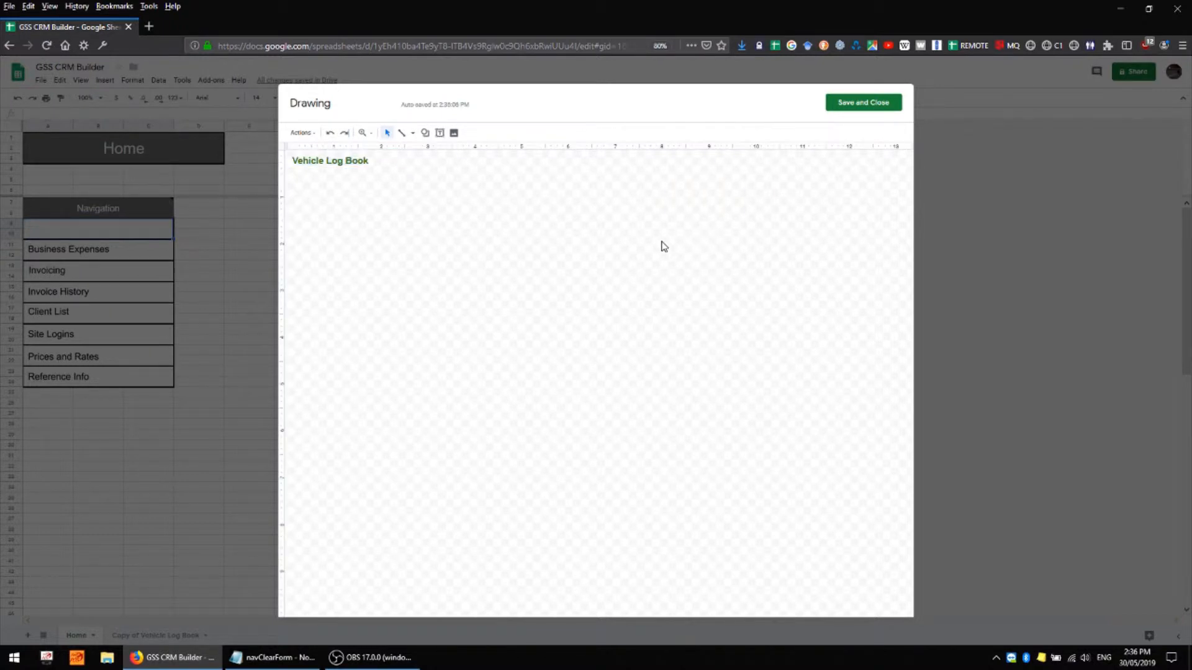
double_click(330, 161)
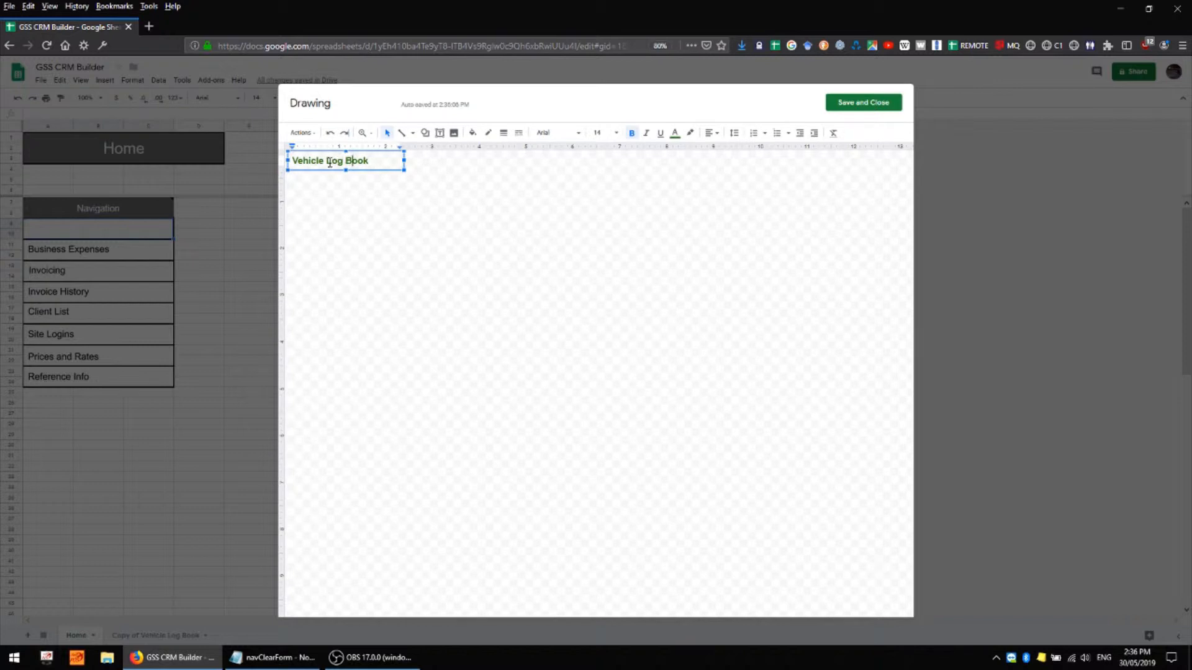
drag(347, 160, 369, 255)
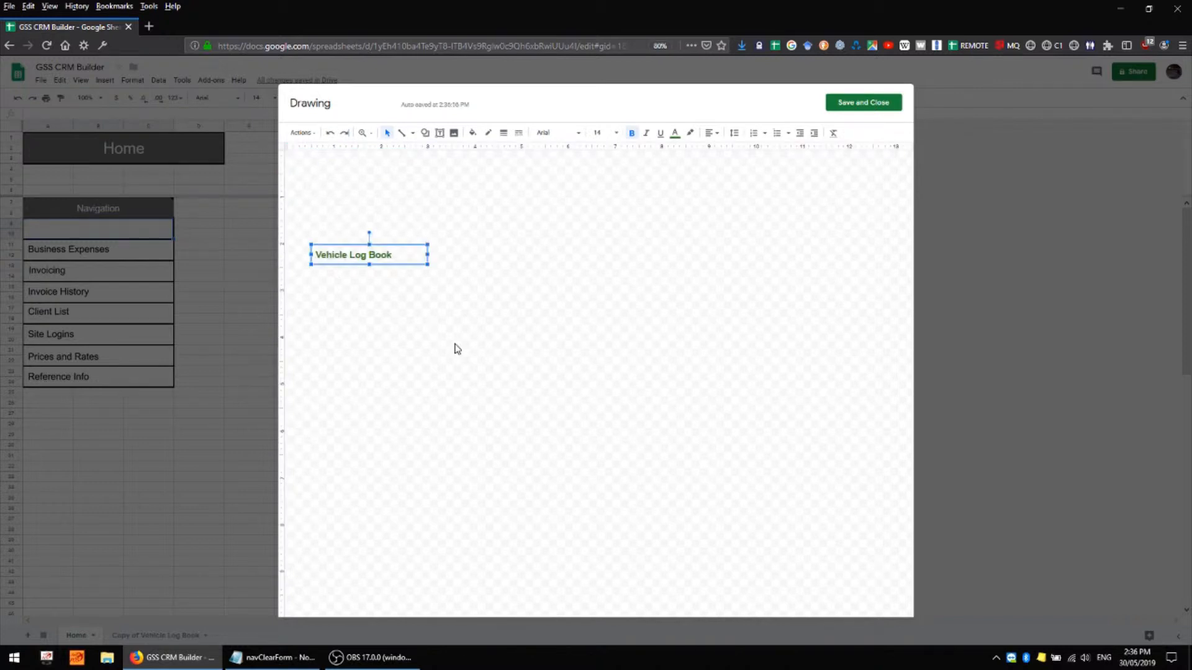
mouse_move(621, 173)
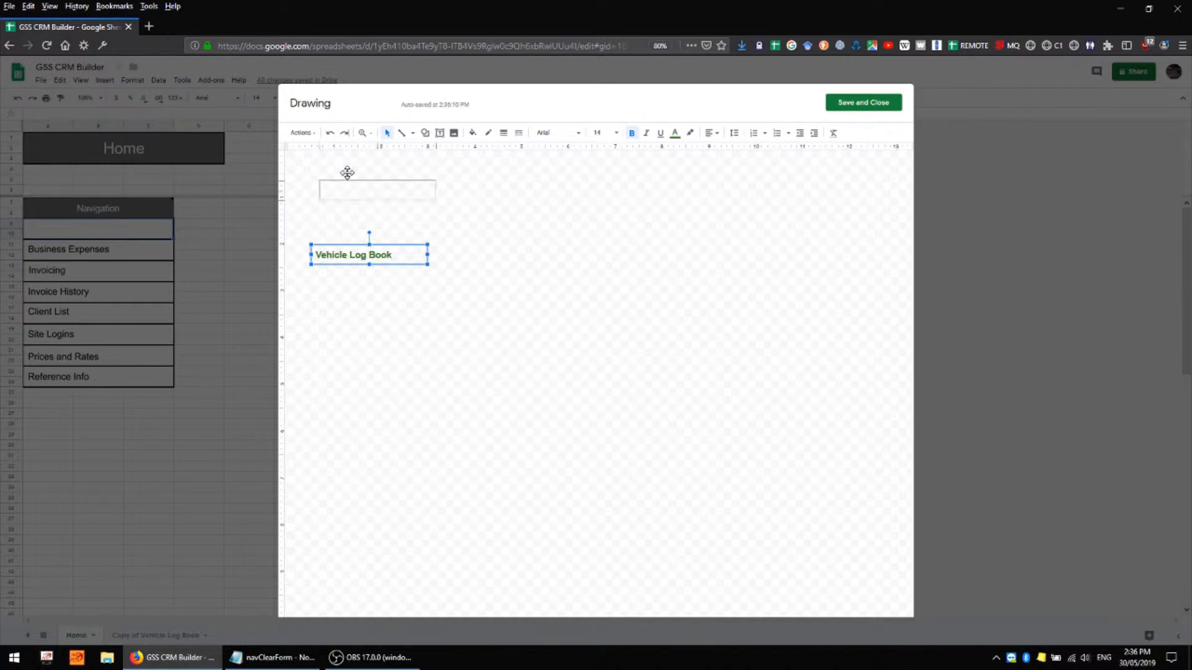
click(673, 133)
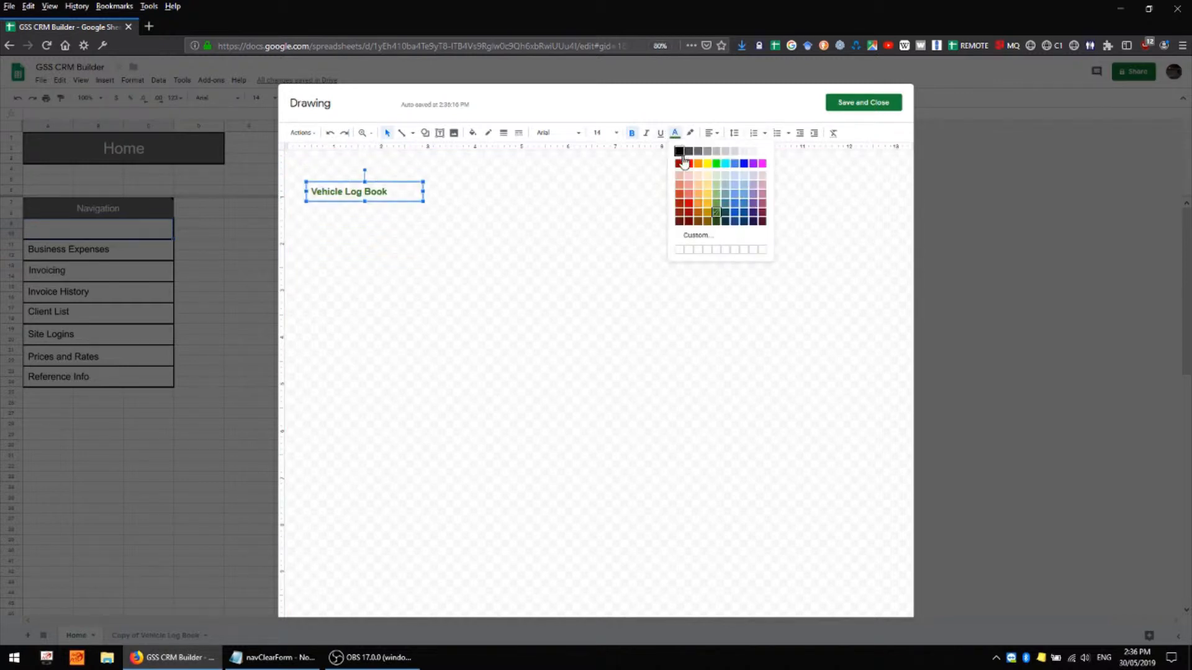
click(679, 150)
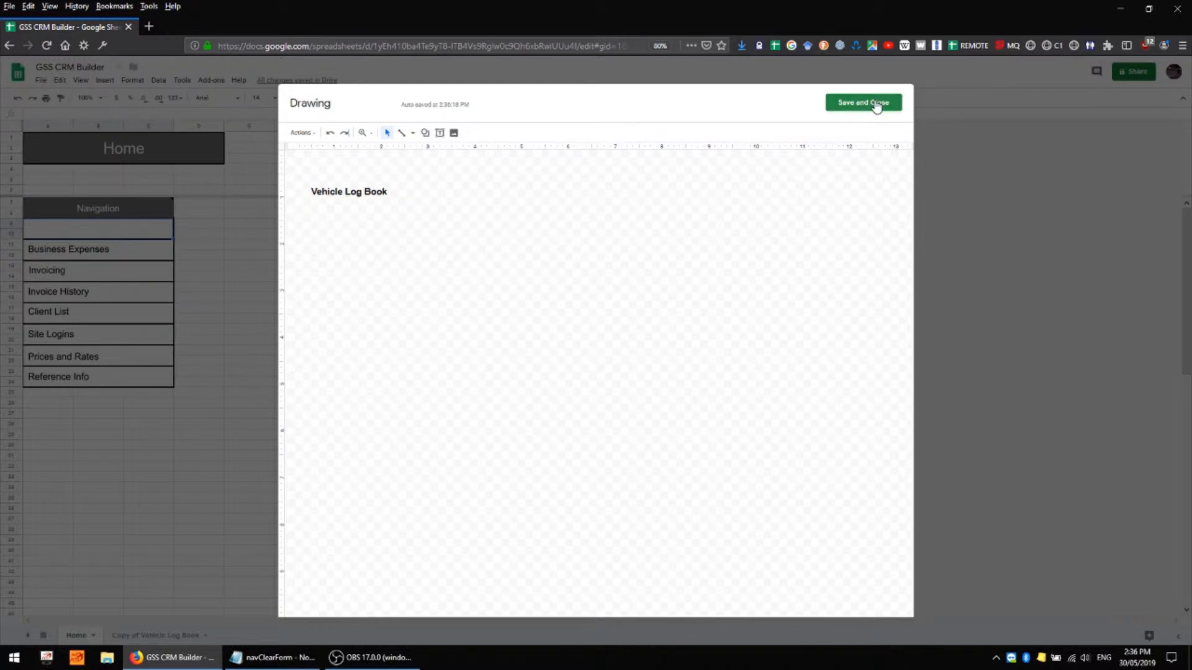
Save and Close the drawing and move it into the empty slot under Navigation.
click(863, 103)
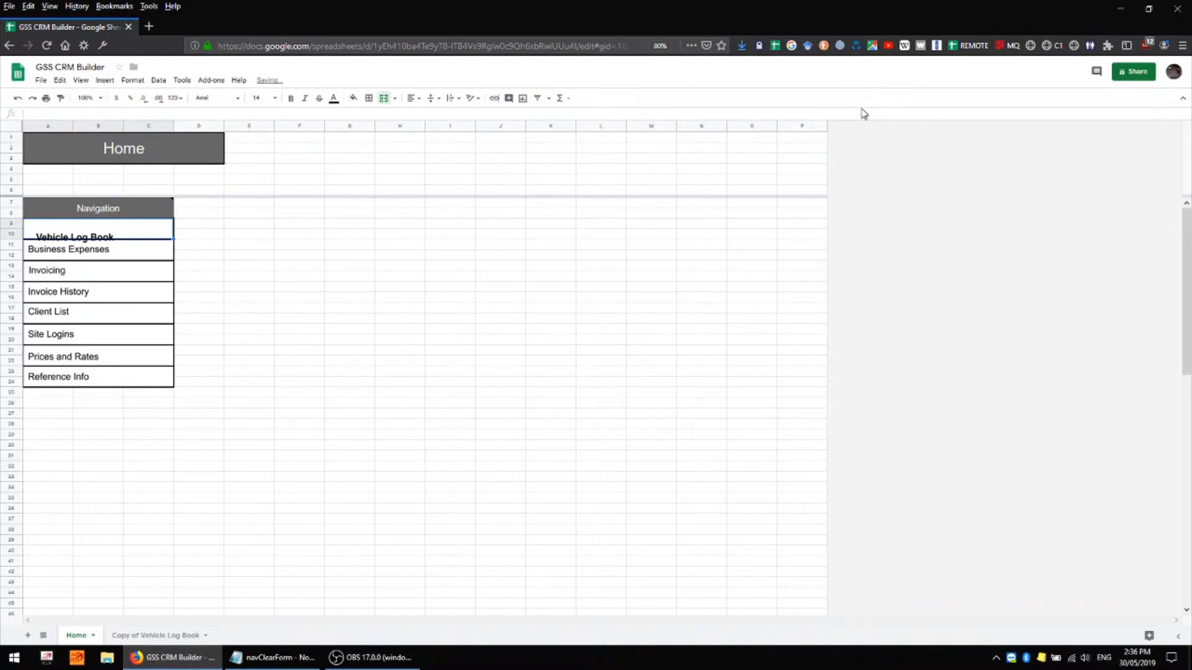
click(73, 237)
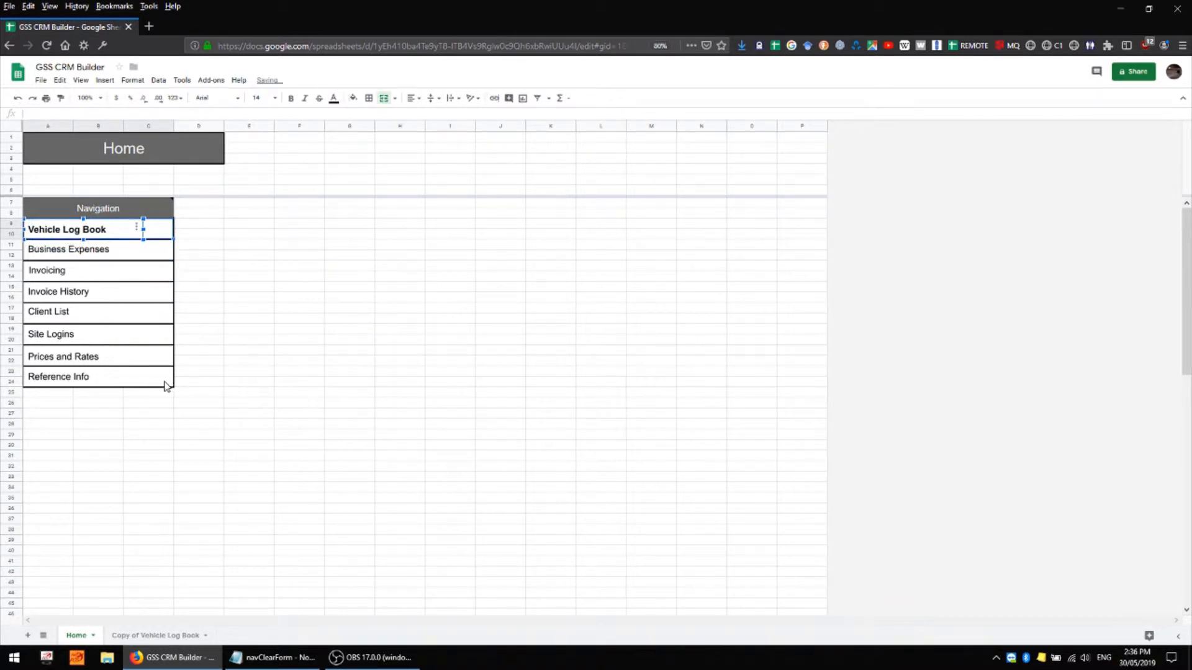
mouse_move(67, 228)
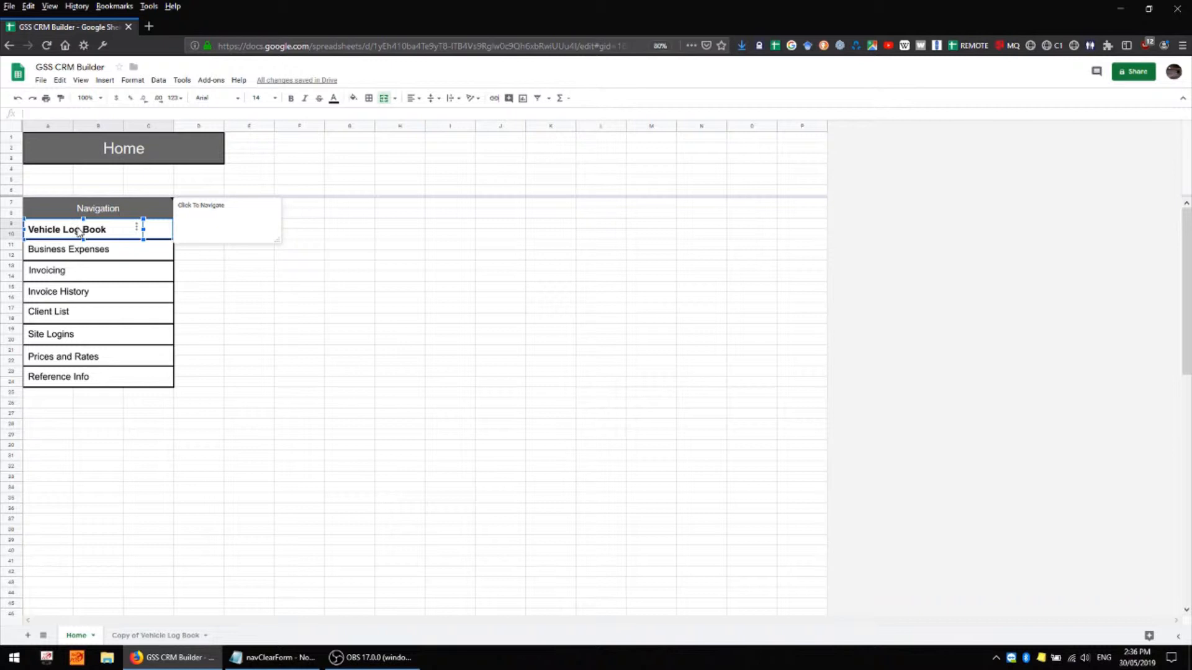
mouse_move(147, 216)
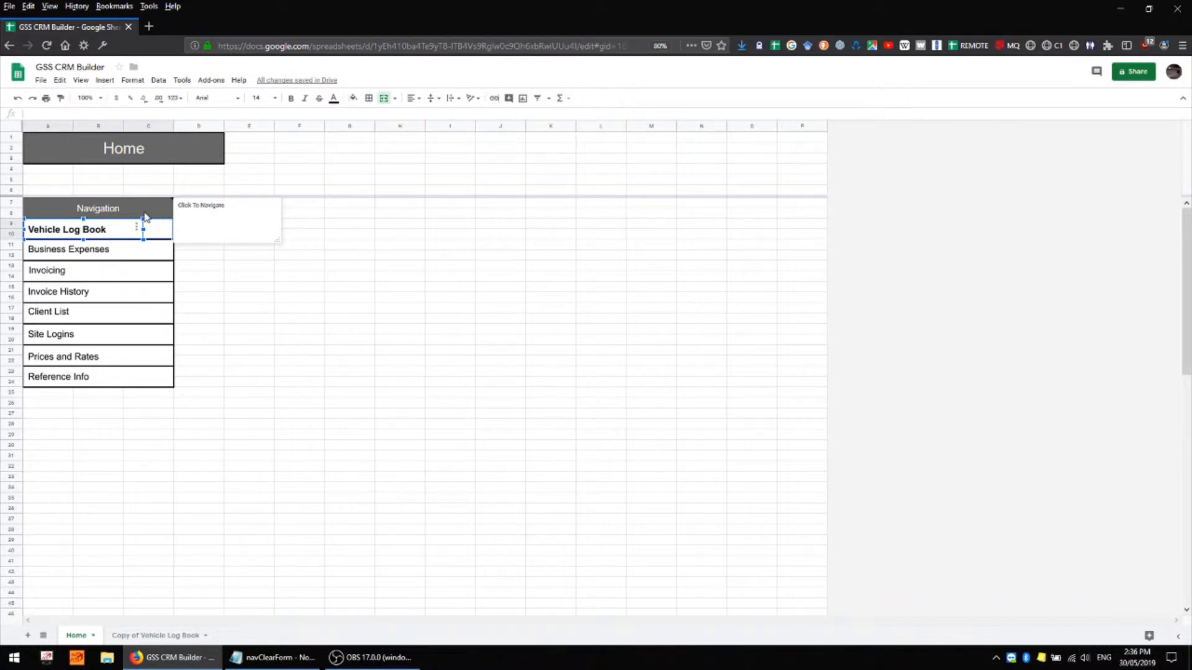
mouse_move(160, 235)
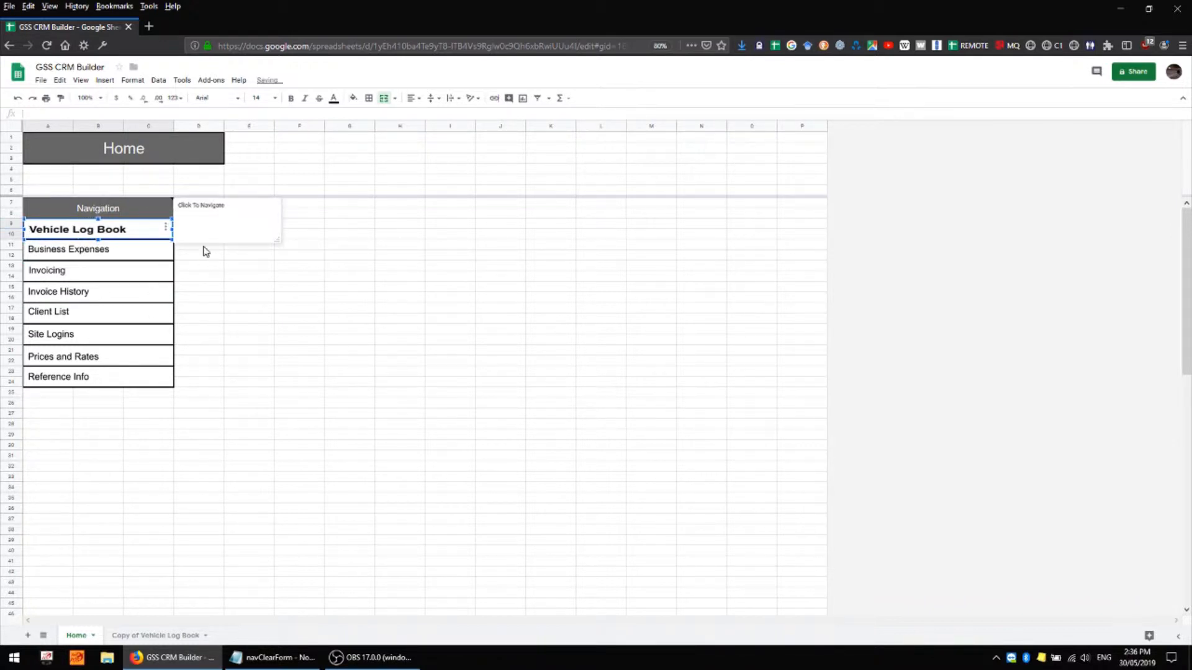
mouse_move(165, 234)
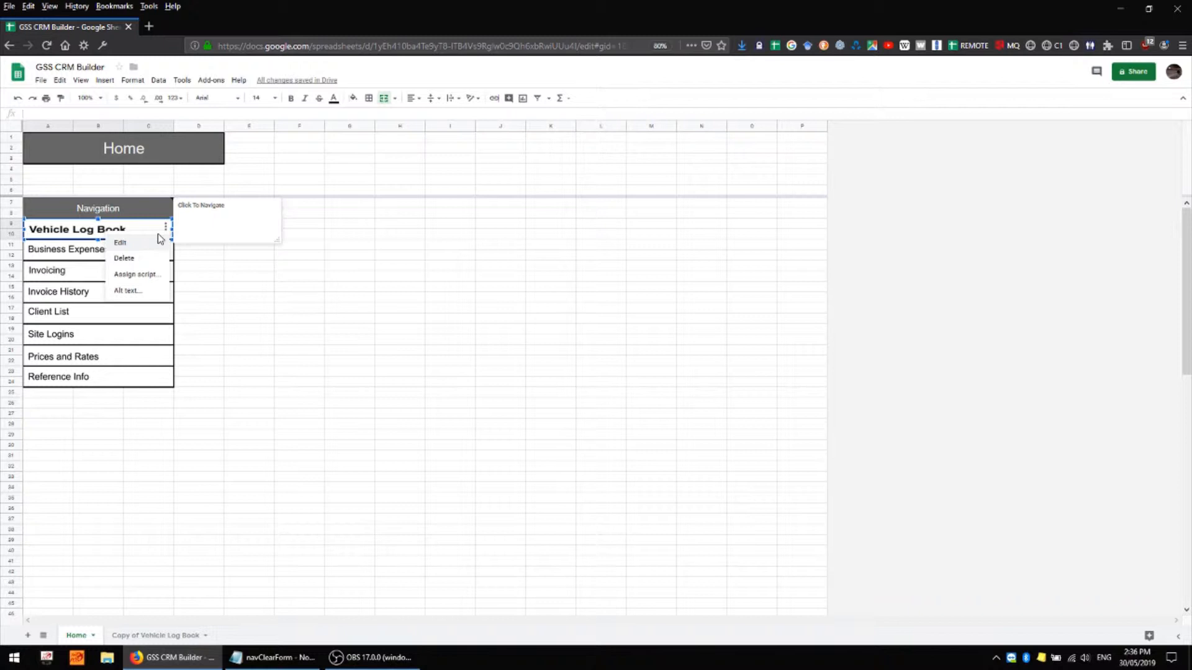
Edit the button drawing, move the label to the canvas top-left corner and save.
click(120, 242)
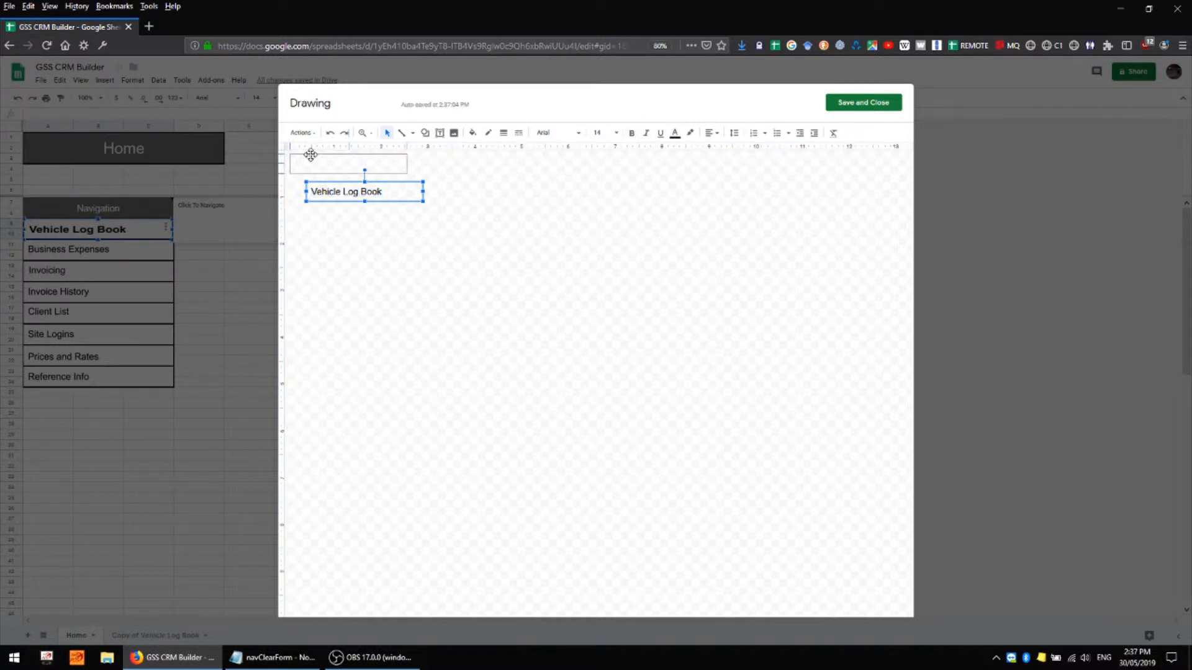
drag(364, 191, 346, 160)
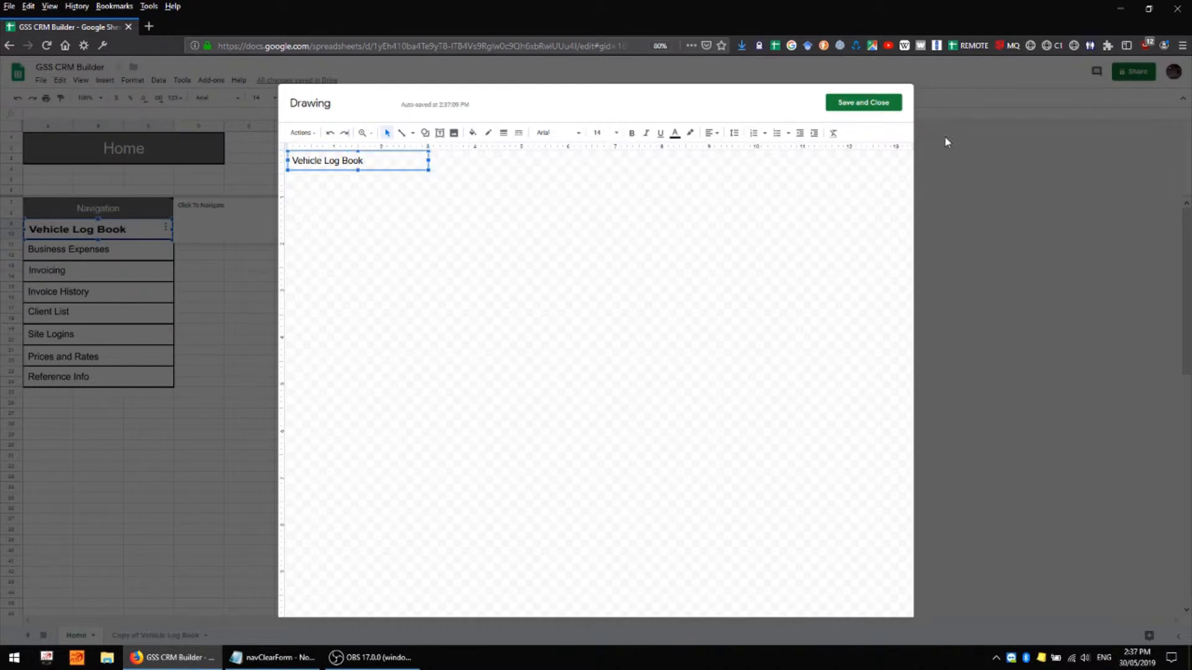
click(862, 102)
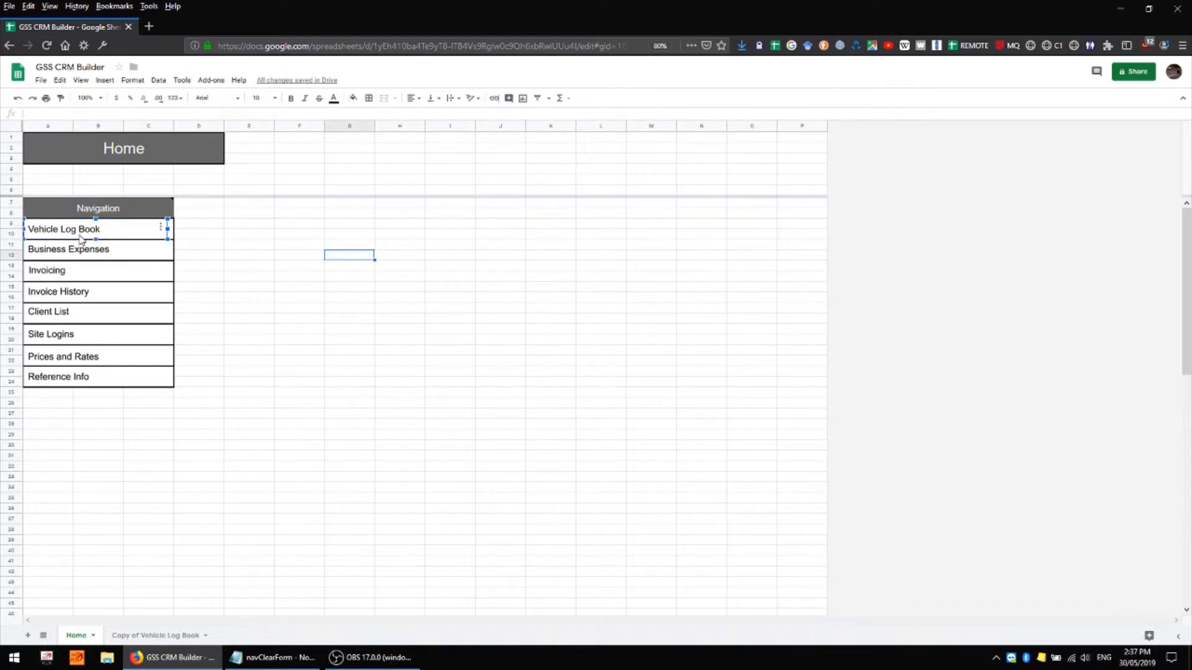
mouse_move(141, 236)
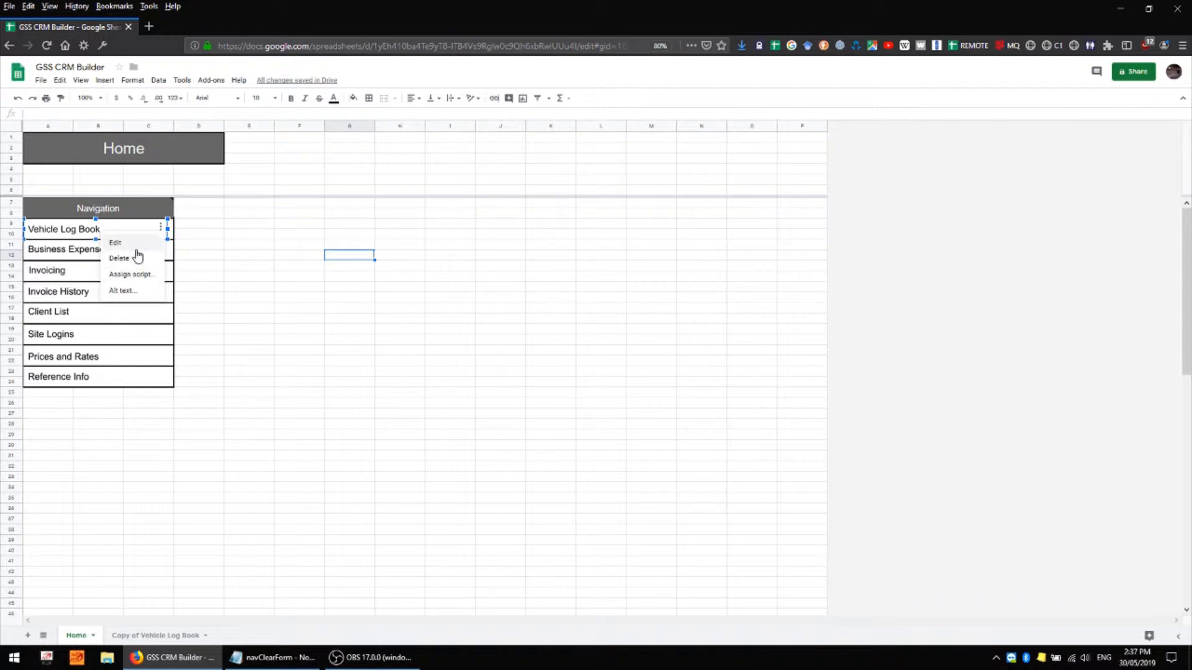
Reopen the drawing, select the Vehicle Log Book text box and save it back to the sheet.
click(114, 242)
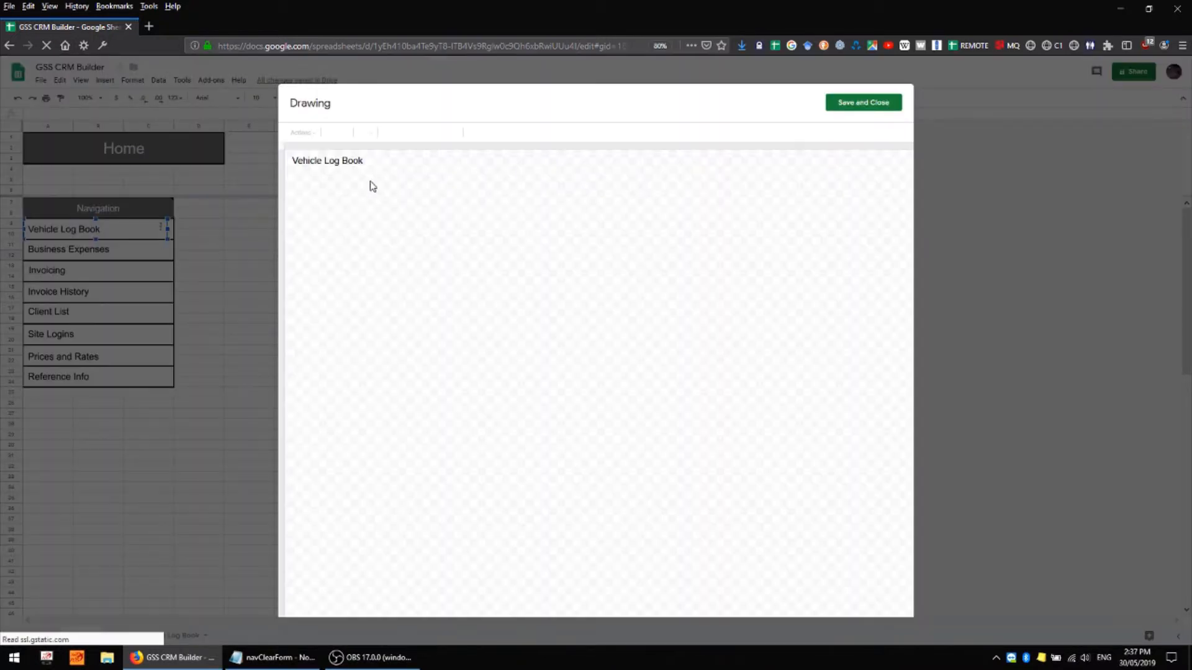
click(326, 160)
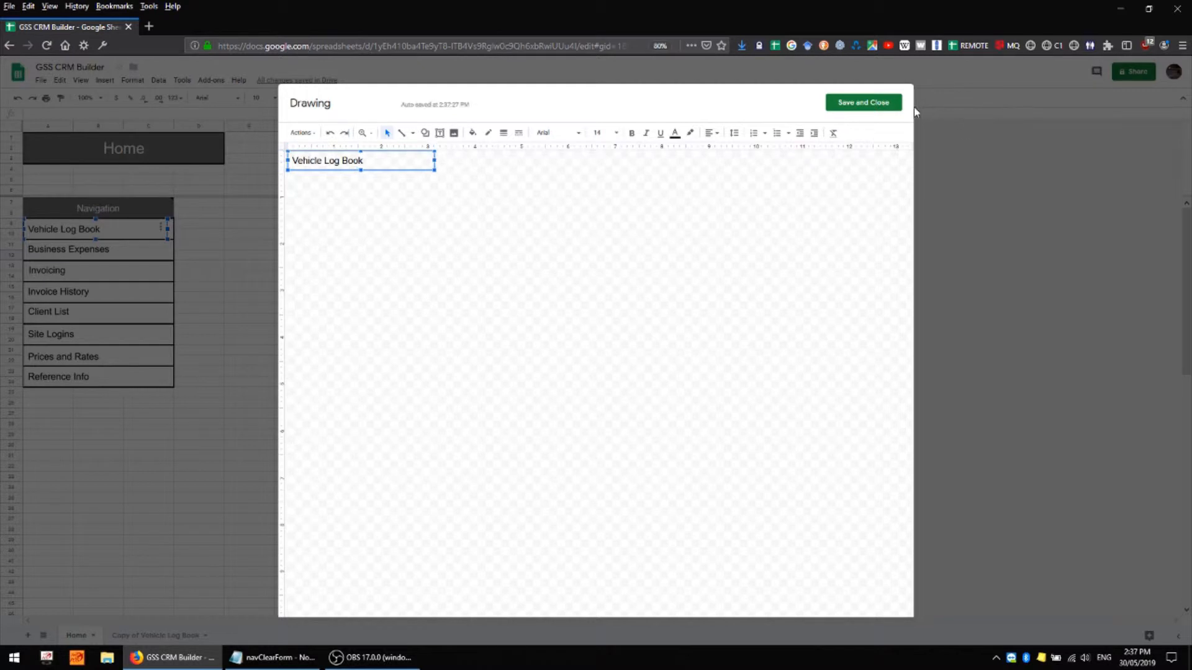
click(863, 102)
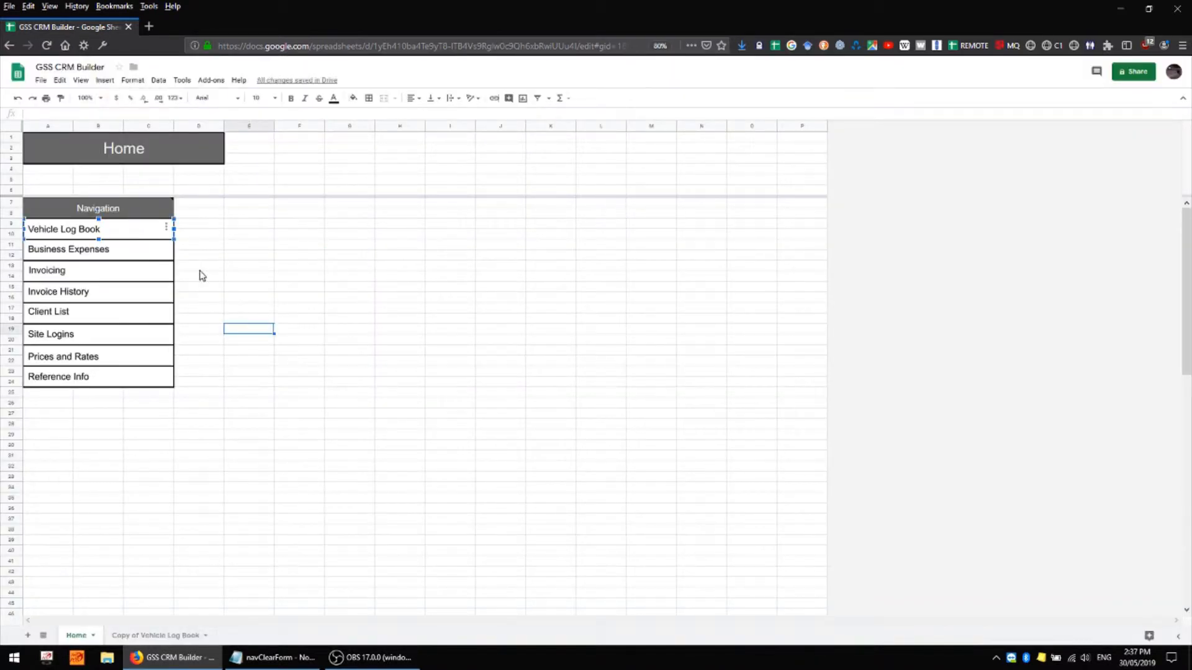
mouse_move(111, 252)
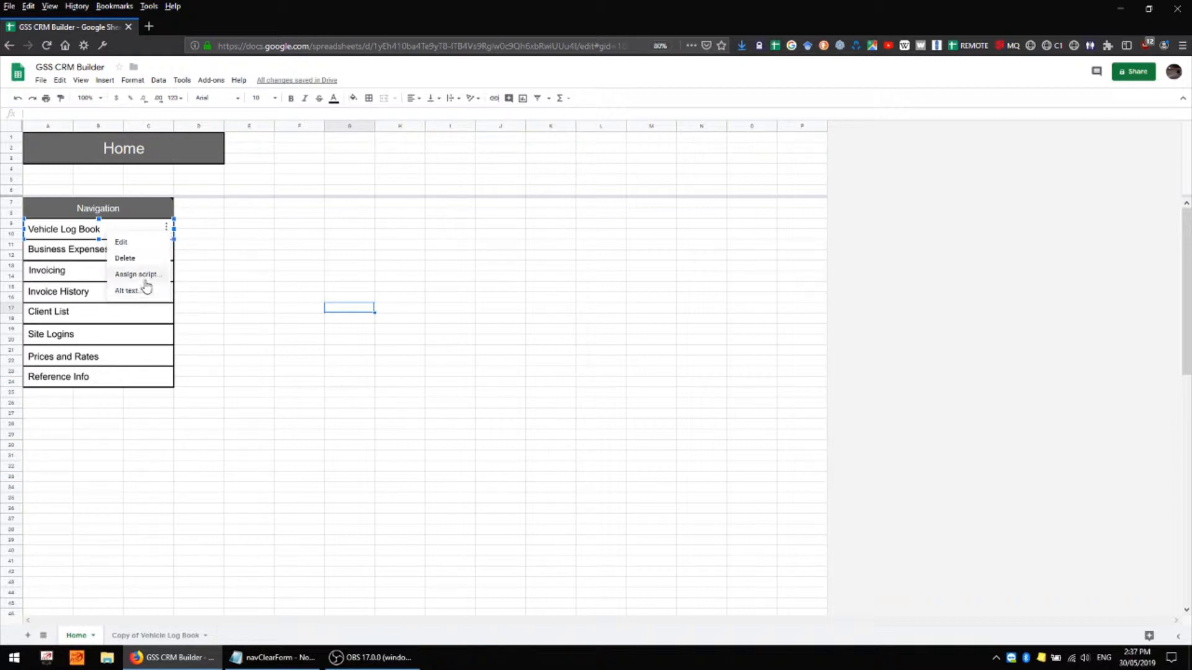
mouse_move(137, 276)
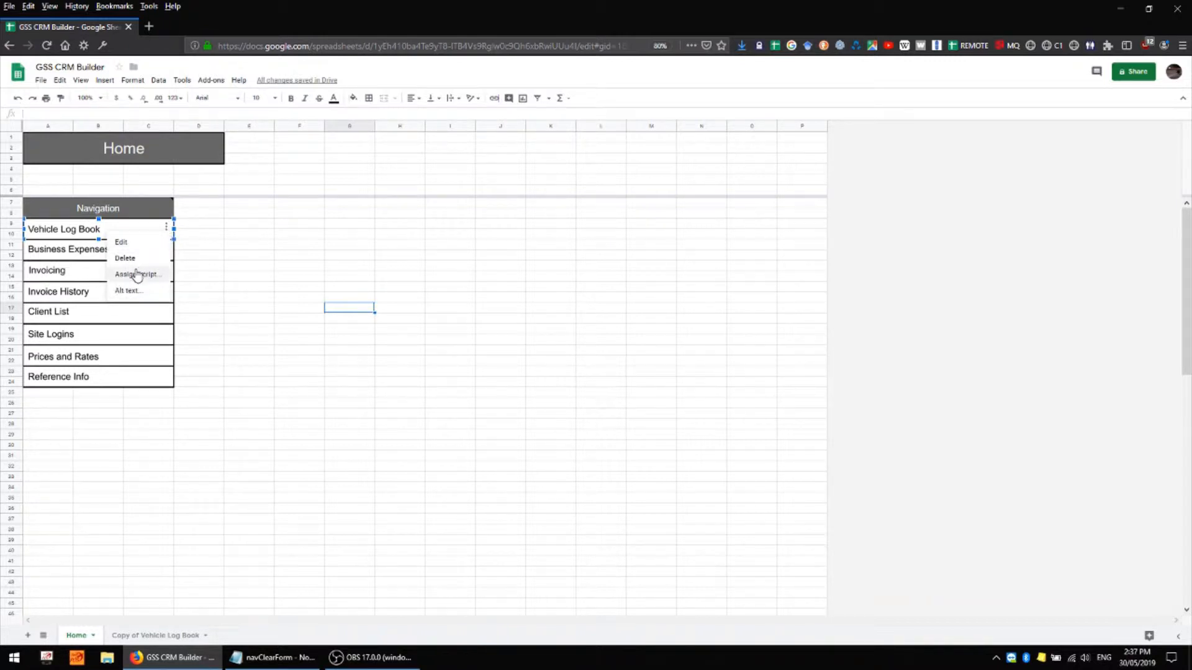
mouse_move(144, 287)
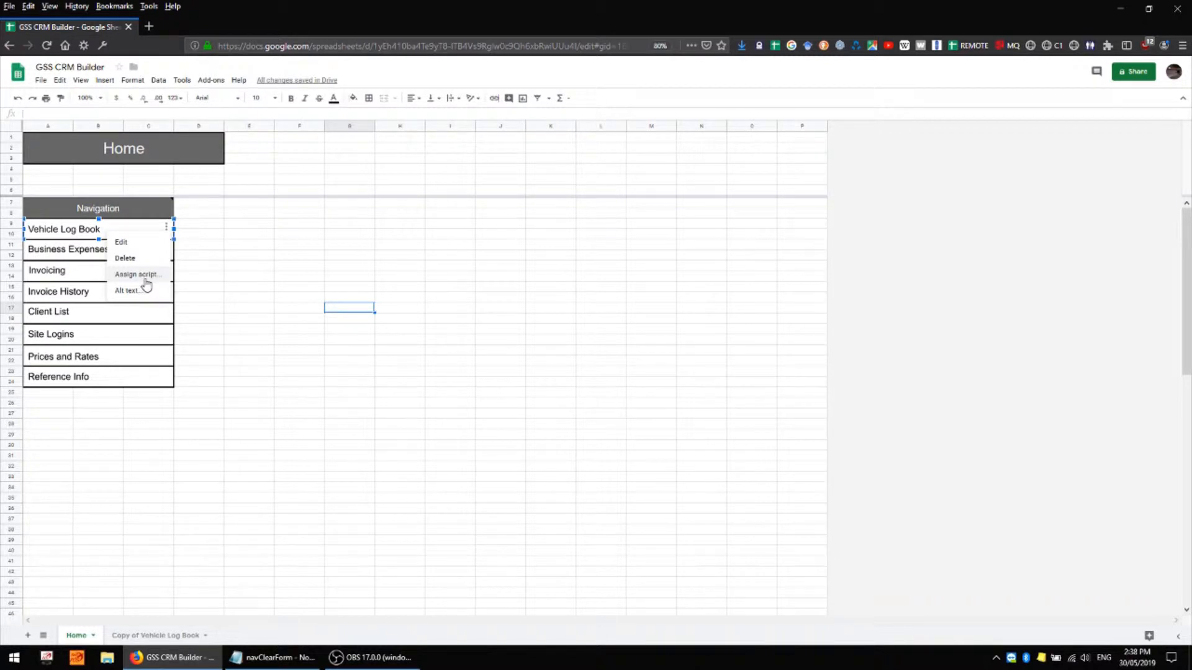
mouse_move(151, 290)
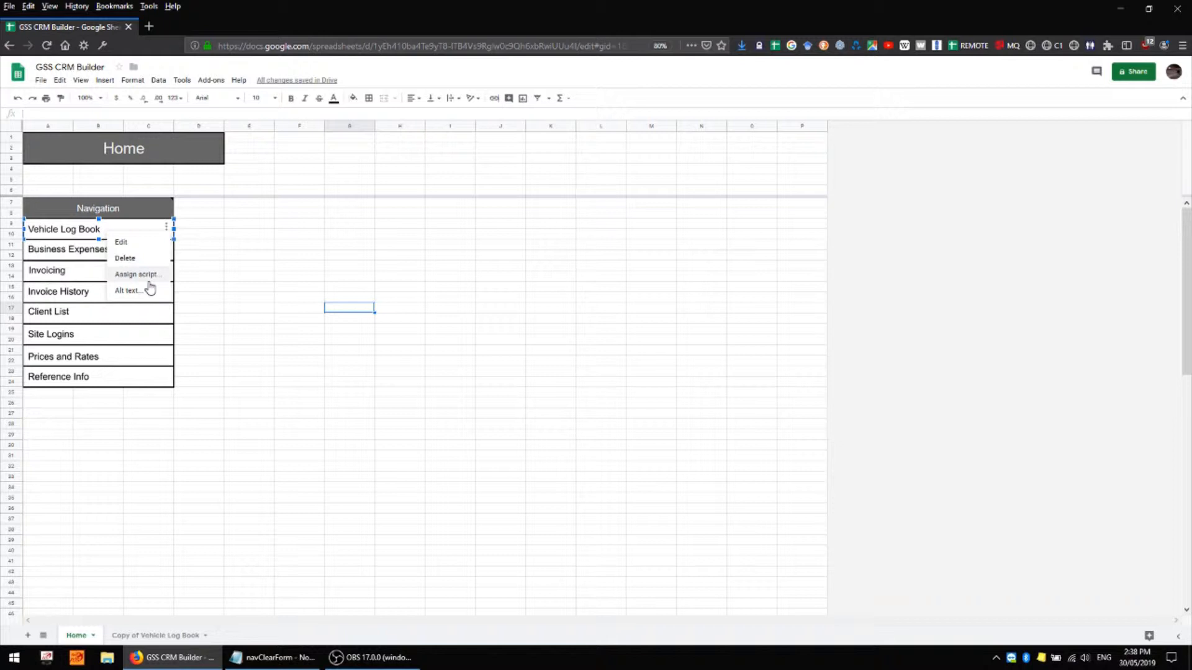
mouse_move(150, 291)
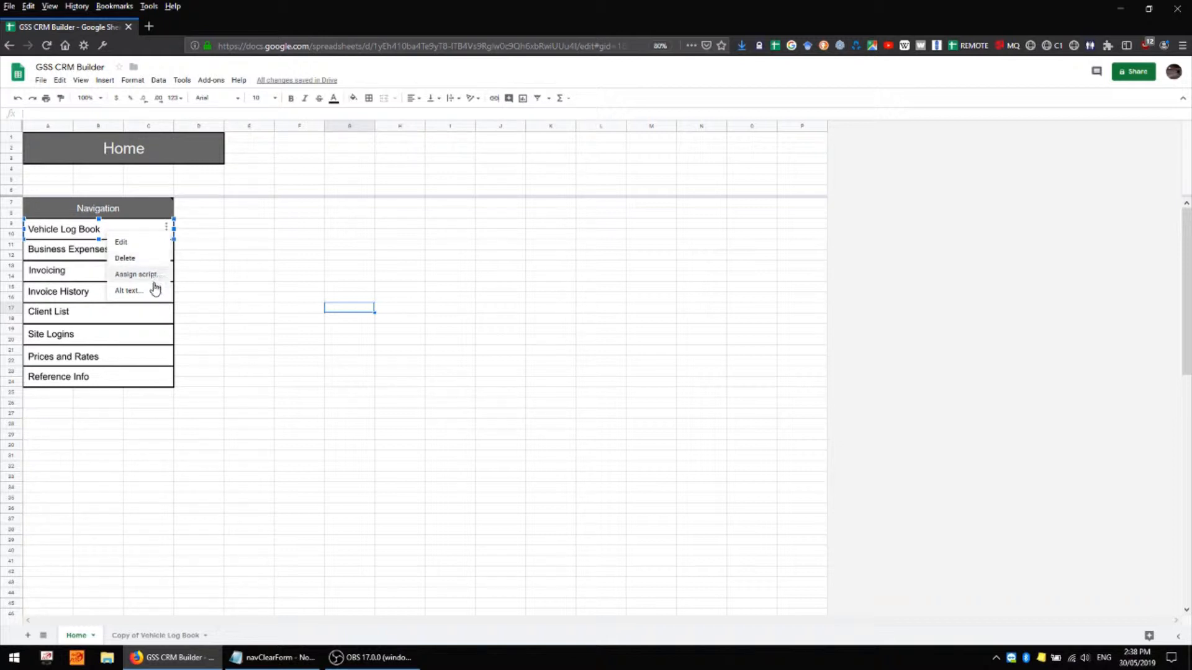
mouse_move(152, 280)
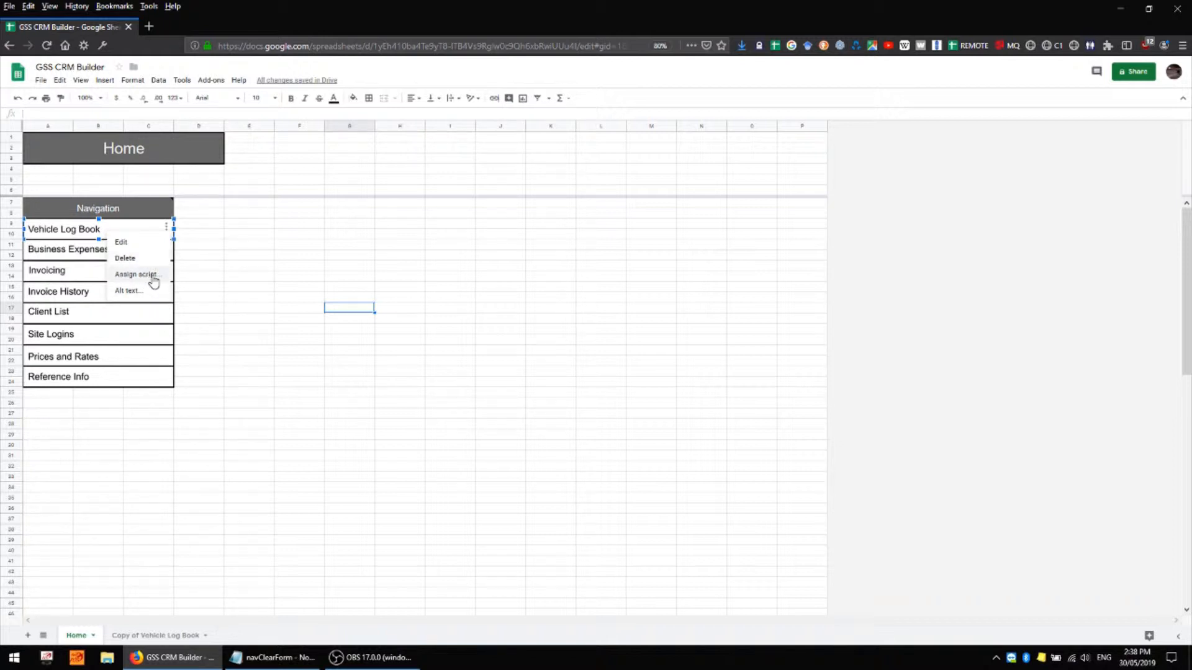
mouse_move(149, 295)
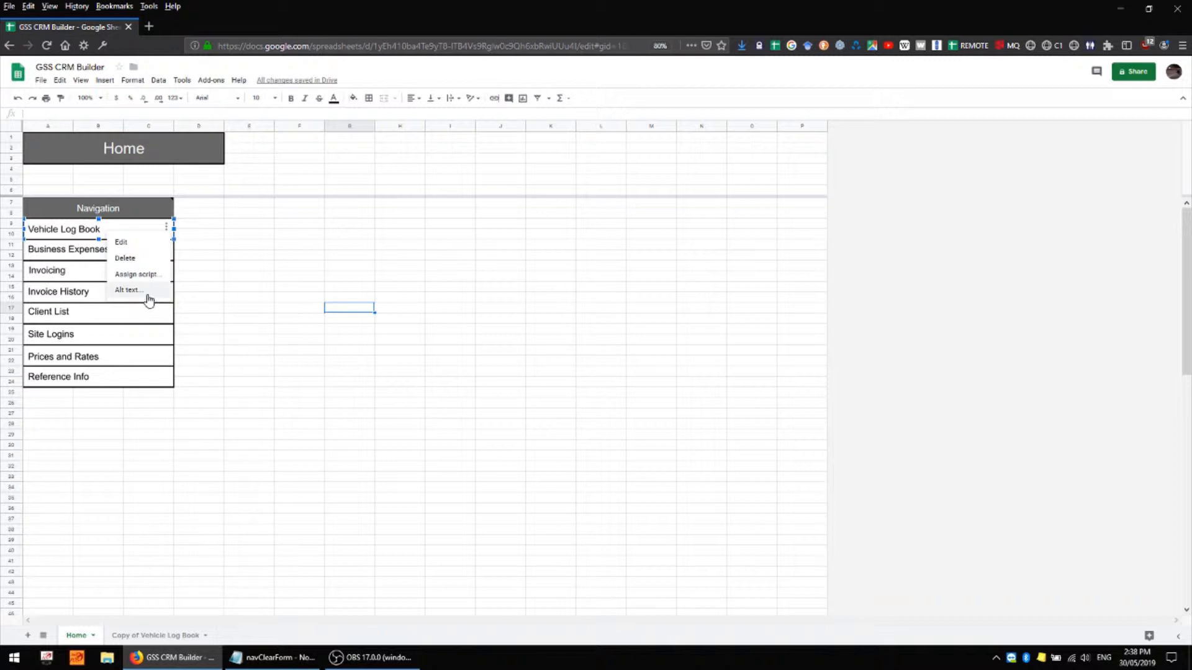
mouse_move(136, 275)
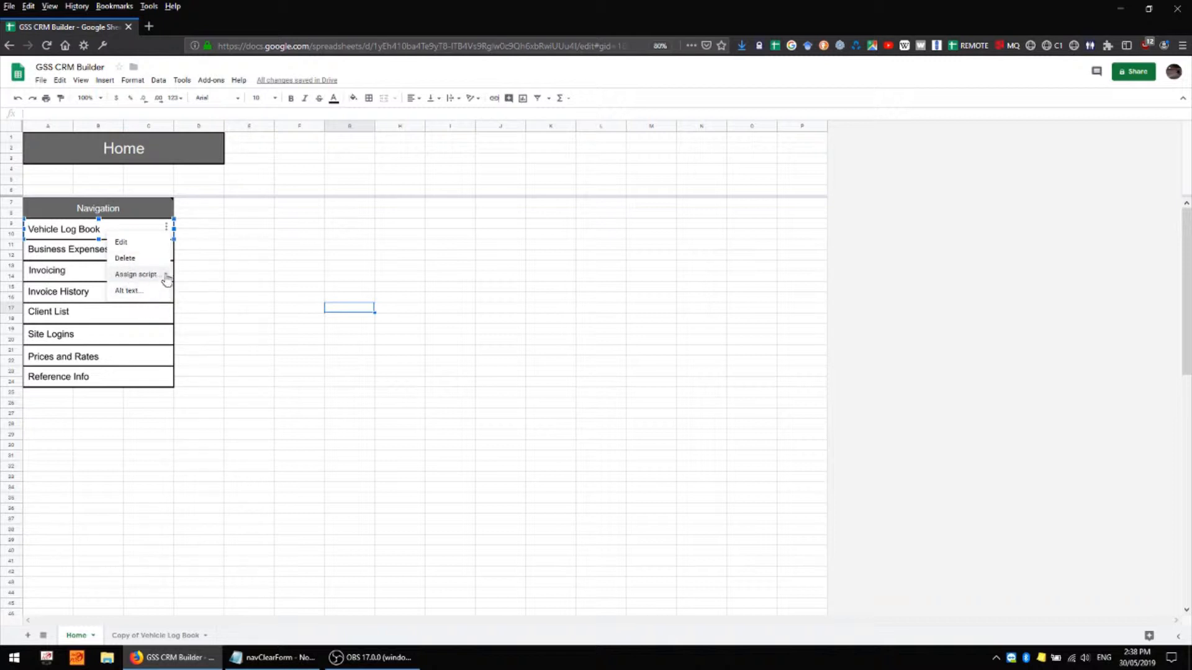
mouse_move(124, 272)
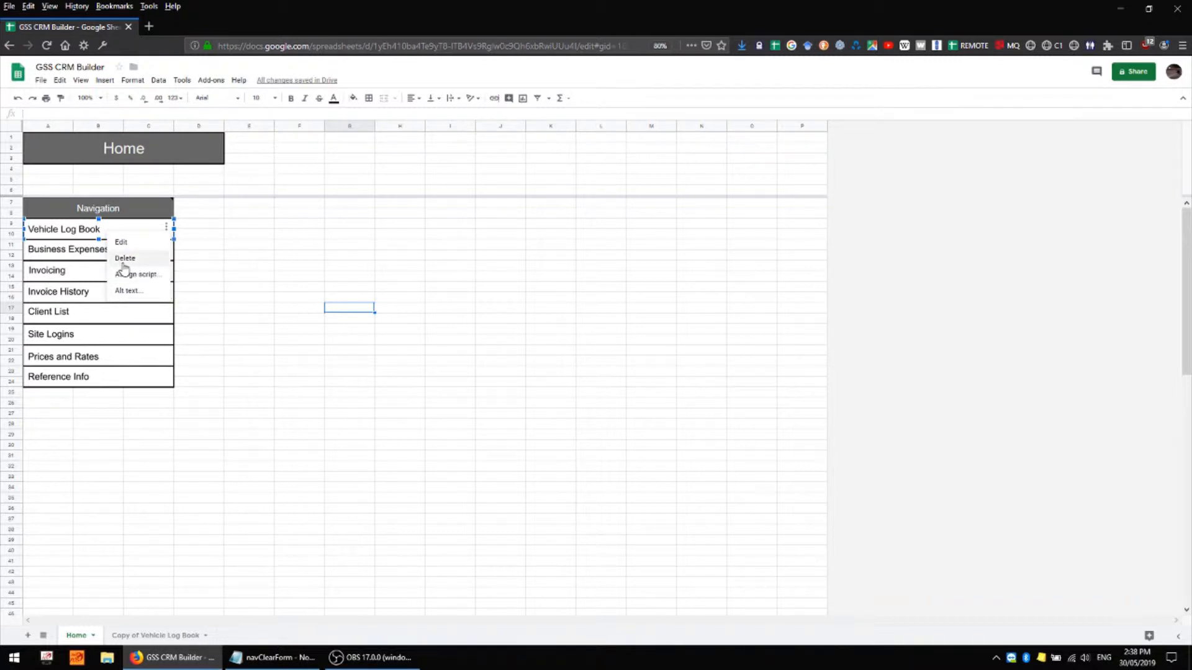
mouse_move(177, 283)
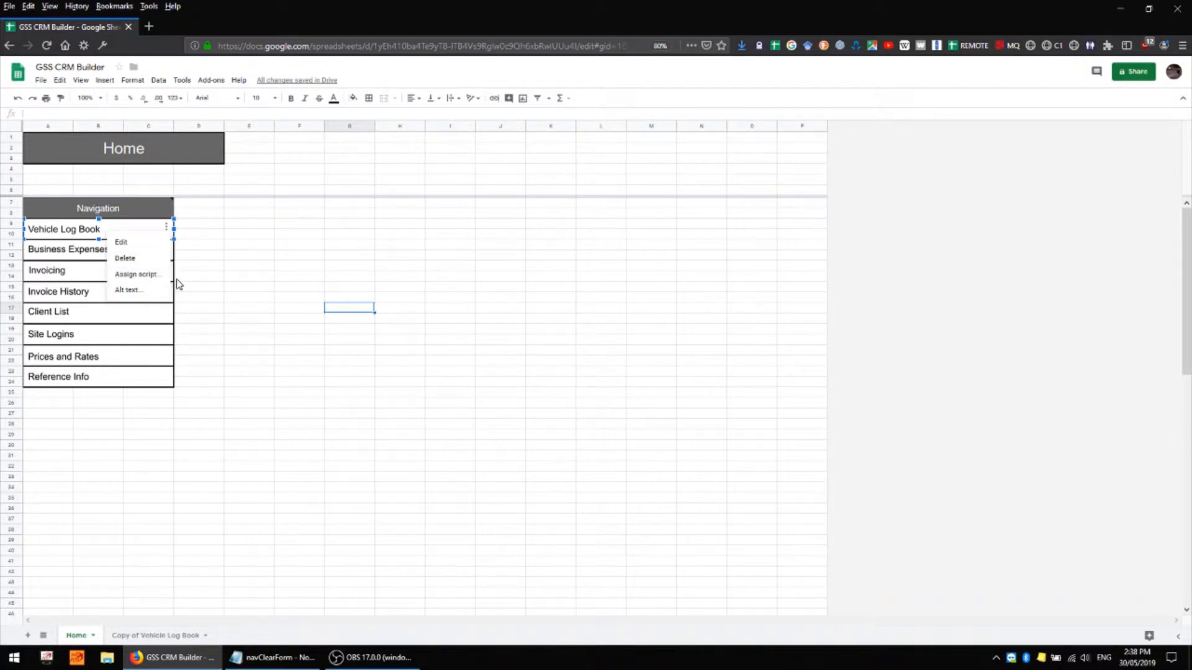
mouse_move(125, 259)
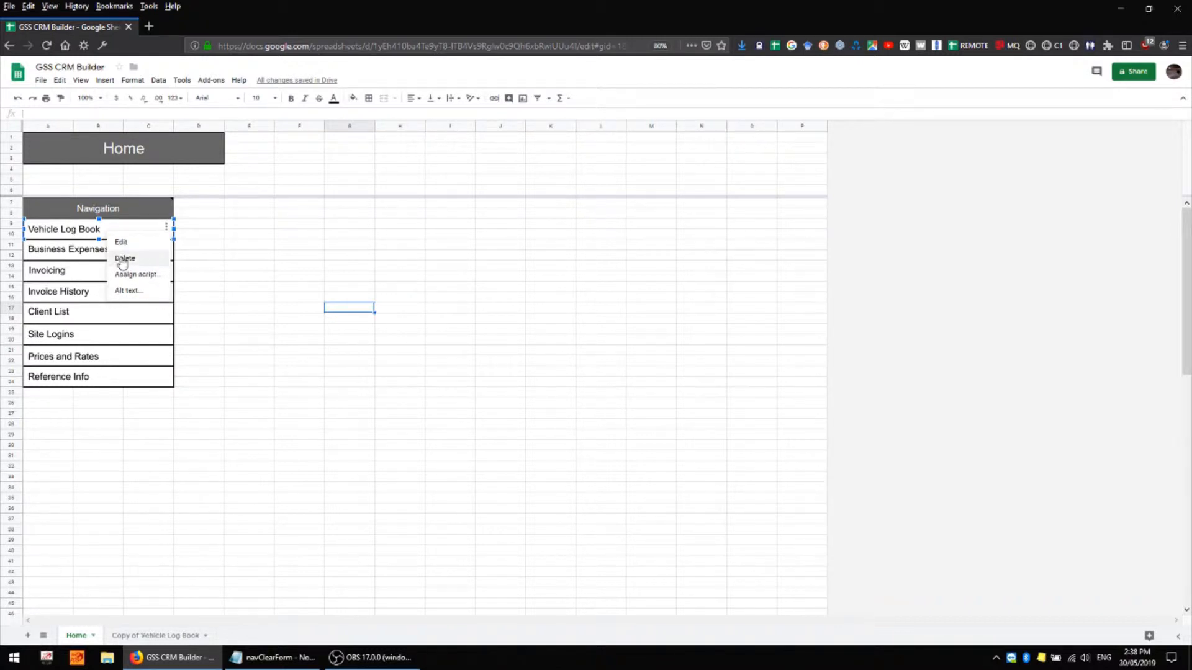
mouse_move(192, 288)
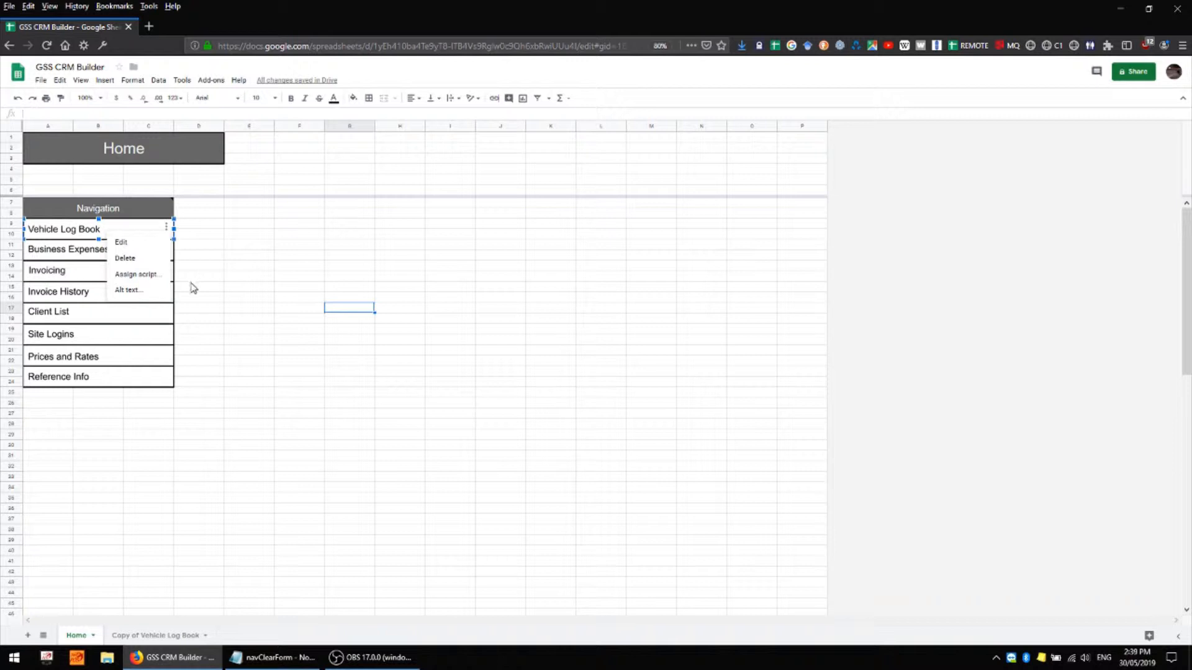
mouse_move(128, 289)
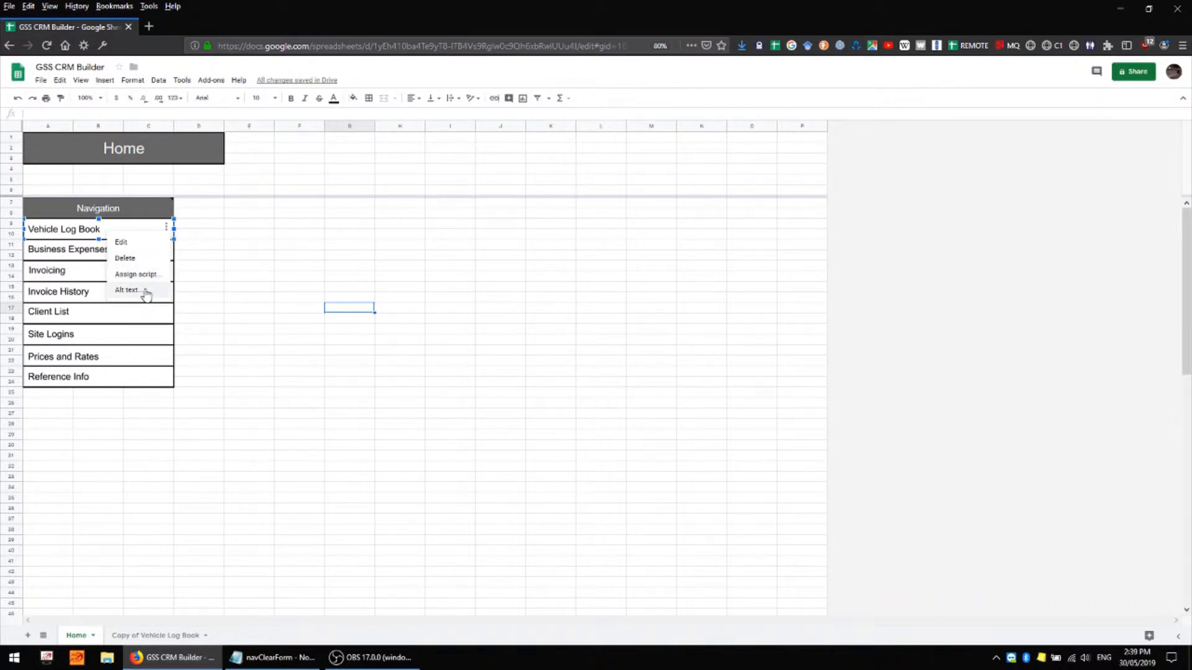
mouse_move(104, 291)
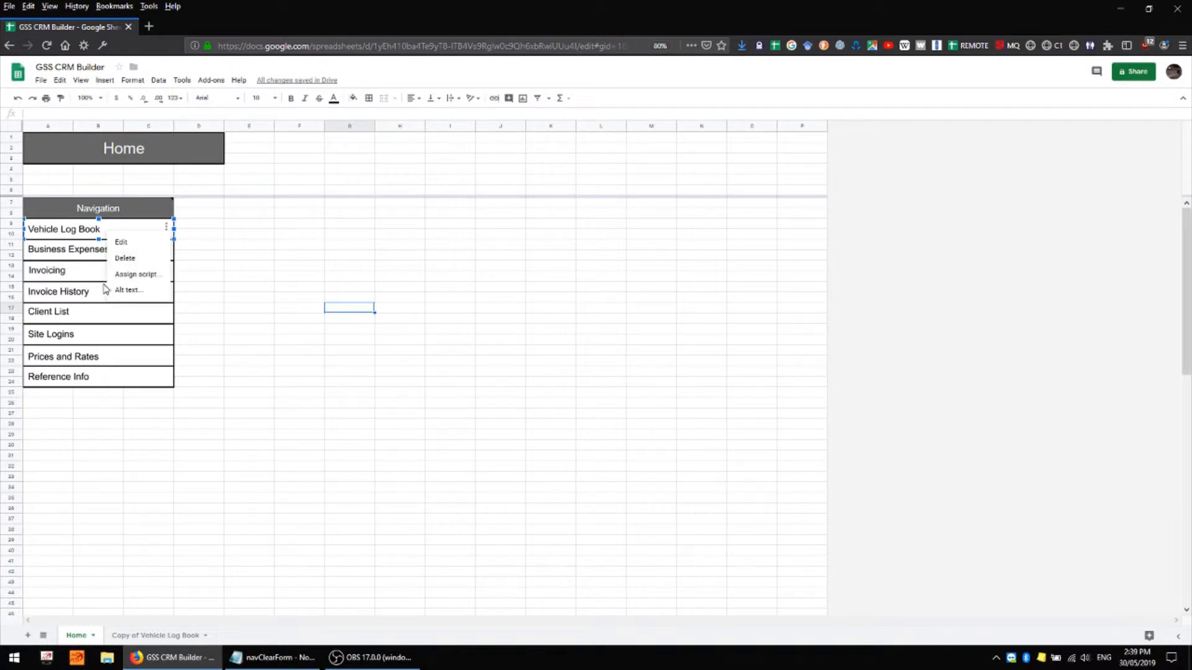
mouse_move(128, 290)
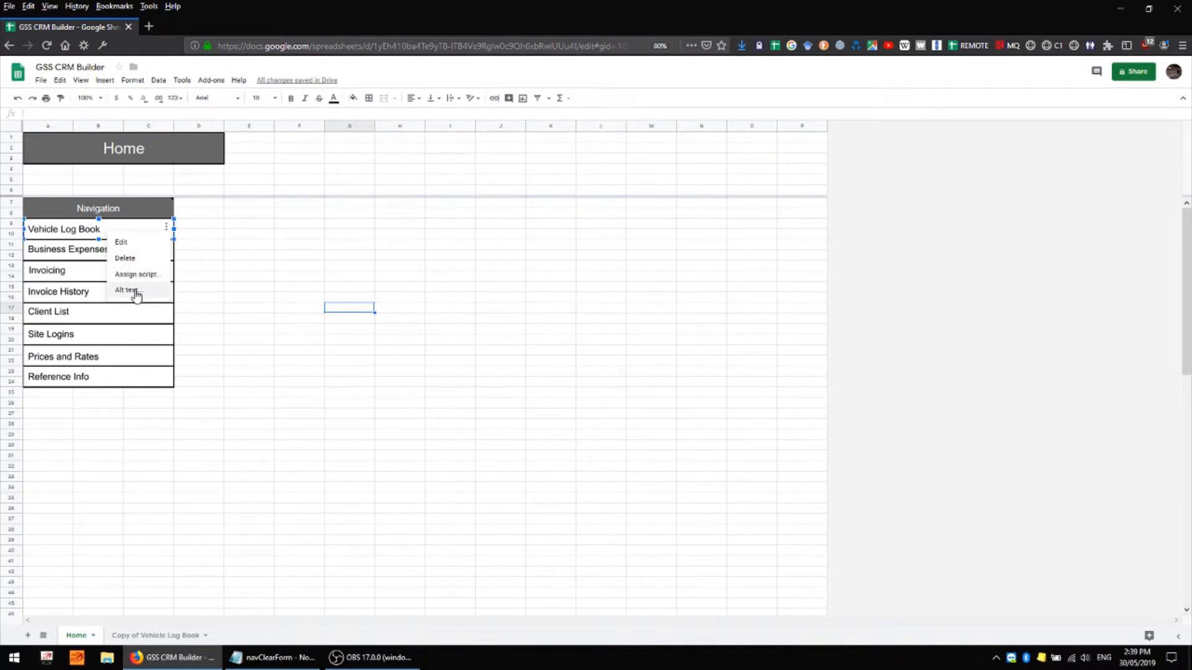
mouse_move(181, 86)
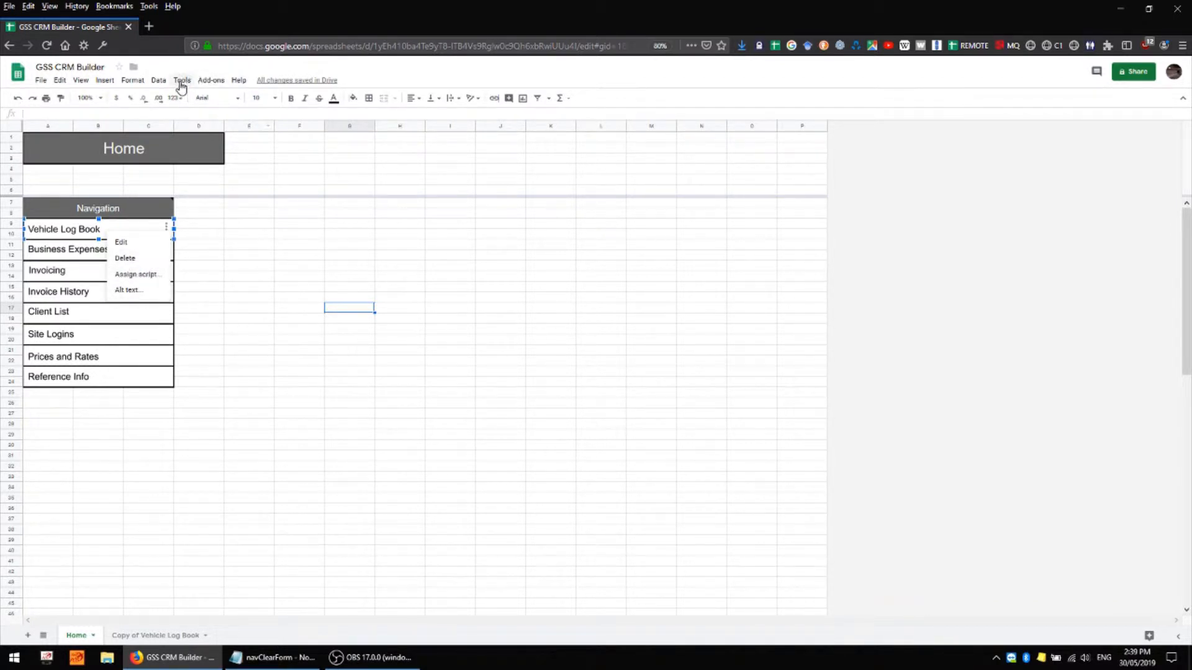
Open Tools > Script editor and name the new project 'GSS CRM Demo'.
click(181, 80)
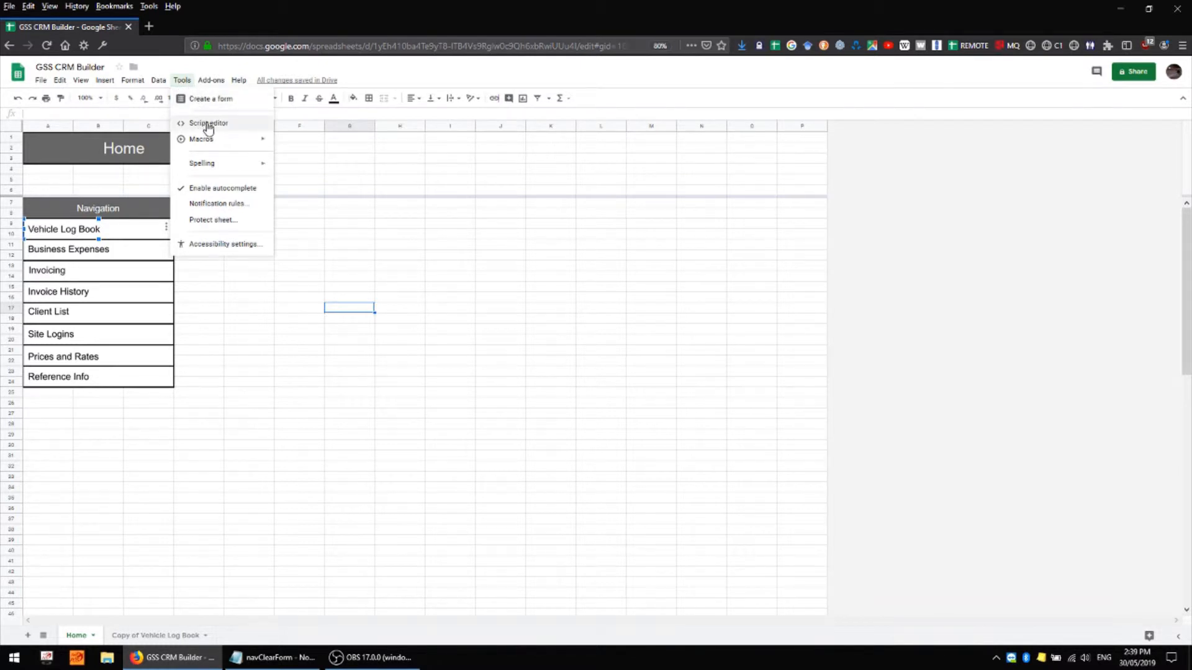
click(209, 123)
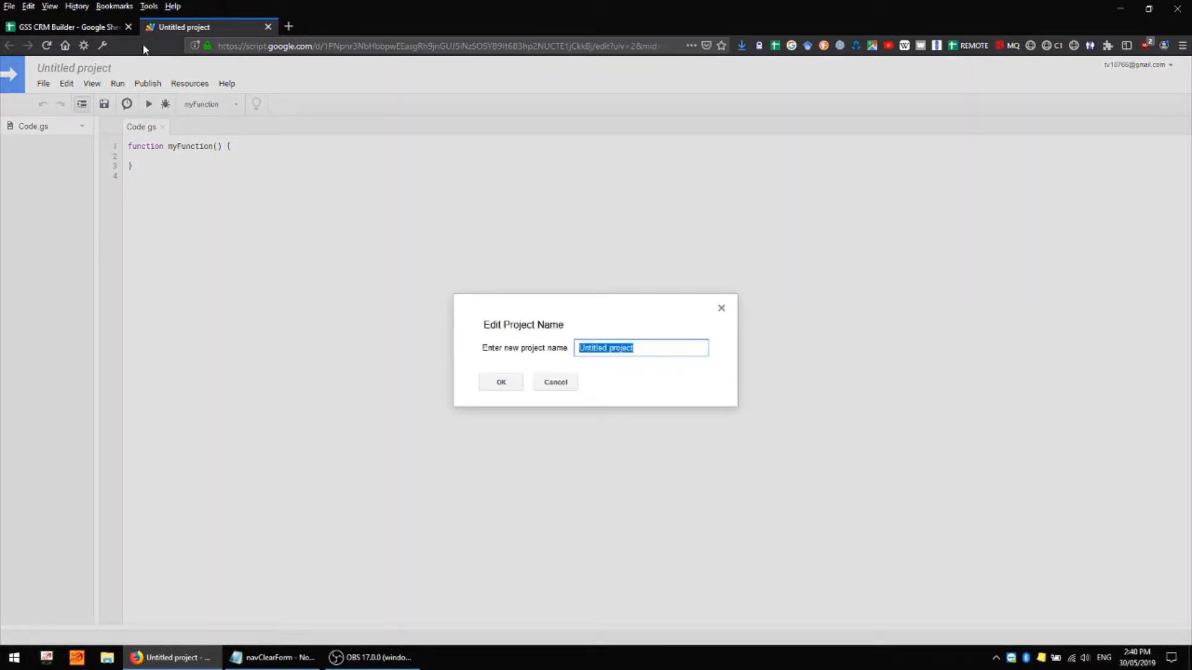
text(G)
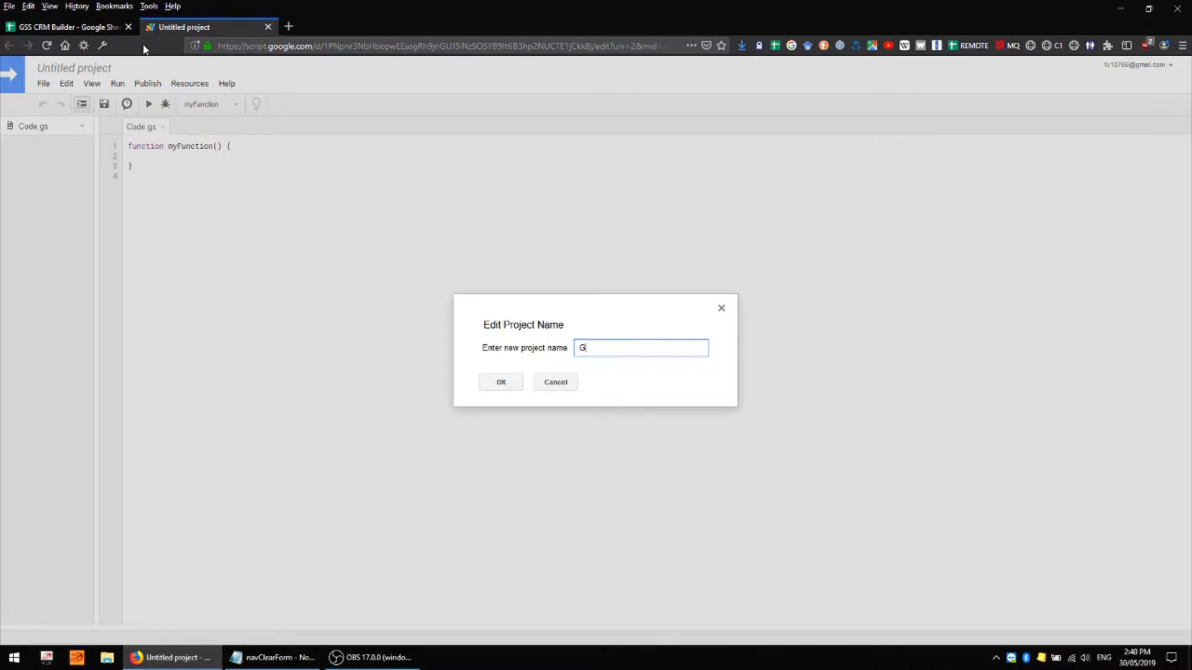
text(SSS)
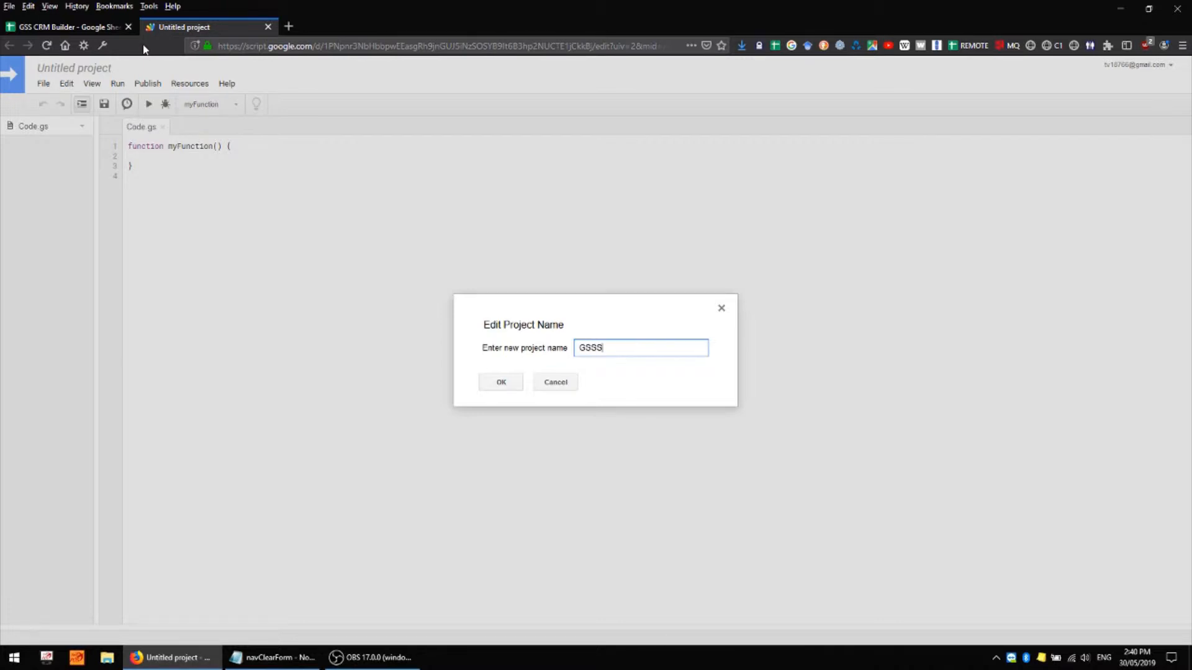
text(GSS CR)
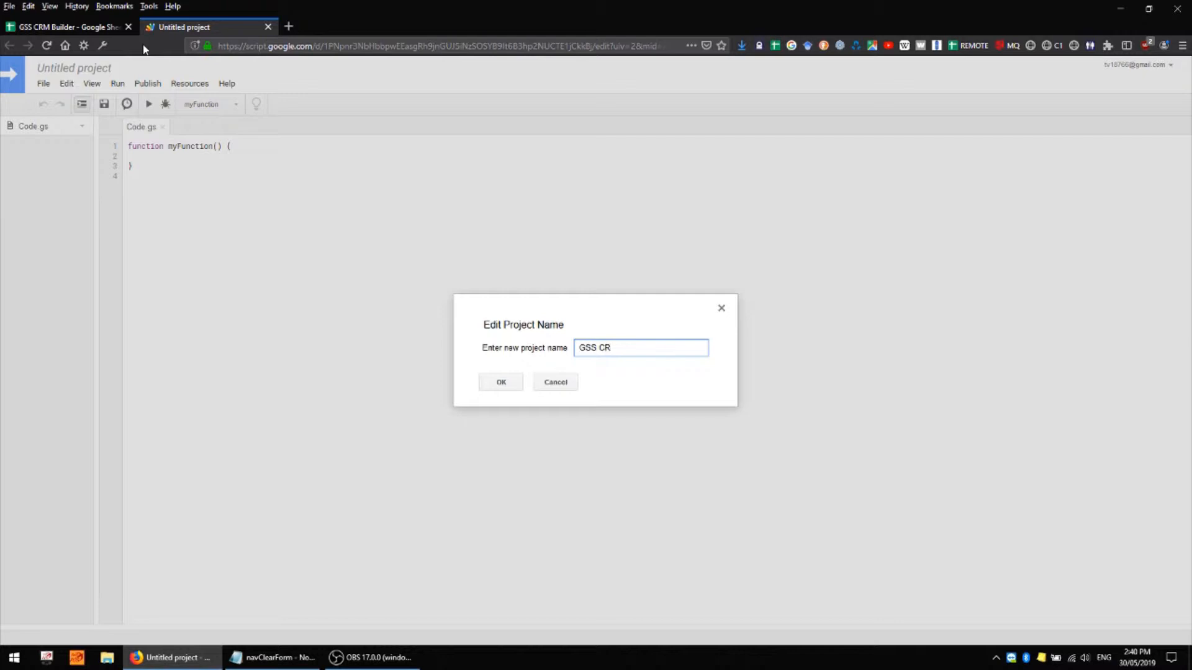
text(M Dem)
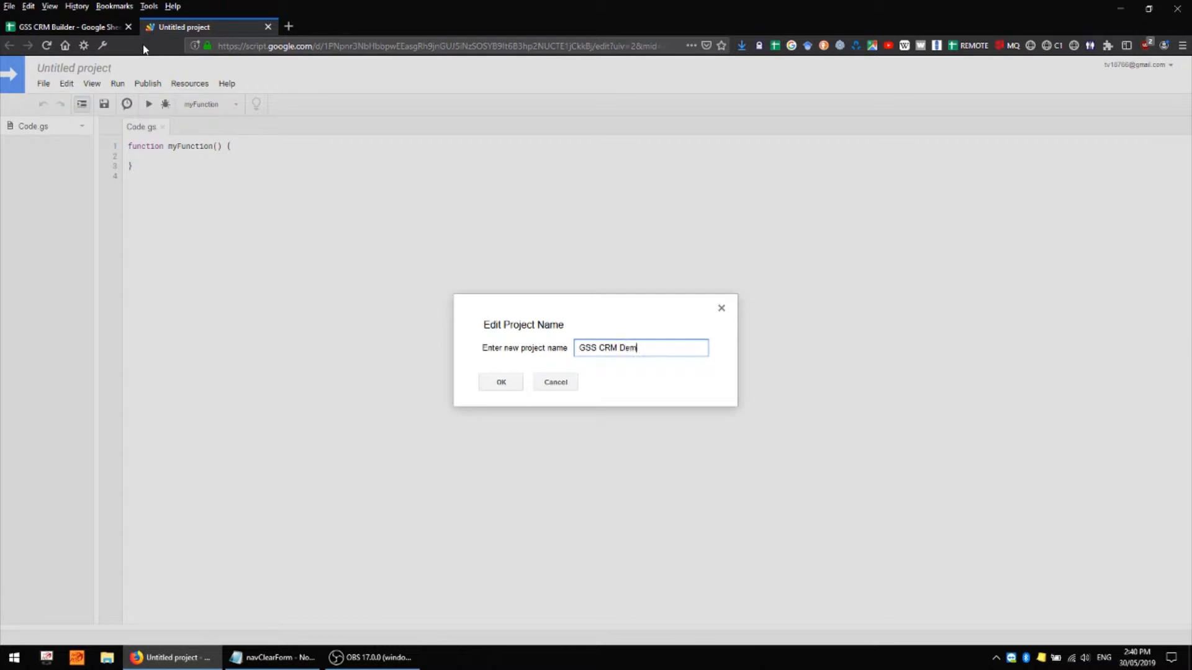
click(501, 381)
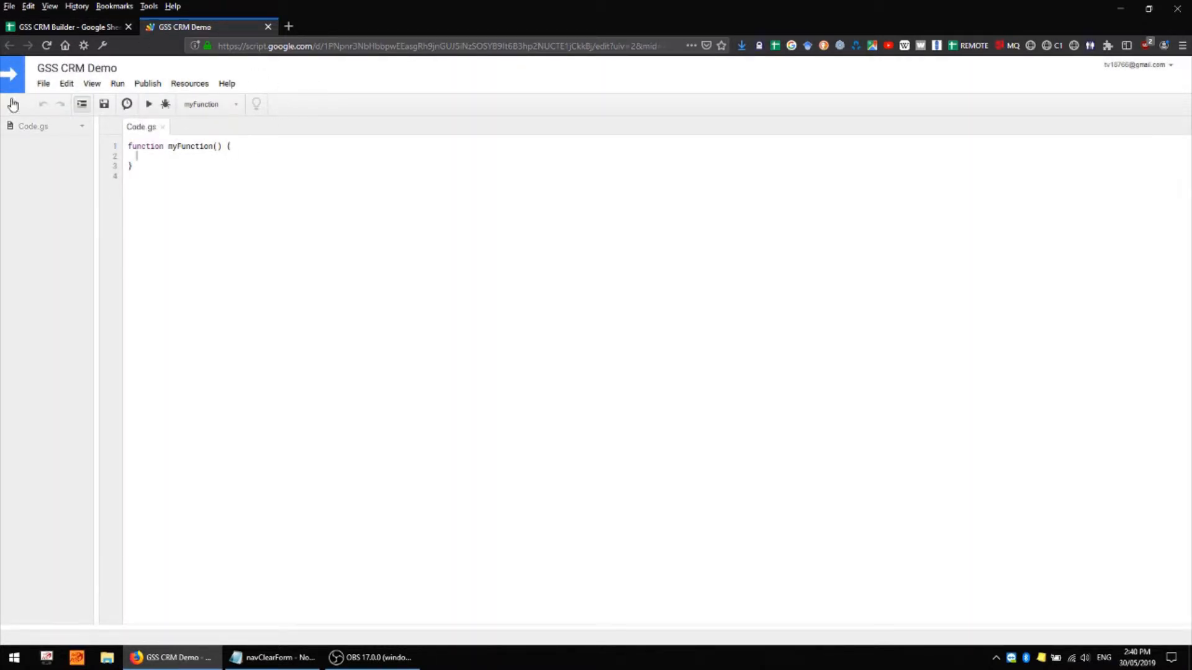
mouse_move(170, 73)
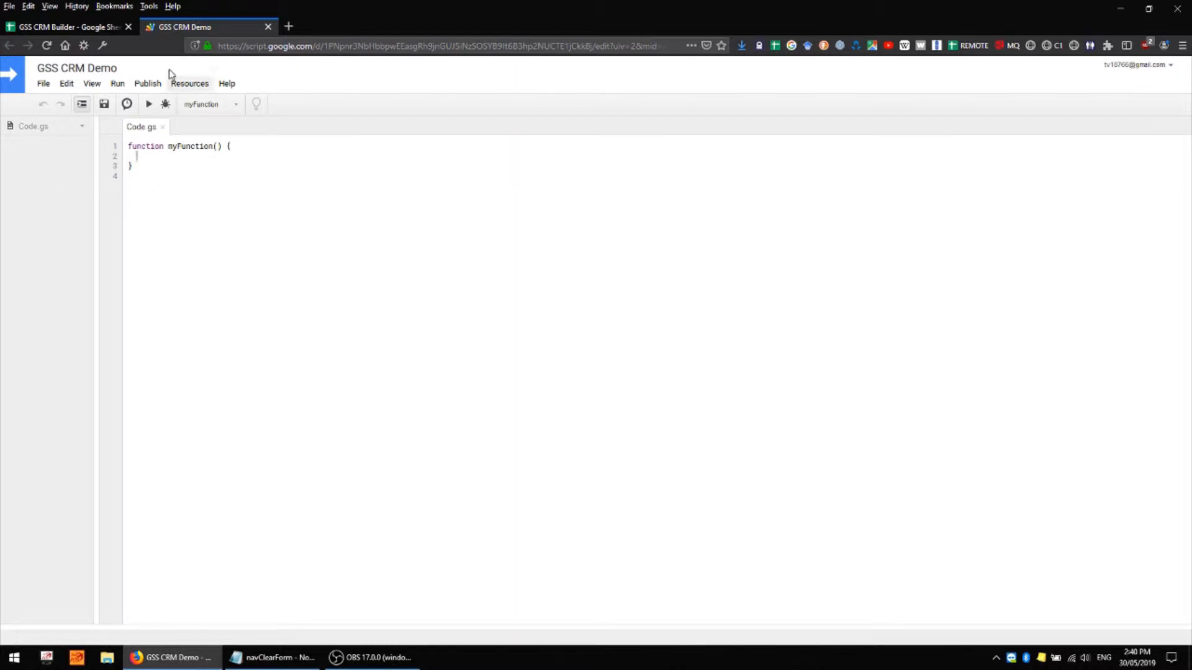
mouse_move(258, 152)
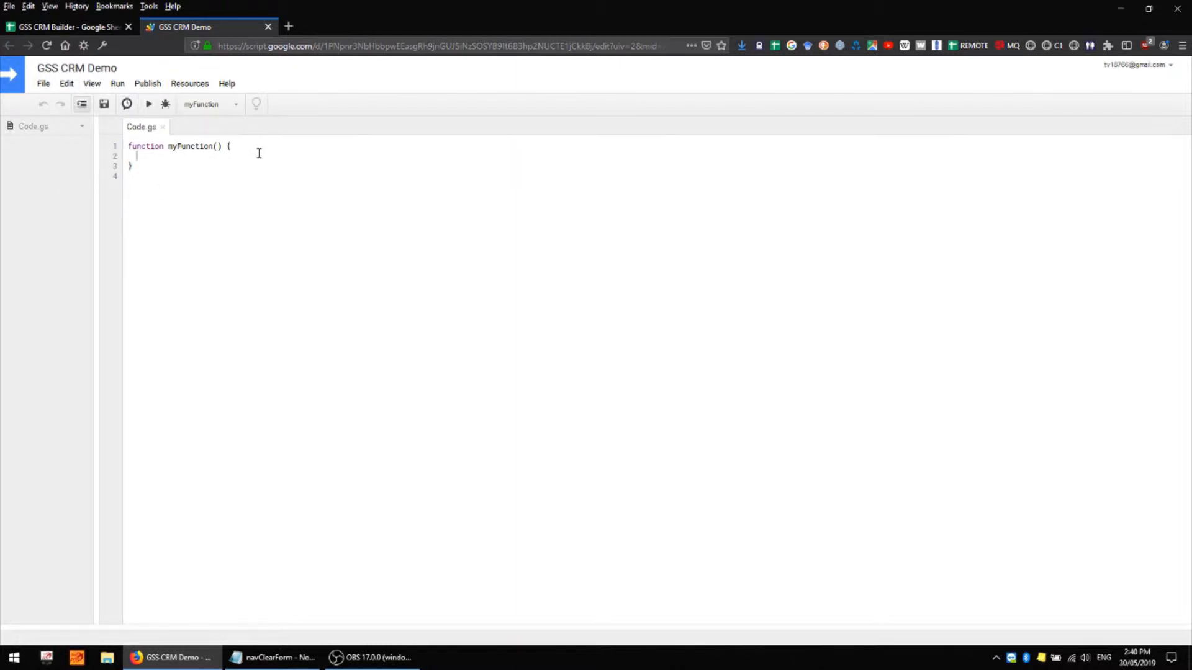
mouse_move(61, 230)
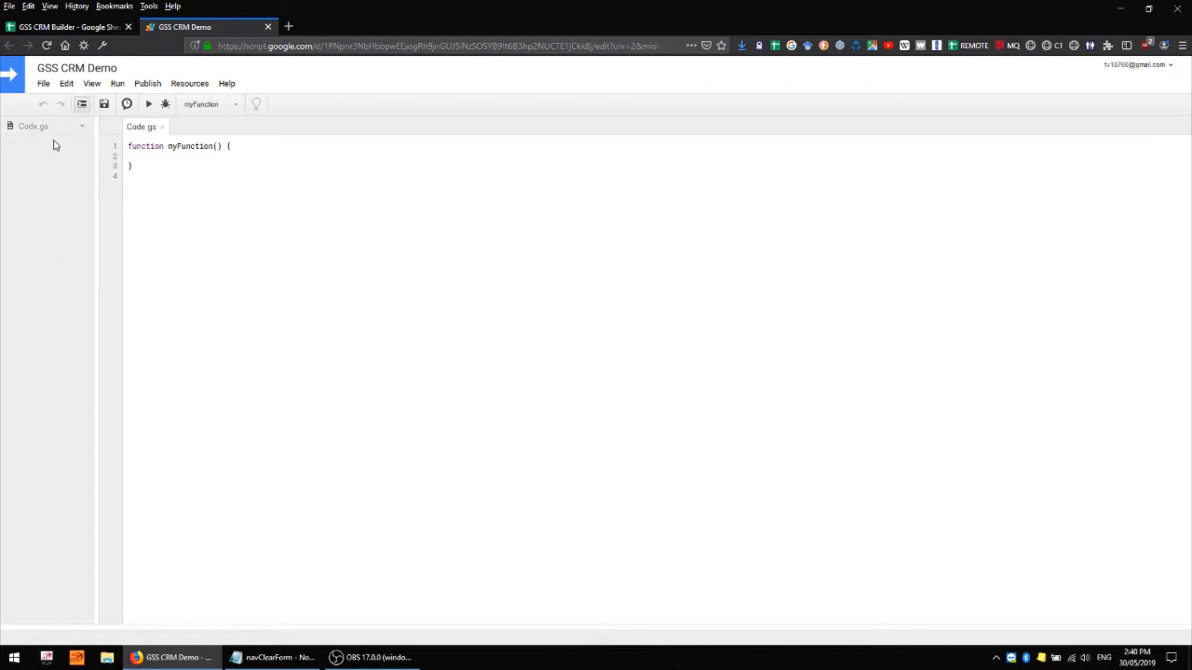
mouse_move(64, 133)
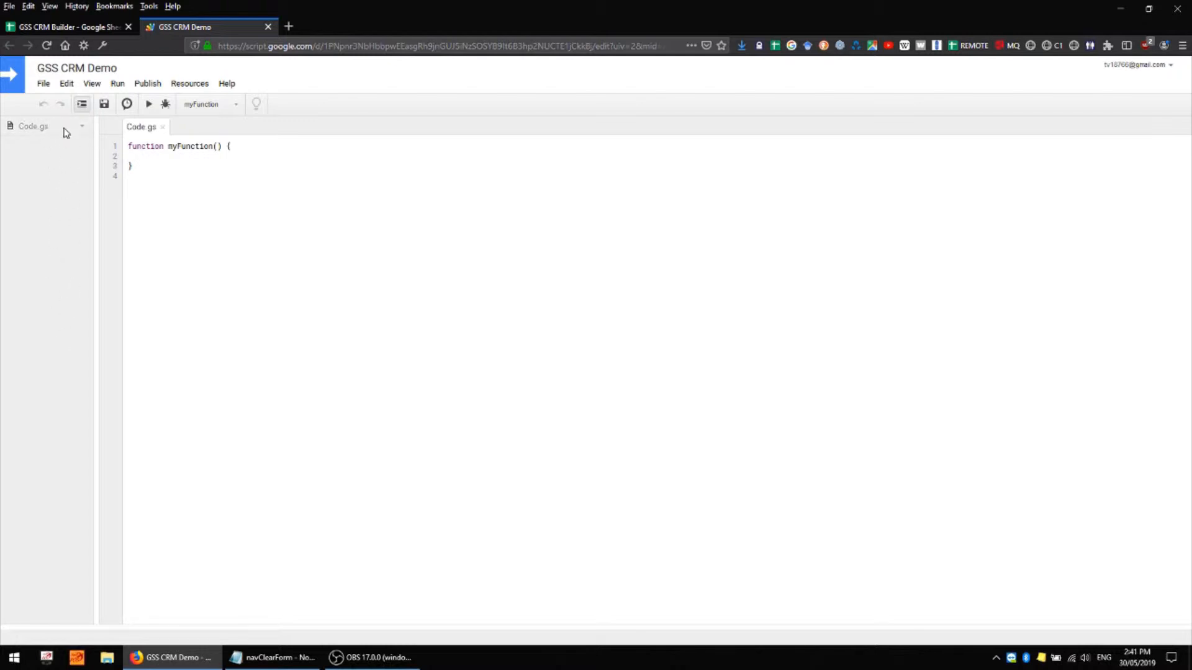
Rename the Code.gs script file to Navigation.gs.
click(82, 127)
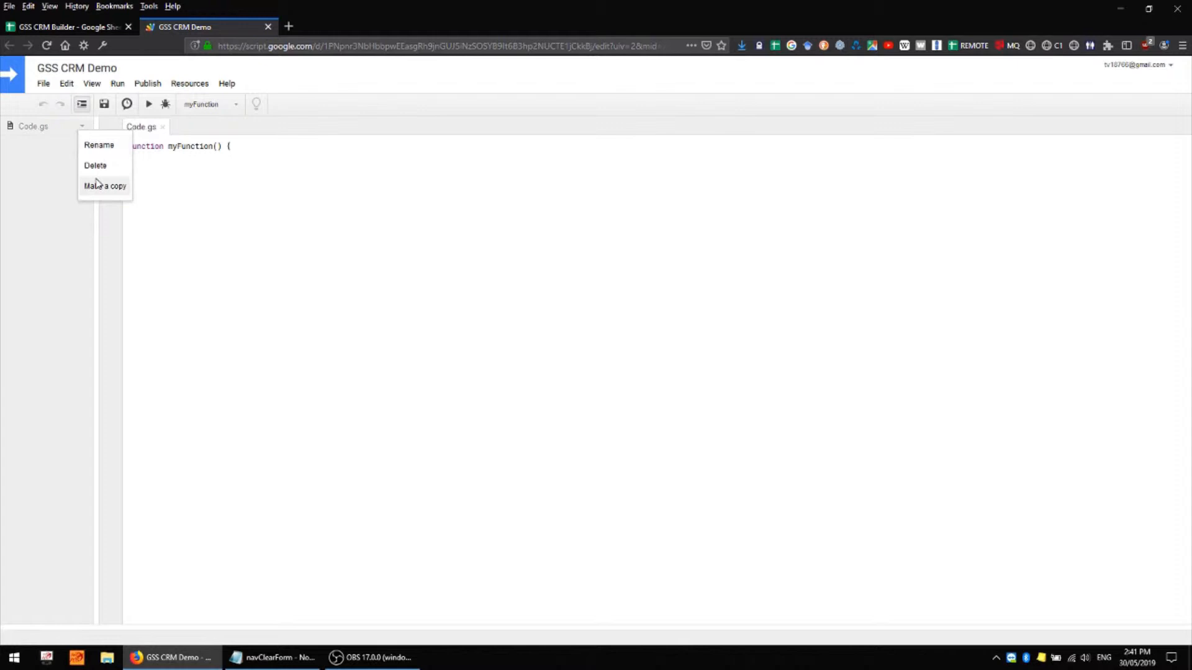
click(98, 146)
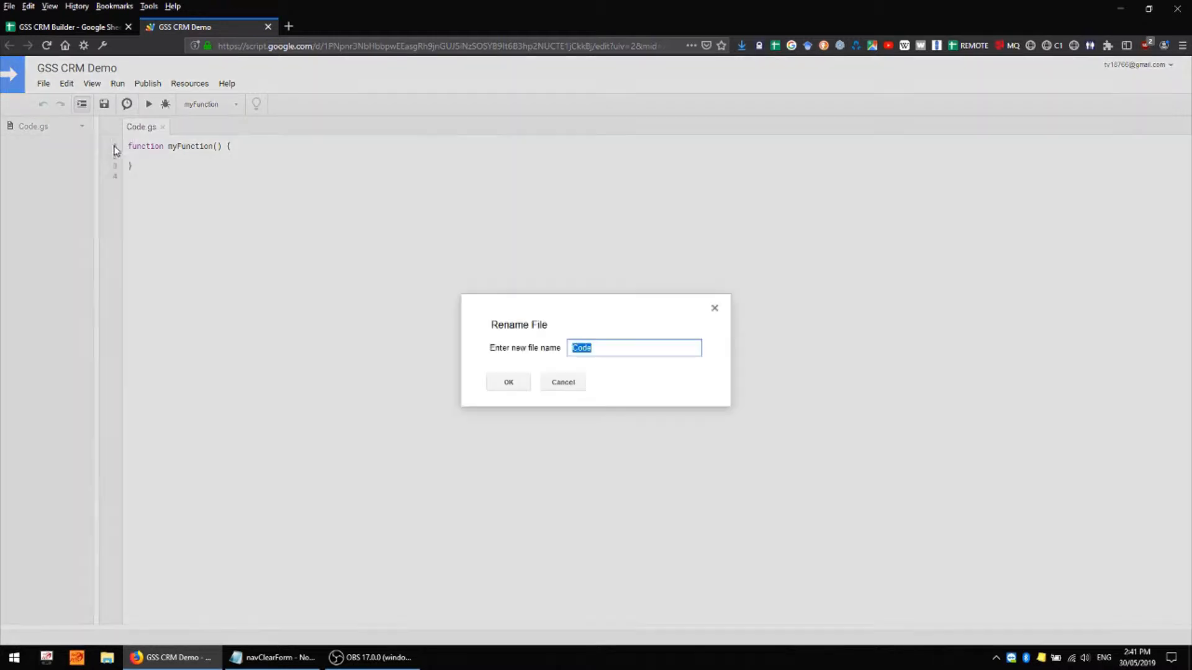
mouse_move(811, 227)
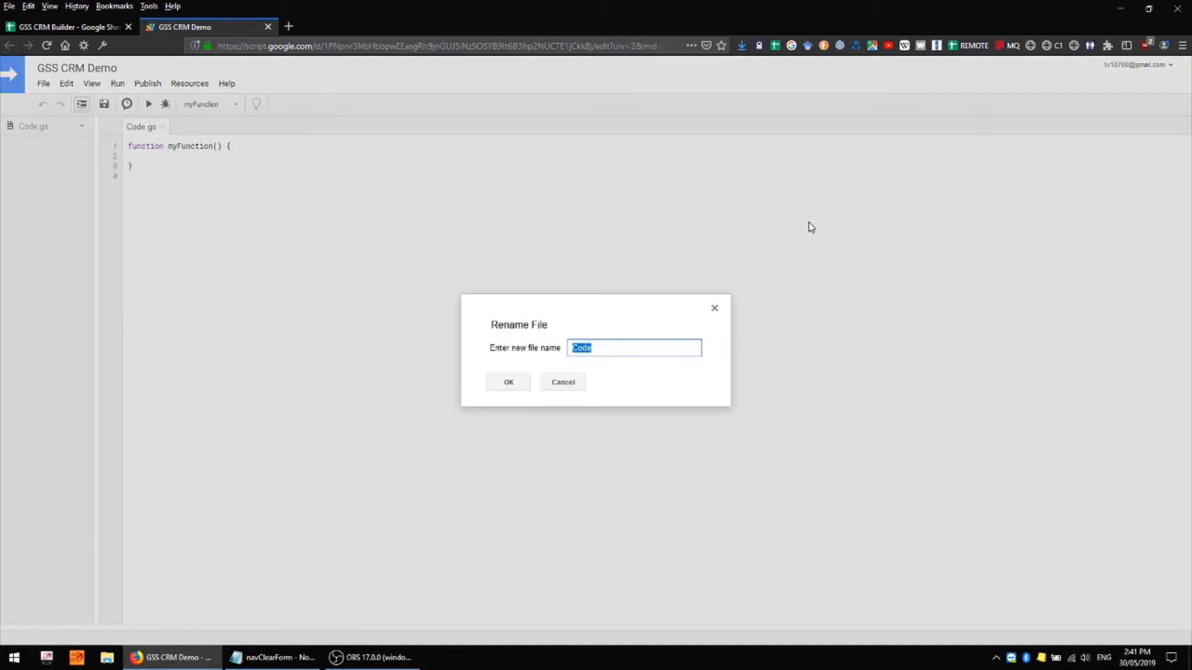
text(N)
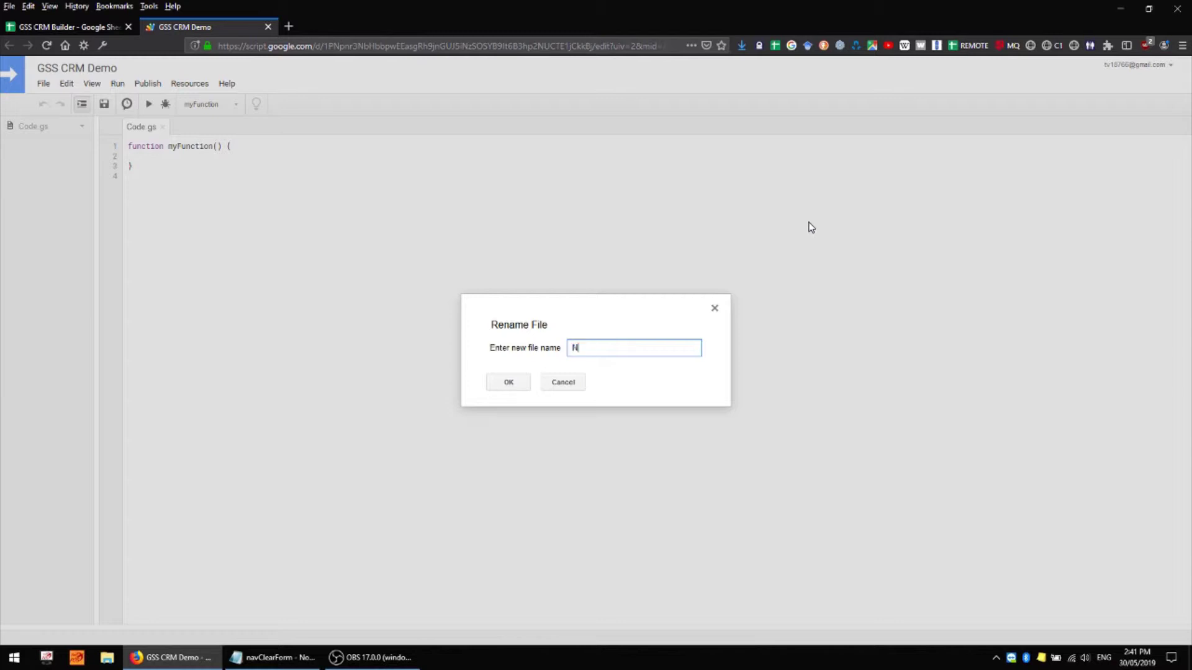
text(avigat)
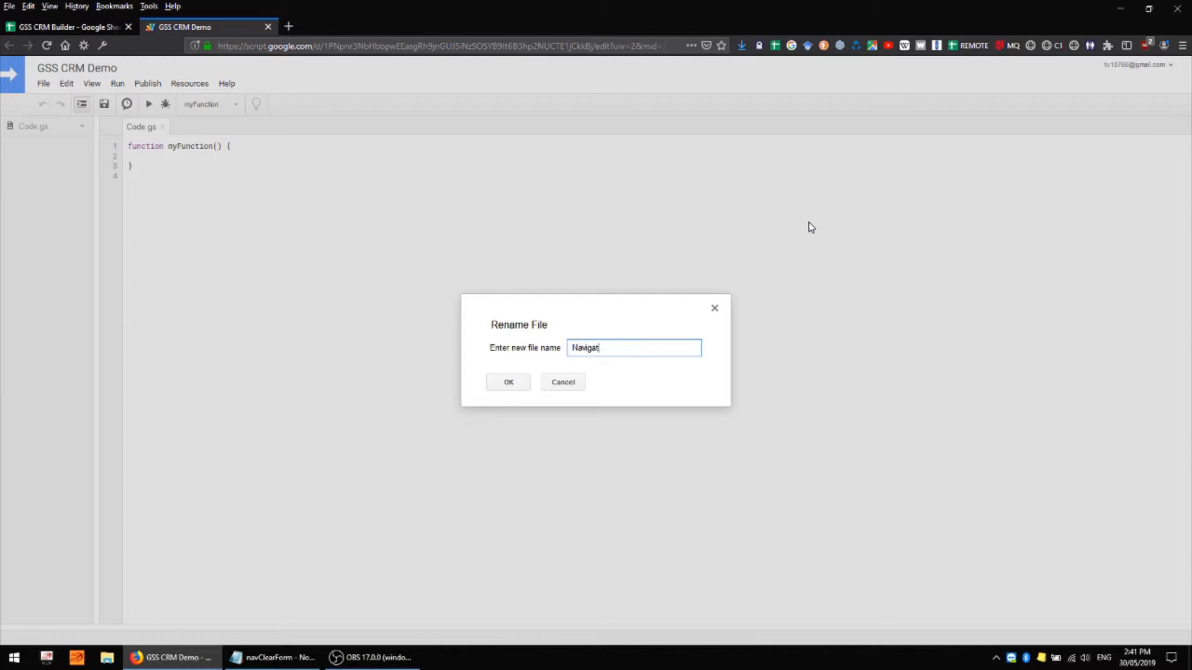
click(508, 381)
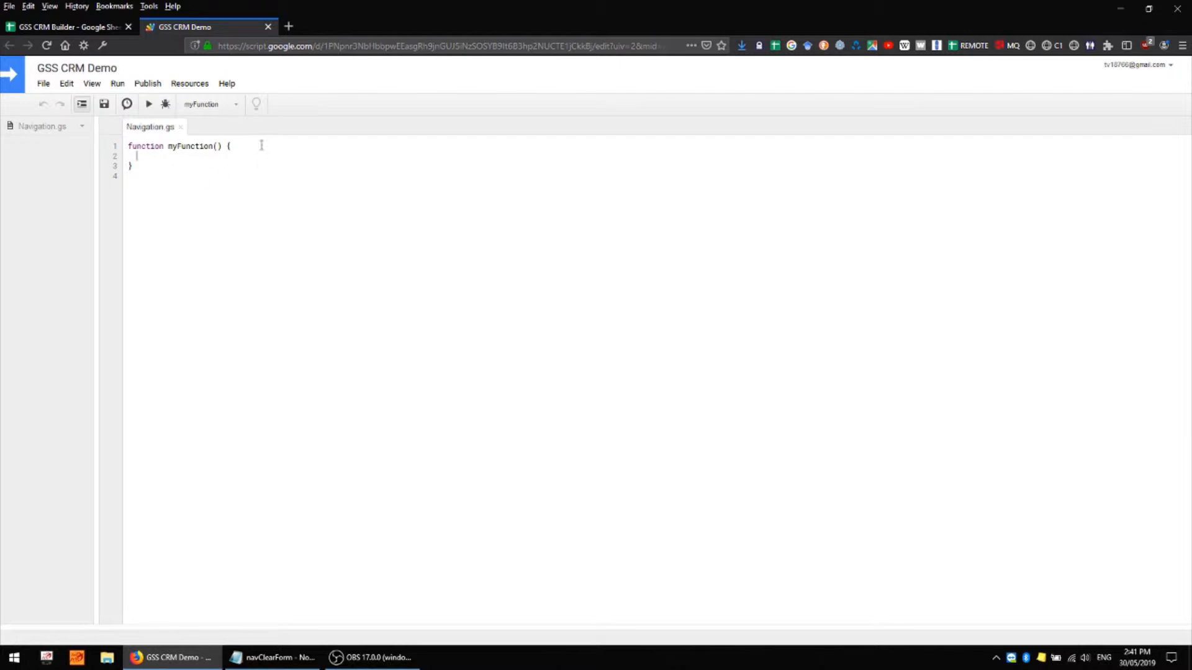
Select the default myFunction name in the editor ready to replace it.
click(165, 147)
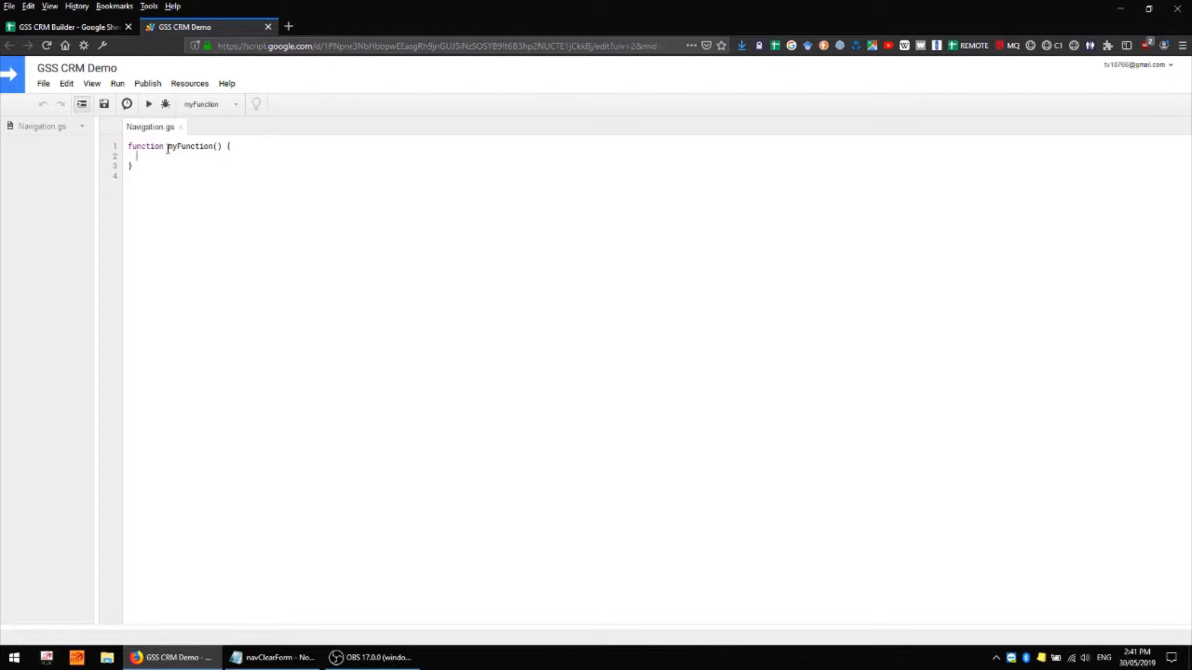
double_click(189, 146)
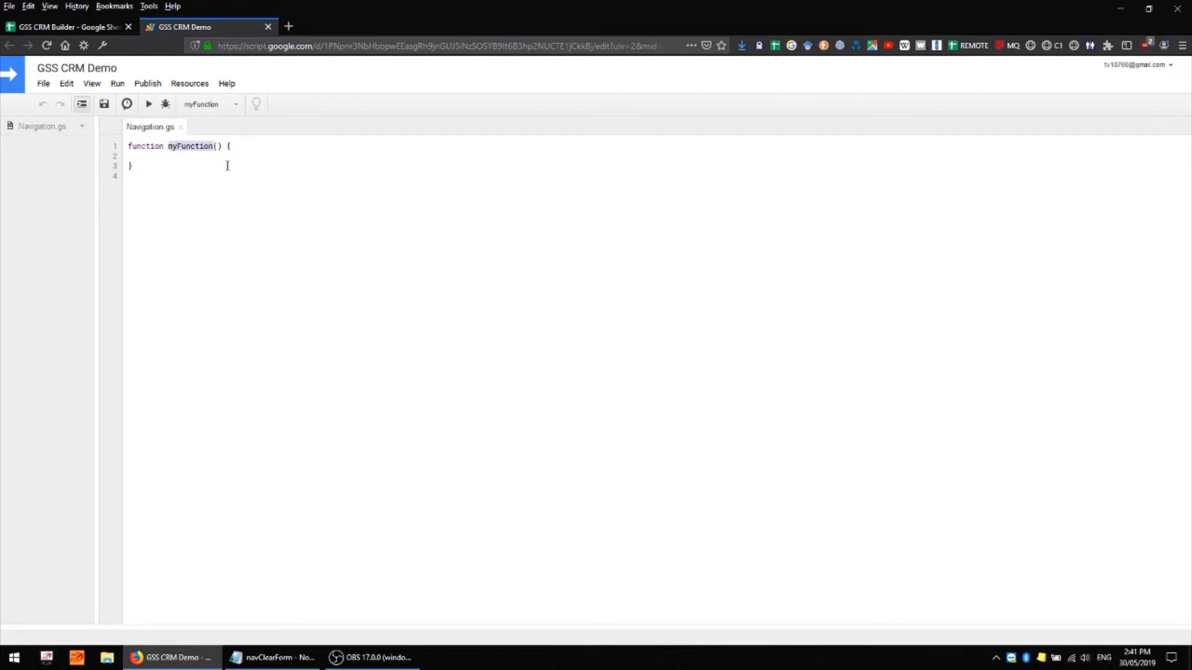
mouse_move(338, 219)
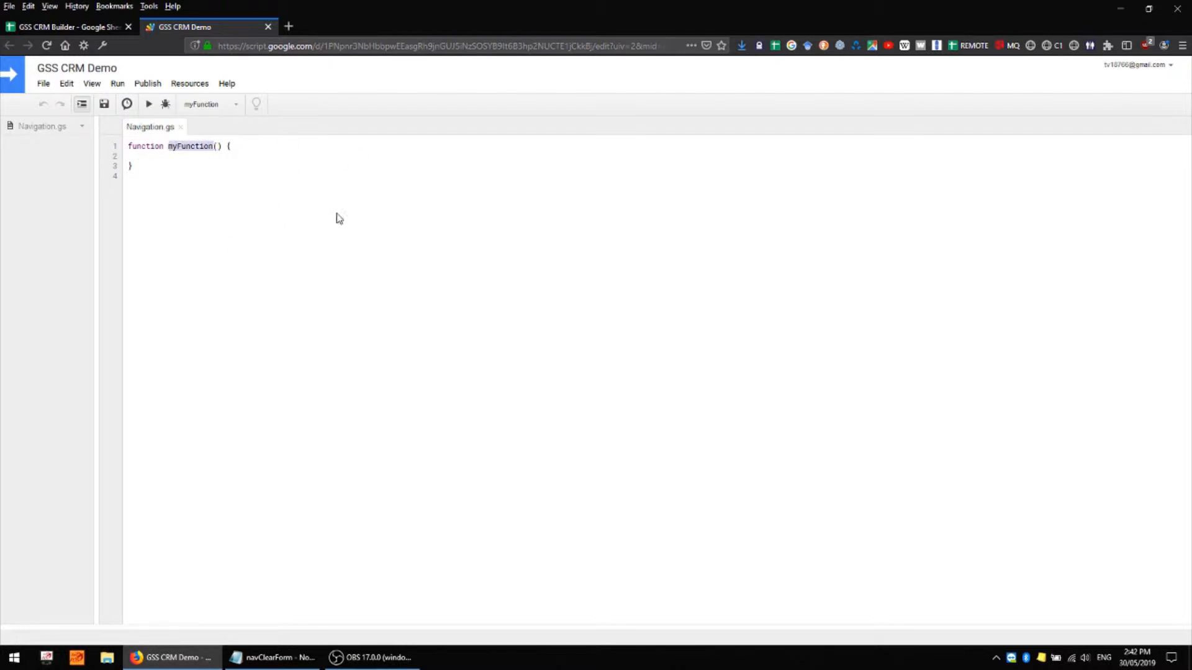
mouse_move(256, 264)
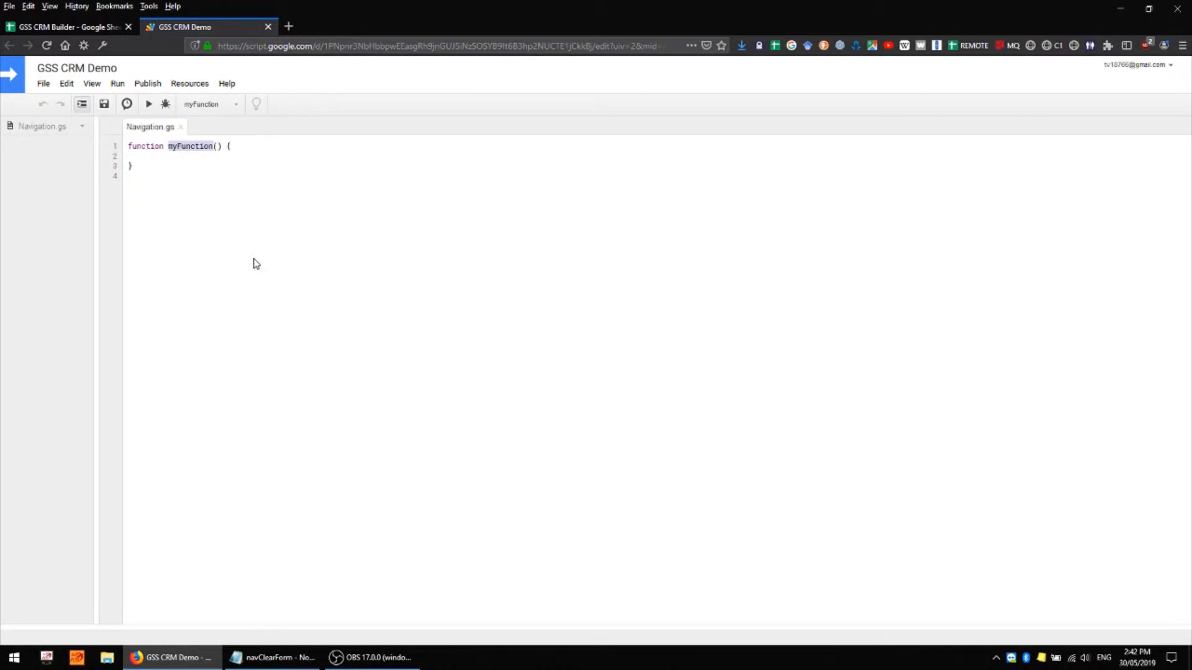
mouse_move(473, 235)
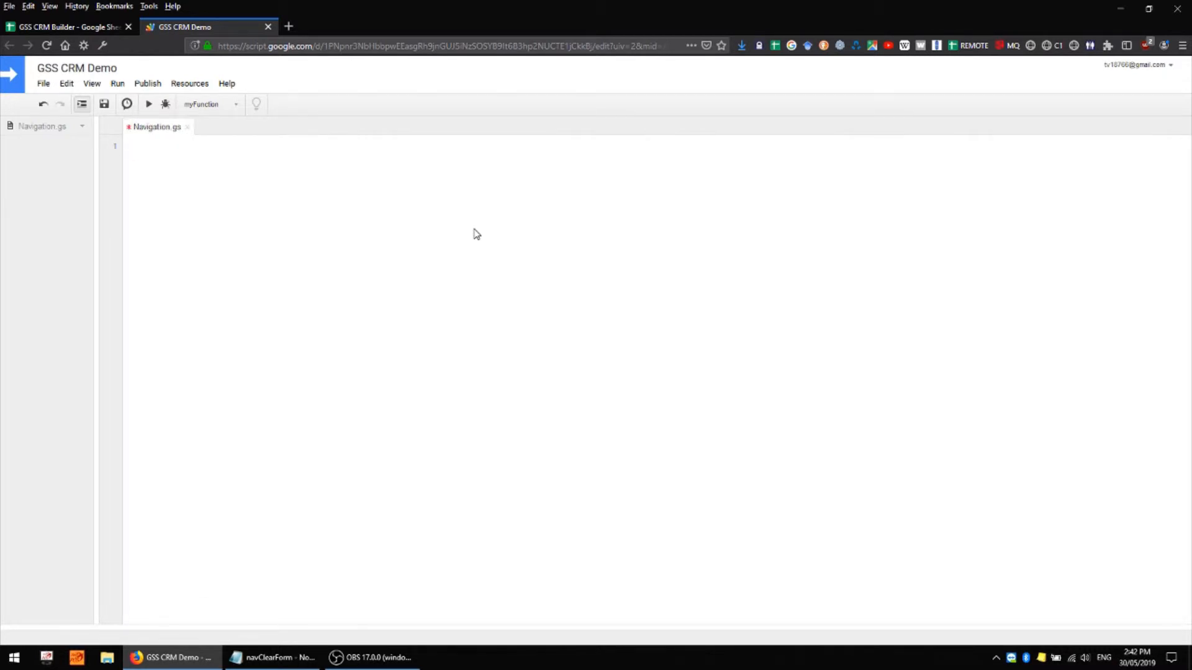
mouse_move(230, 249)
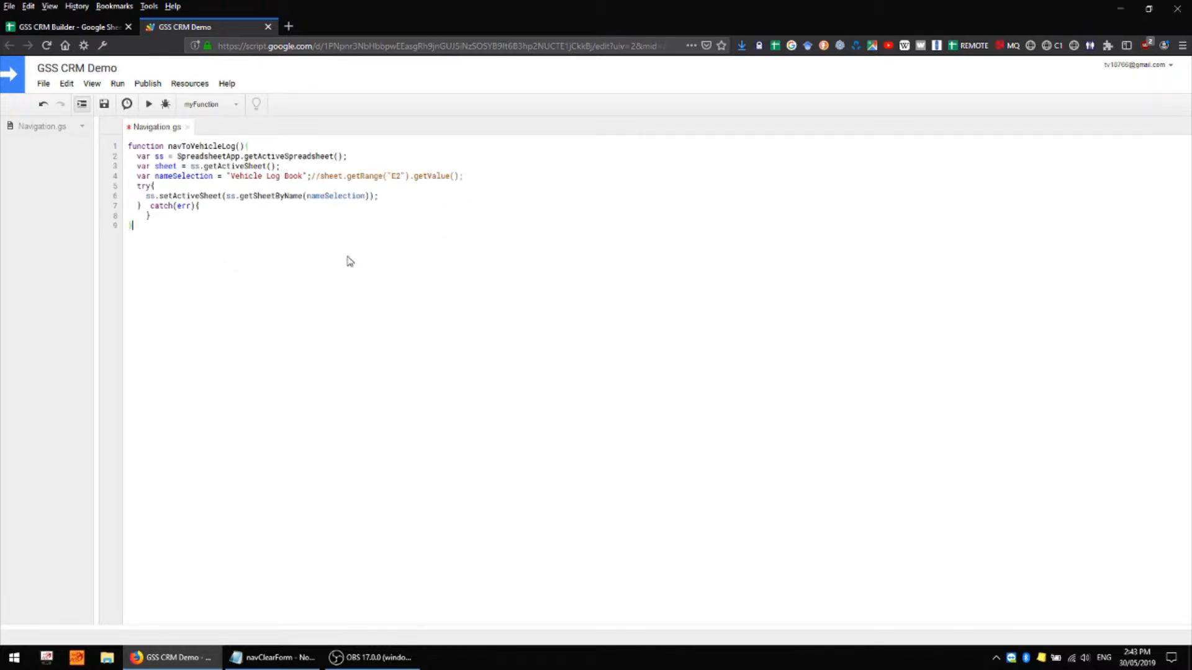
mouse_move(219, 210)
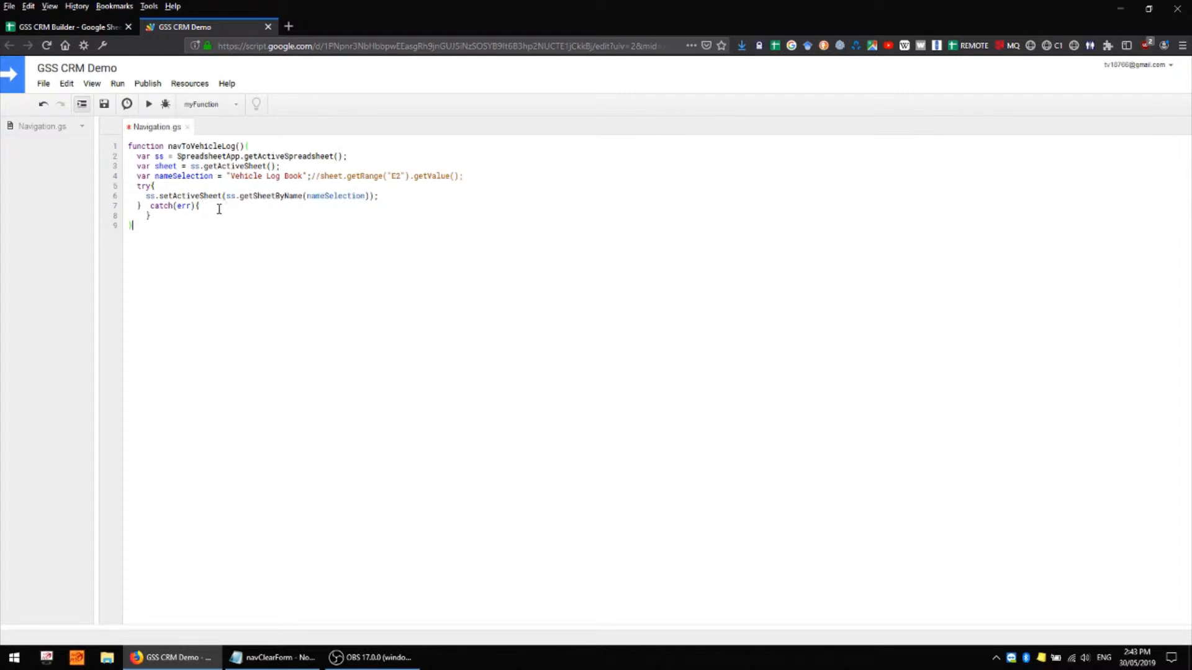
mouse_move(264, 344)
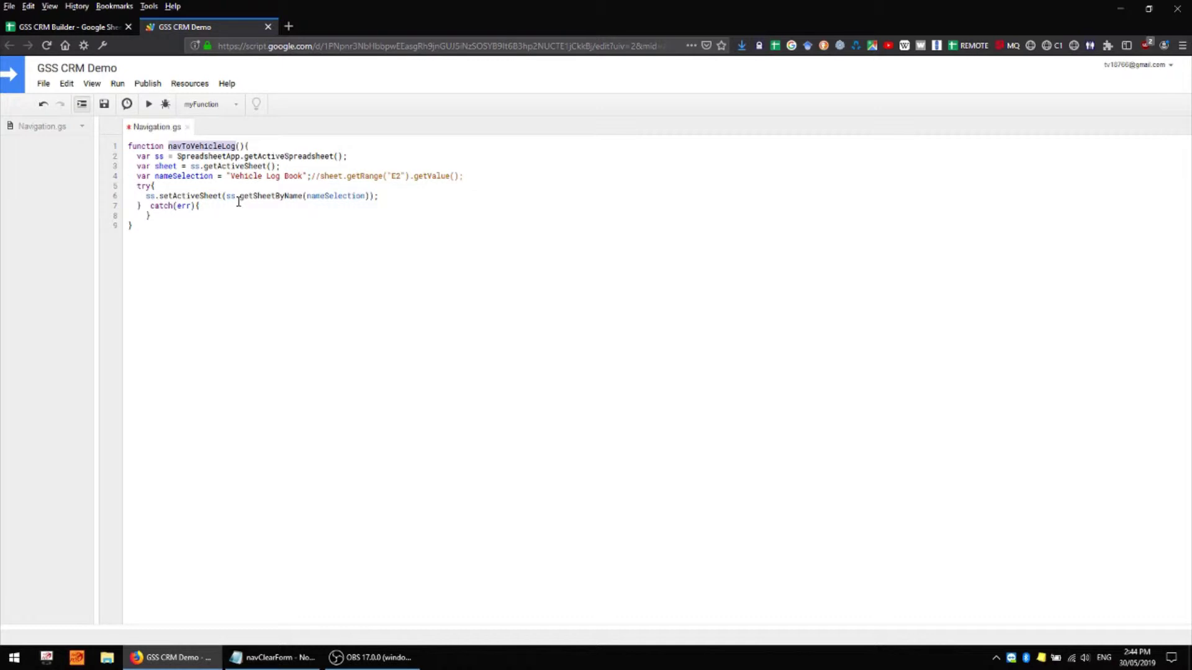
mouse_move(276, 181)
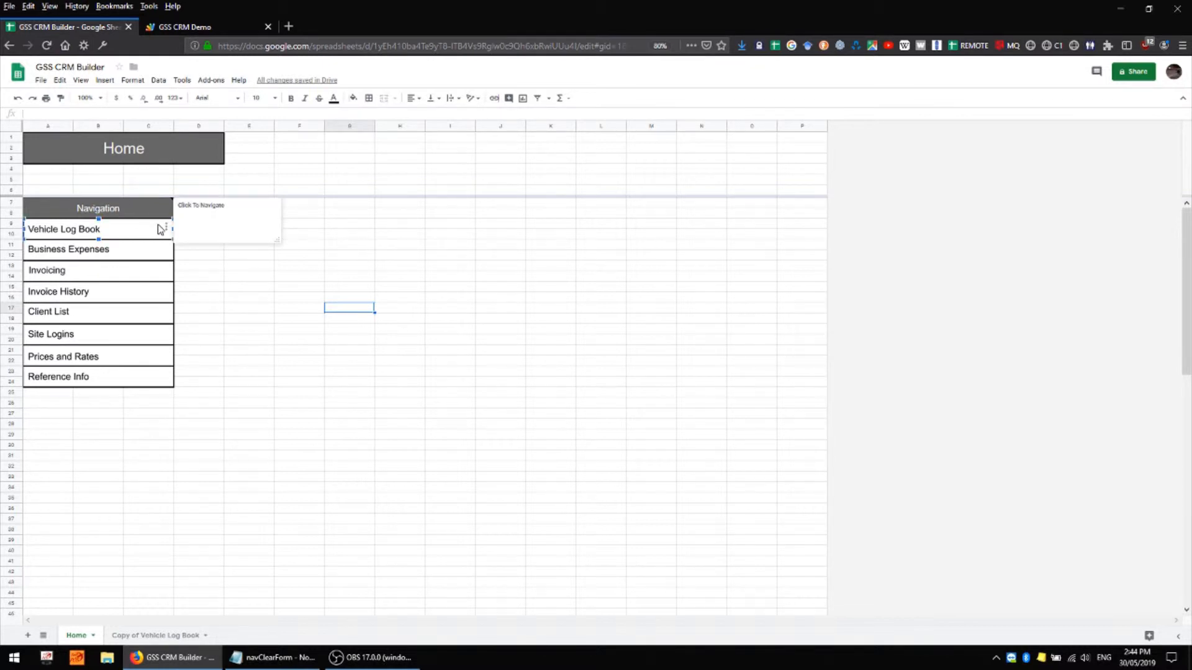
click(165, 226)
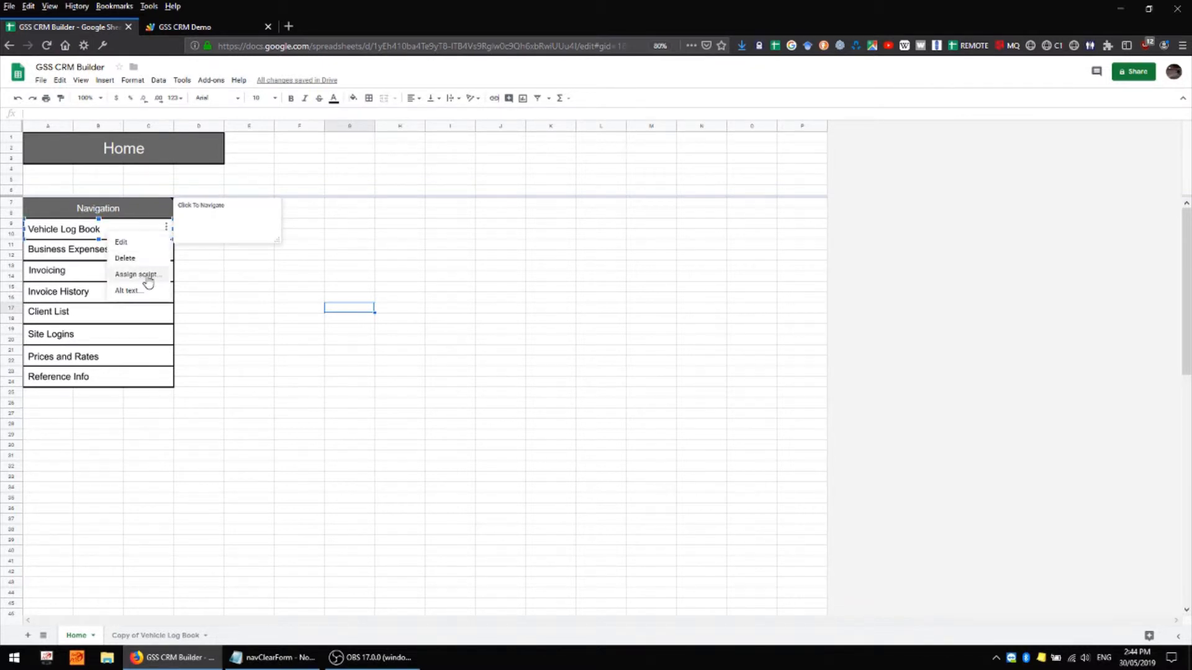
click(137, 275)
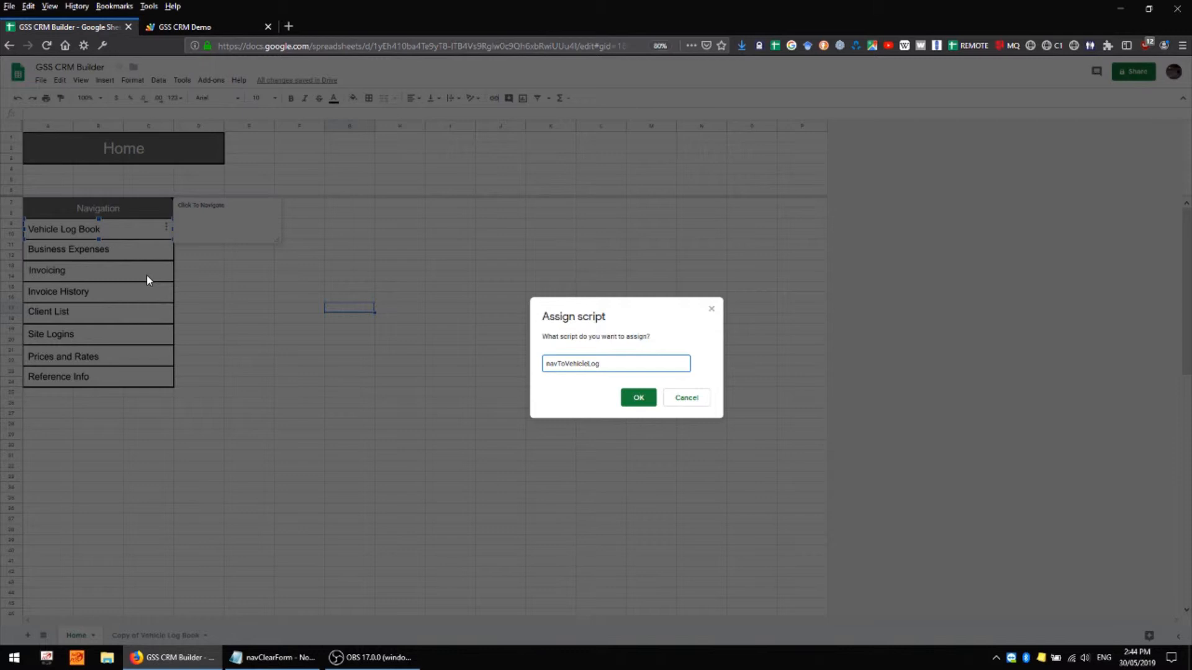
mouse_move(638, 397)
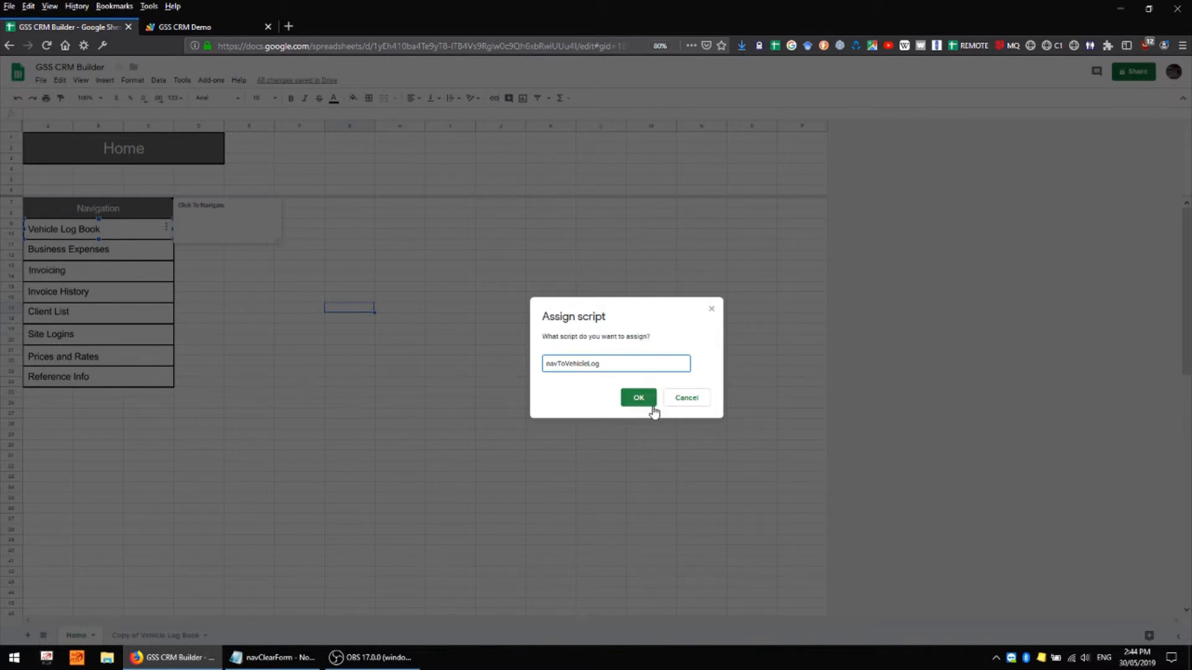
click(638, 397)
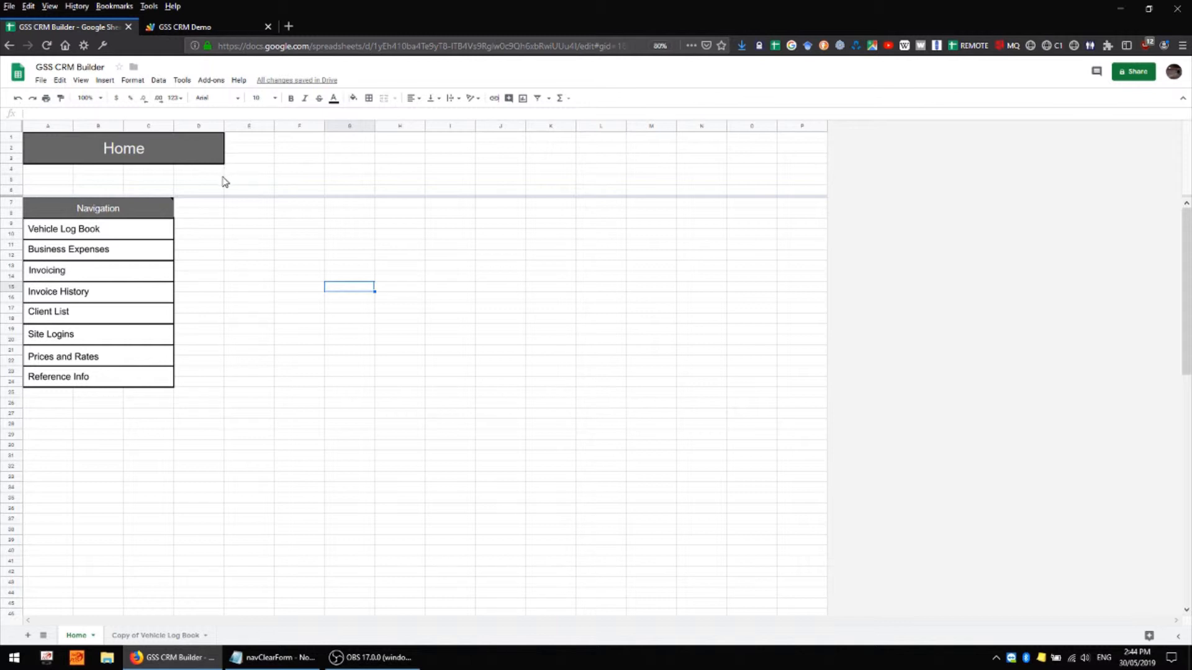
mouse_move(296, 182)
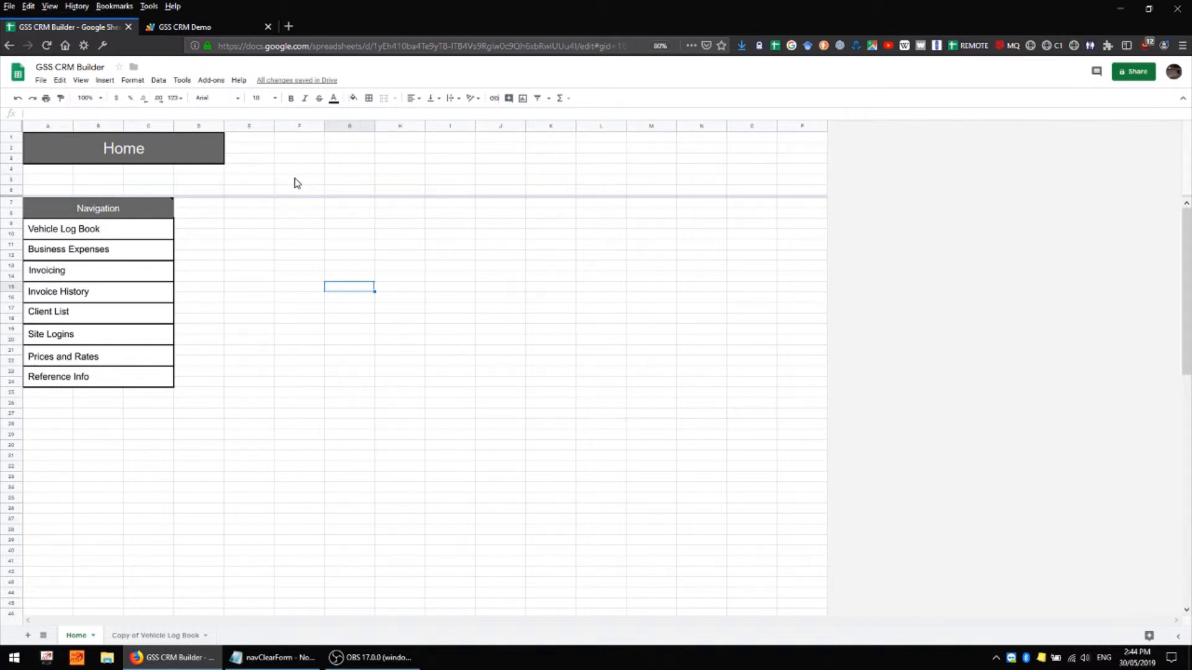
mouse_move(205, 6)
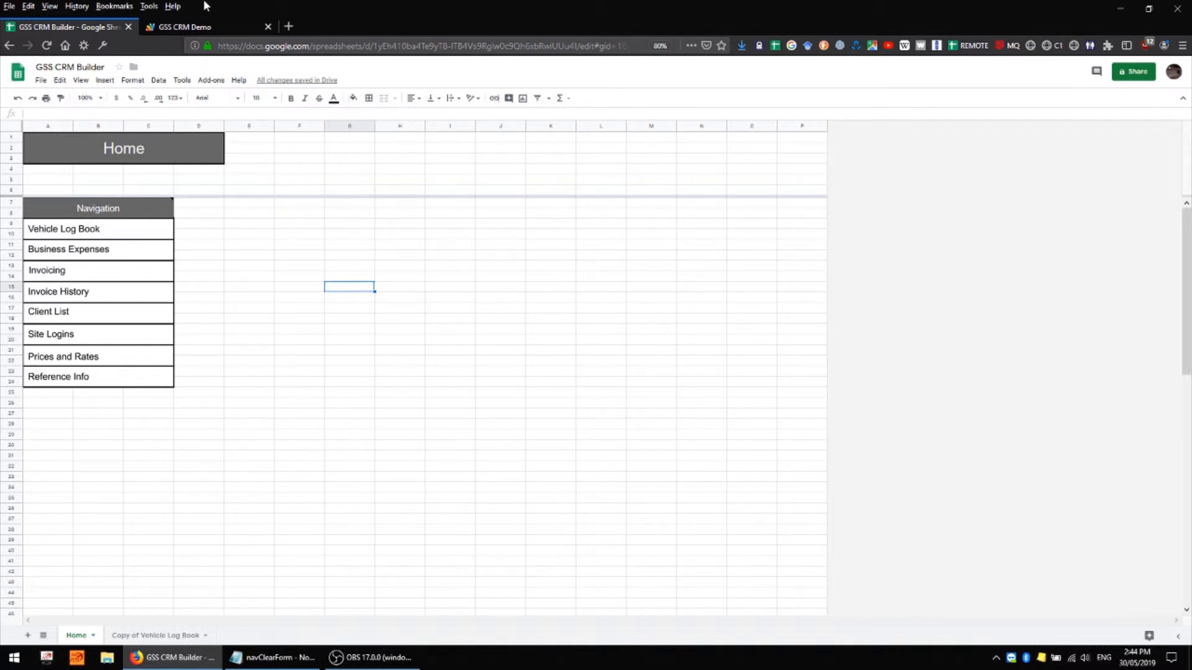
mouse_move(235, 186)
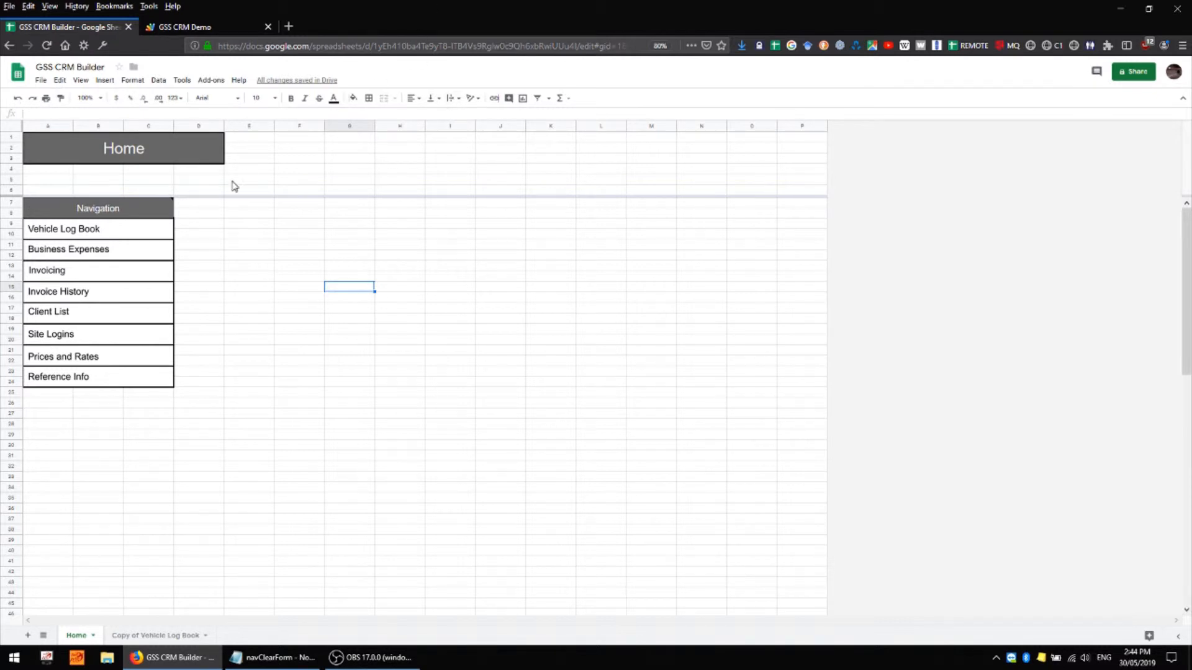
mouse_move(277, 161)
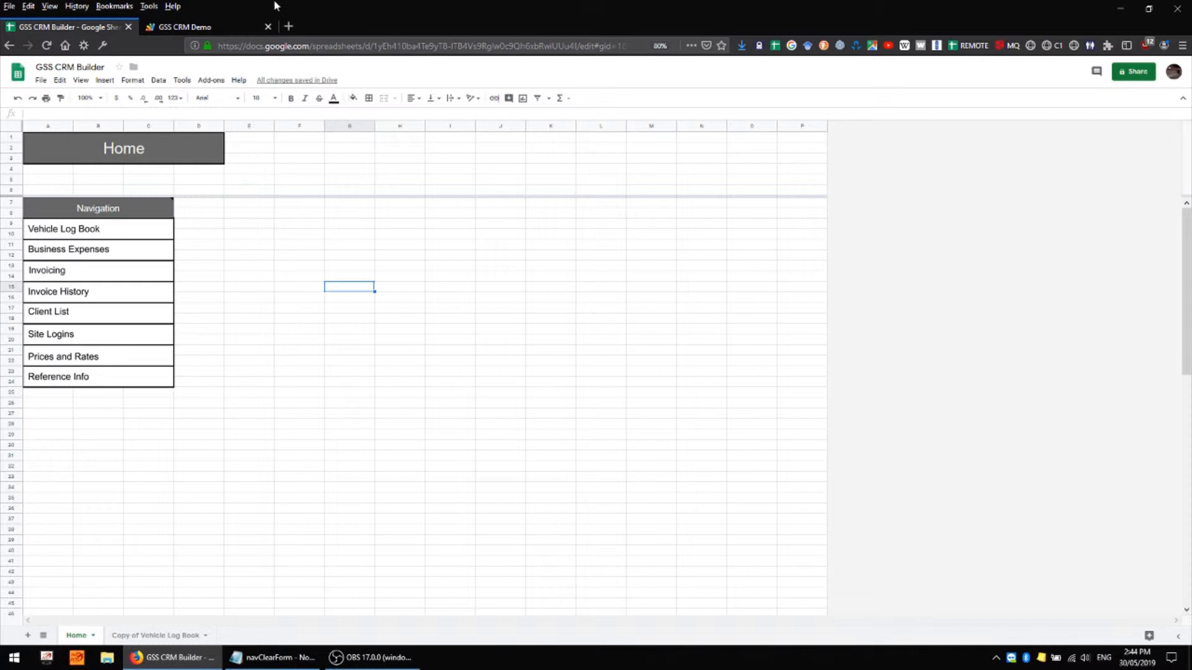
Switch to the GSS CRM Demo tab and review the navToVehicleLog code line by line.
click(182, 26)
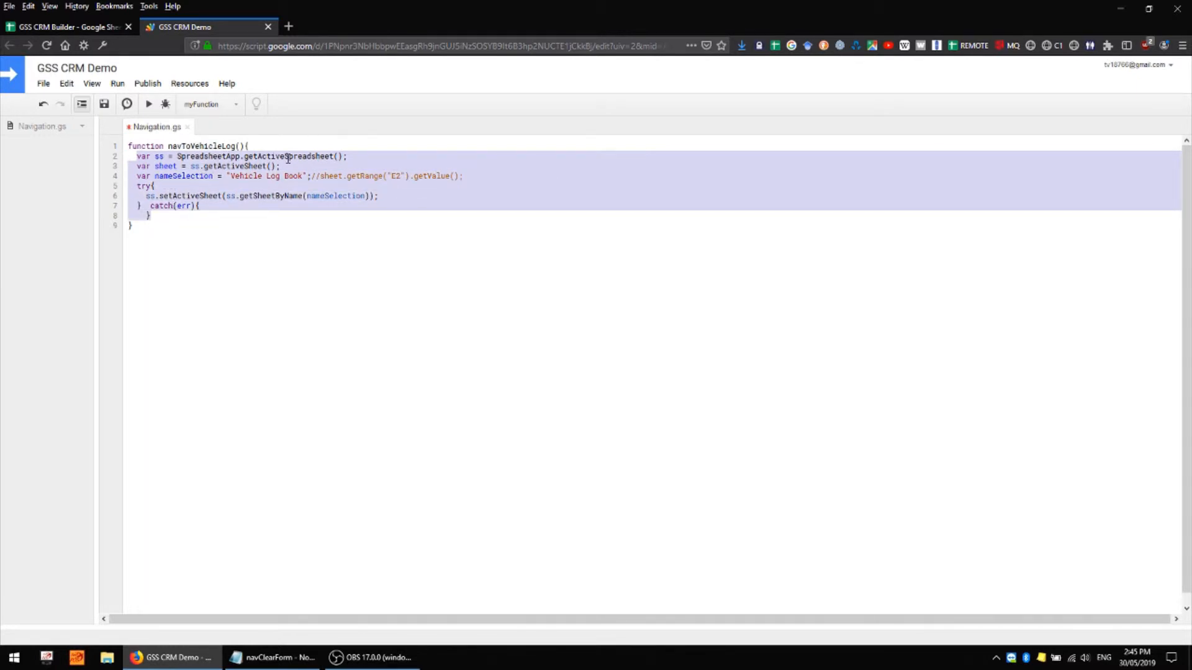
click(146, 157)
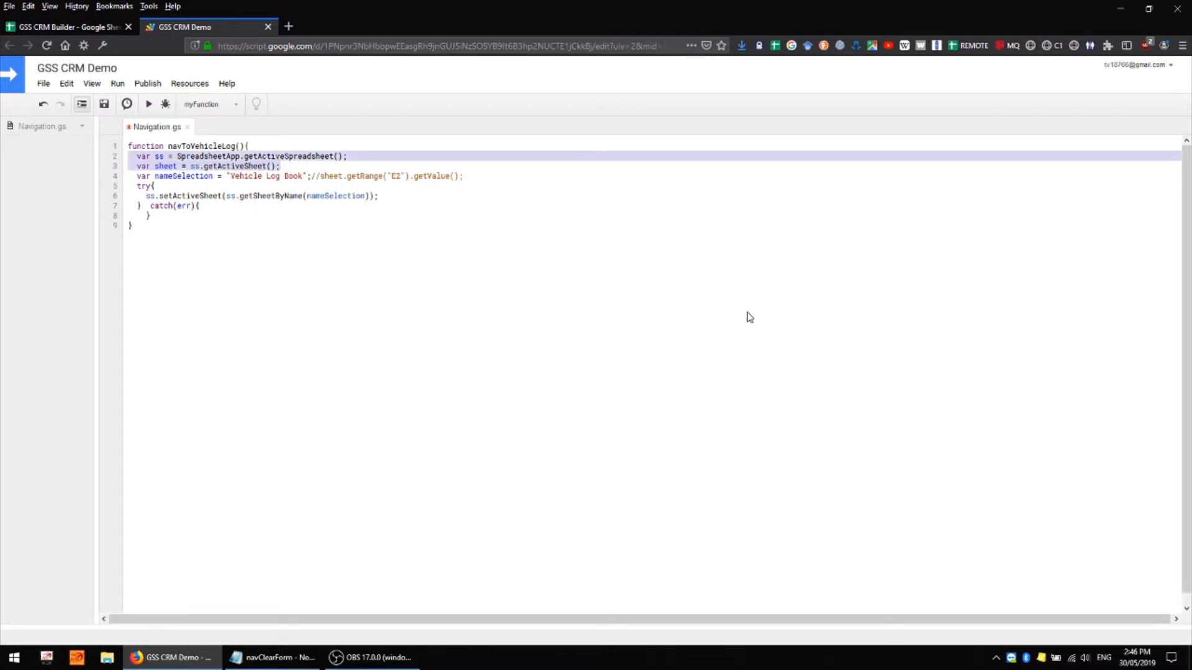
click(144, 226)
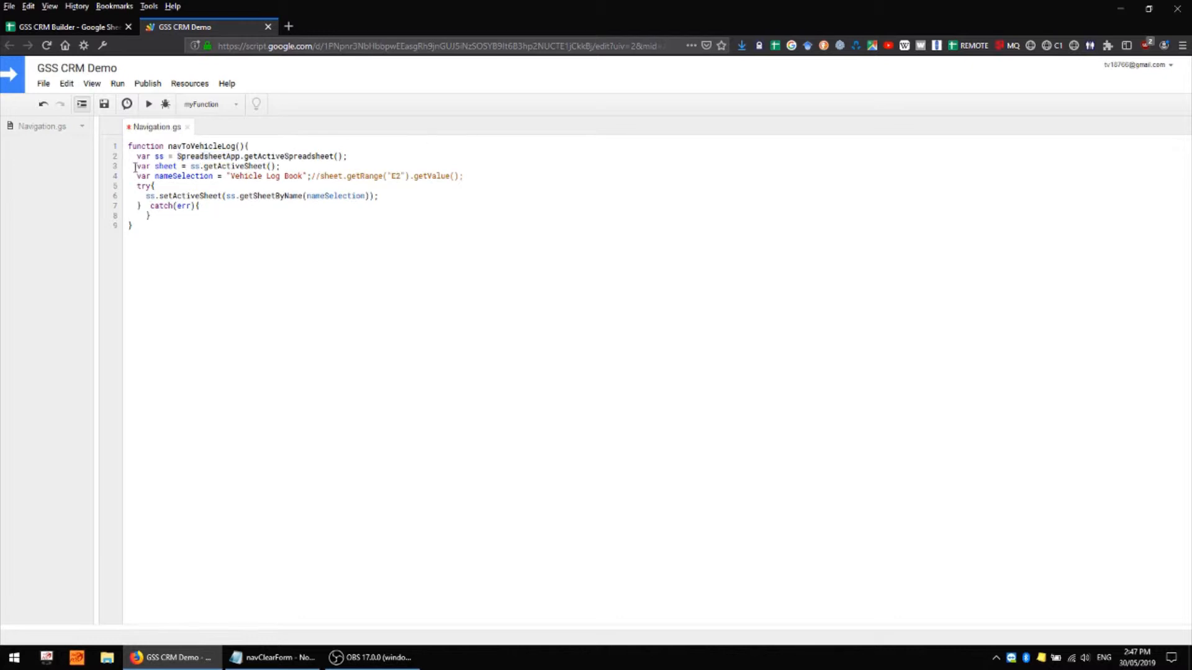
double_click(151, 165)
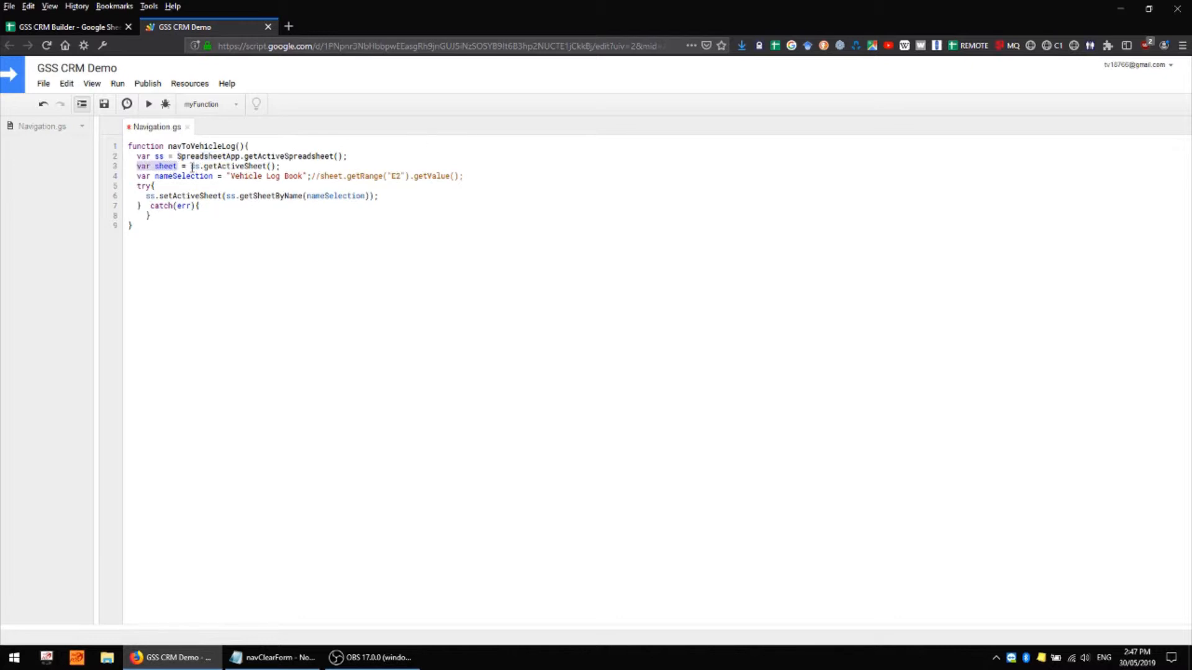
click(172, 175)
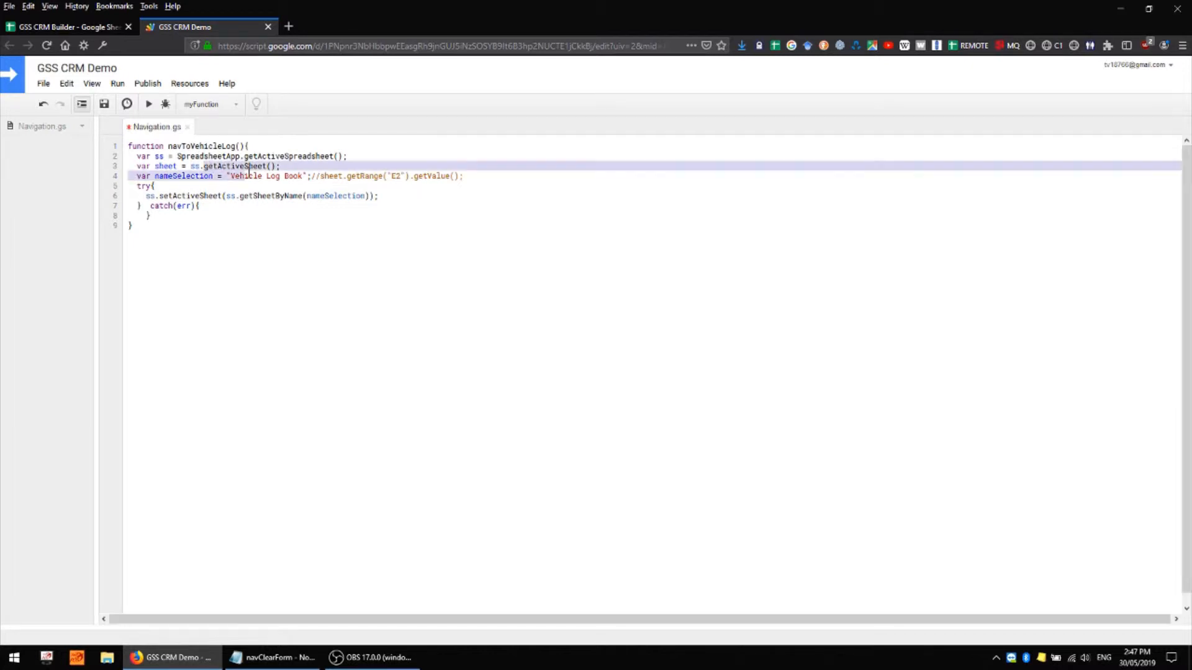
click(137, 175)
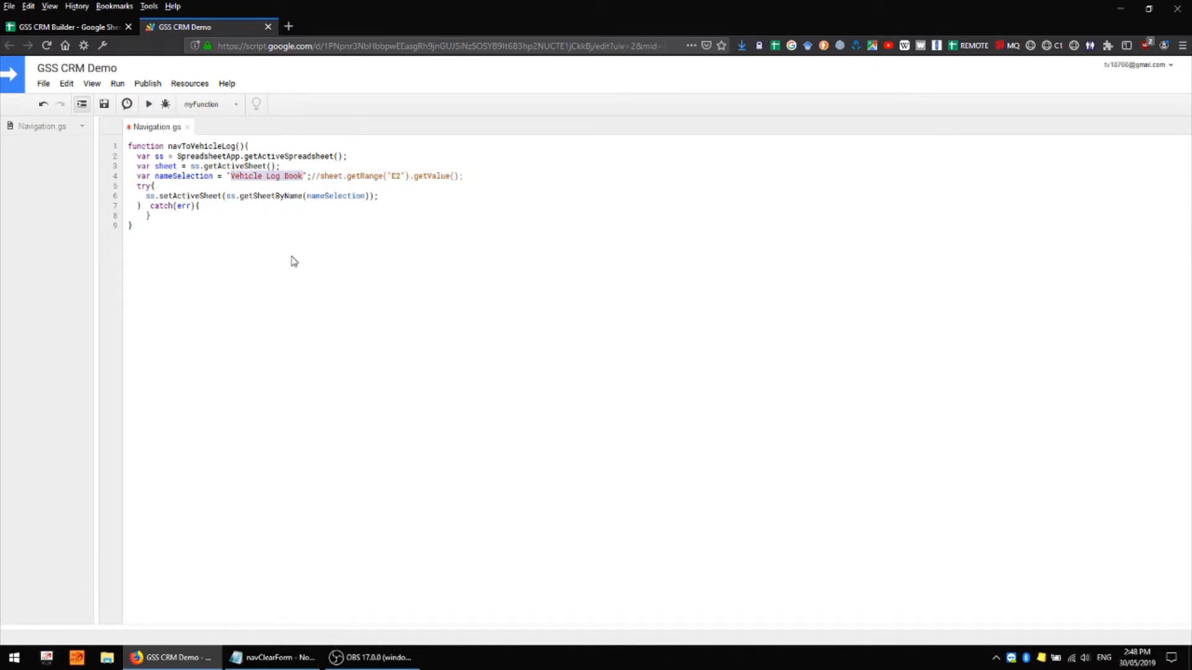
mouse_move(297, 252)
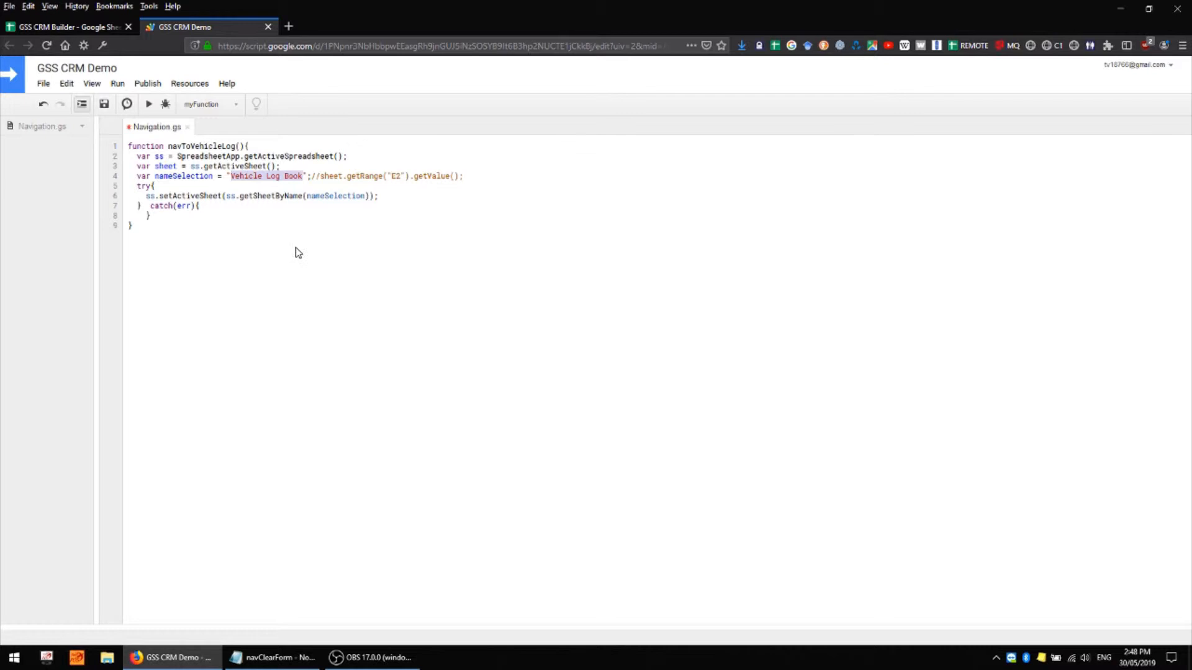
mouse_move(216, 223)
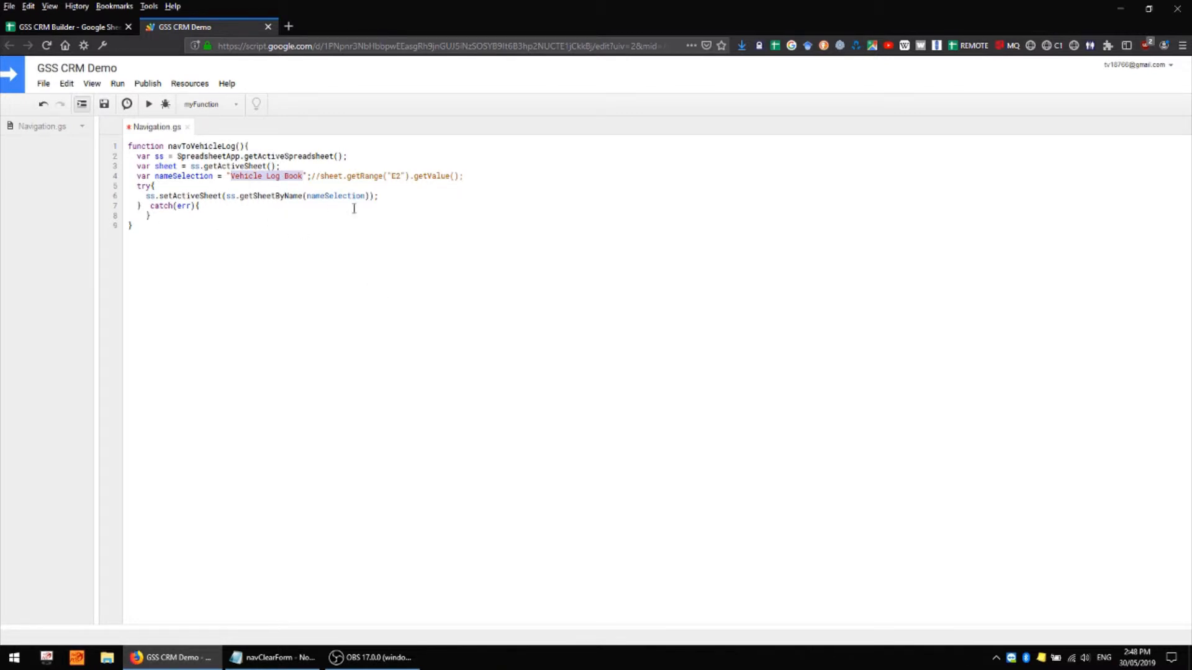
Rename the Copy of Vehicle Log Book sheet tab to 'Car Log Book' and return to the script.
click(69, 26)
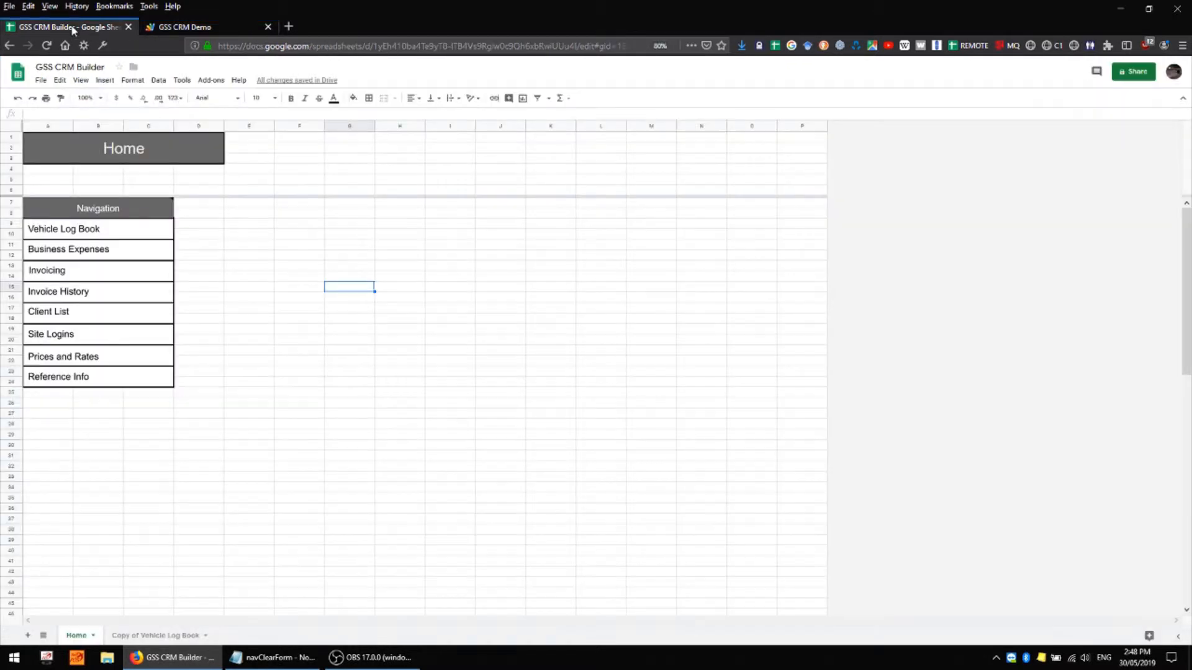
mouse_move(177, 640)
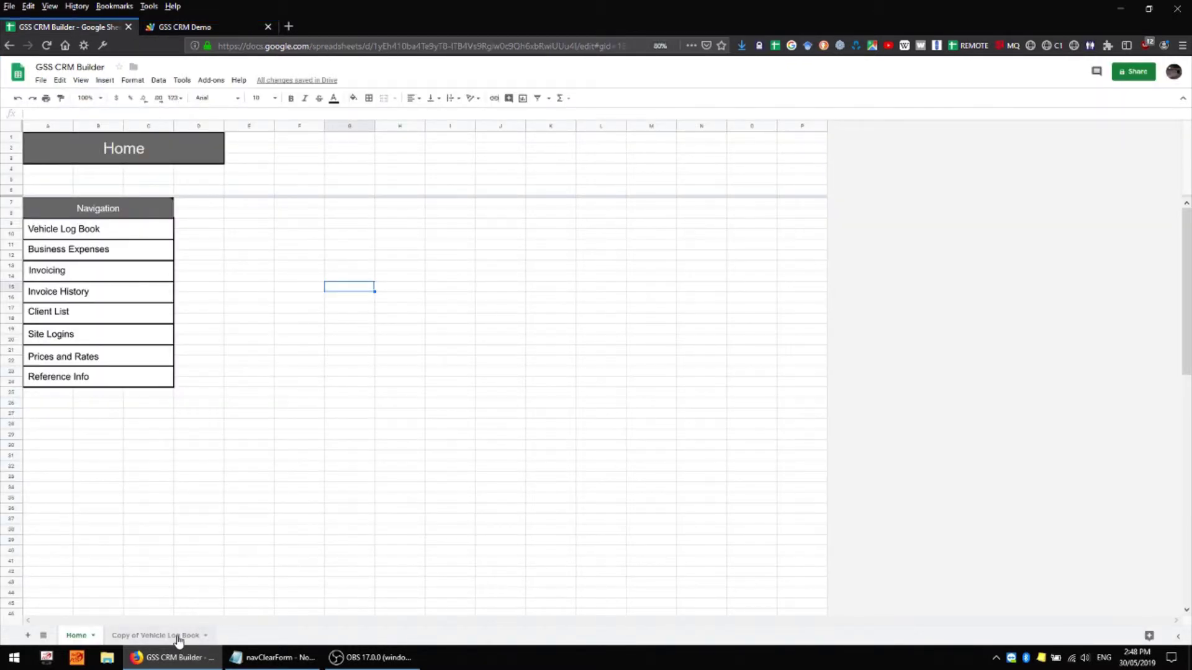
right_click(157, 635)
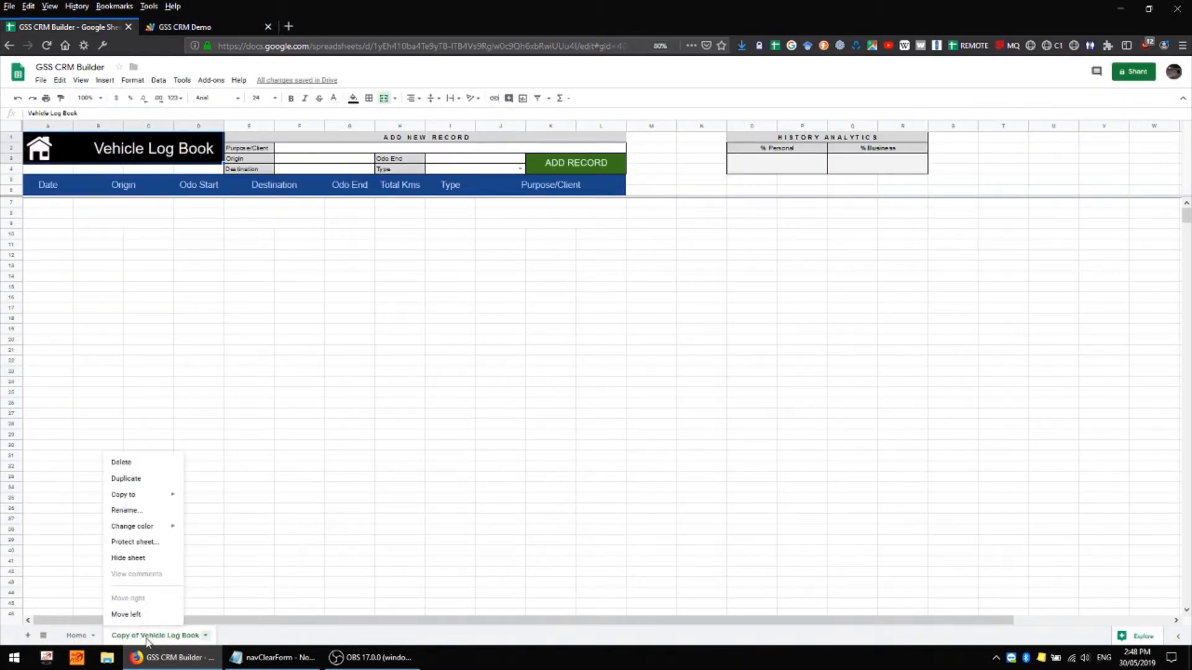
mouse_move(126, 511)
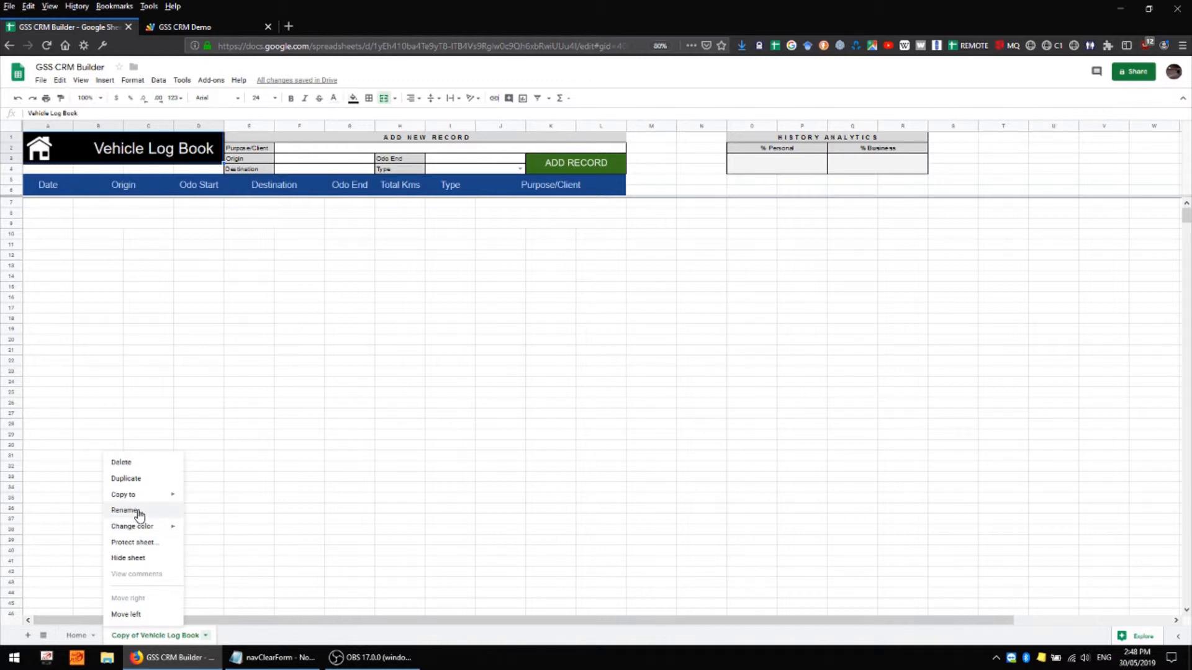
click(126, 509)
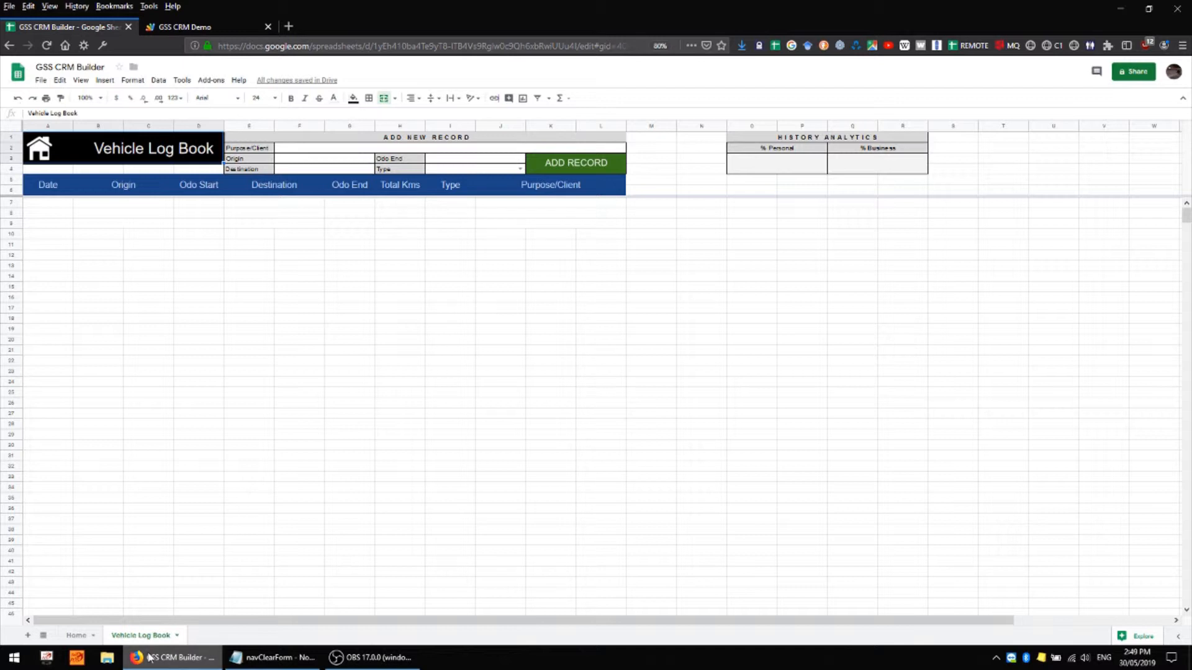
double_click(140, 636)
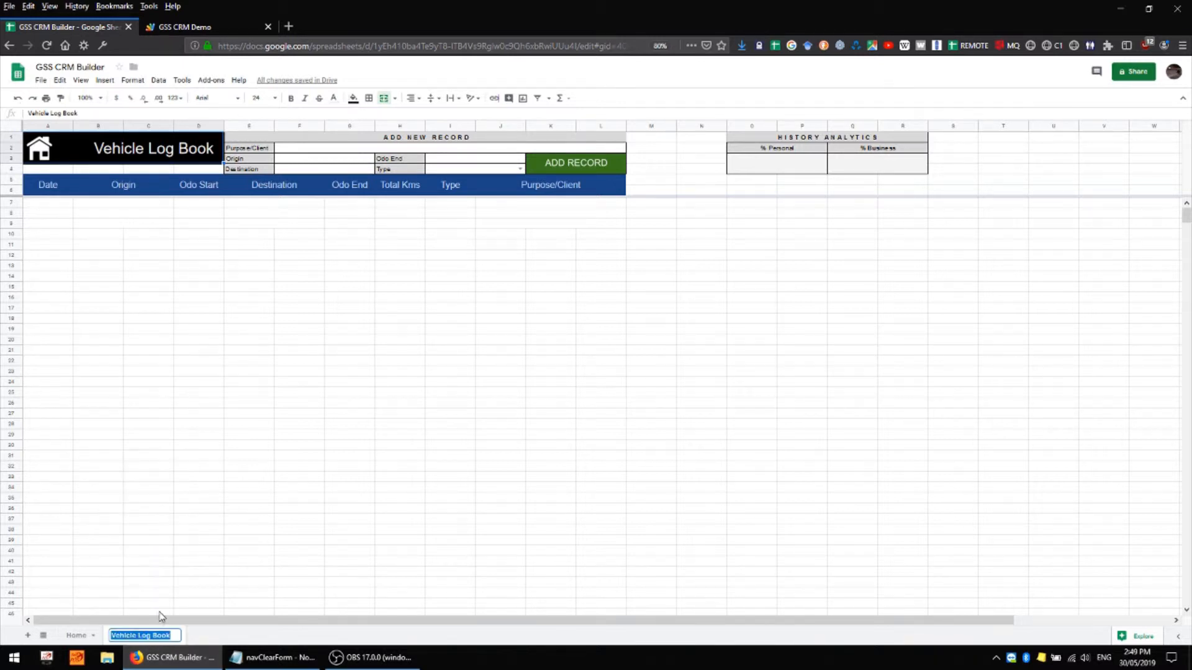
mouse_move(221, 609)
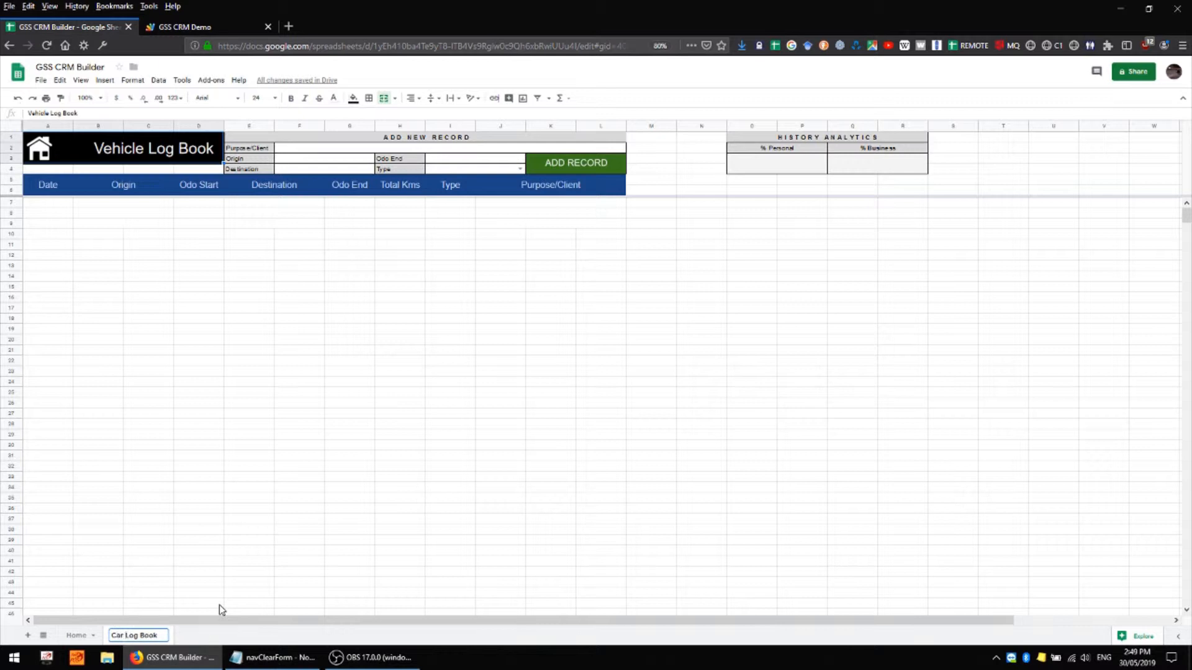
click(199, 604)
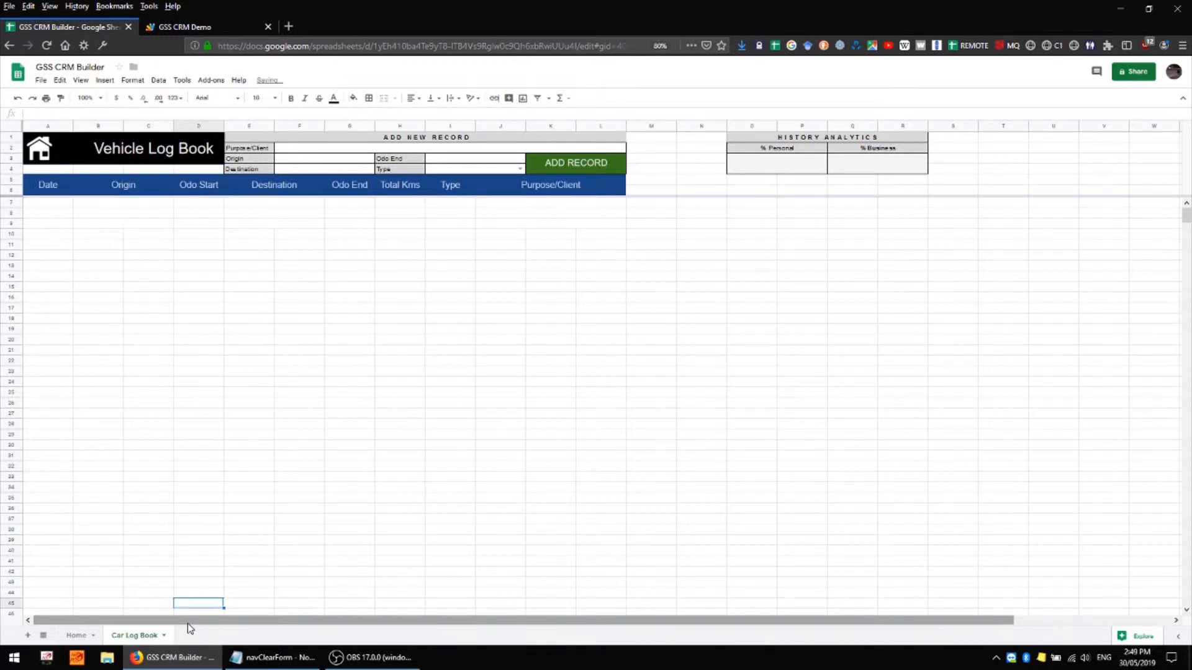
click(182, 26)
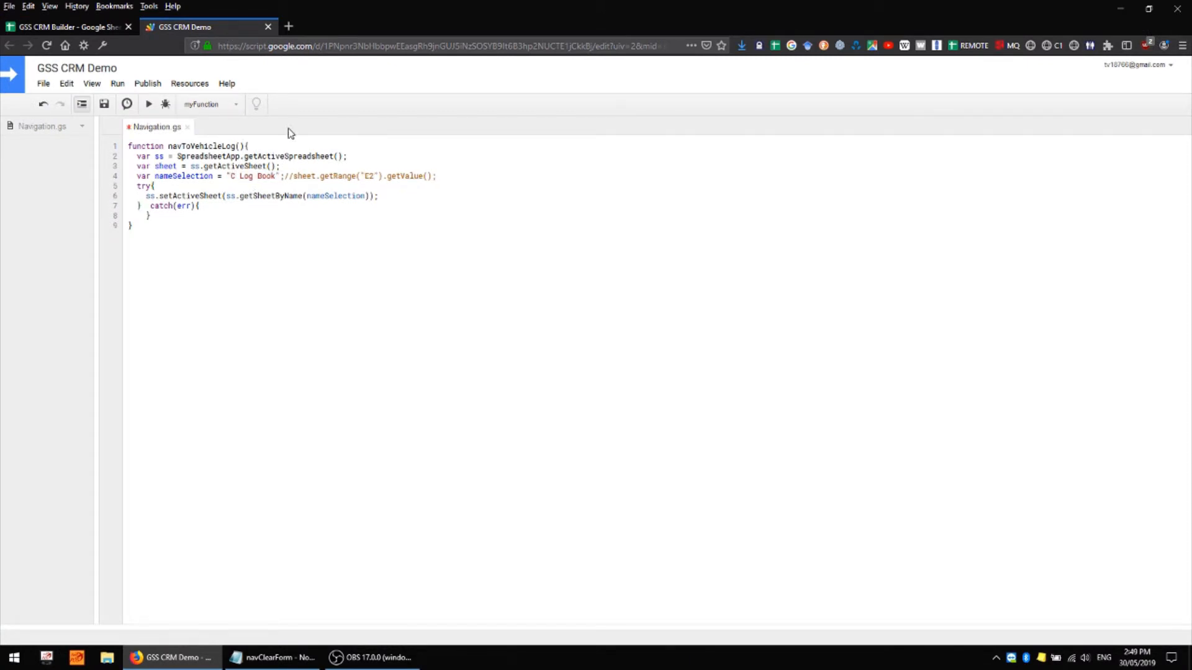
Change the sheet-name string to 'Car Log Book' and comment that line 2 gets the spreadsheet.
text(ar)
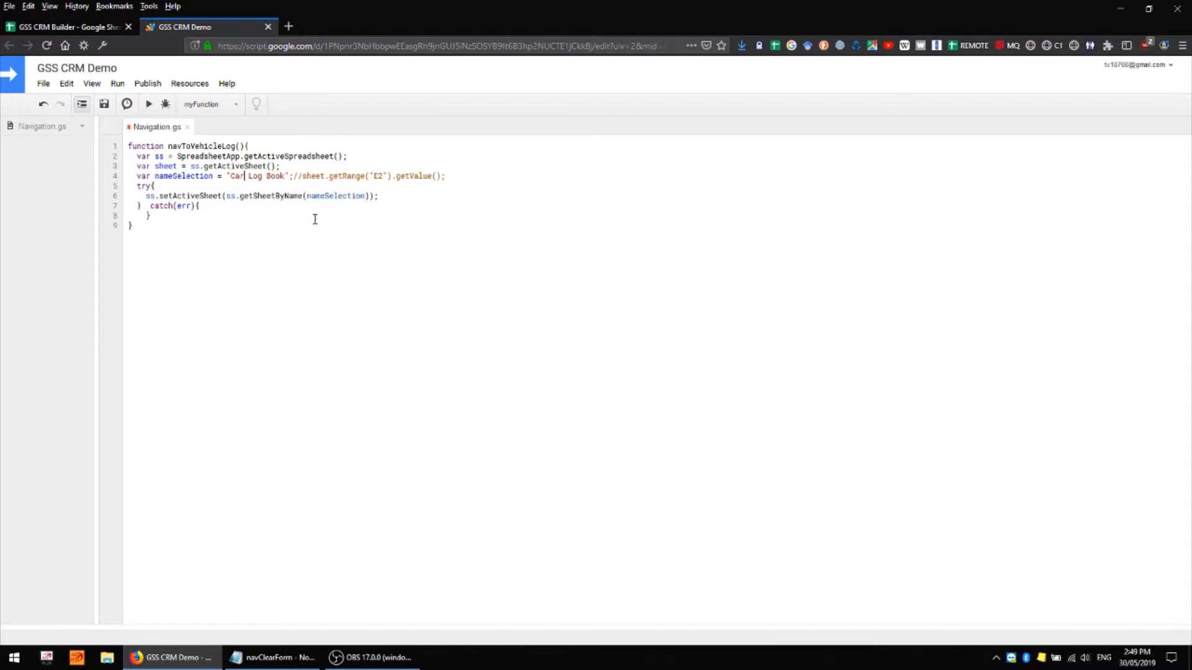
mouse_move(247, 268)
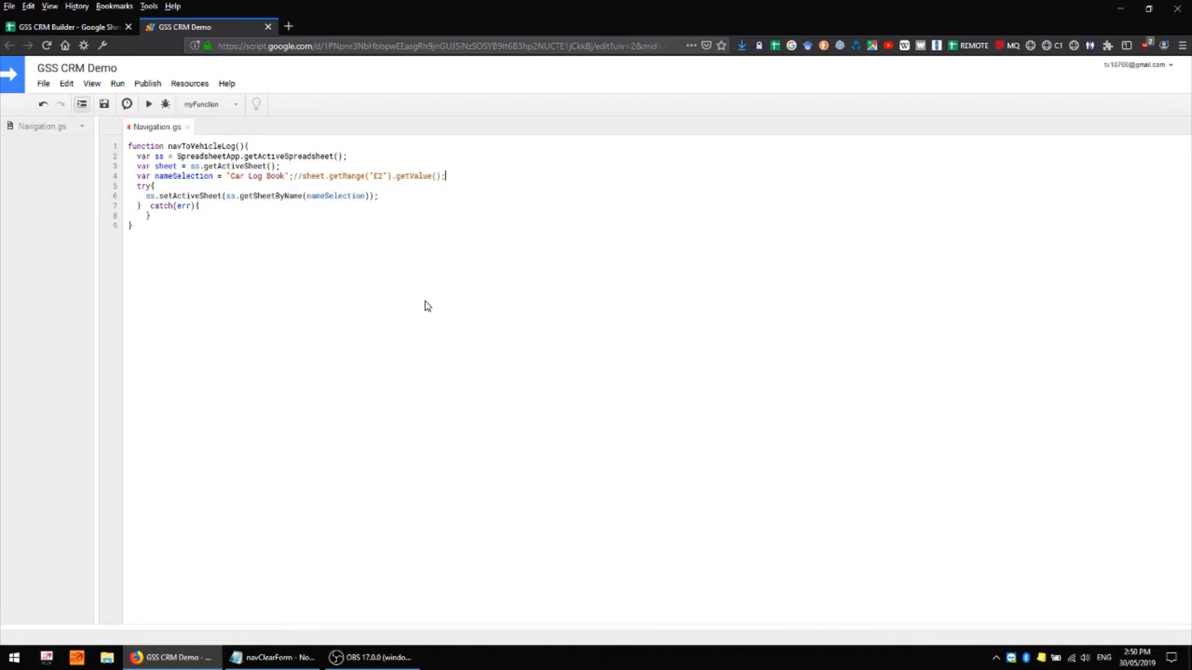
mouse_move(448, 255)
text(//)
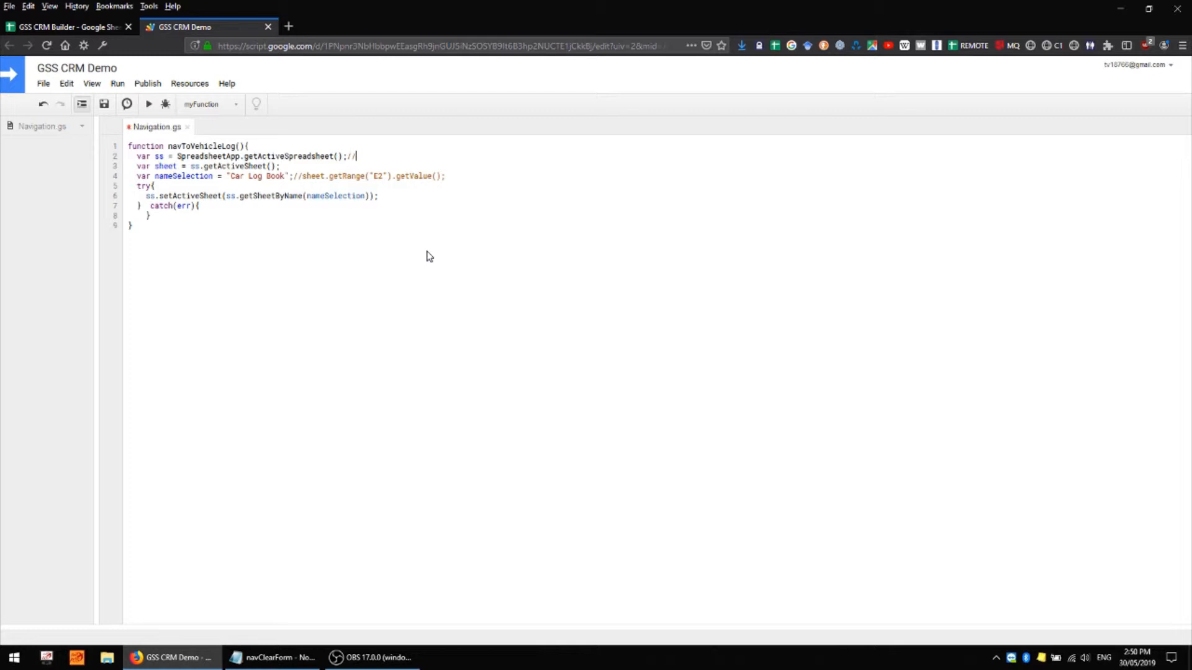
text(This)
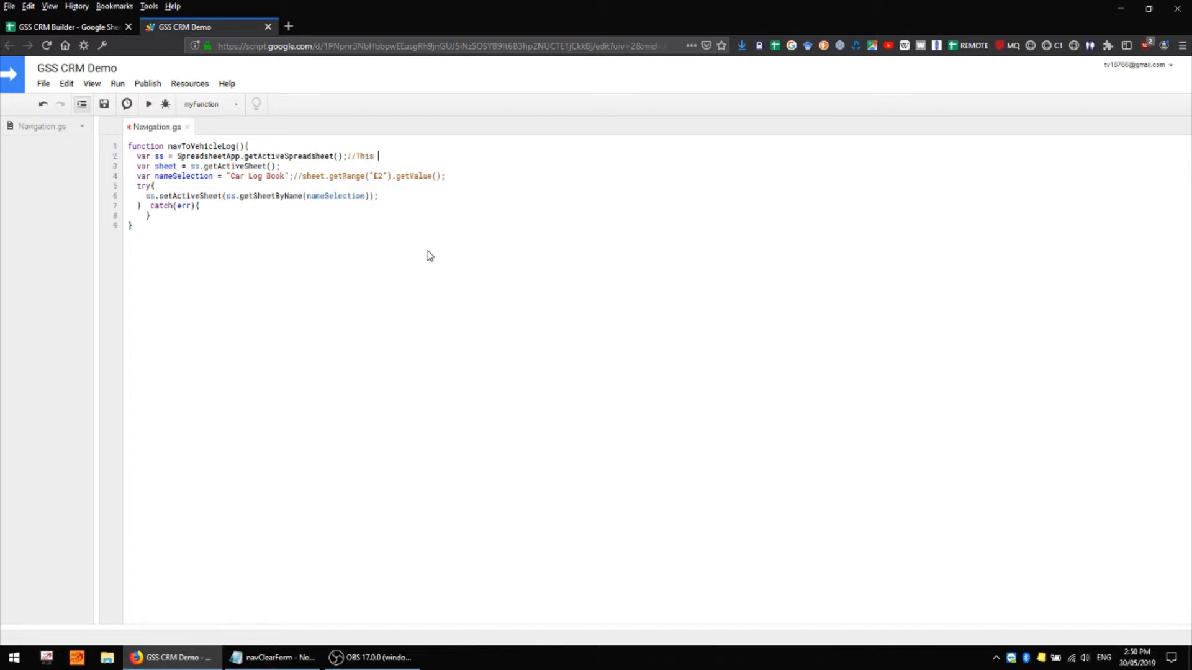
text(gets the spreadsheet you're looking at)
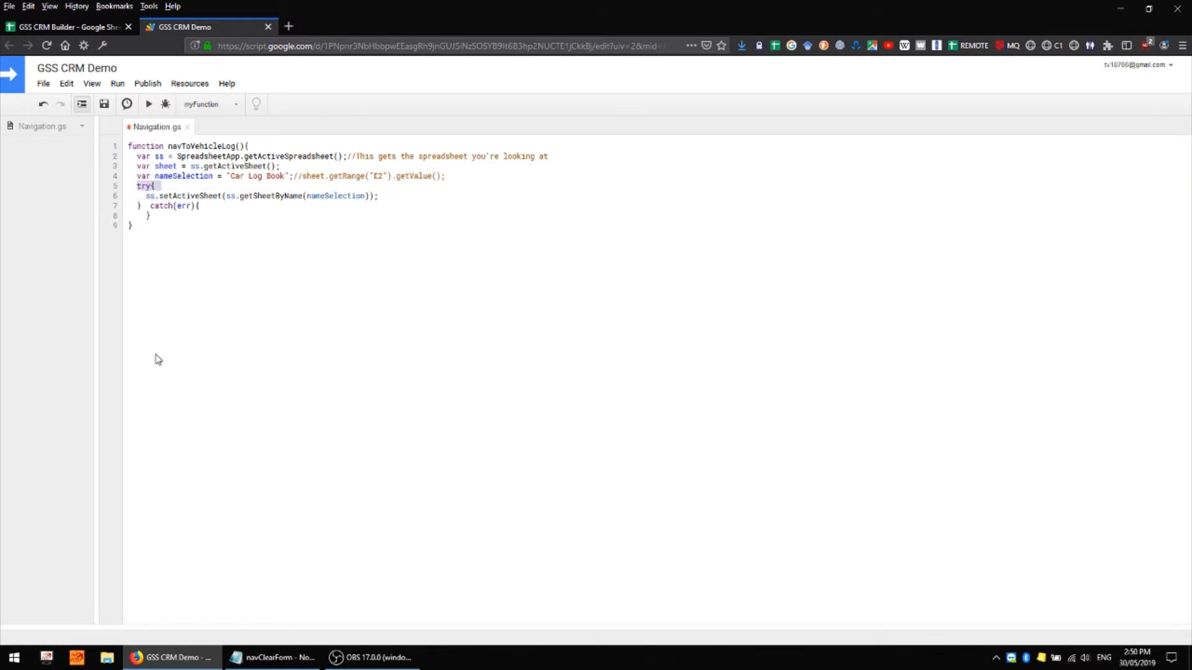
Walk through navToVehicleLog's try block that switches to the 'Car Log Book' sheet via getSheetByName.
click(151, 215)
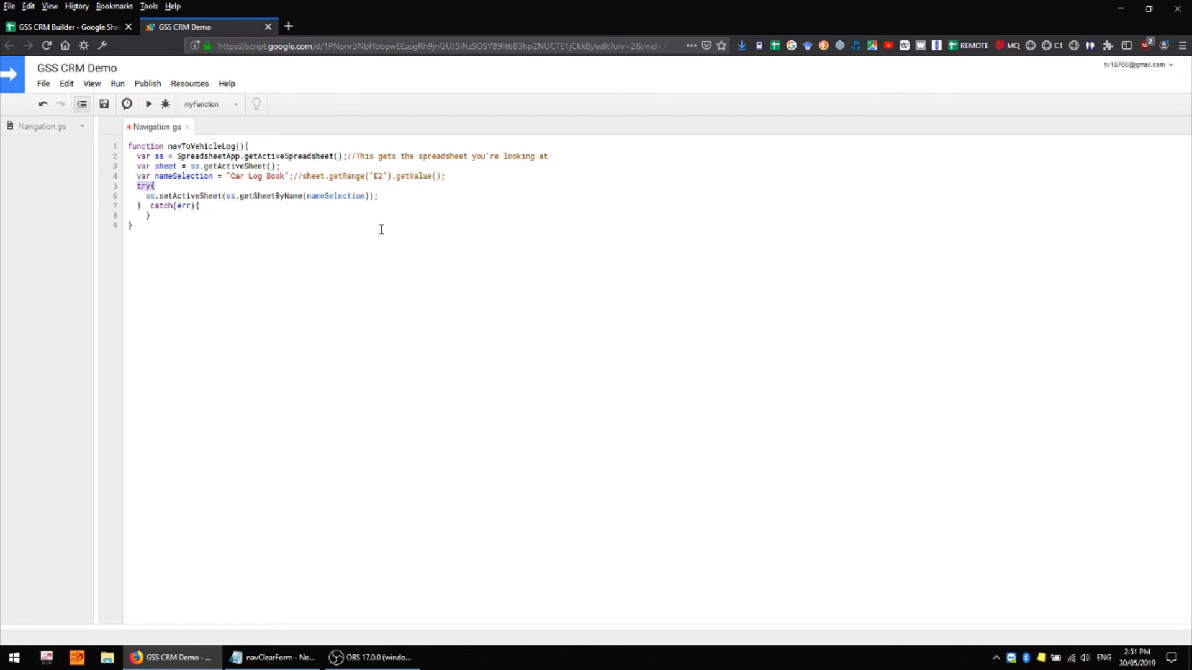
click(145, 195)
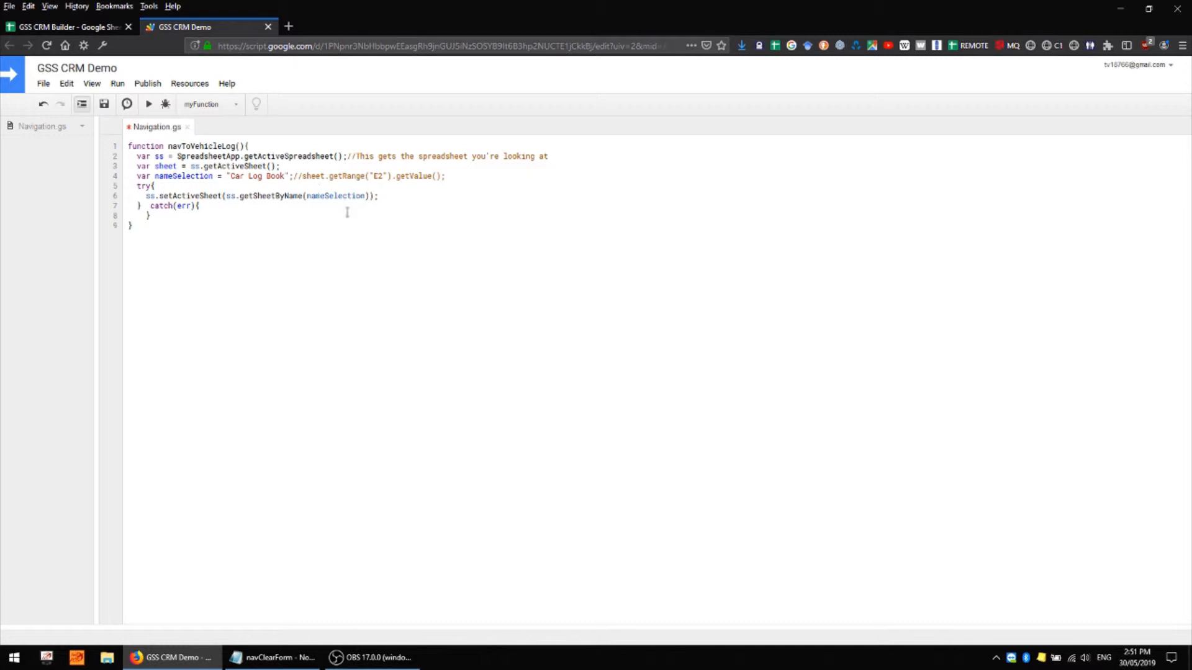
click(154, 175)
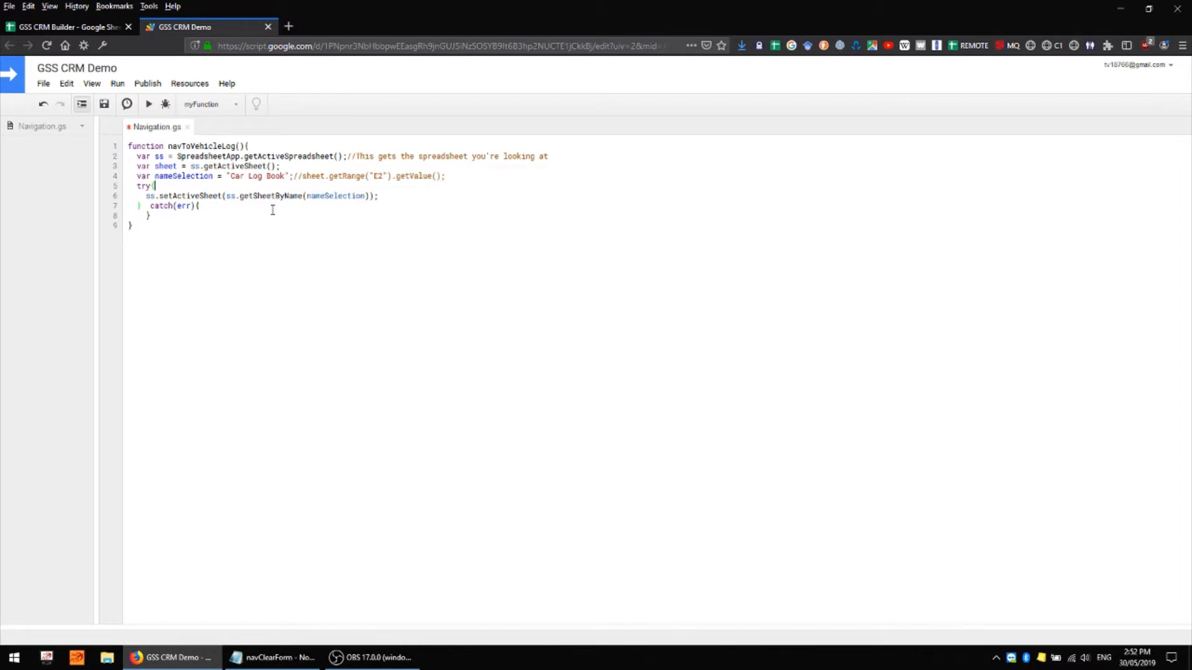
mouse_move(161, 195)
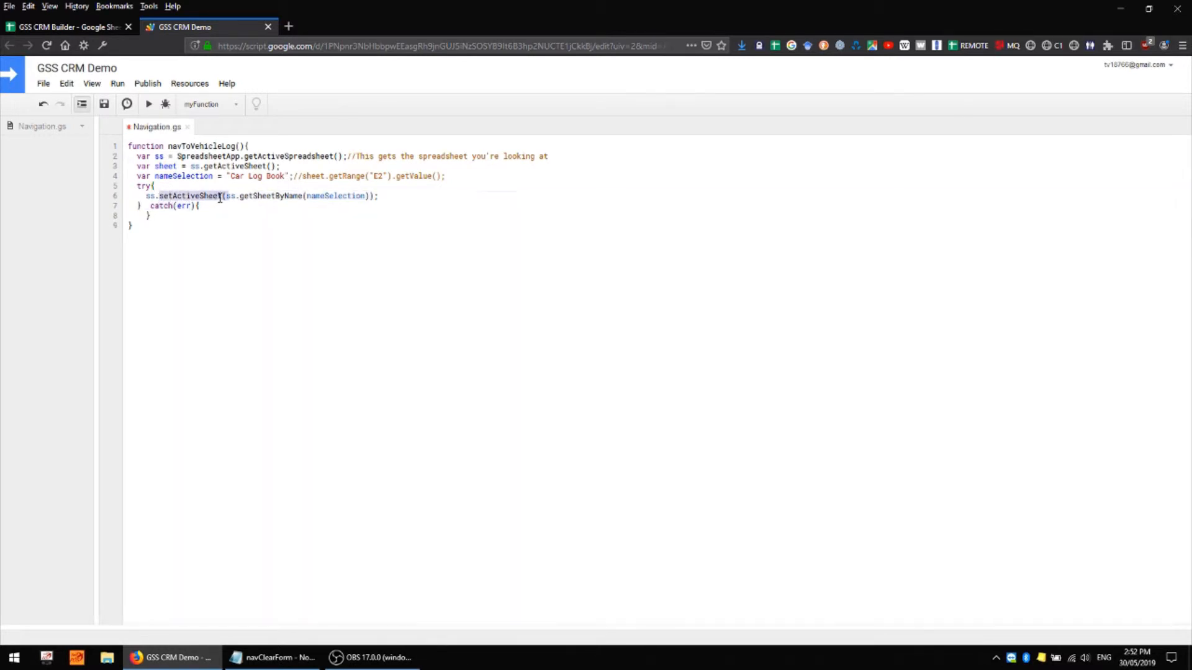
click(268, 175)
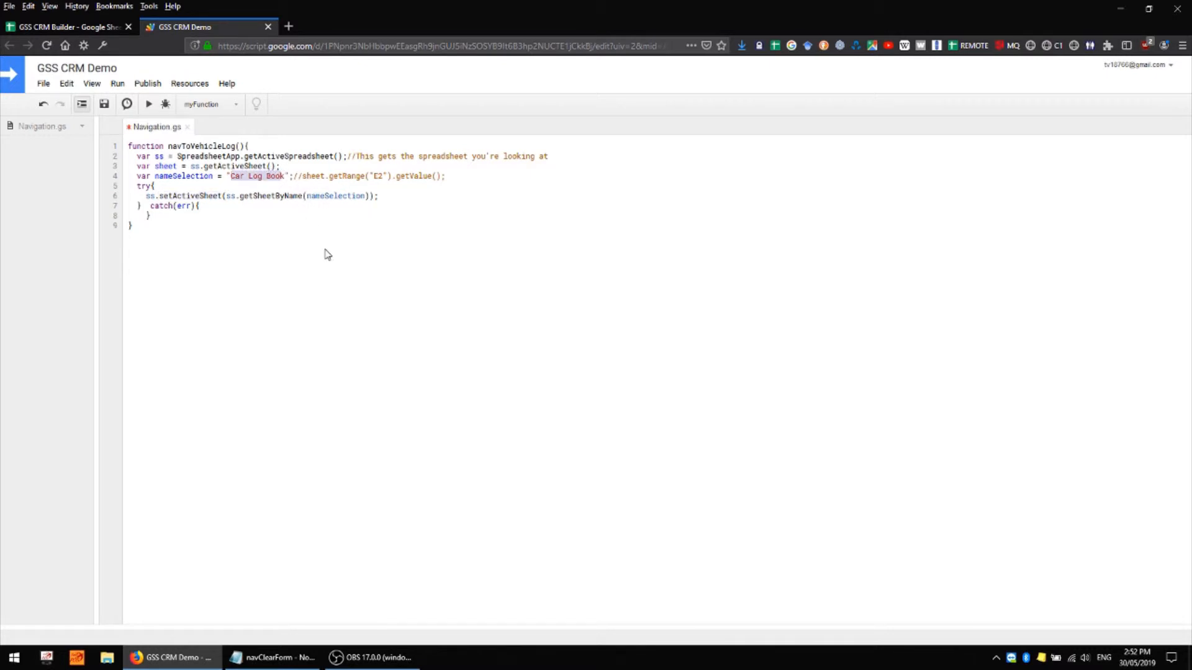
click(233, 175)
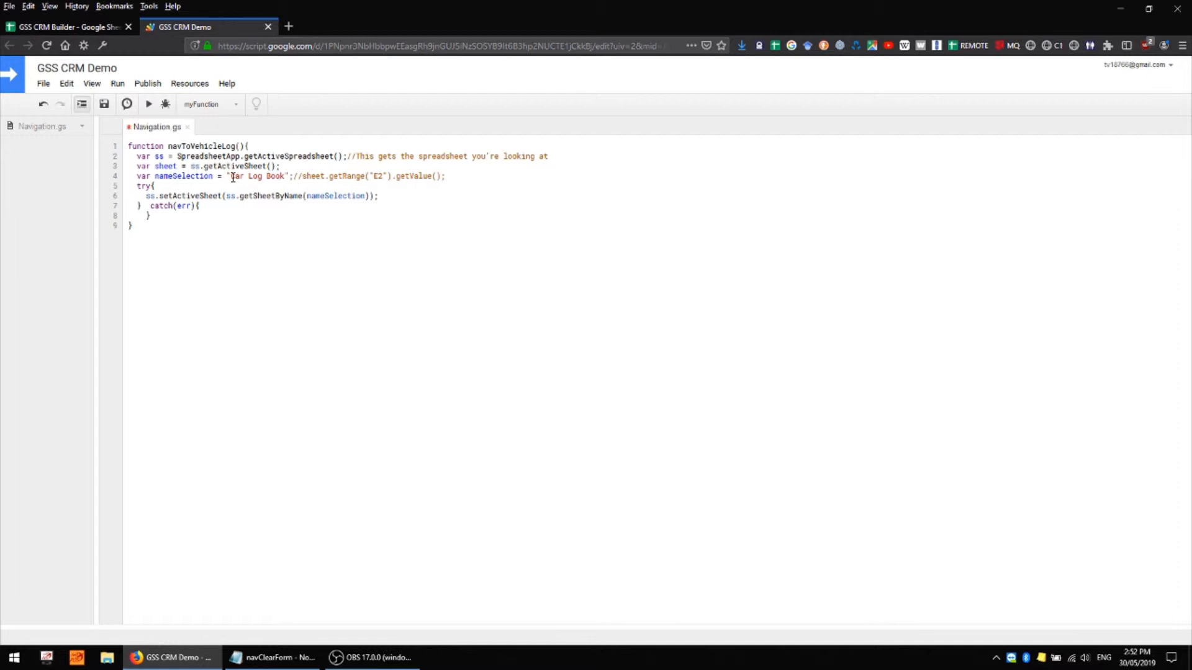
double_click(259, 175)
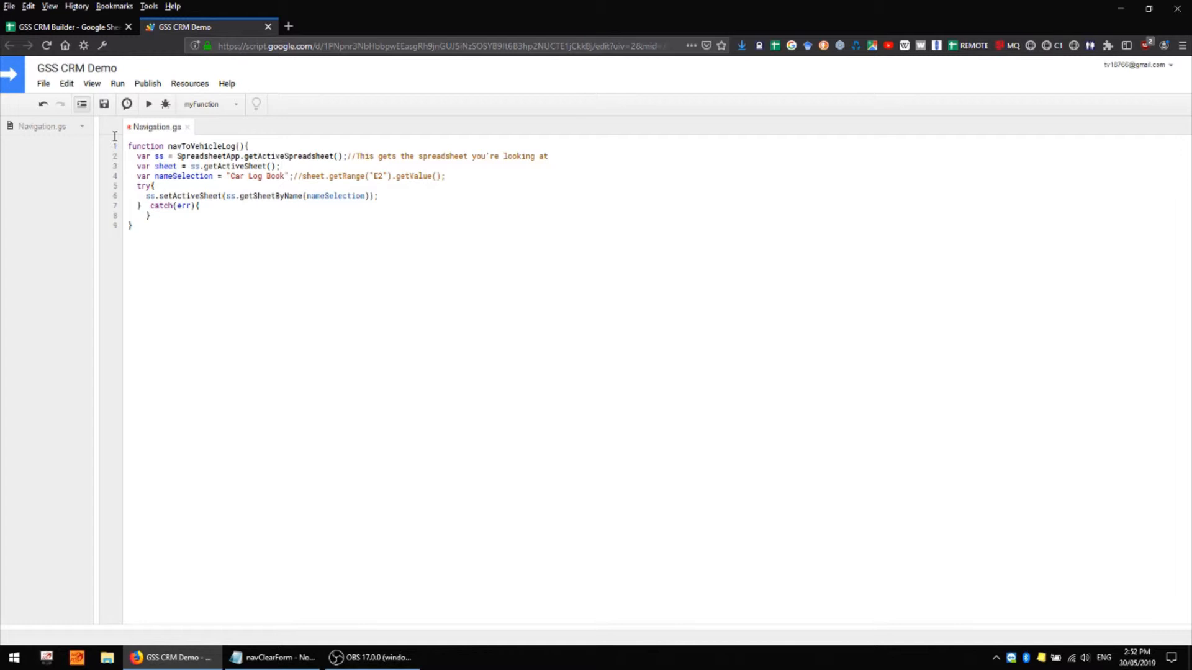
Save Navigation.gs so navToVehicleLog is stored and runnable.
click(44, 83)
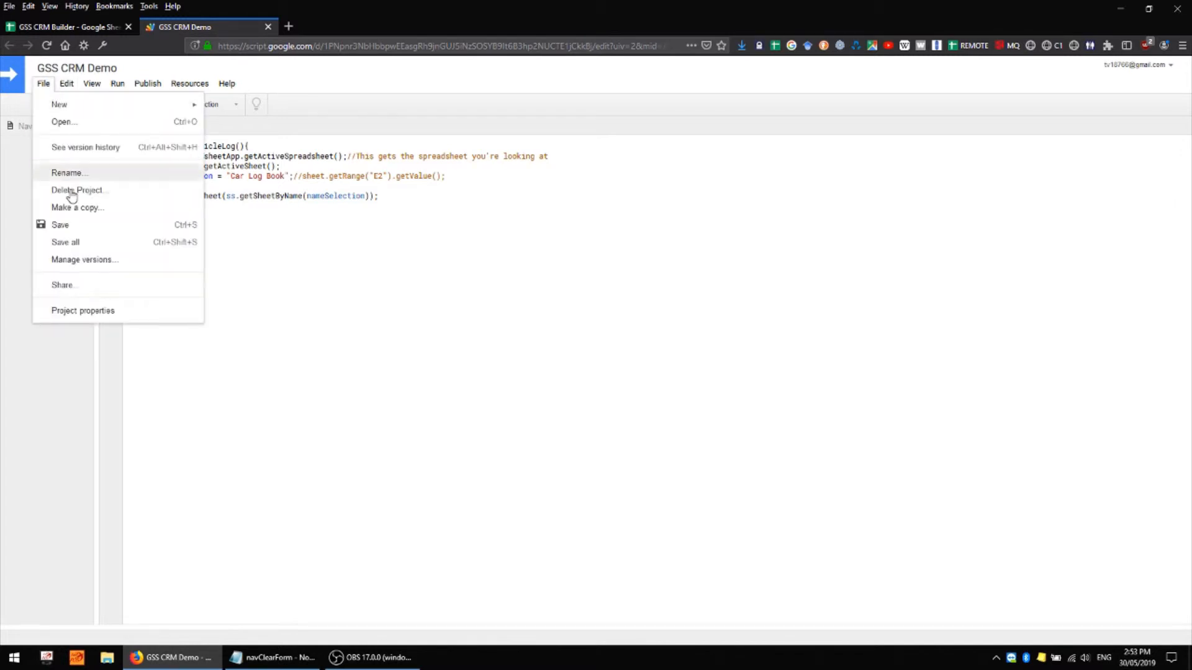
mouse_move(151, 237)
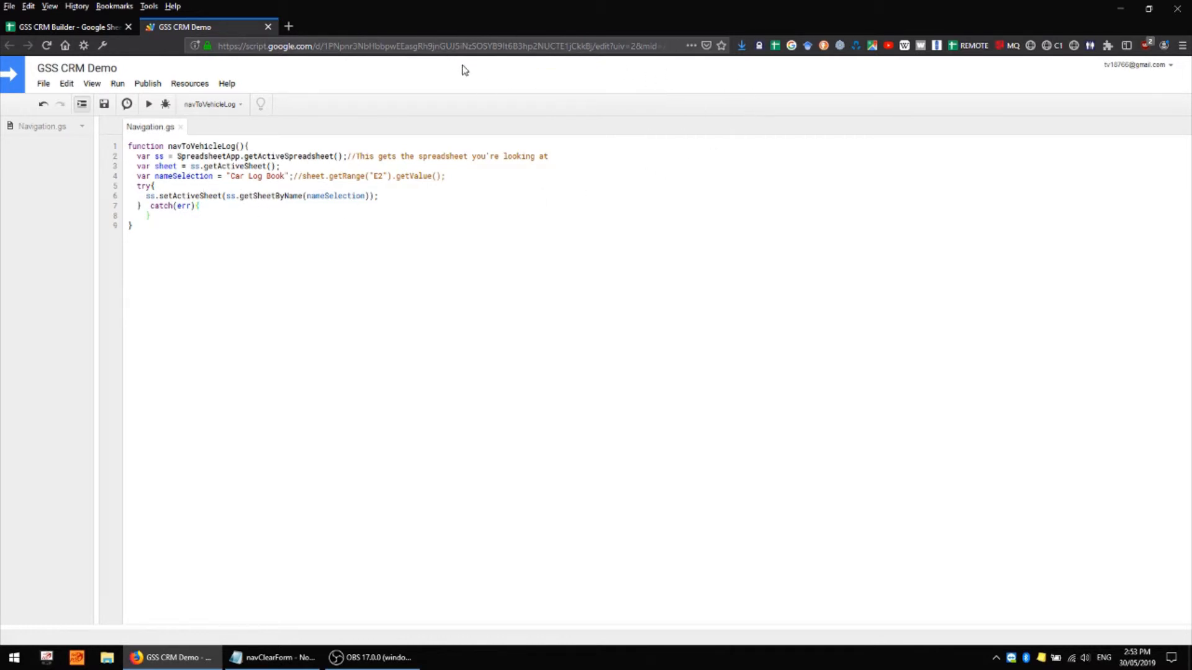
mouse_move(487, 169)
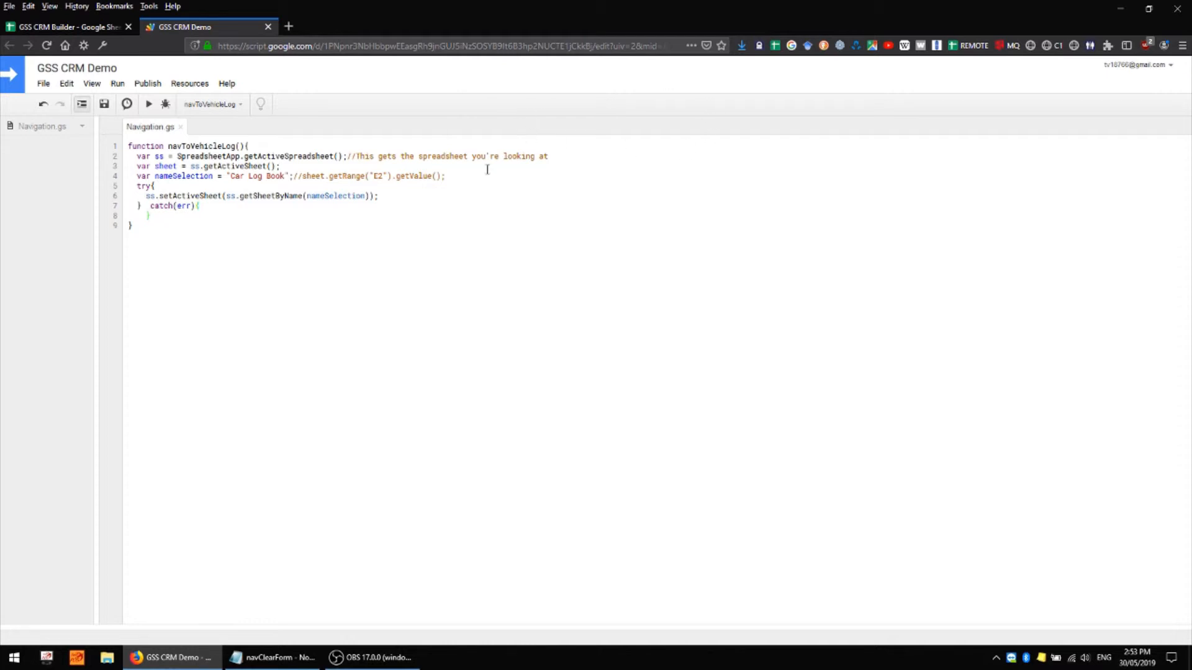
mouse_move(235, 231)
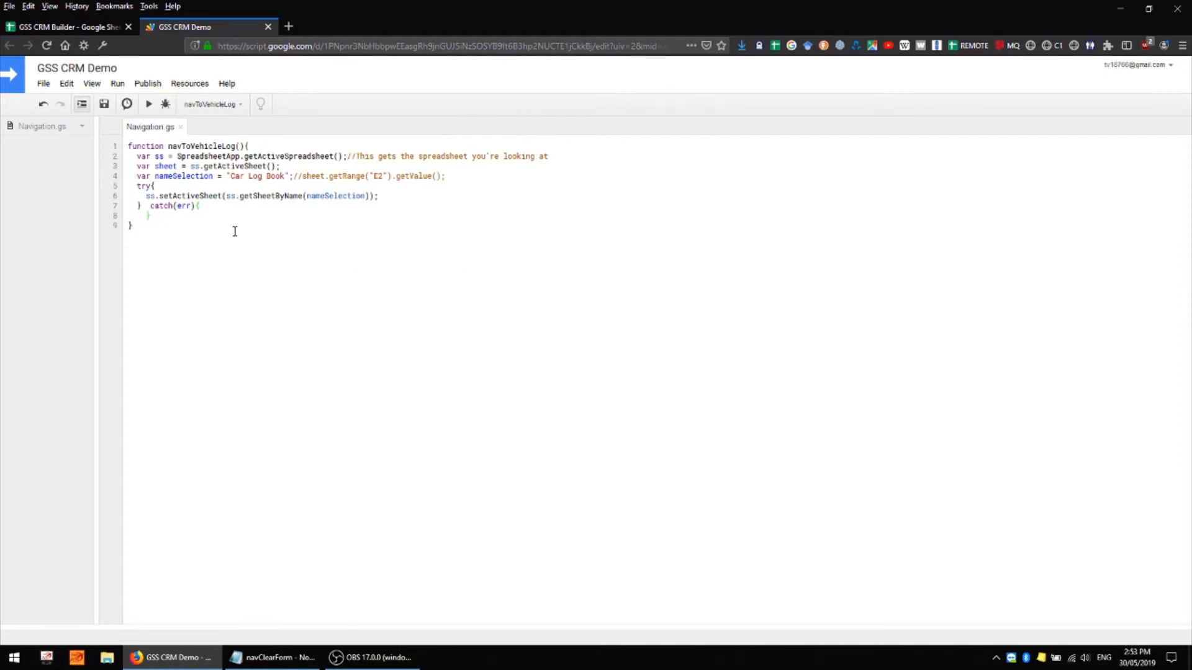
mouse_move(337, 309)
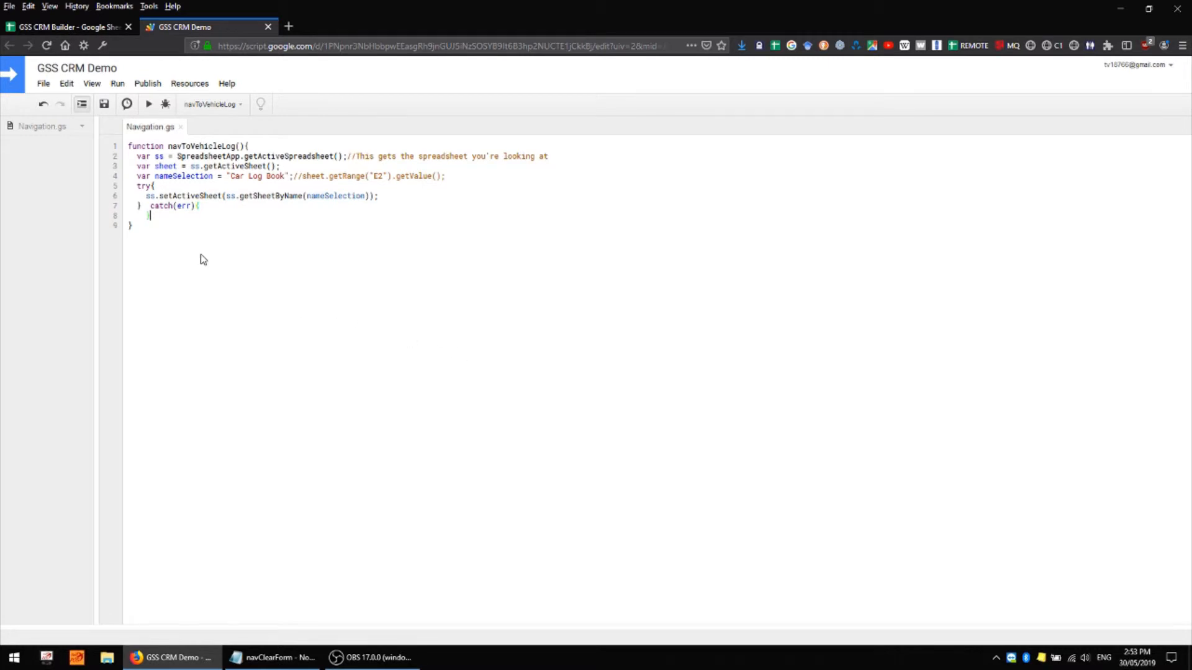
mouse_move(511, 231)
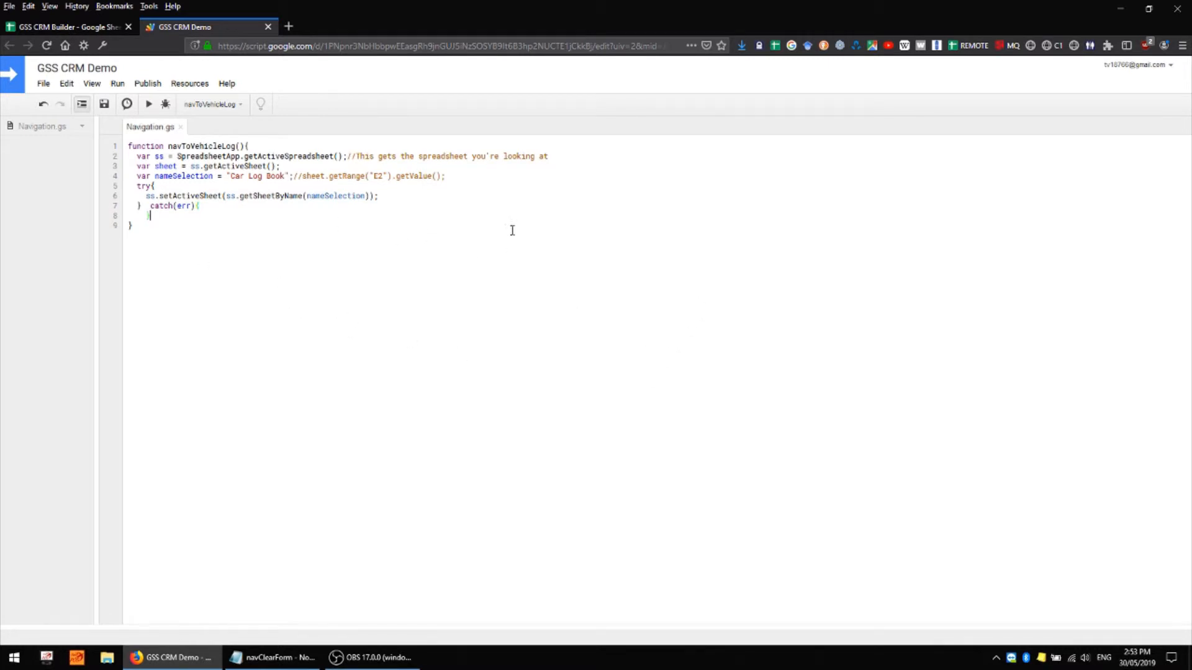
mouse_move(139, 118)
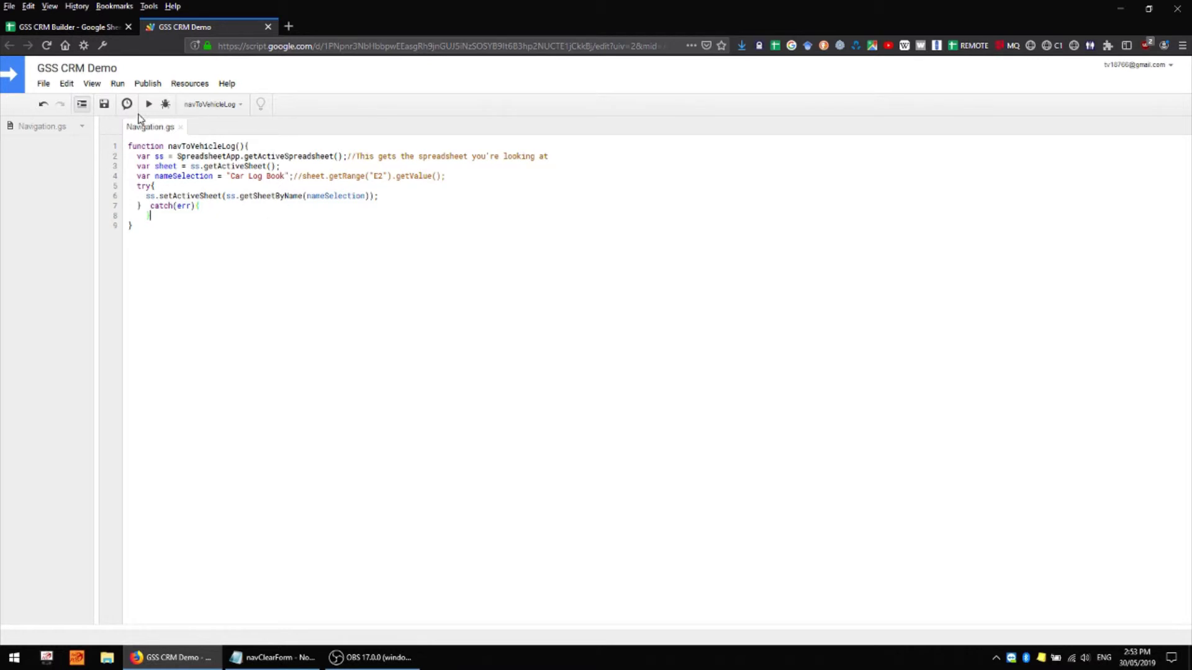
Run the Vehicle Log Book button on the Home sheet, raising the Authorization Required prompt.
click(64, 26)
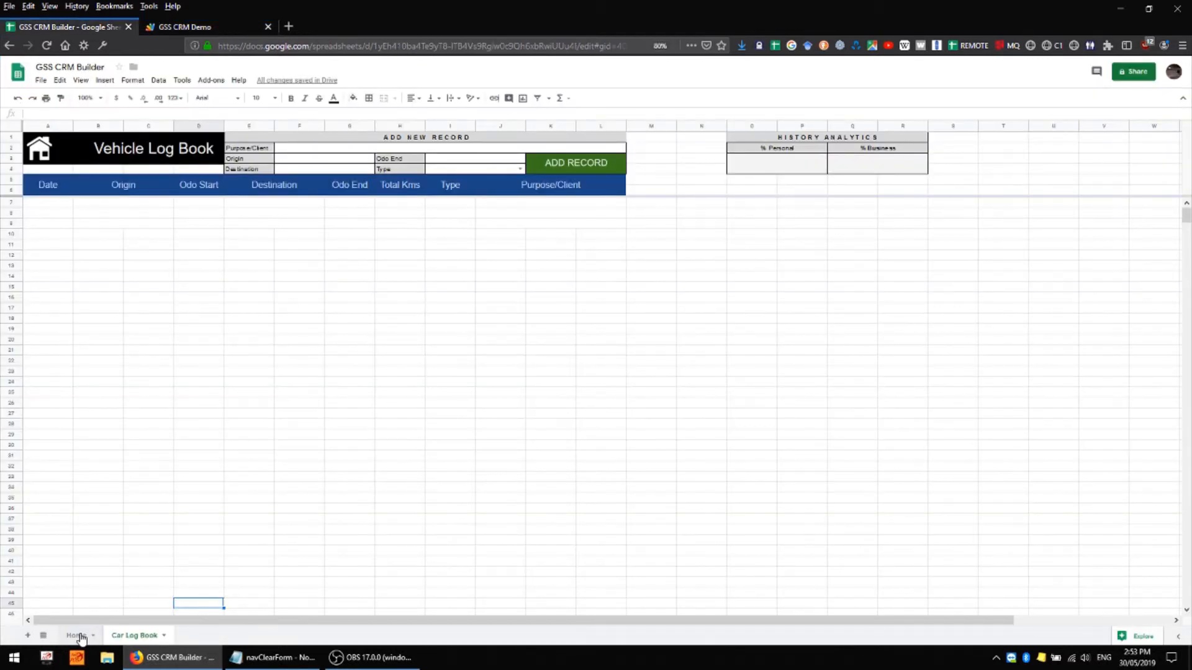
click(75, 636)
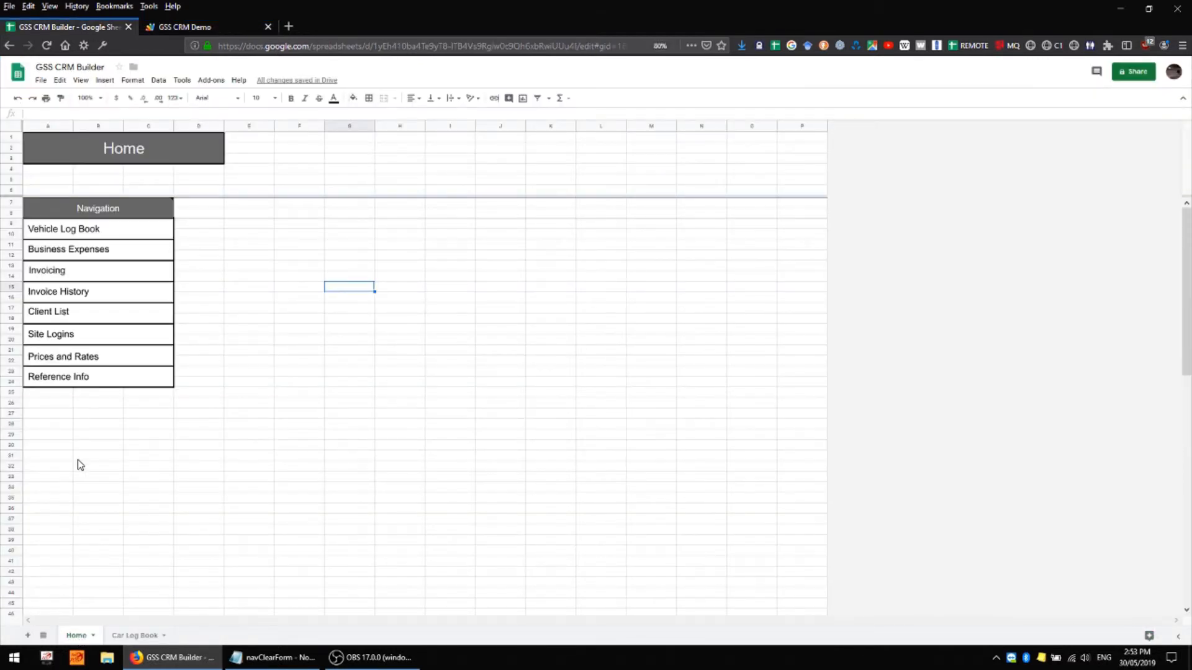
click(63, 229)
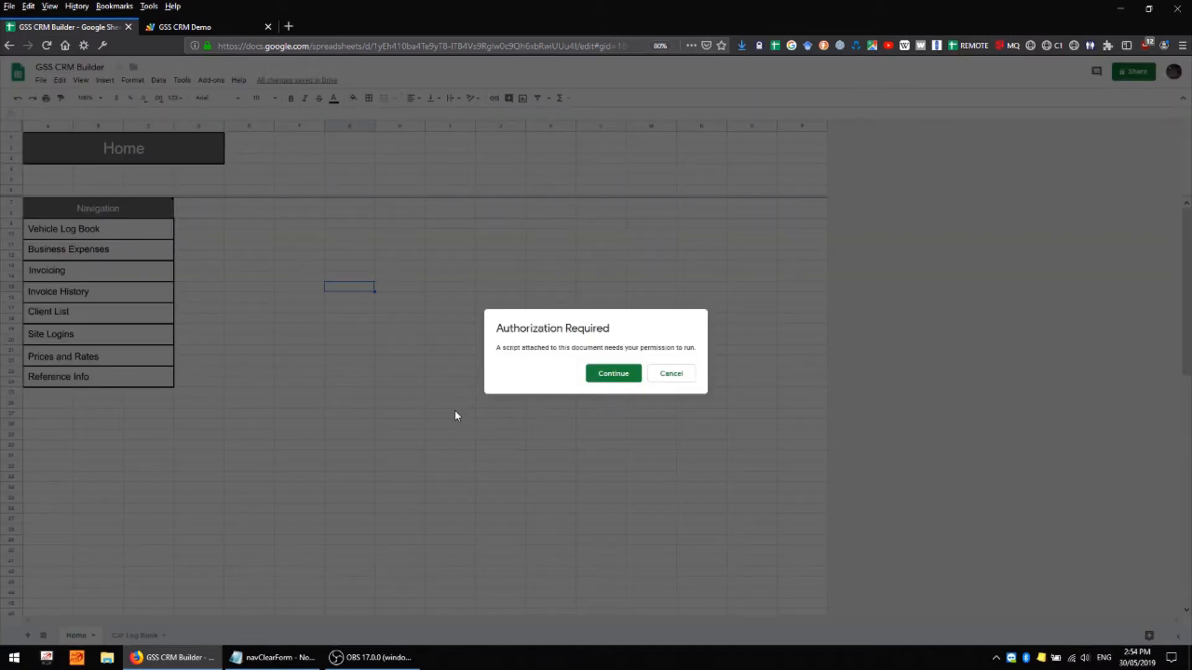
mouse_move(468, 414)
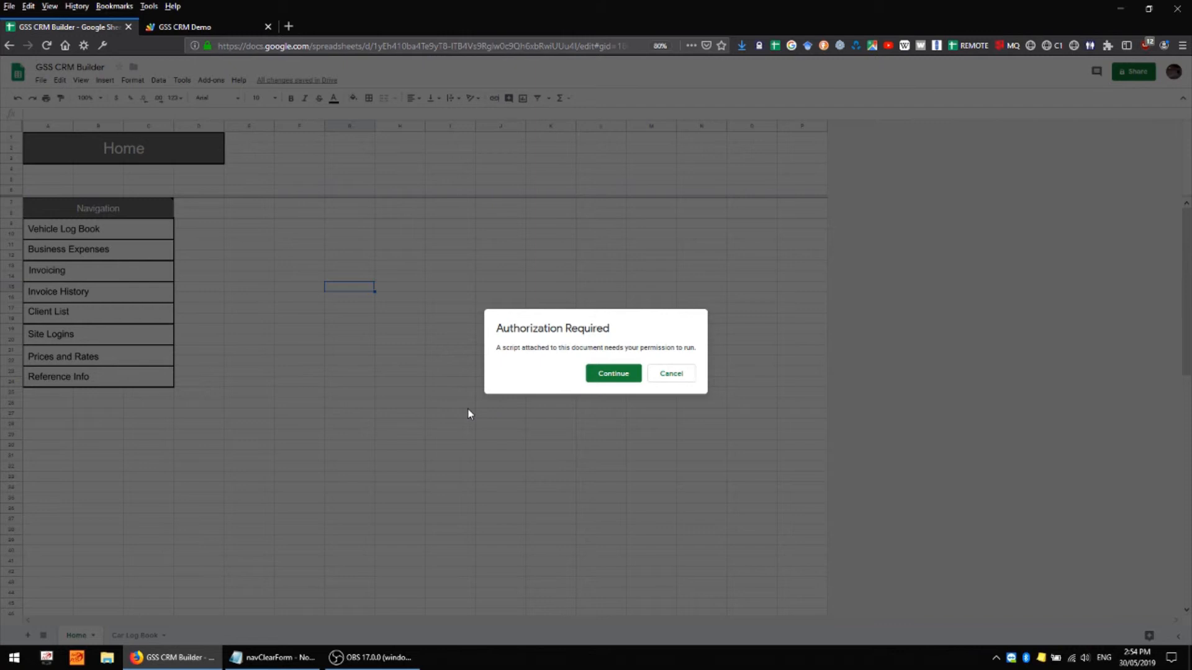
mouse_move(460, 429)
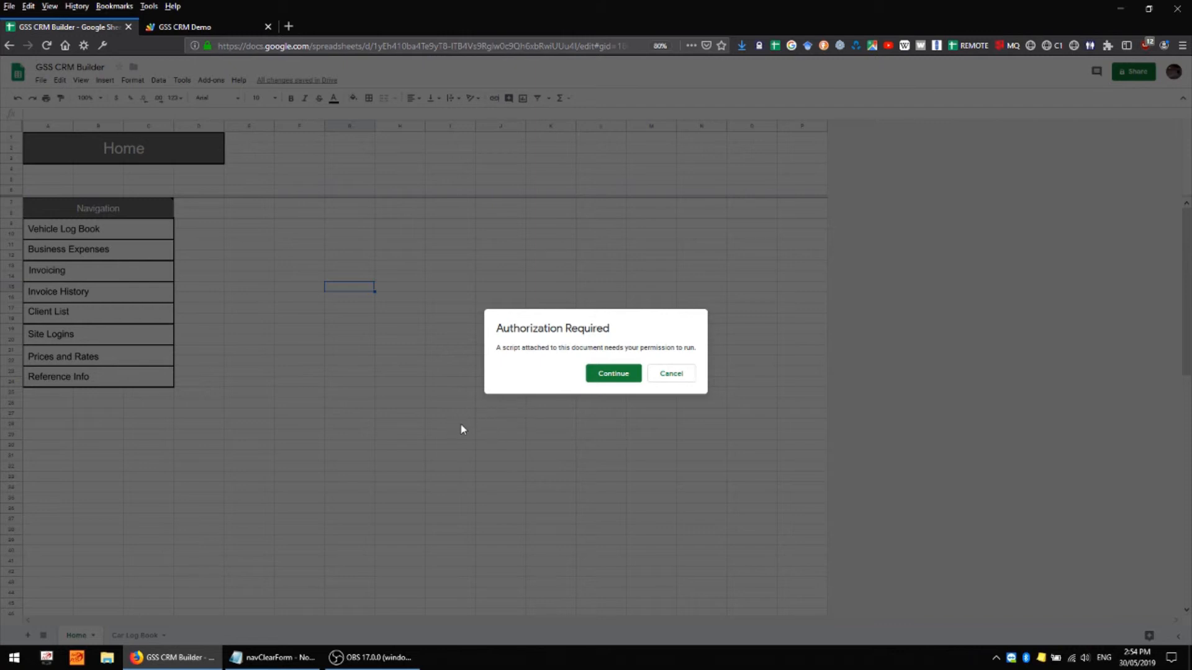
mouse_move(465, 422)
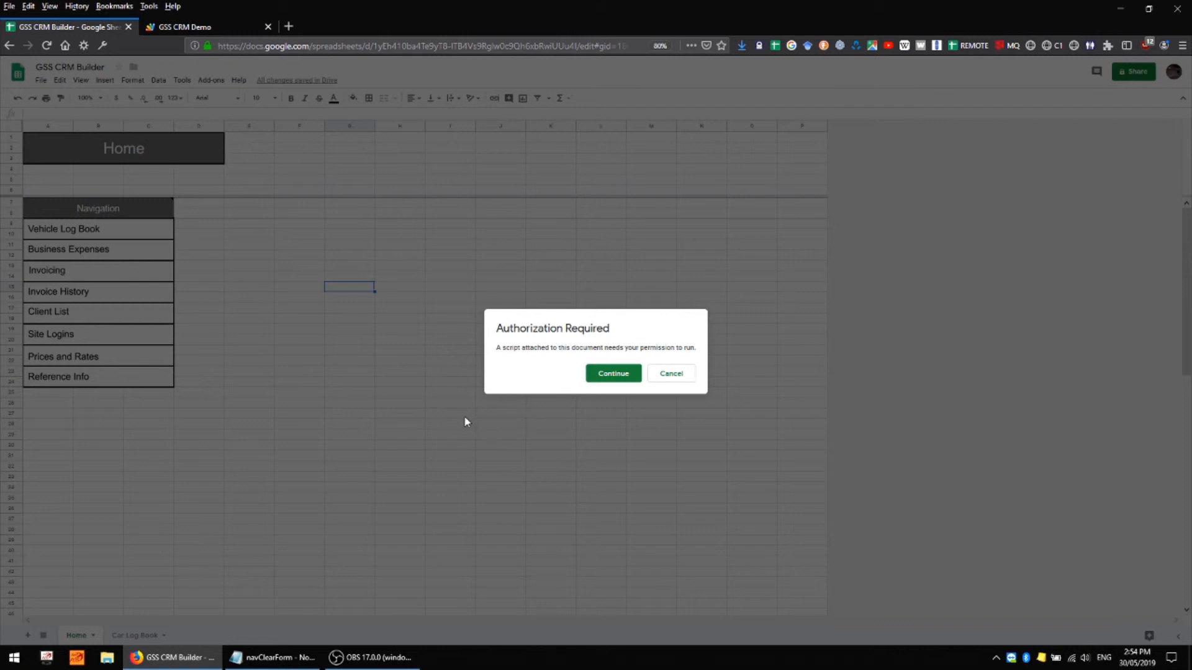
mouse_move(479, 404)
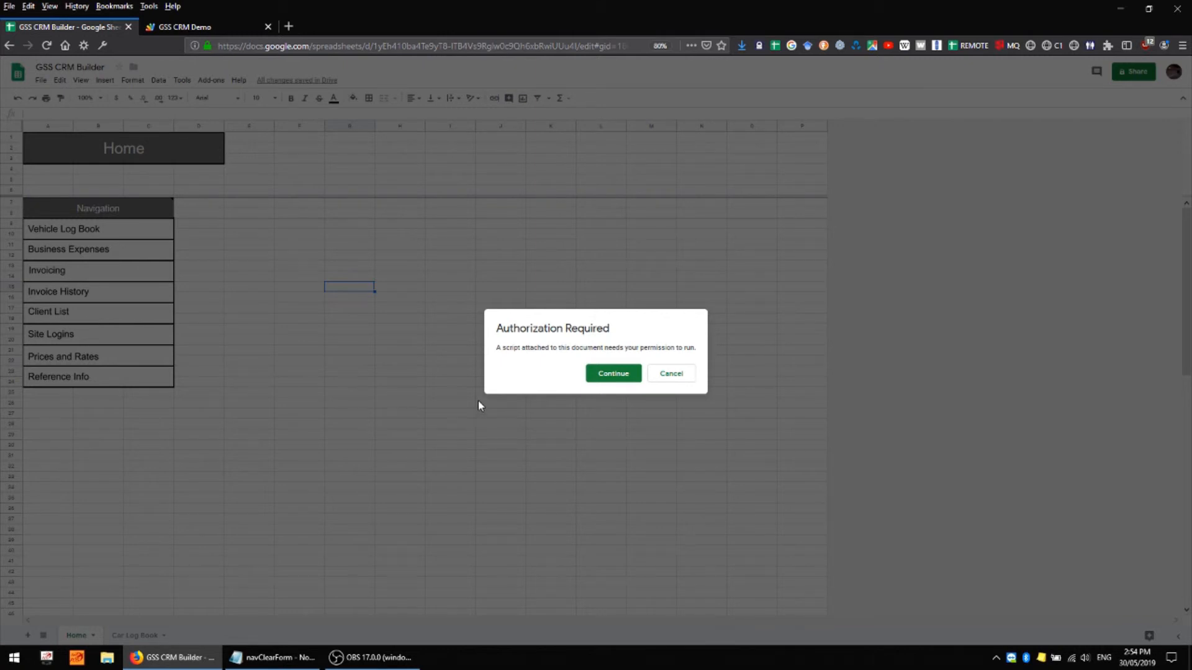
mouse_move(463, 425)
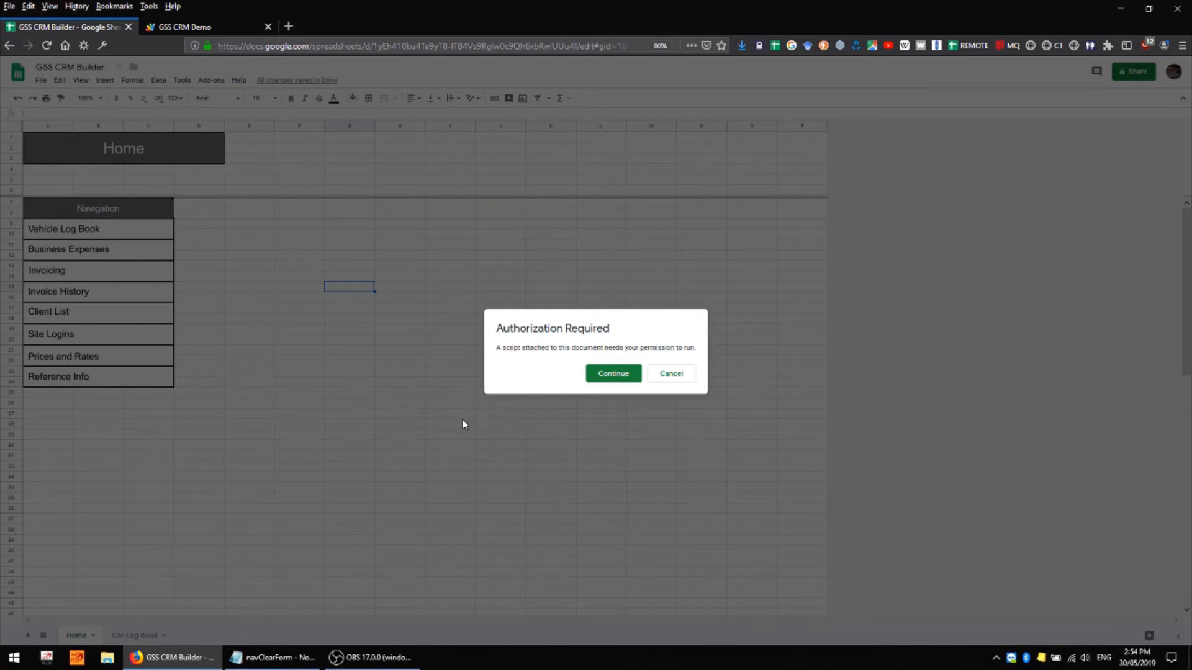
mouse_move(792, 377)
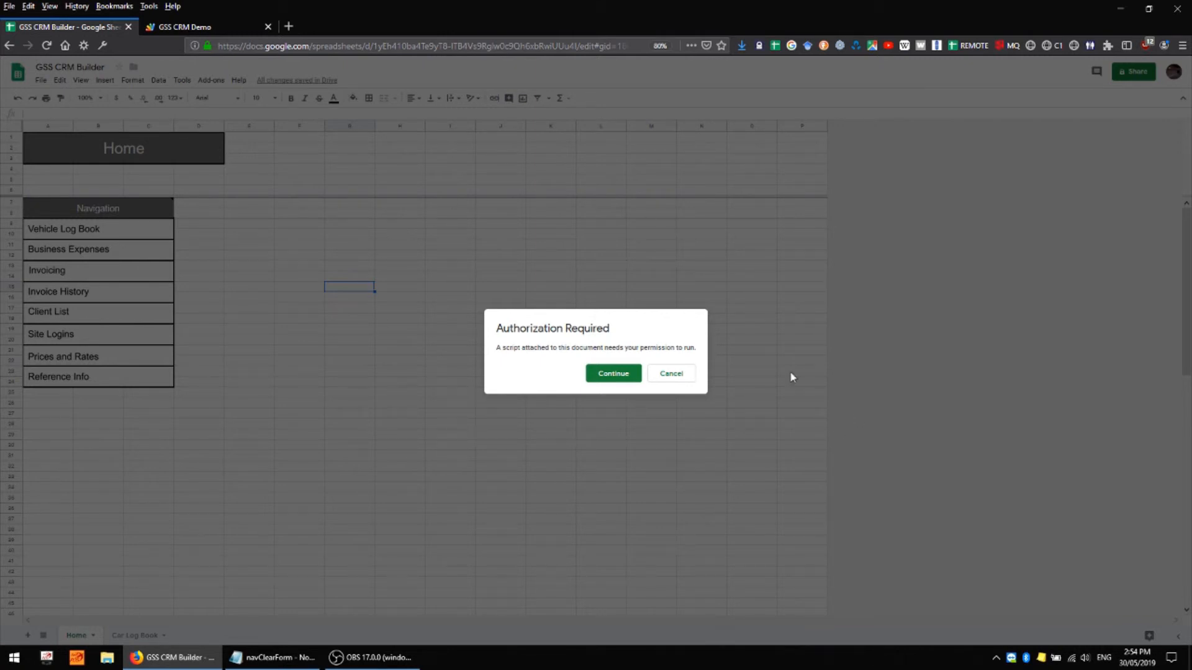
mouse_move(491, 396)
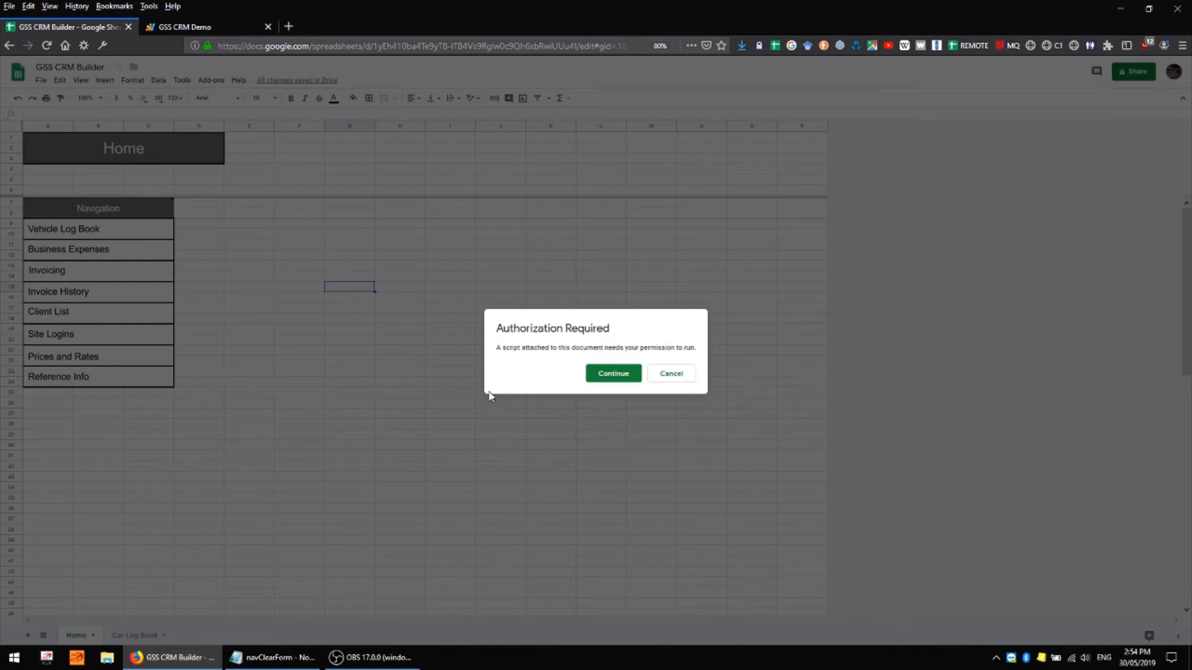
mouse_move(455, 341)
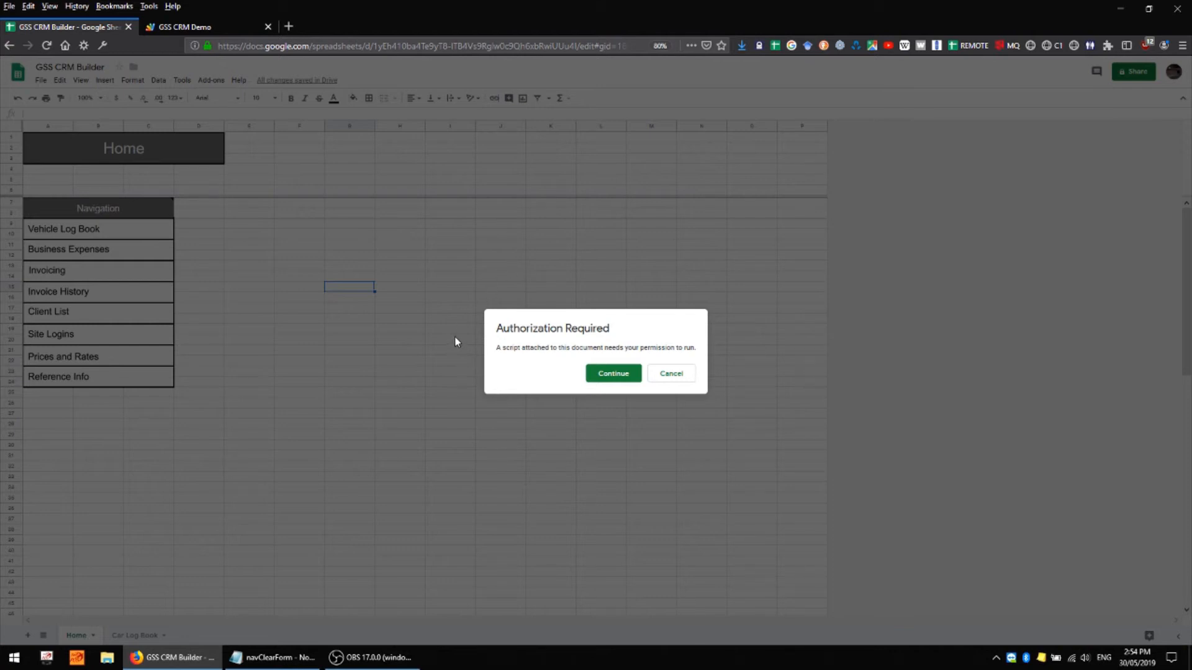
mouse_move(469, 340)
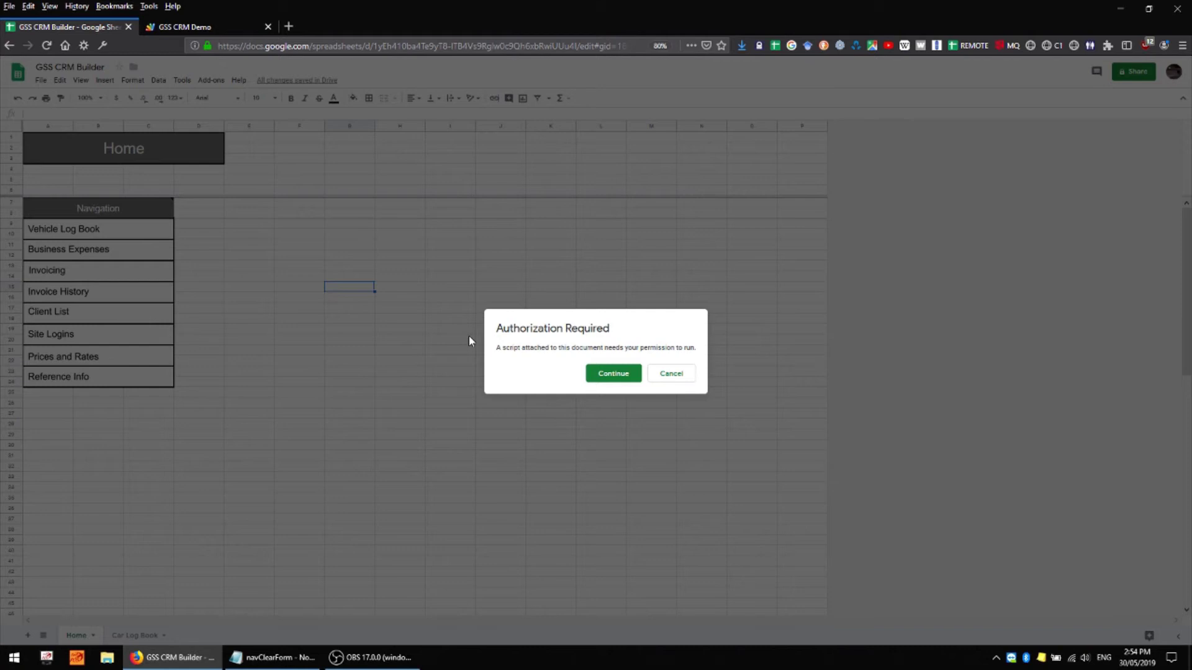
mouse_move(612, 374)
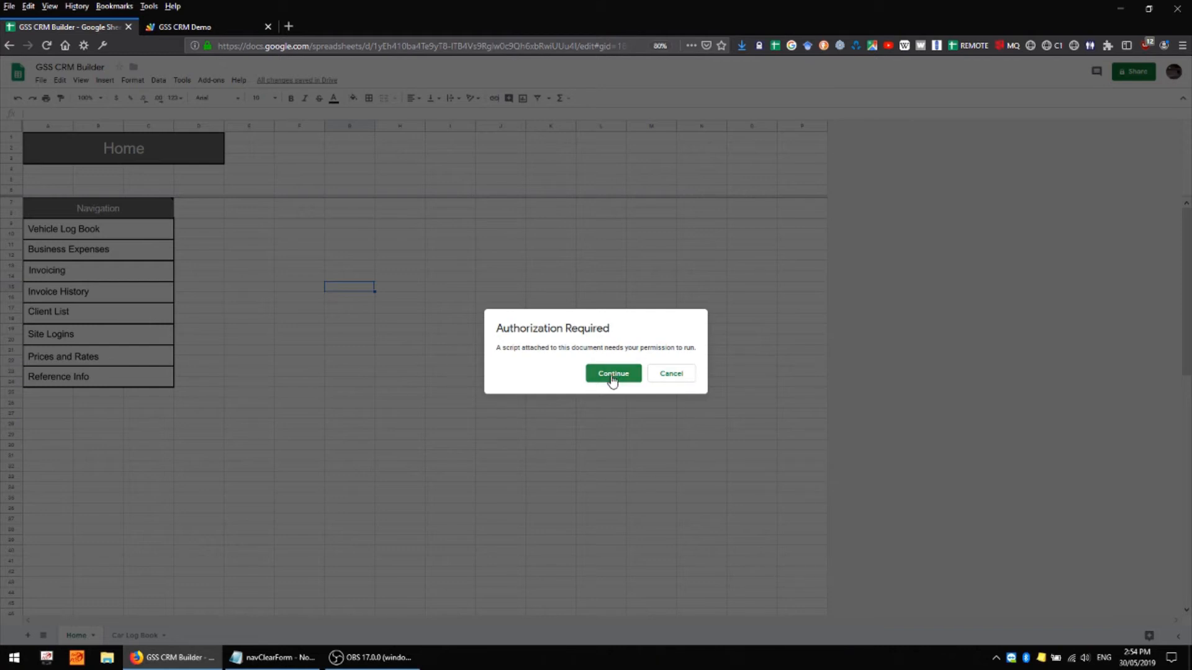
Authorize the unverified GSS CRM Demo app for the Google account, then retry the Vehicle Log Book button.
click(612, 374)
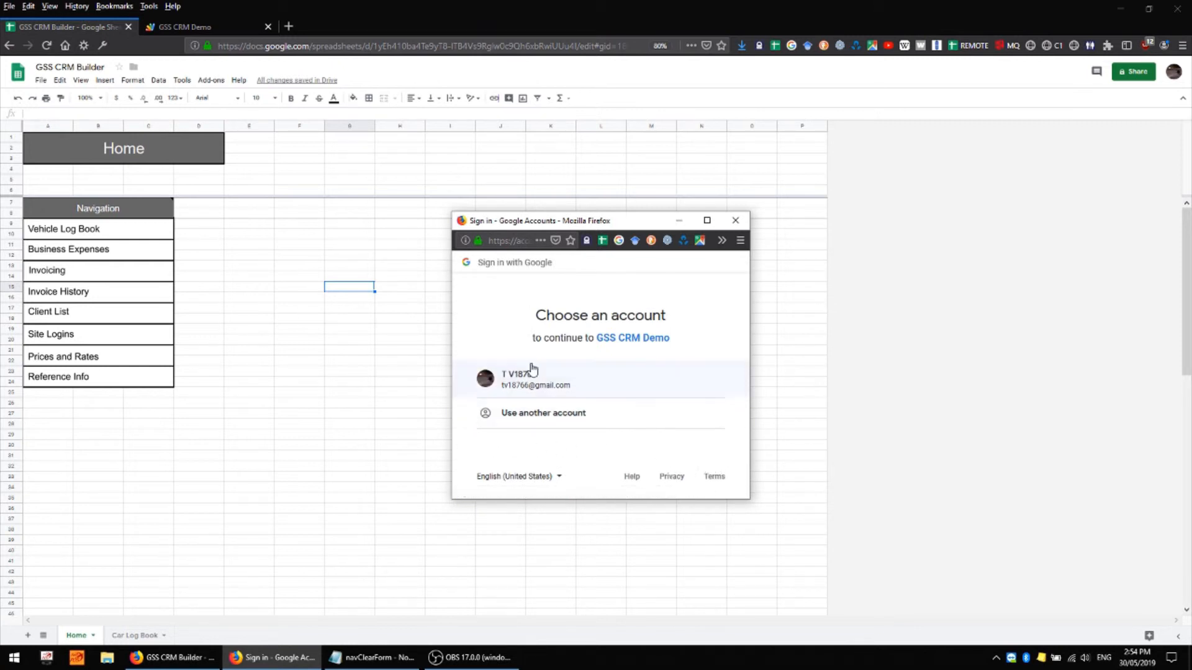
click(600, 378)
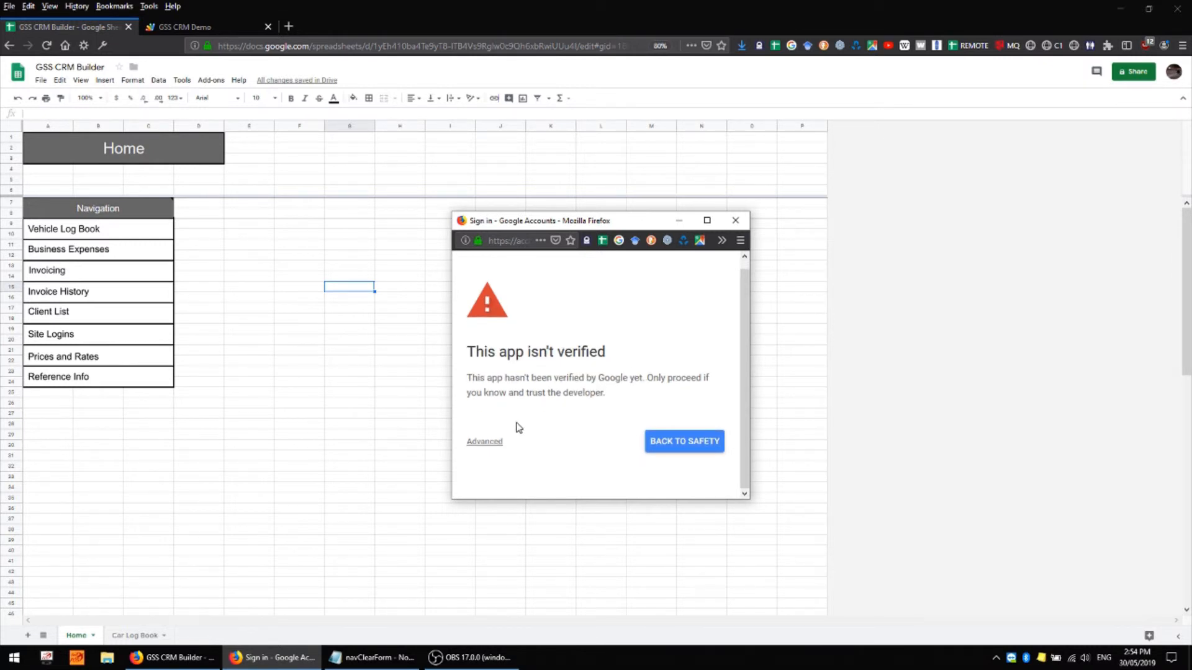
click(484, 442)
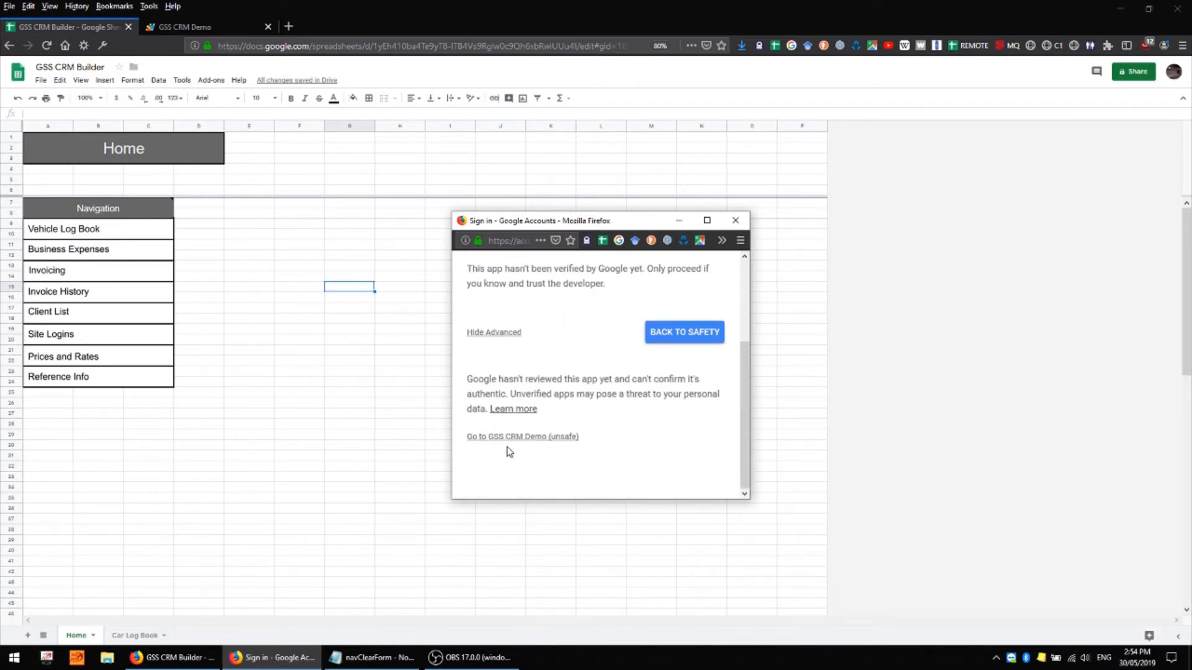
mouse_move(544, 444)
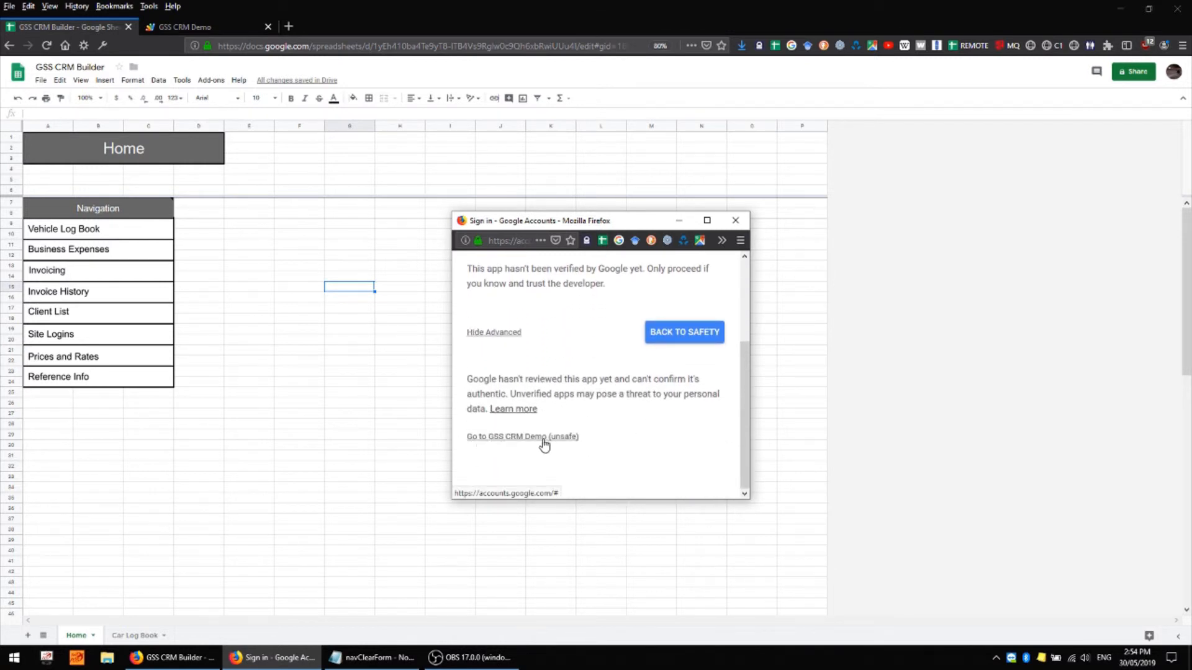
mouse_move(553, 445)
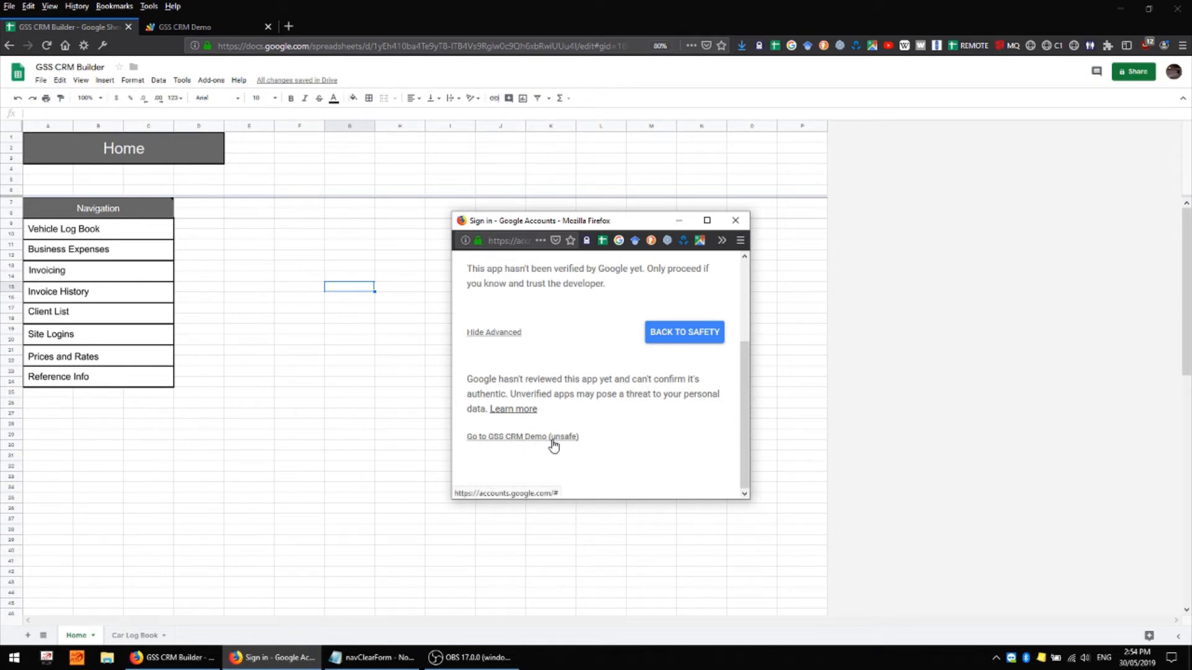
click(523, 436)
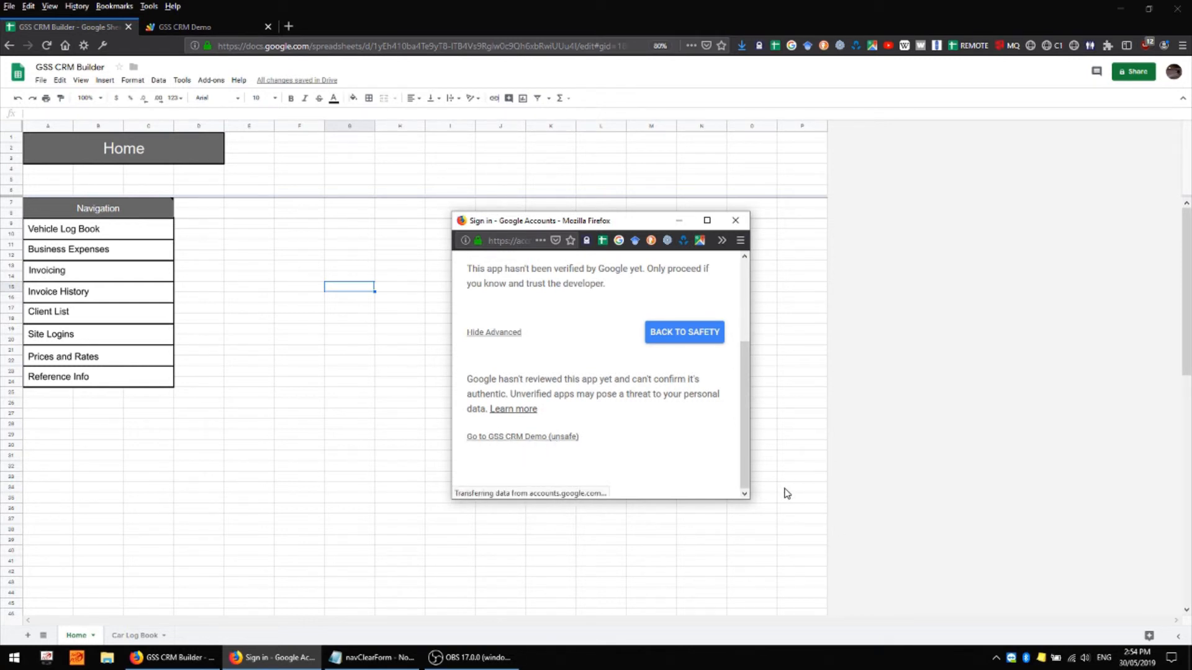
click(523, 436)
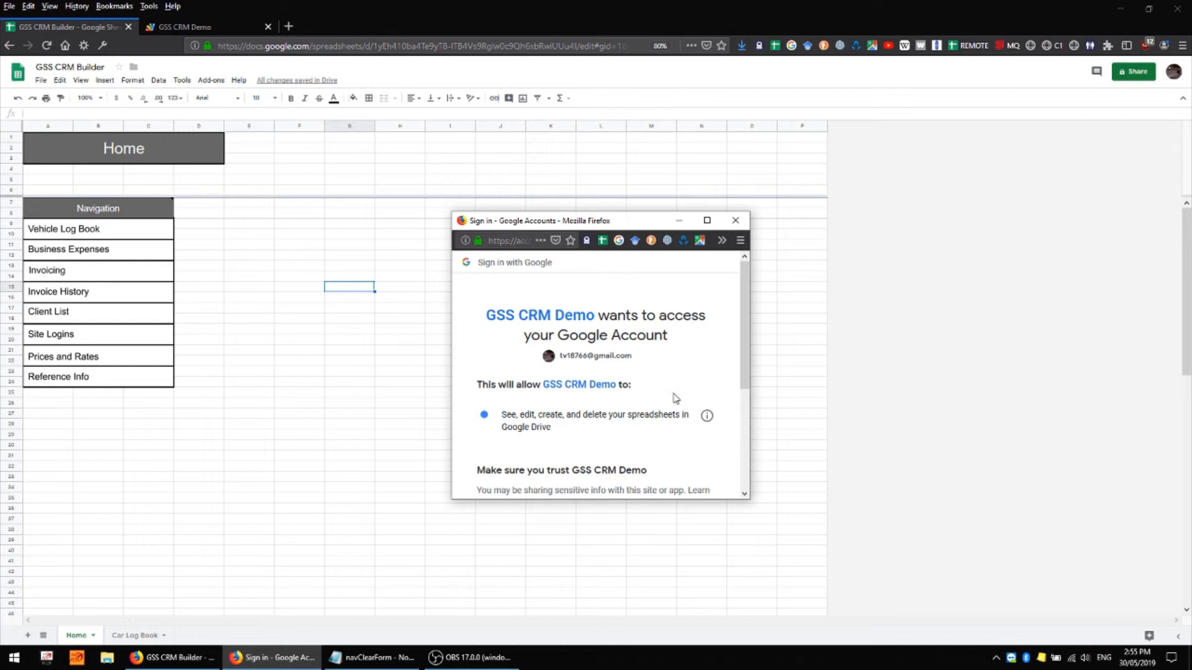
scroll(down, 3)
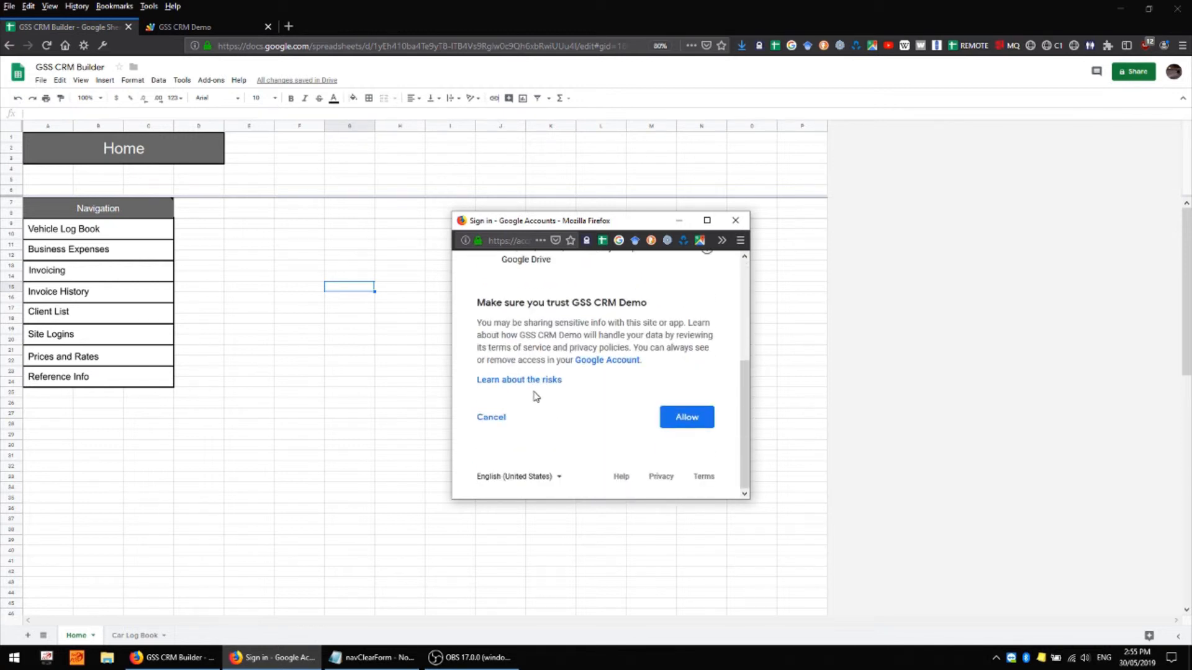
mouse_move(564, 456)
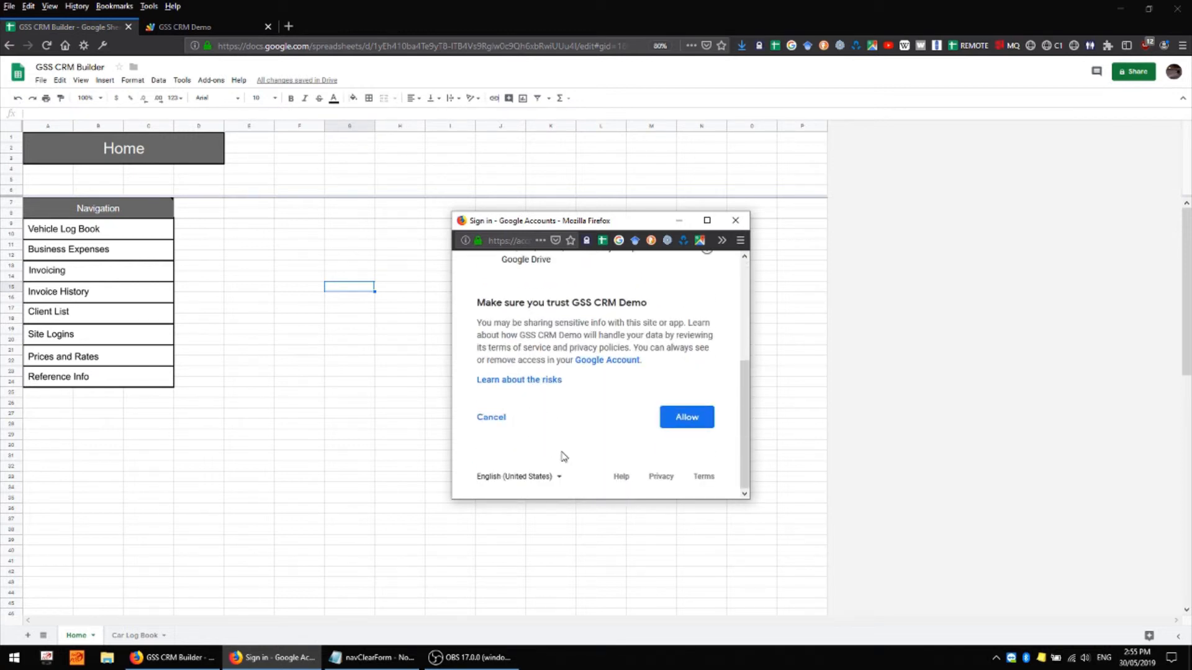
mouse_move(686, 418)
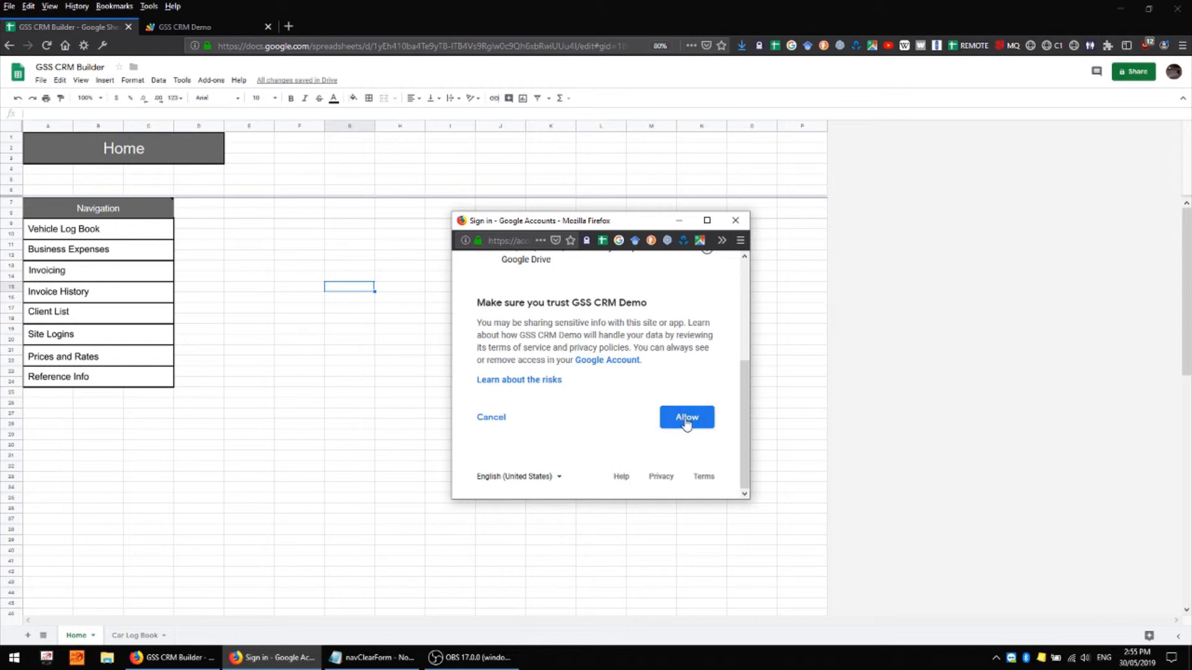
click(685, 417)
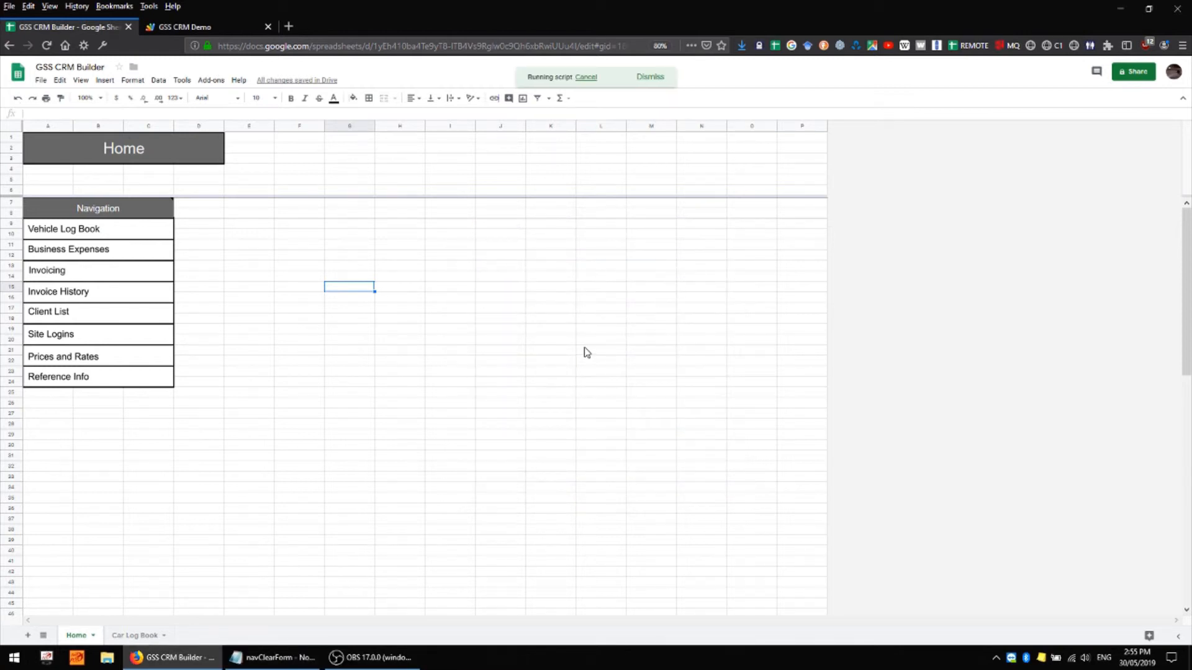
click(63, 229)
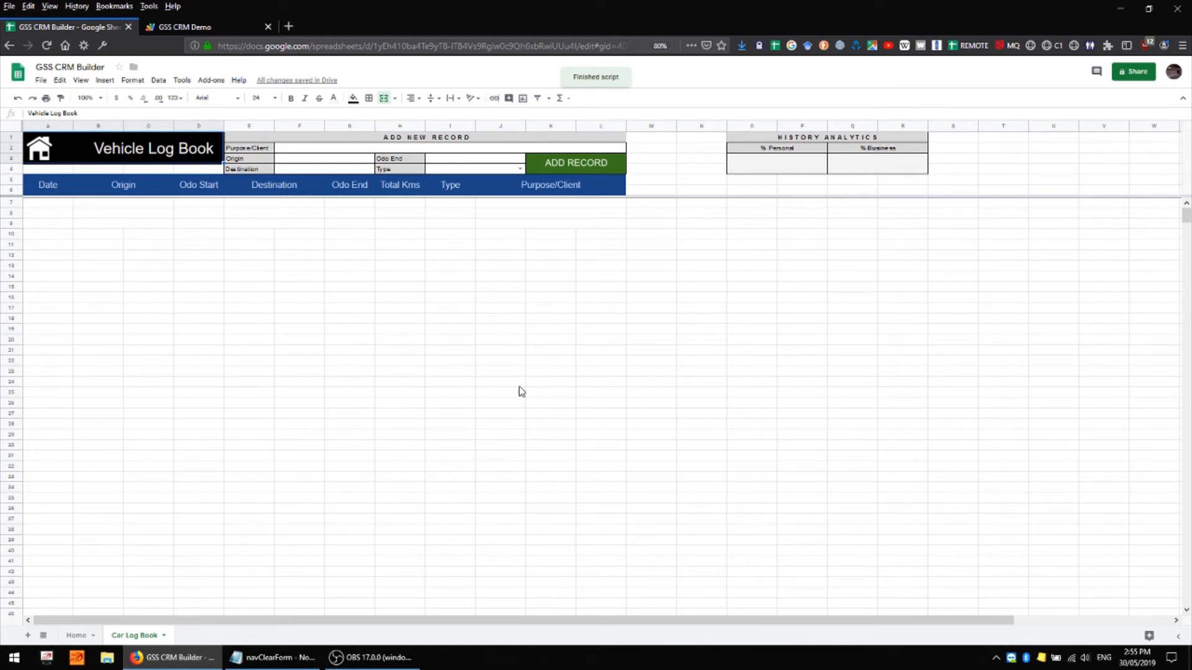
mouse_move(231, 397)
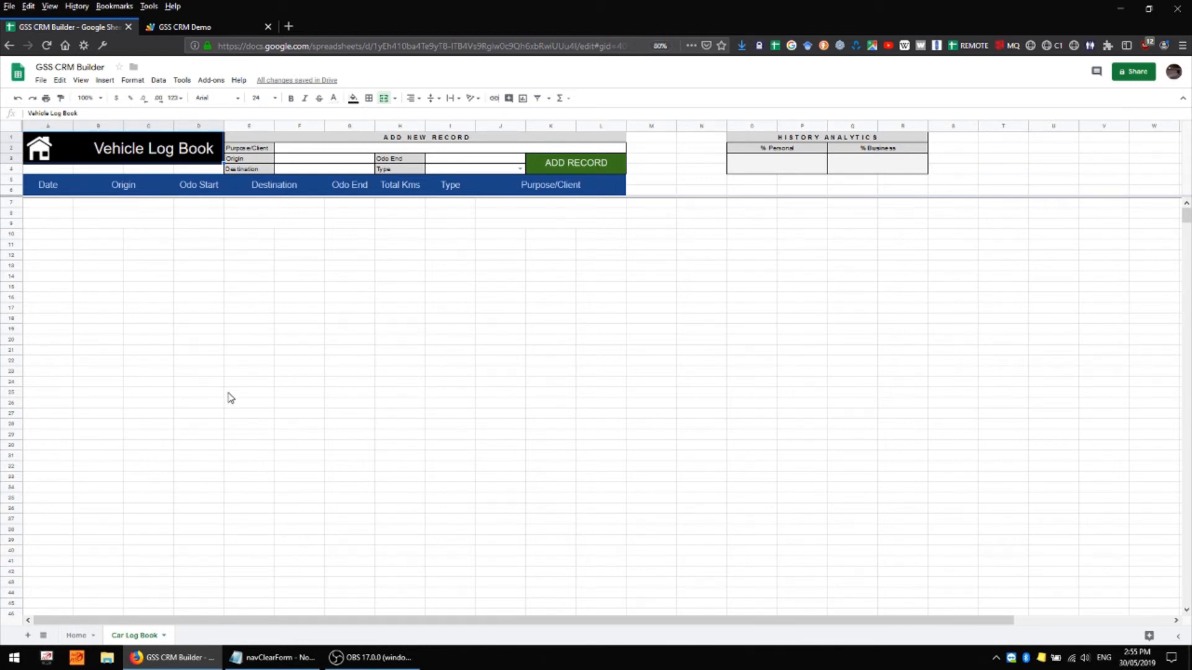
Verify the Vehicle Log Book button jumps from Home to the Car Log Book sheet again.
click(249, 266)
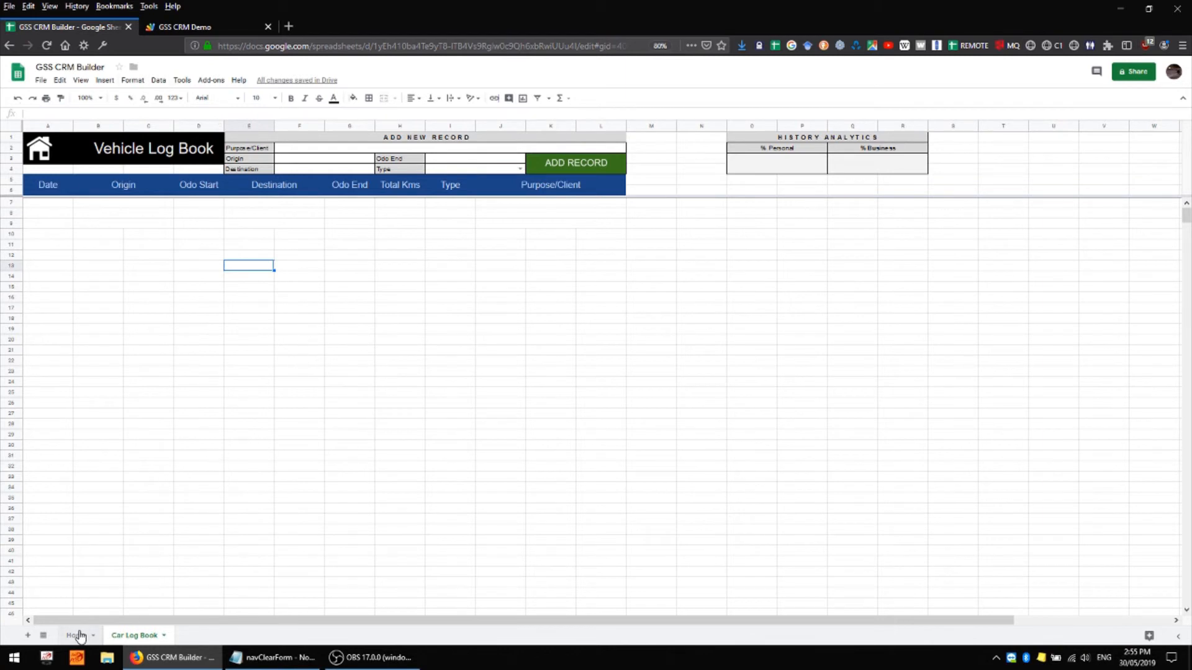
click(76, 636)
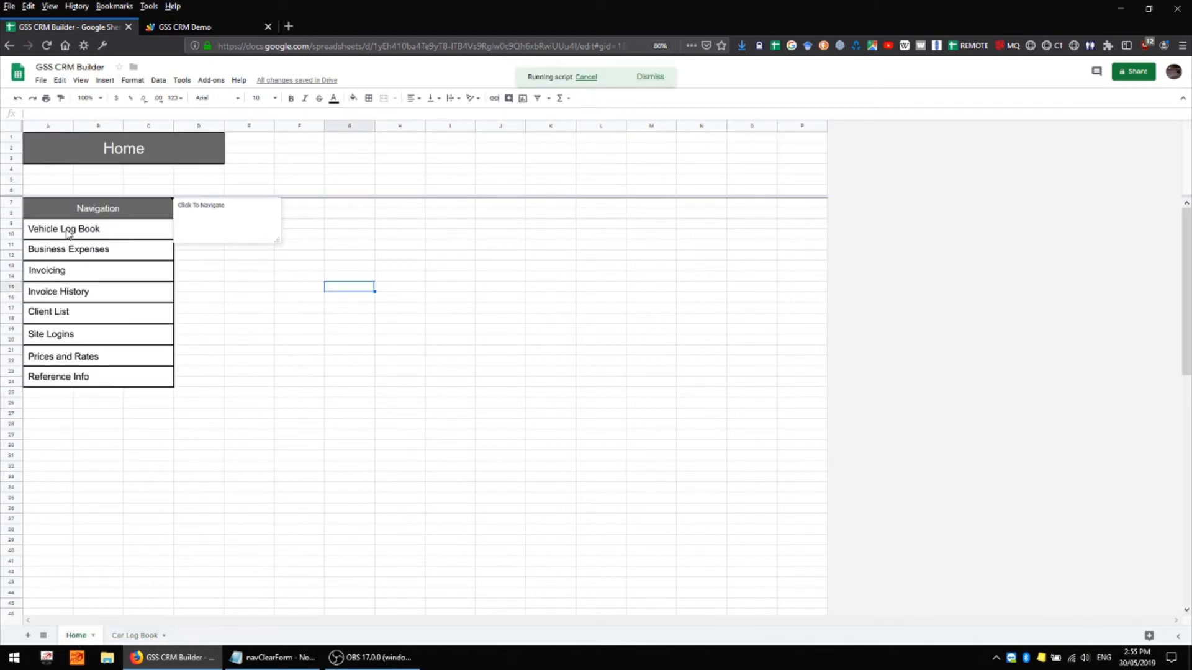
click(64, 228)
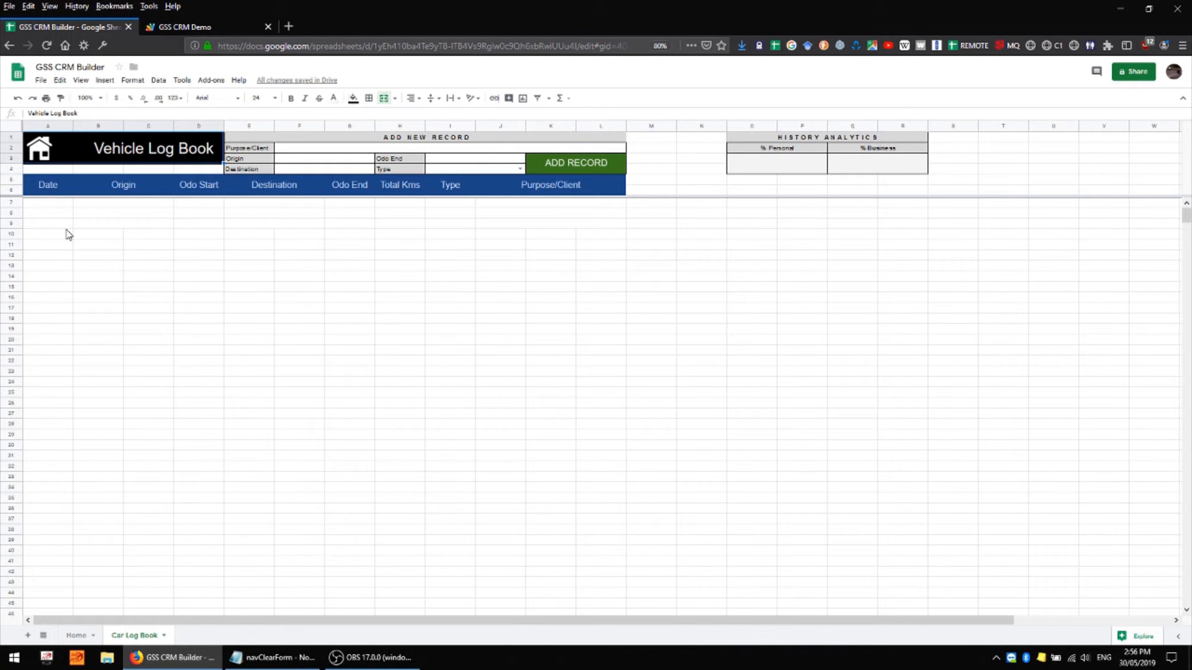
mouse_move(87, 354)
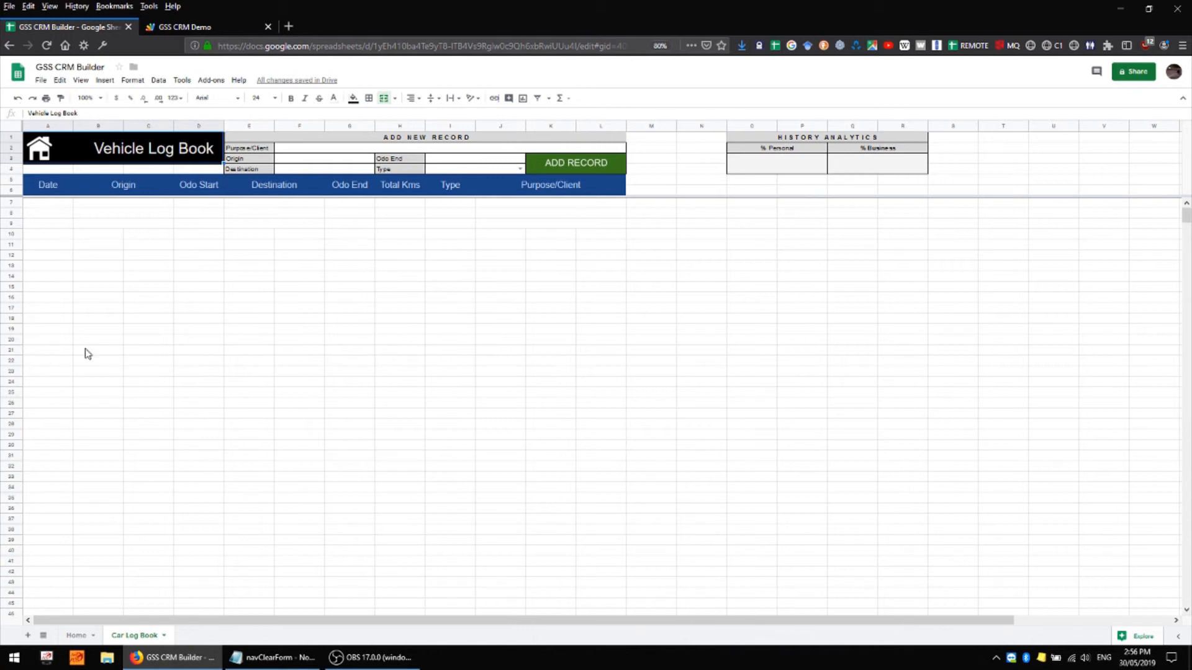
right_click(135, 636)
text(Vehicle)
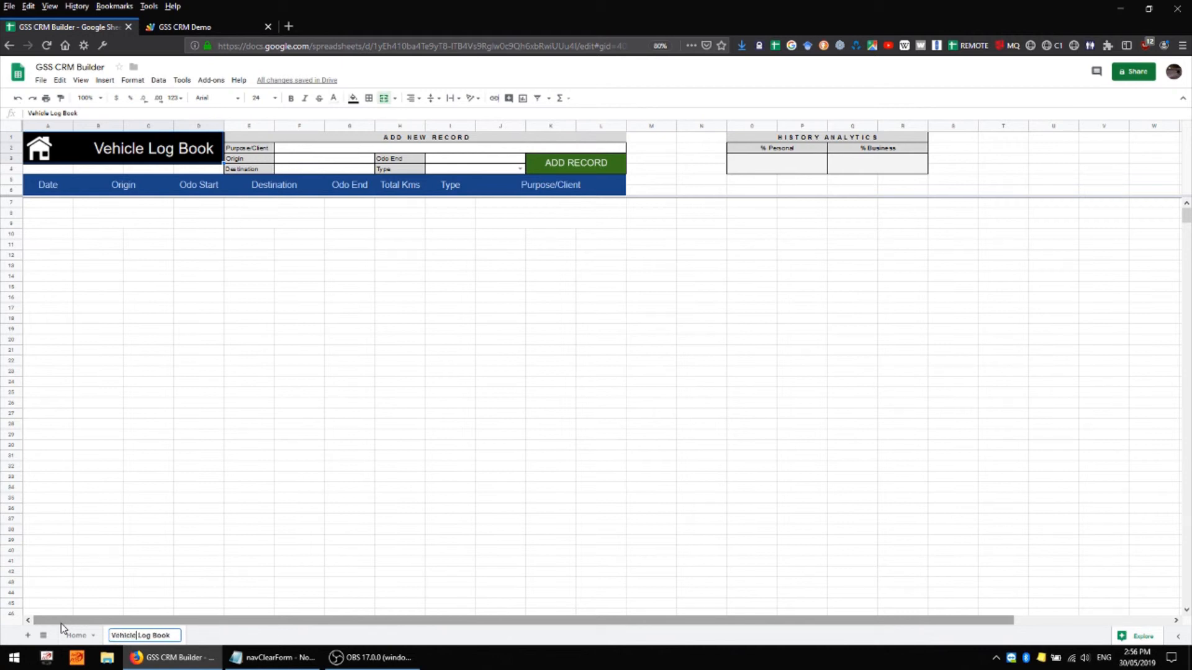
Rename the Car Log Book tab to 'Vehicle Log Book' and return to Home.
click(76, 636)
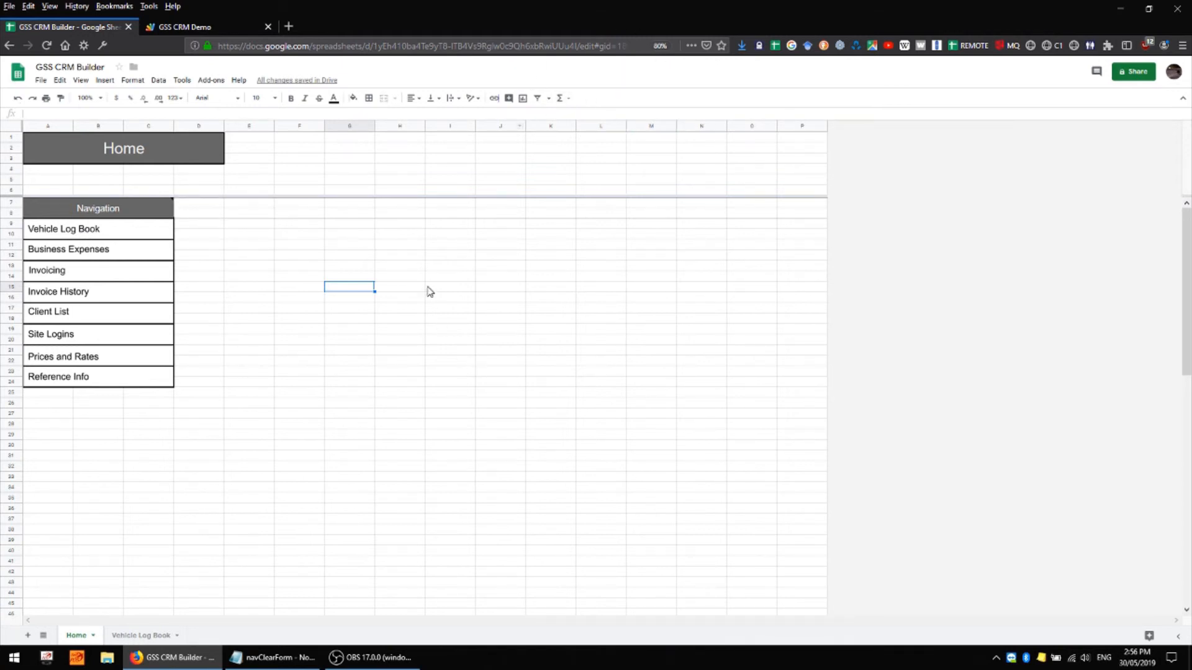
mouse_move(373, 368)
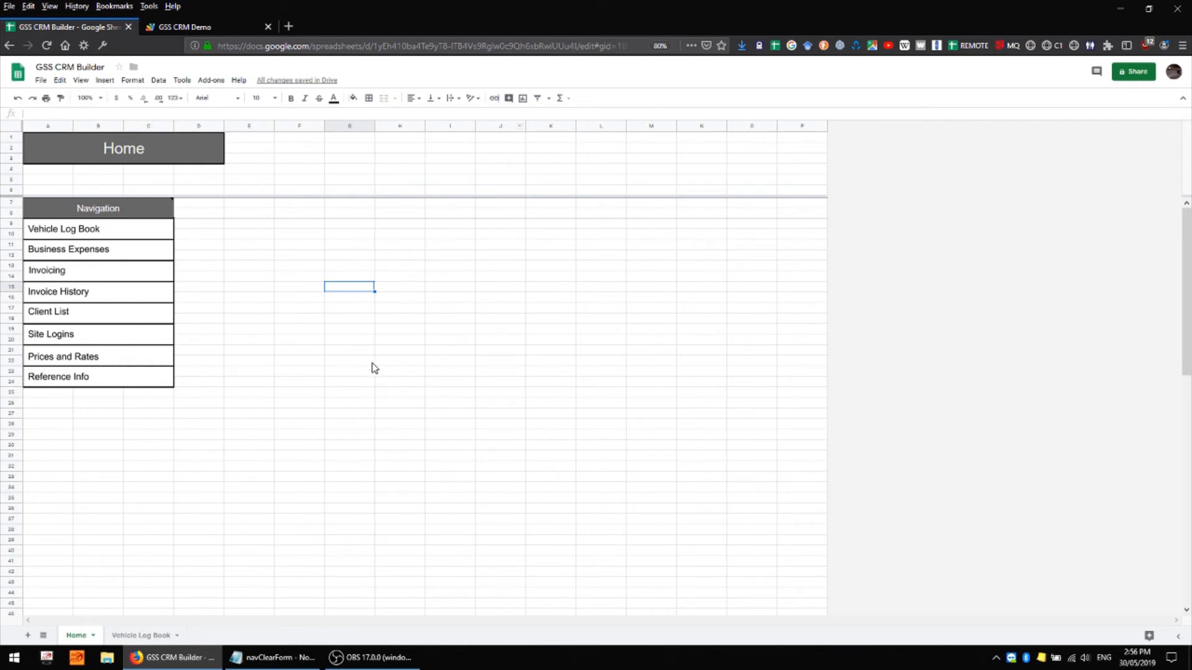
mouse_move(316, 272)
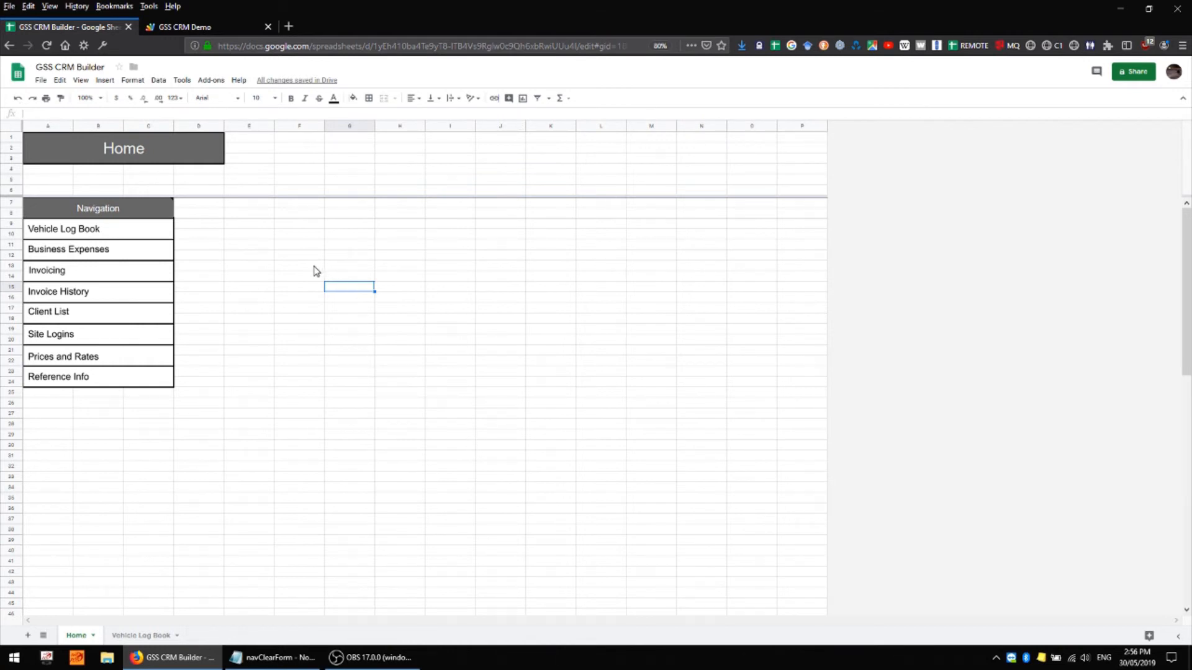
mouse_move(268, 155)
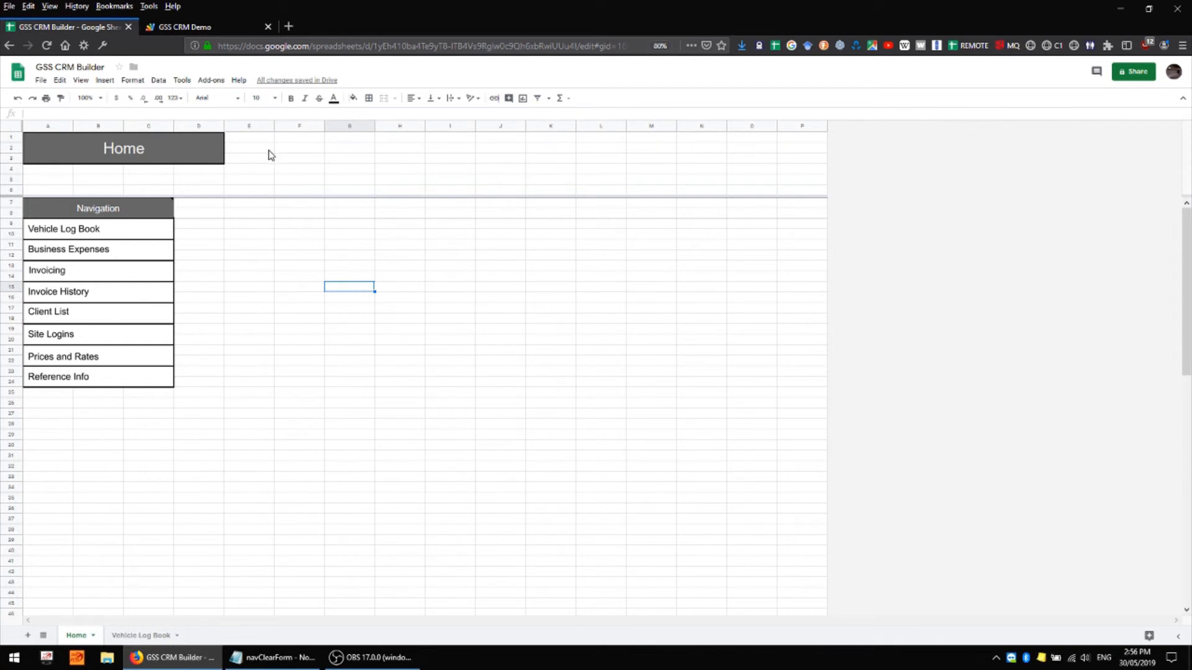
Change the script's sheet-name string to 'Vehicle Log Book' and confirm the button still navigates there.
click(182, 26)
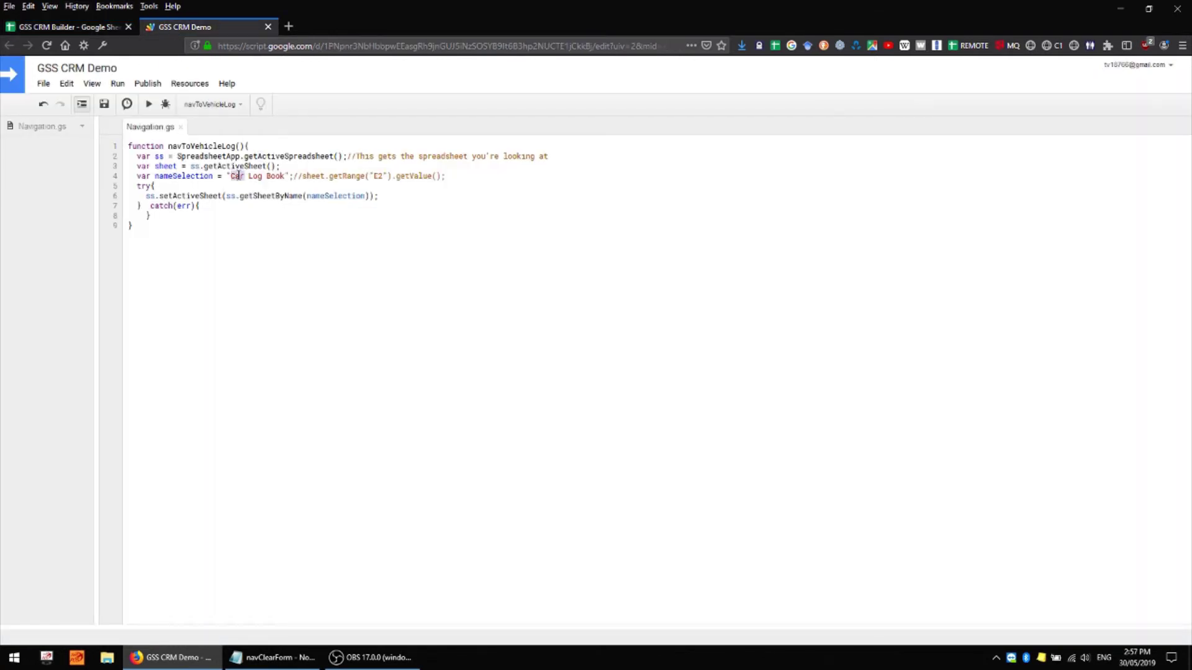
text(Vehicle)
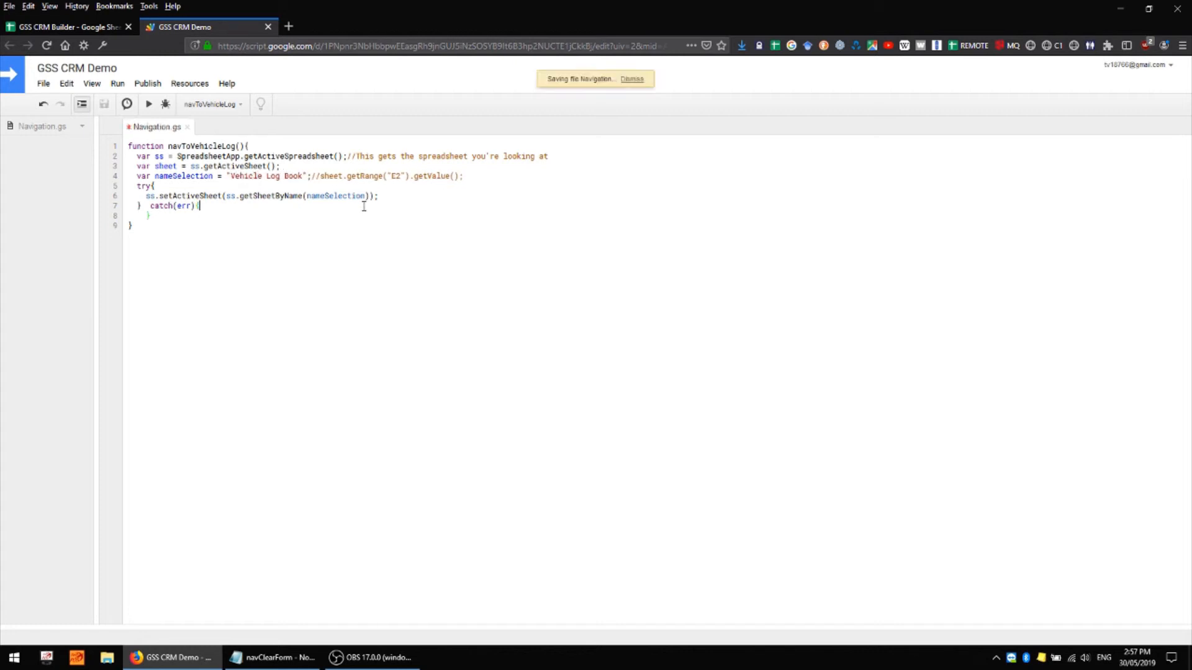
click(64, 26)
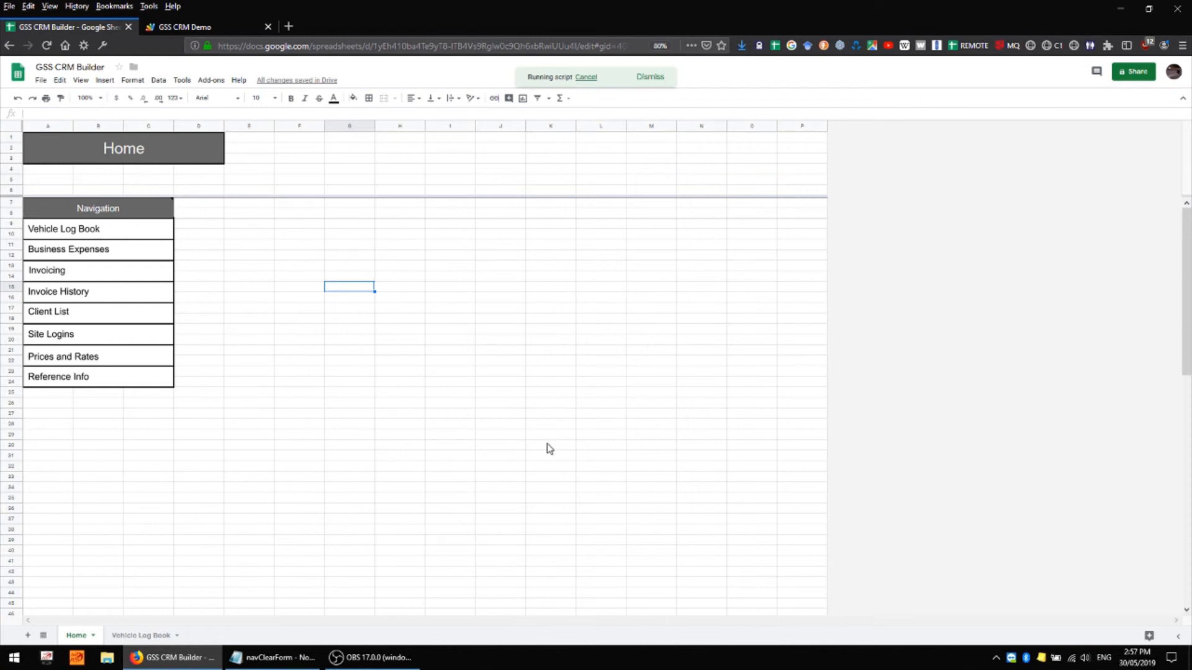
click(141, 636)
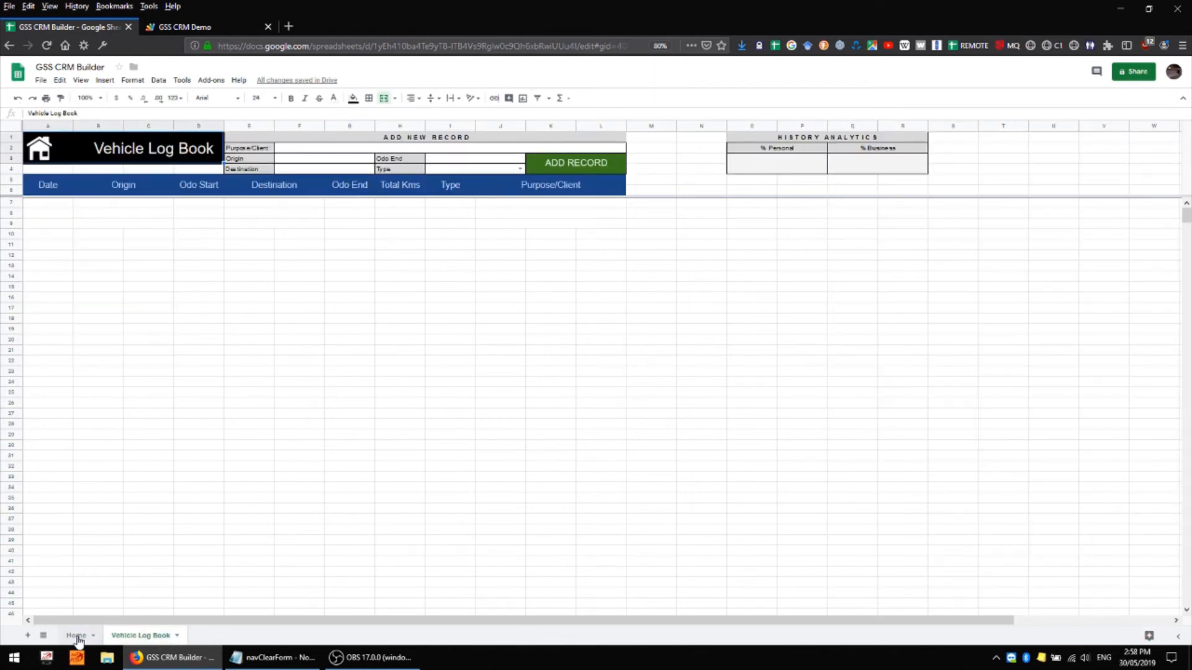
click(76, 634)
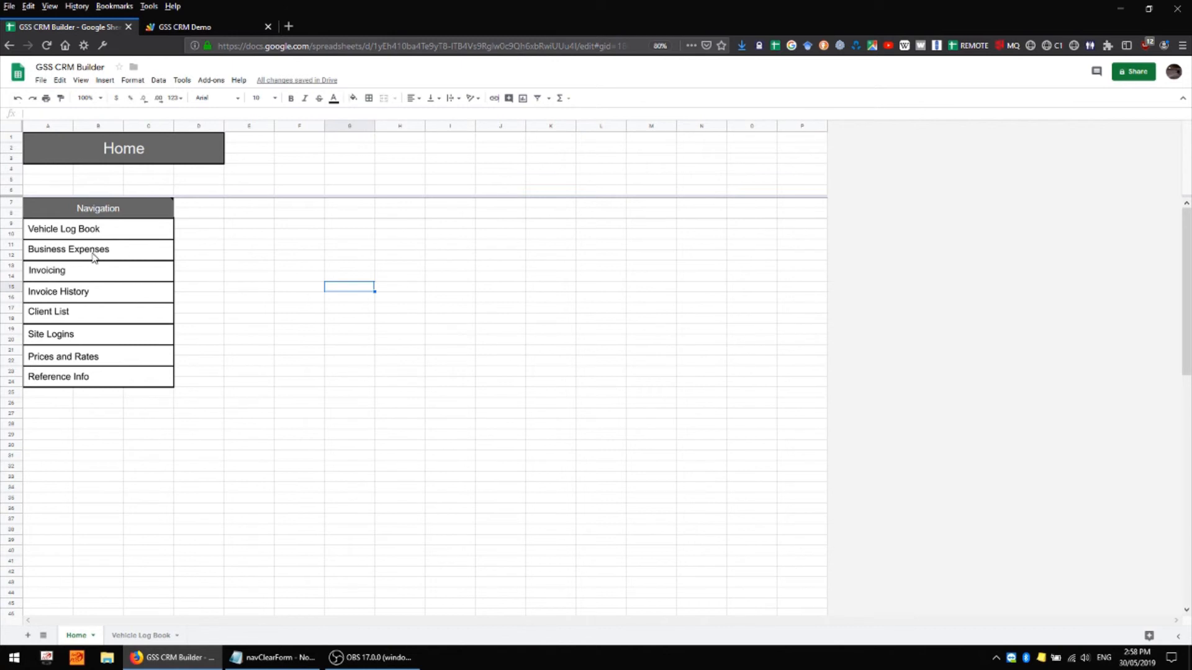
Add a new sheet renamed 'Expenses Business' for the Business Expenses button, then return to the script.
click(69, 250)
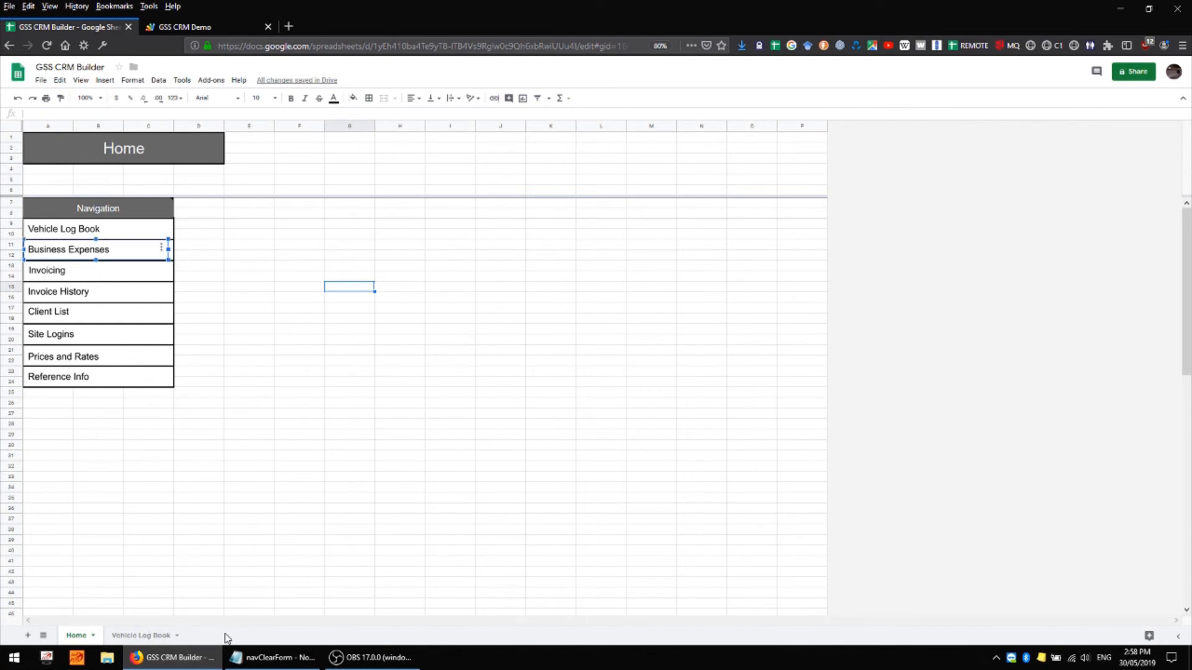
click(184, 26)
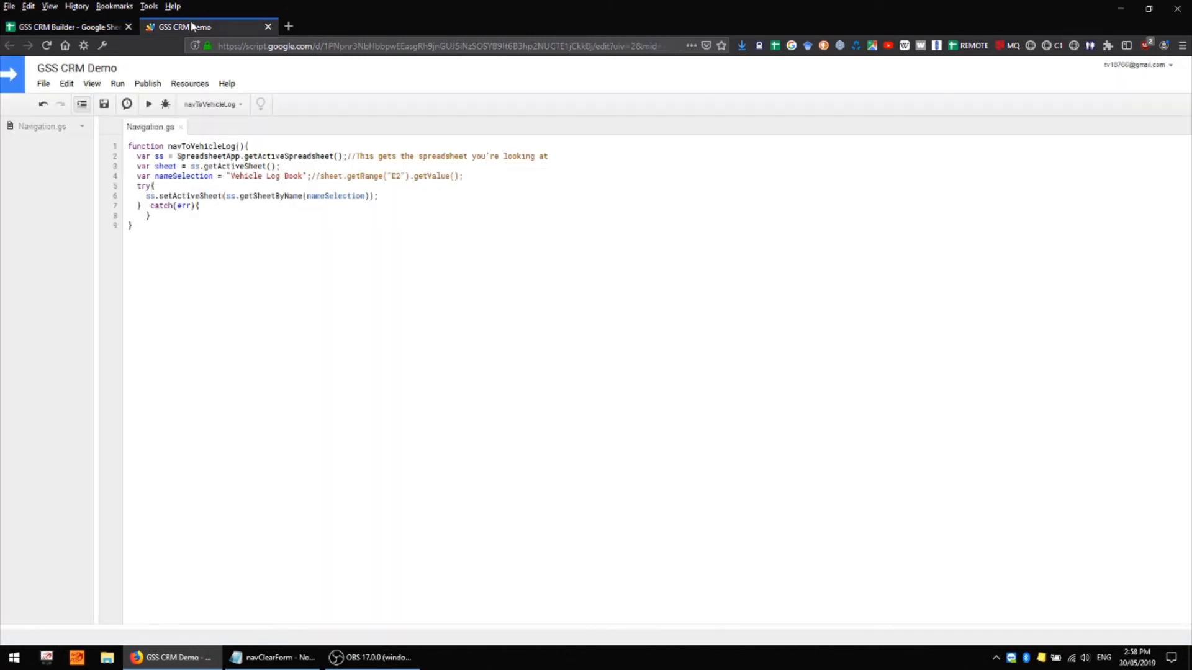
click(69, 26)
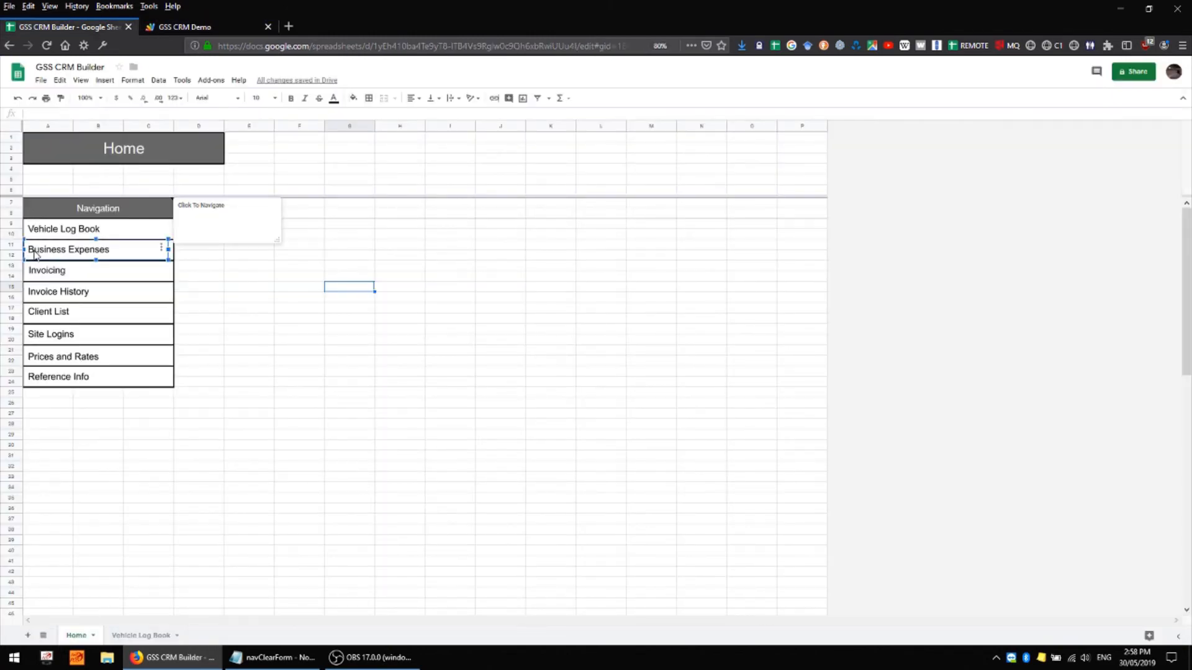
mouse_move(133, 458)
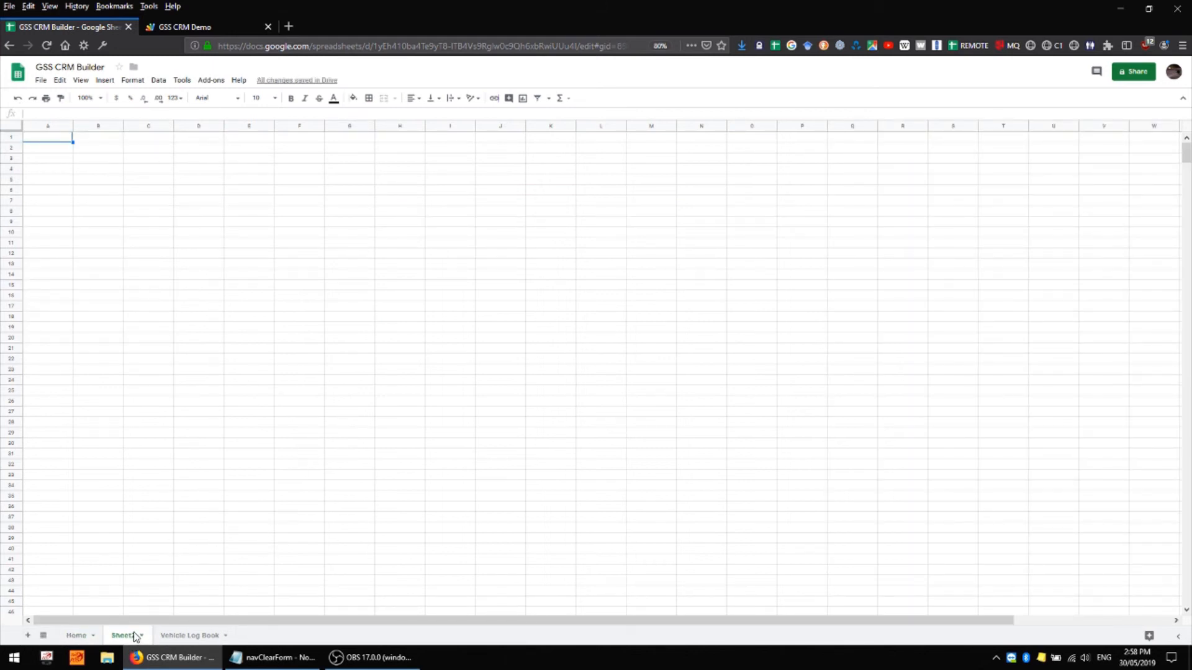
double_click(121, 634)
text(Expenses Business)
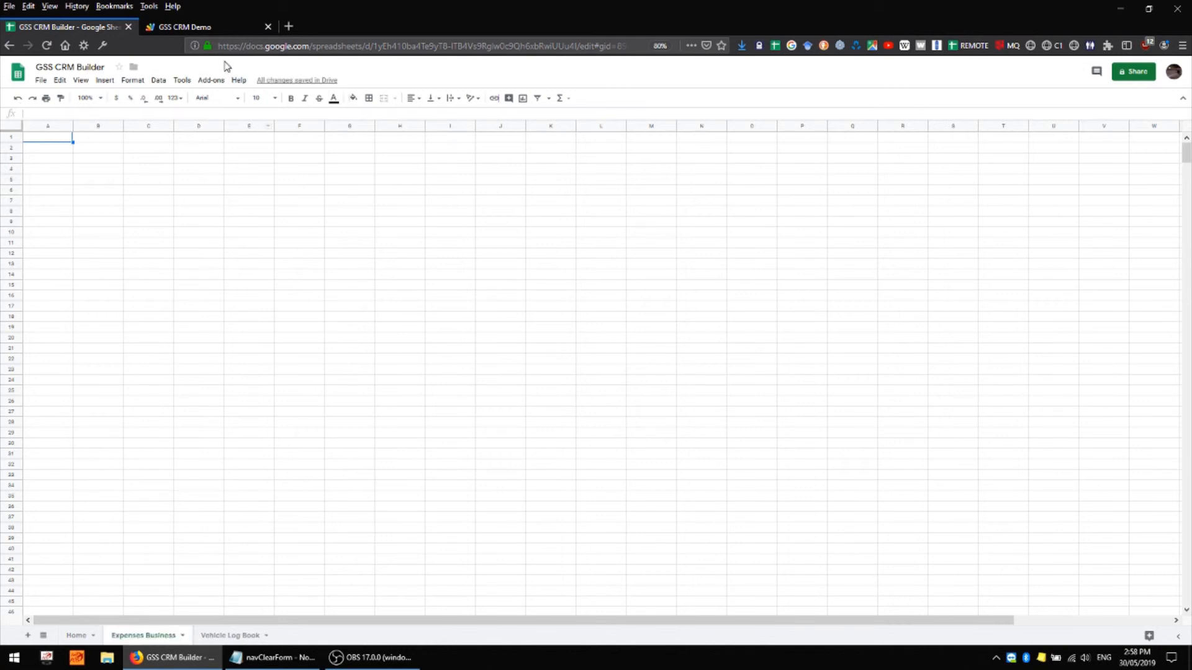
click(184, 26)
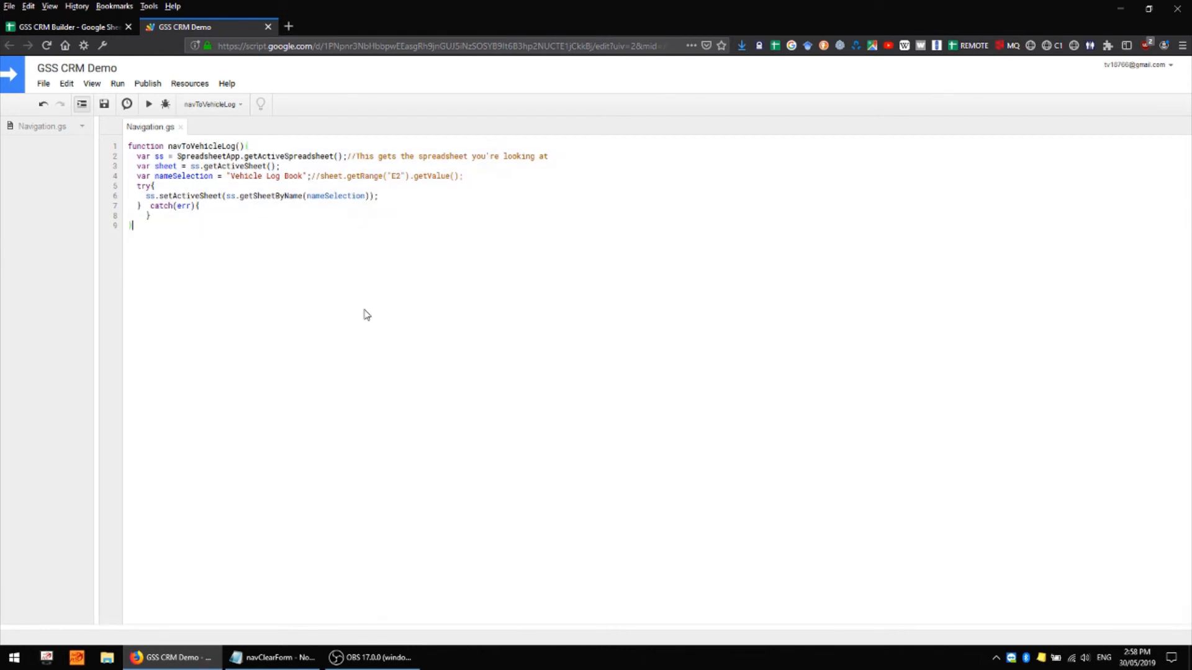
Paste a second function, navToBusinessExpensesSheet, targeting the 'Expenses Business' sheet.
key(ctrl+v)
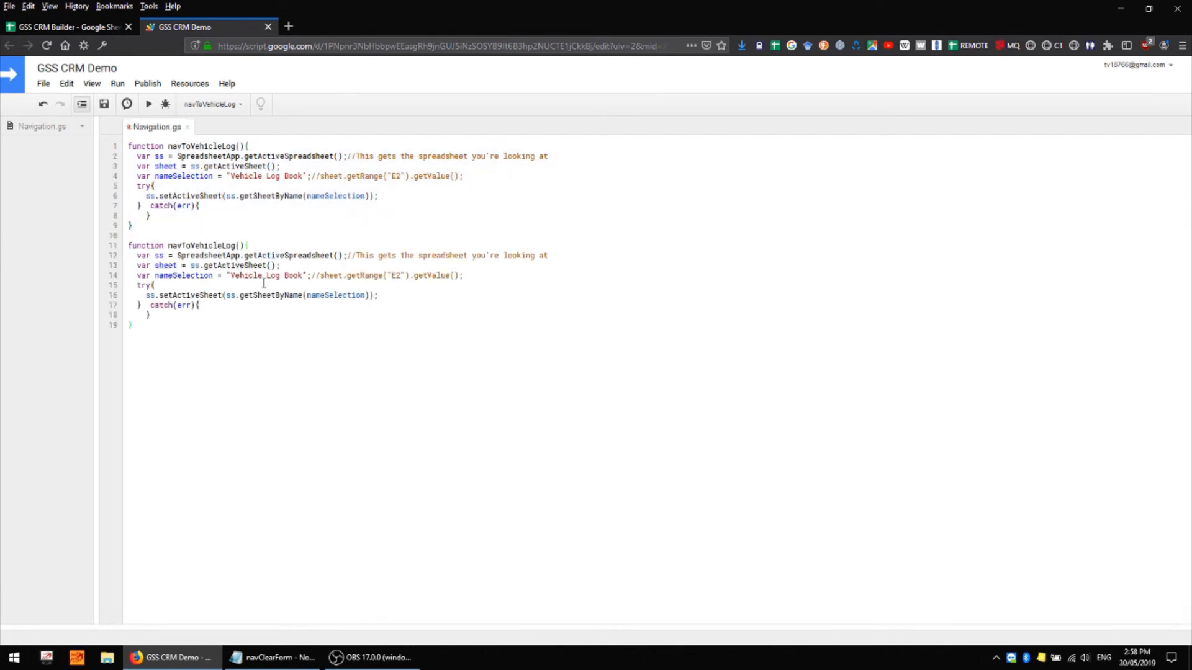
text(Expenses Business)
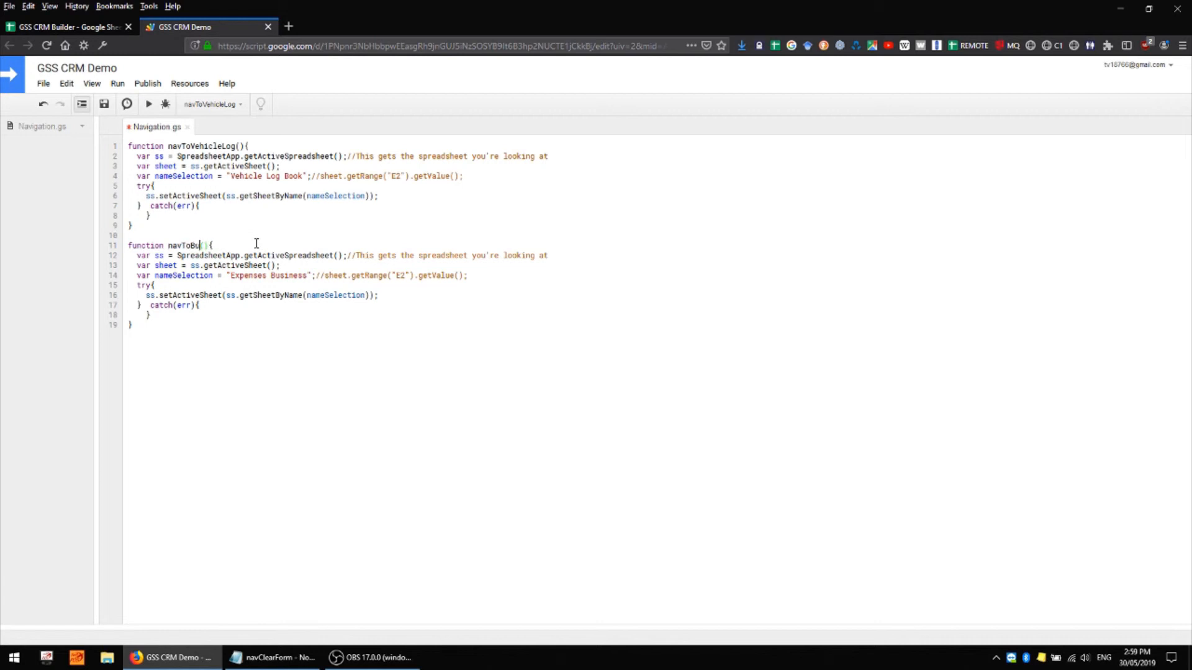
text(sinessExpensesSheet)
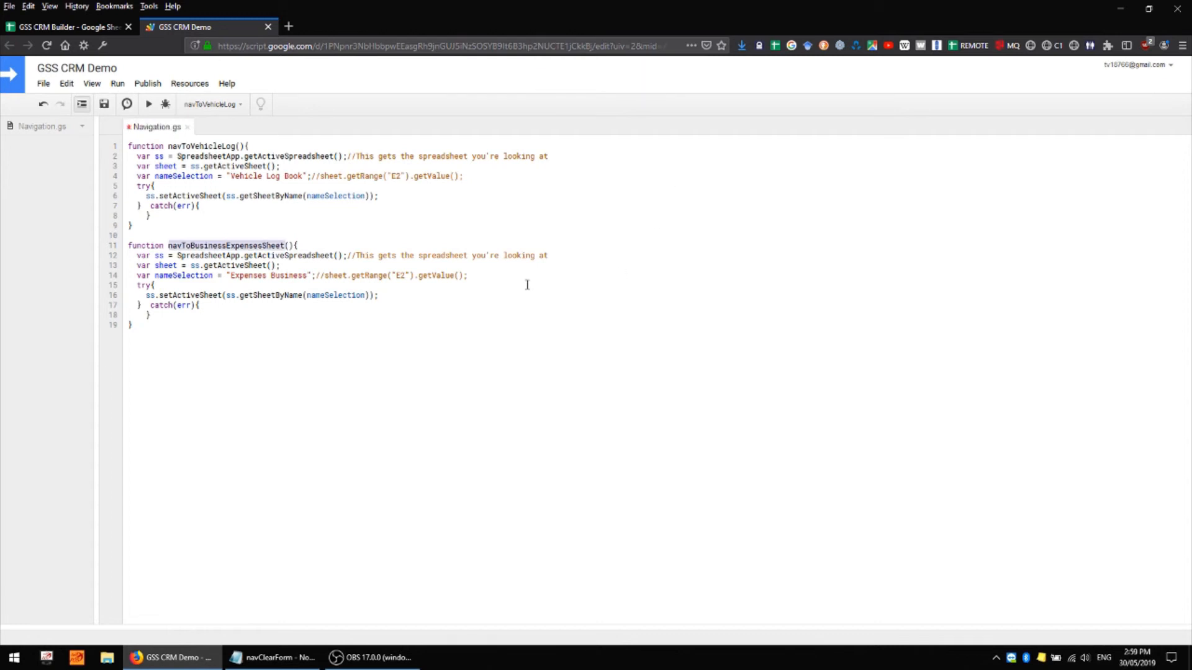
click(64, 26)
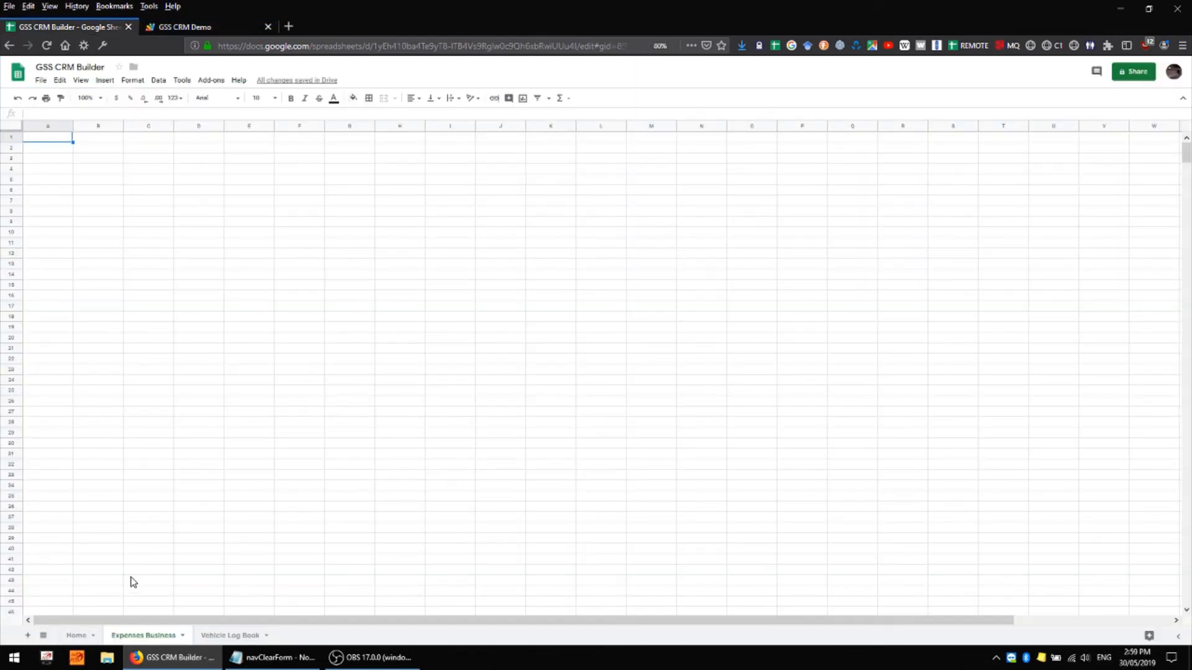
Assign navToBusinessExpensesSheet to the Business Expenses button and confirm it jumps to Expenses Business.
click(75, 634)
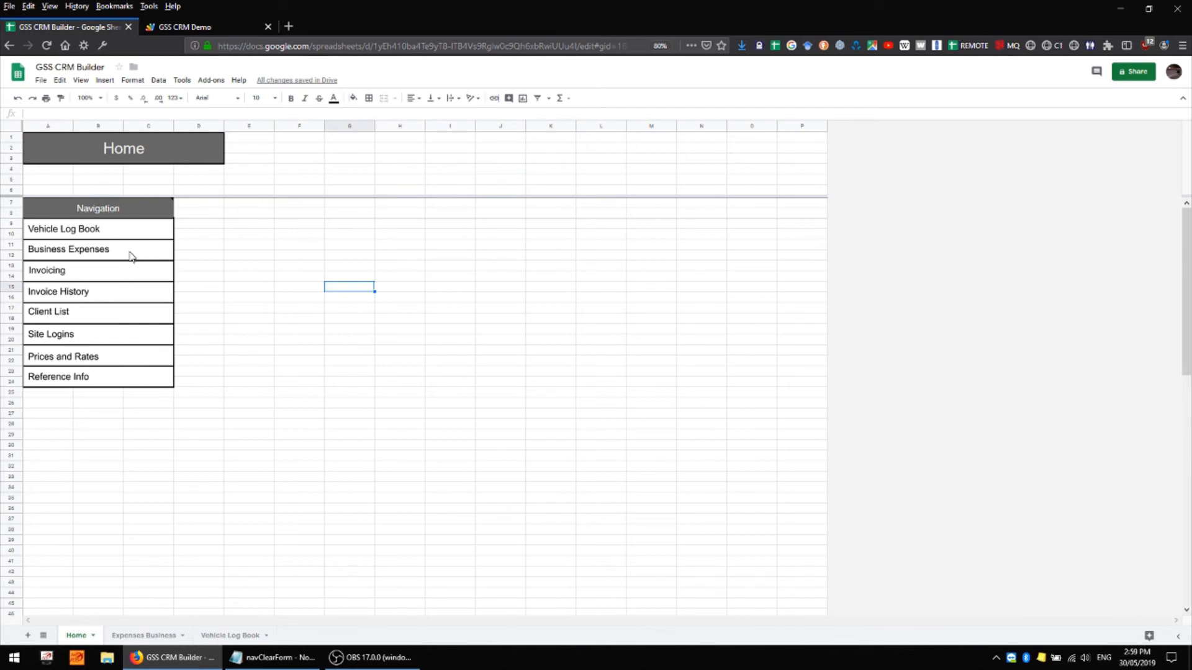
right_click(68, 250)
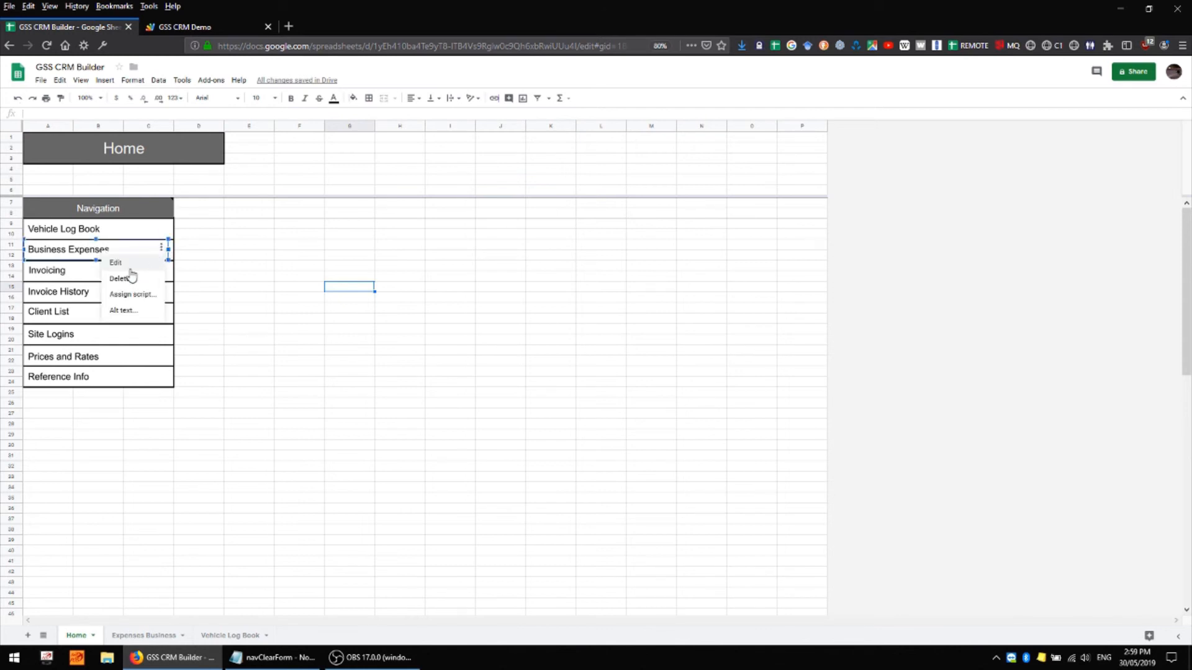
click(133, 294)
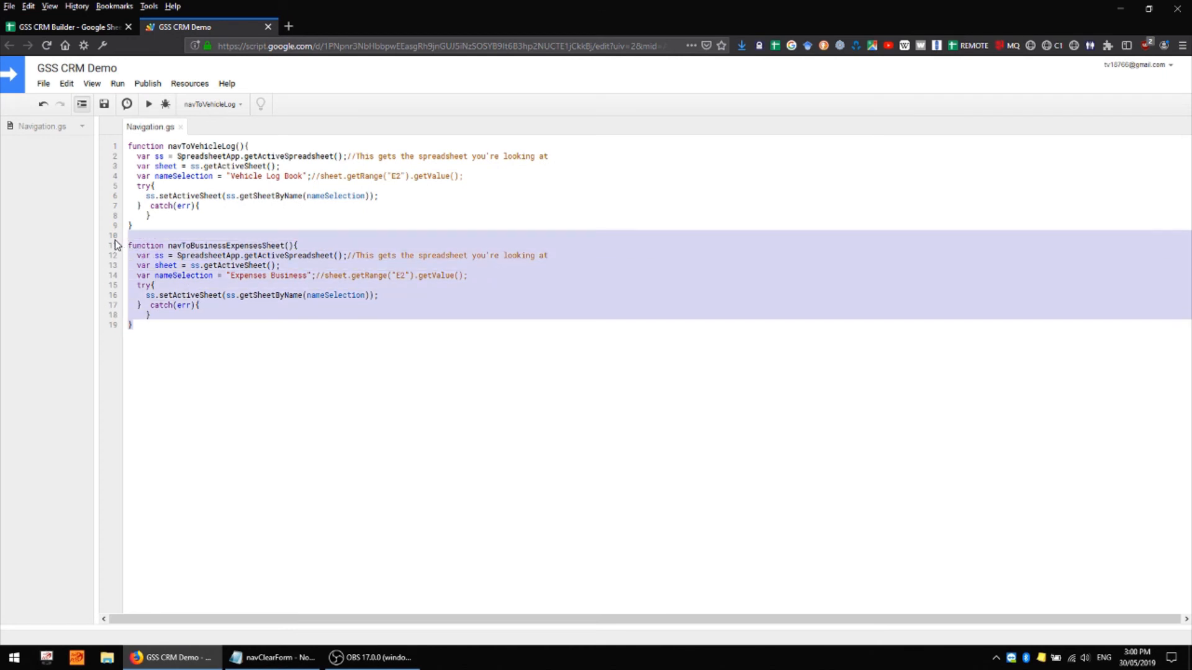
mouse_move(195, 115)
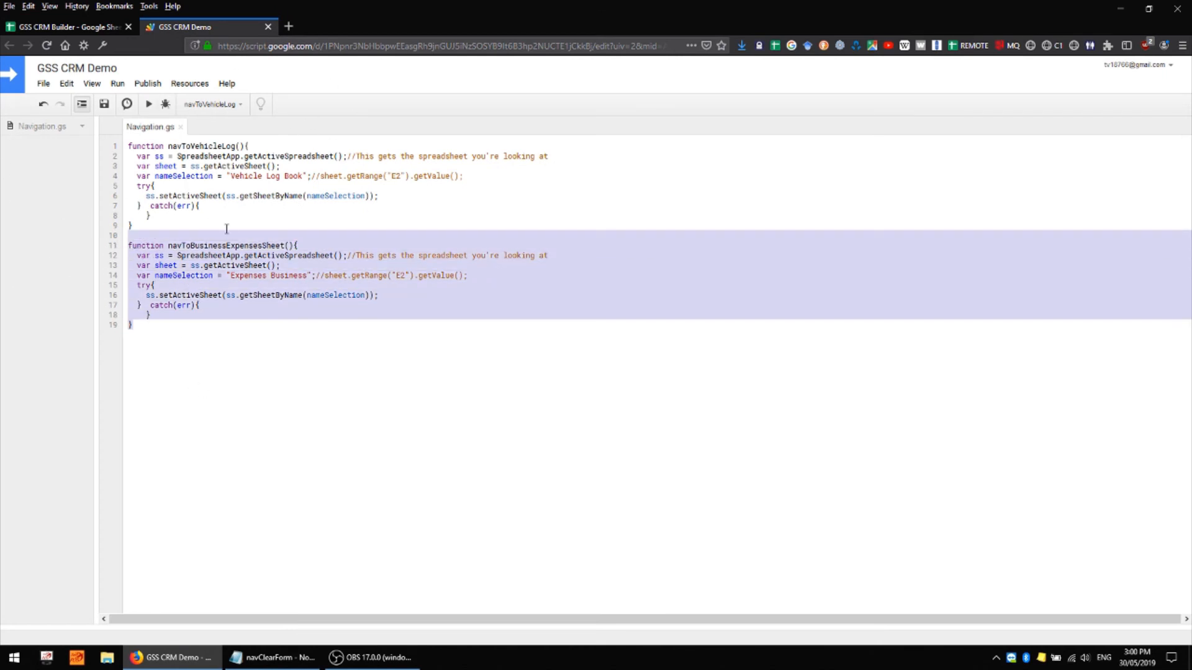
click(156, 185)
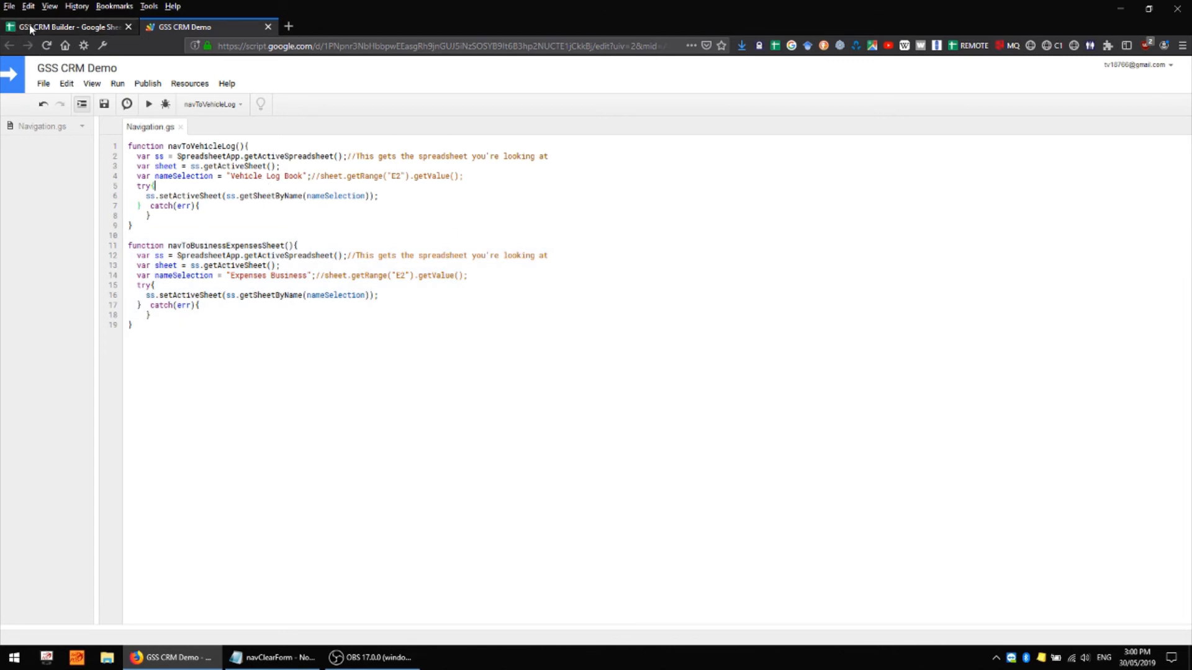
click(64, 26)
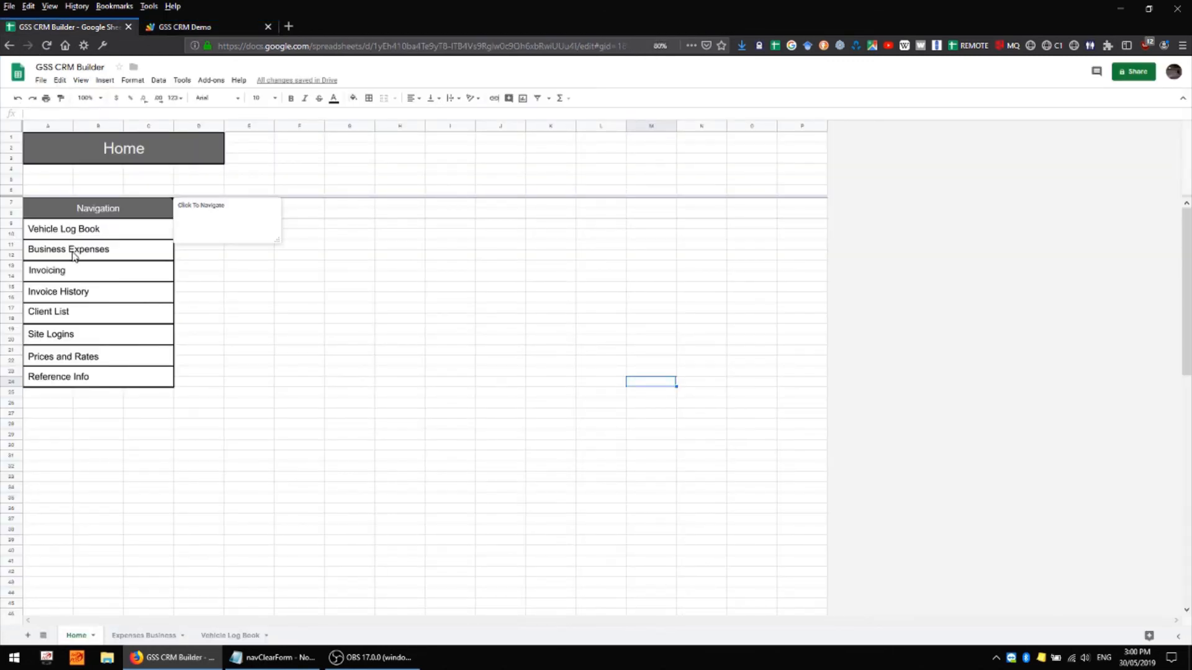
click(69, 248)
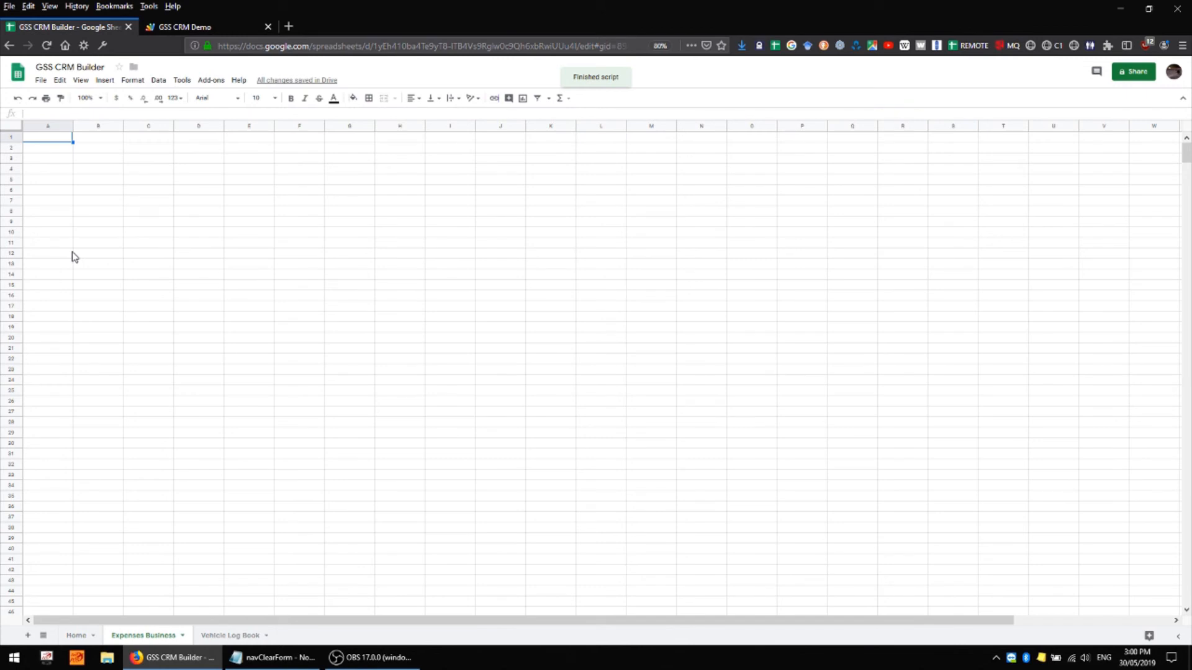
mouse_move(276, 526)
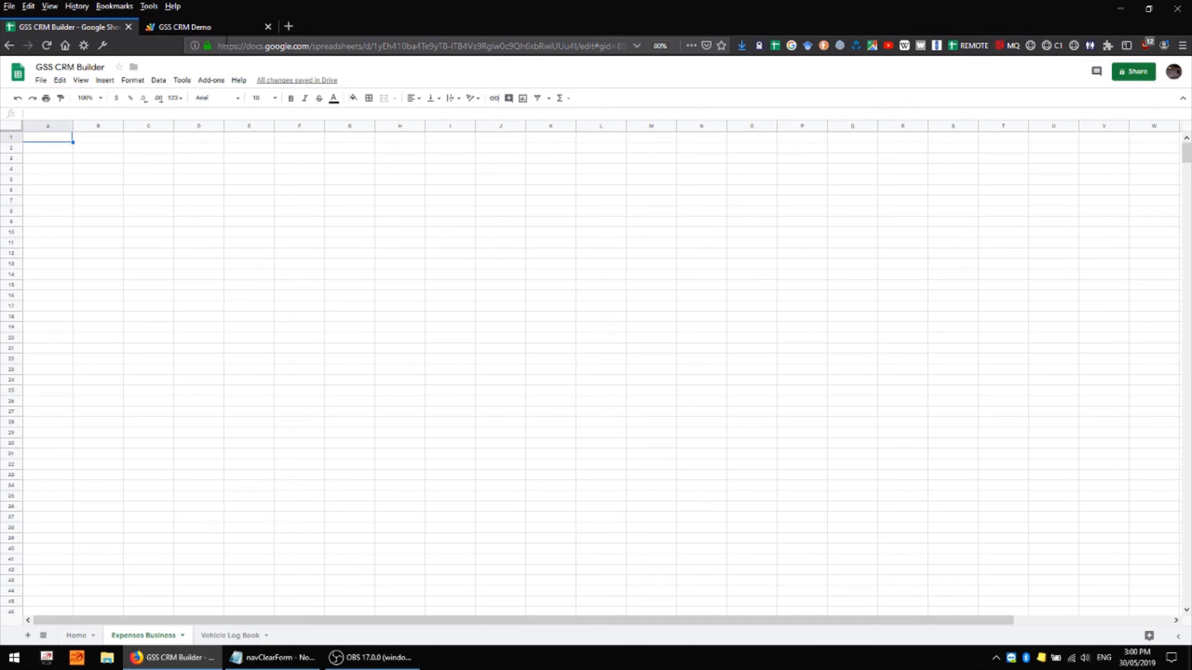
click(182, 26)
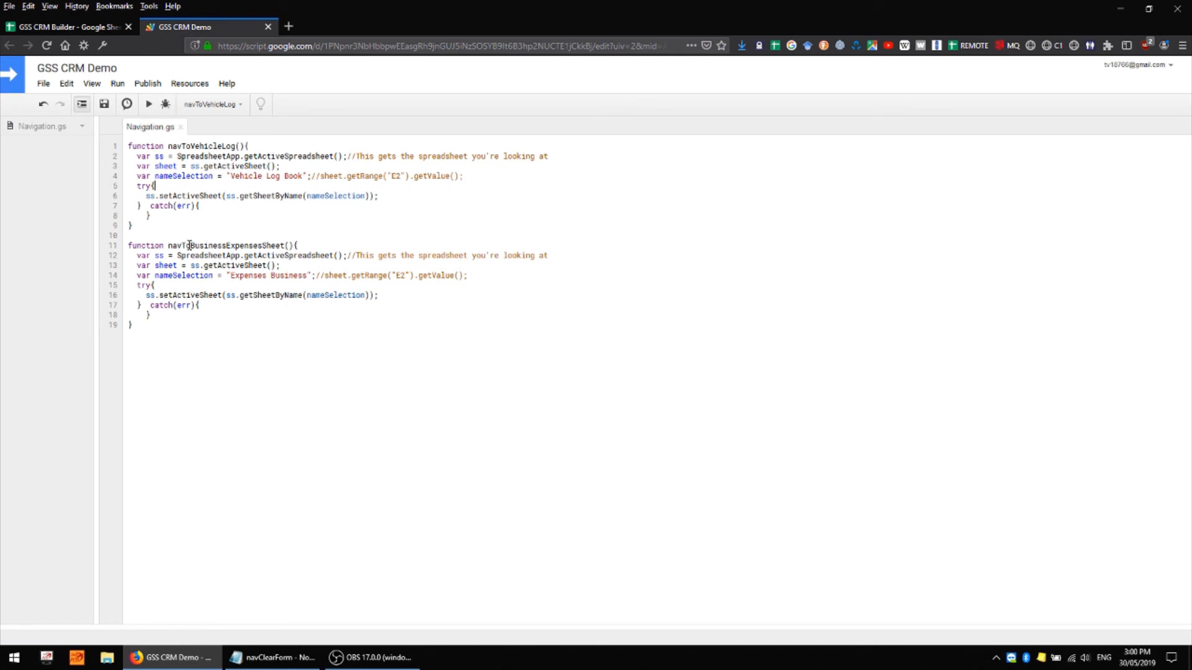
mouse_move(86, 290)
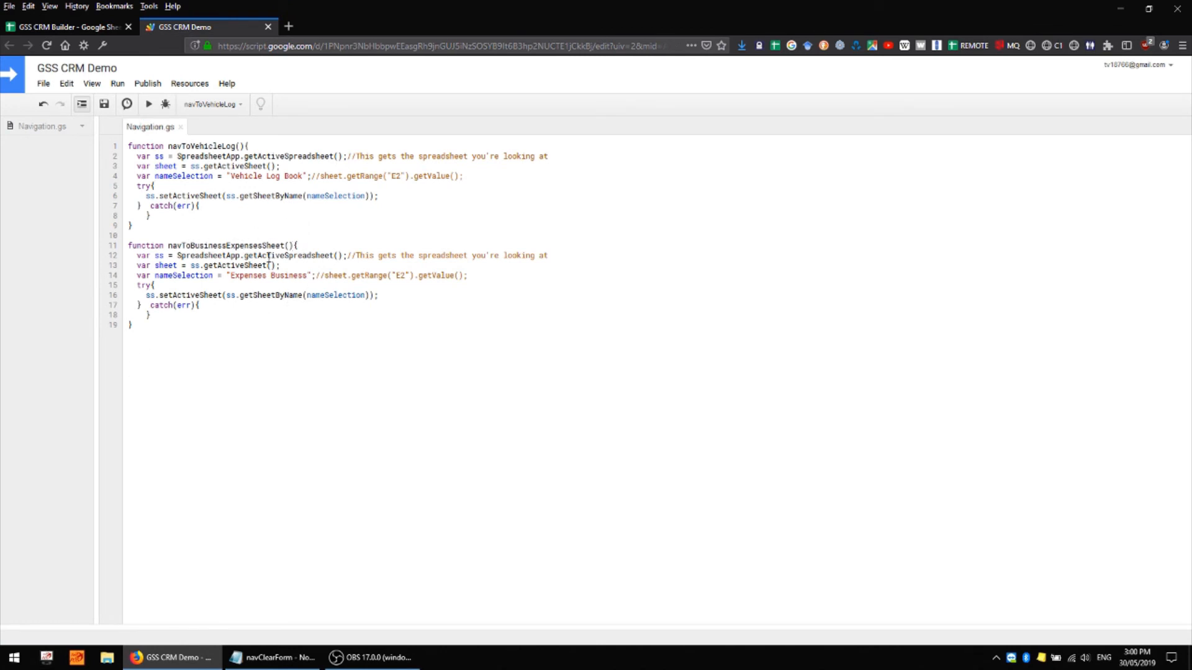
Shorten navToBusinessExpensesSheet toward navToExpenses in Navigation.gs and return to the spreadsheet.
key(BackSpace)
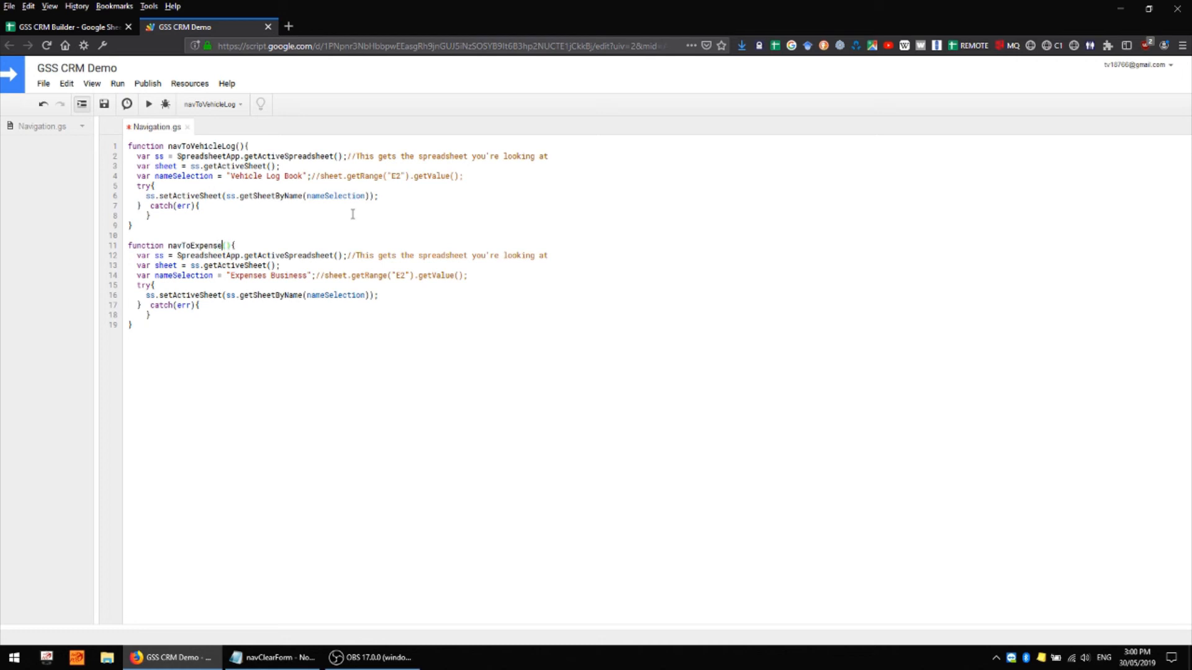
click(67, 26)
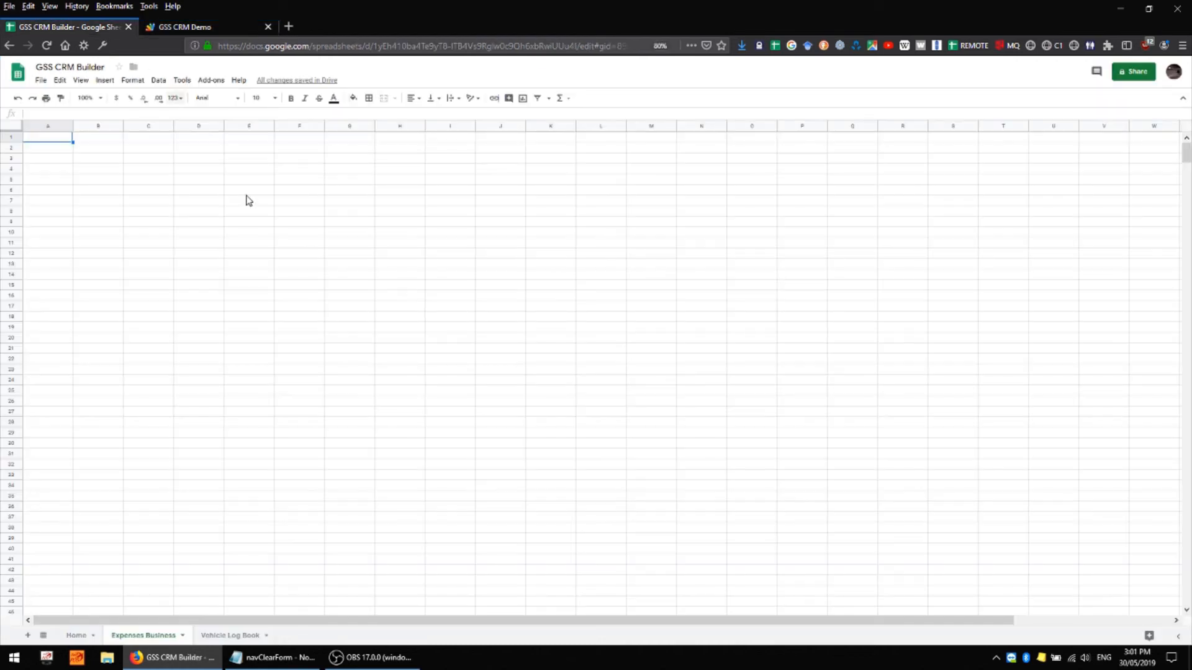
Try Business Expenses from Home and dismiss the 'navToBusinessExpensesSheet could not be found' error.
click(76, 636)
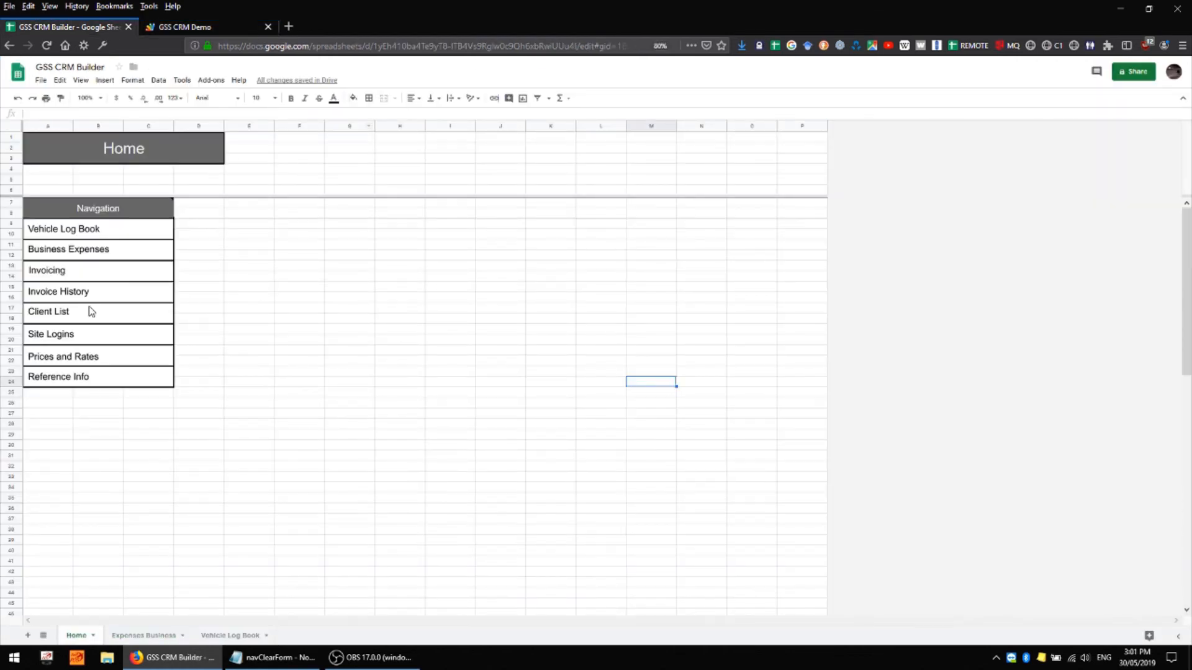
click(69, 248)
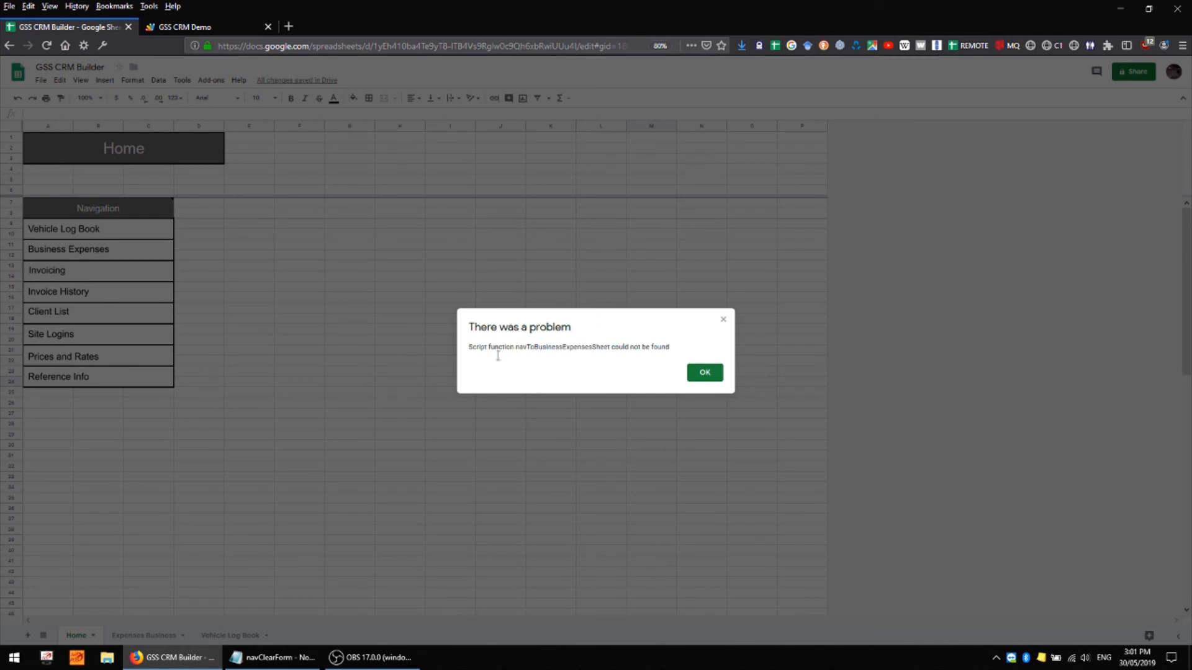
mouse_move(705, 372)
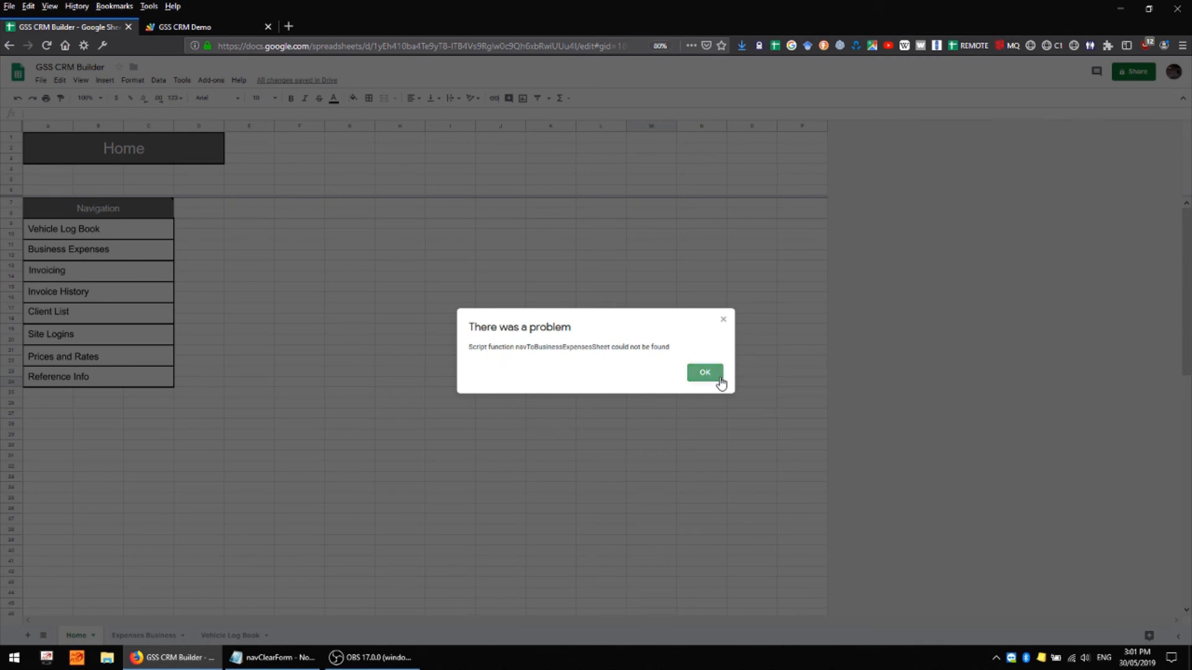
click(704, 373)
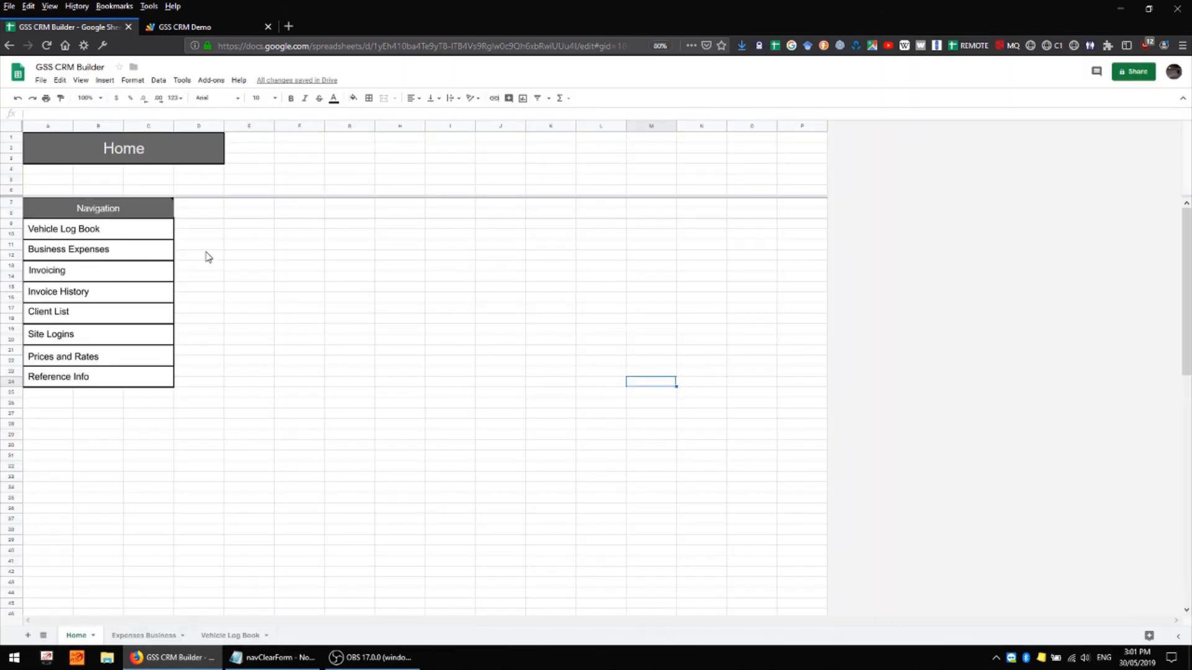
mouse_move(136, 253)
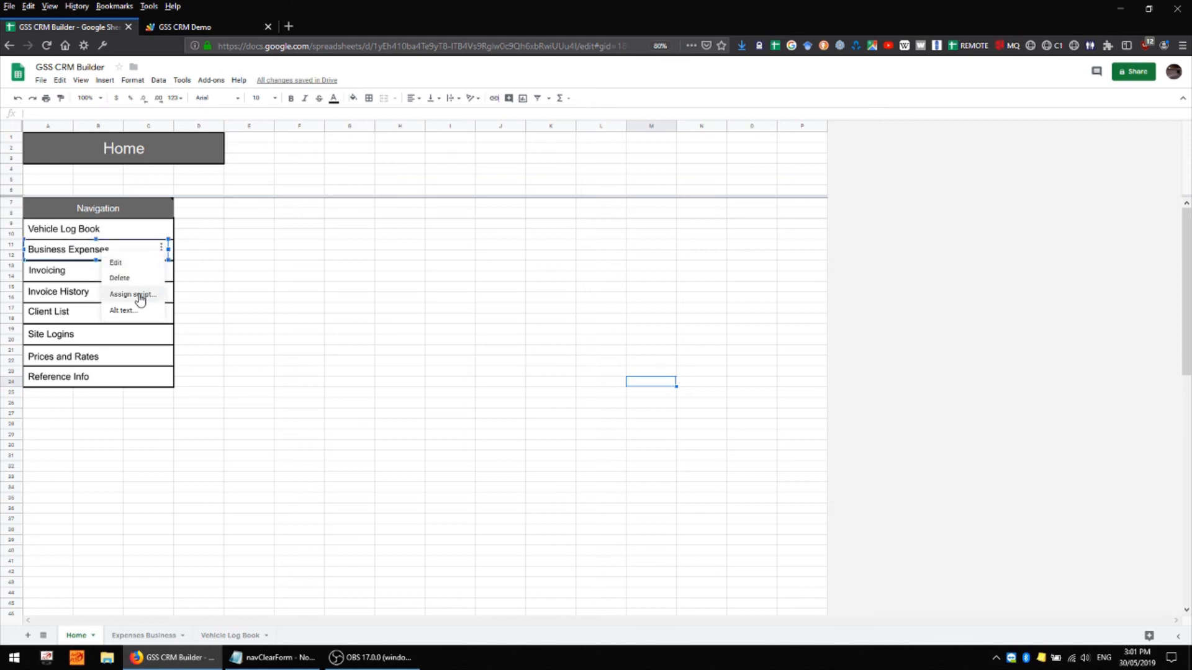
Reassign the Business Expenses button's script to navToExpenses via Assign script.
click(133, 295)
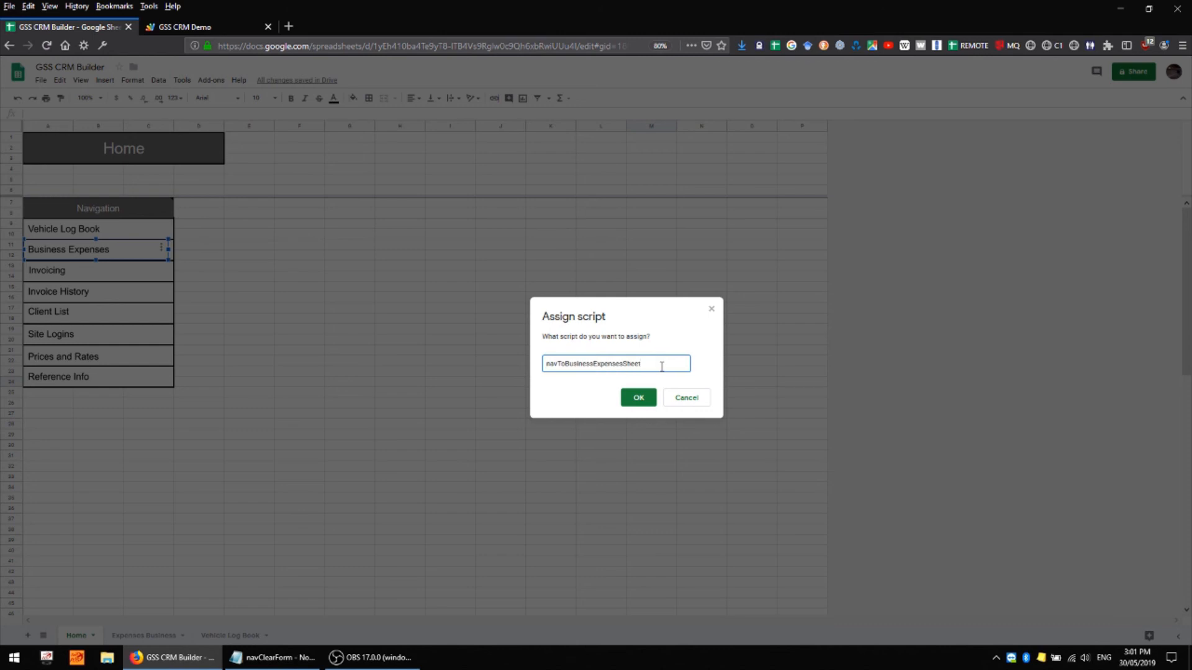
double_click(585, 364)
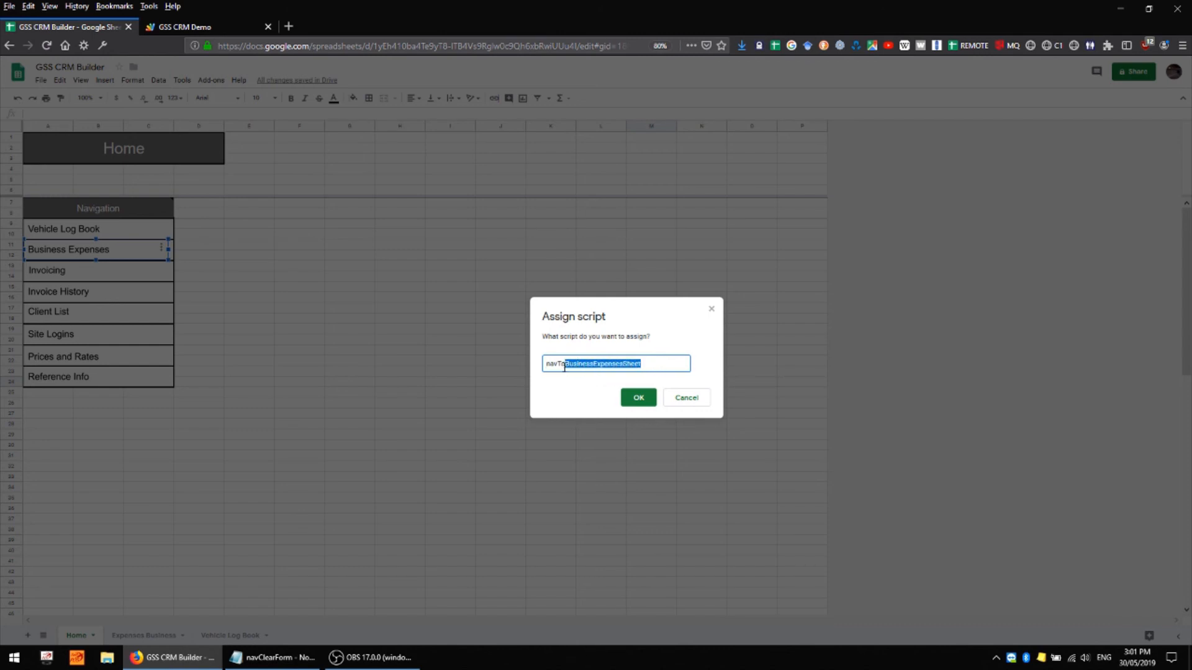
text(navToExp)
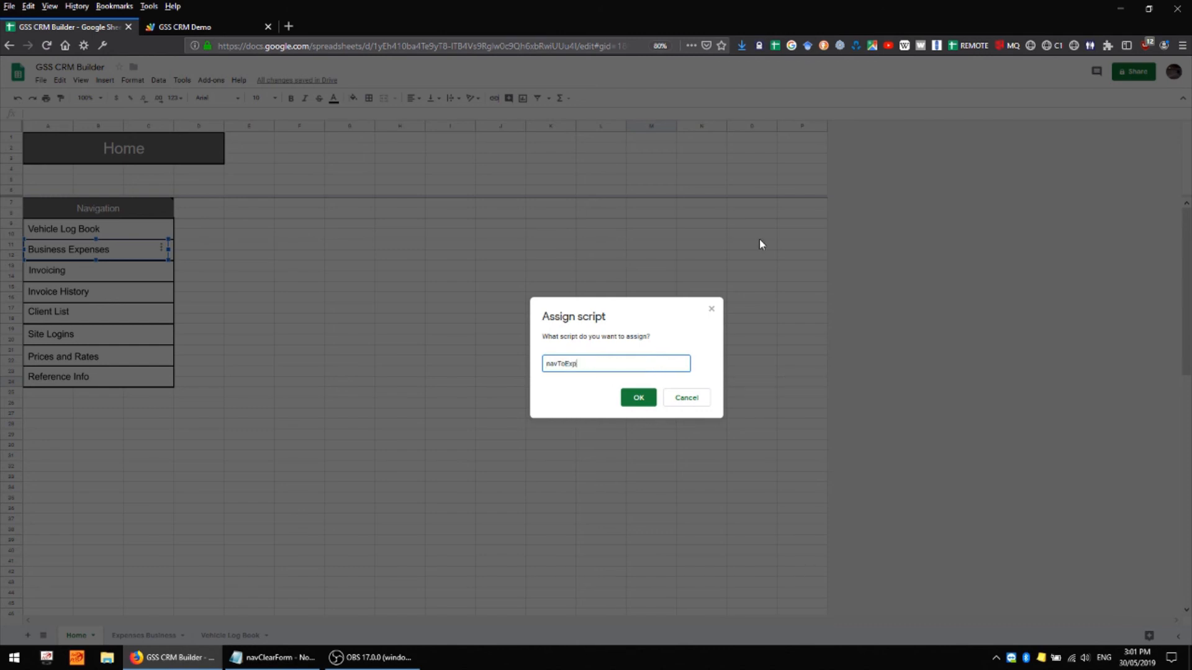
text(enses)
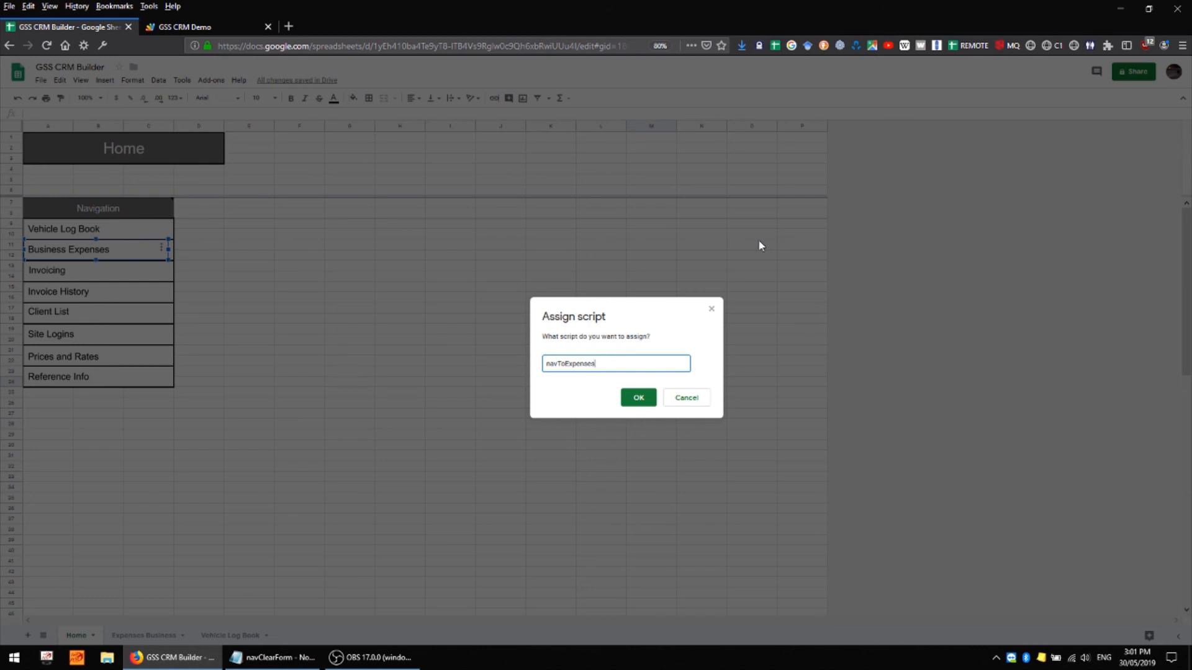
click(638, 397)
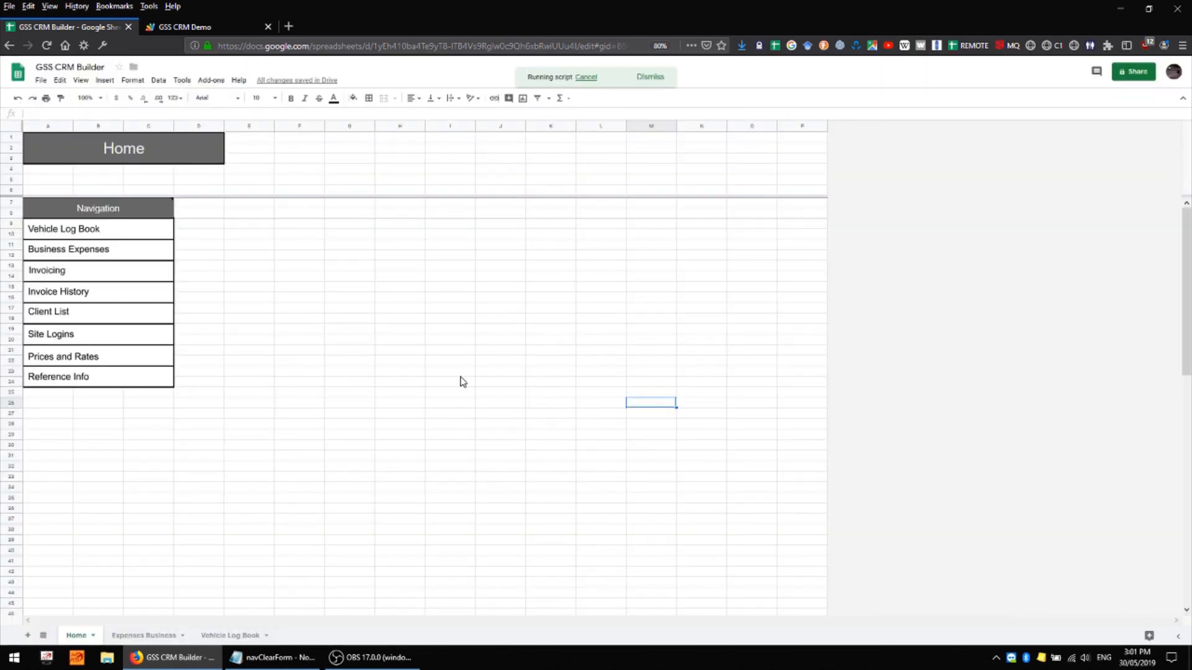
click(299, 391)
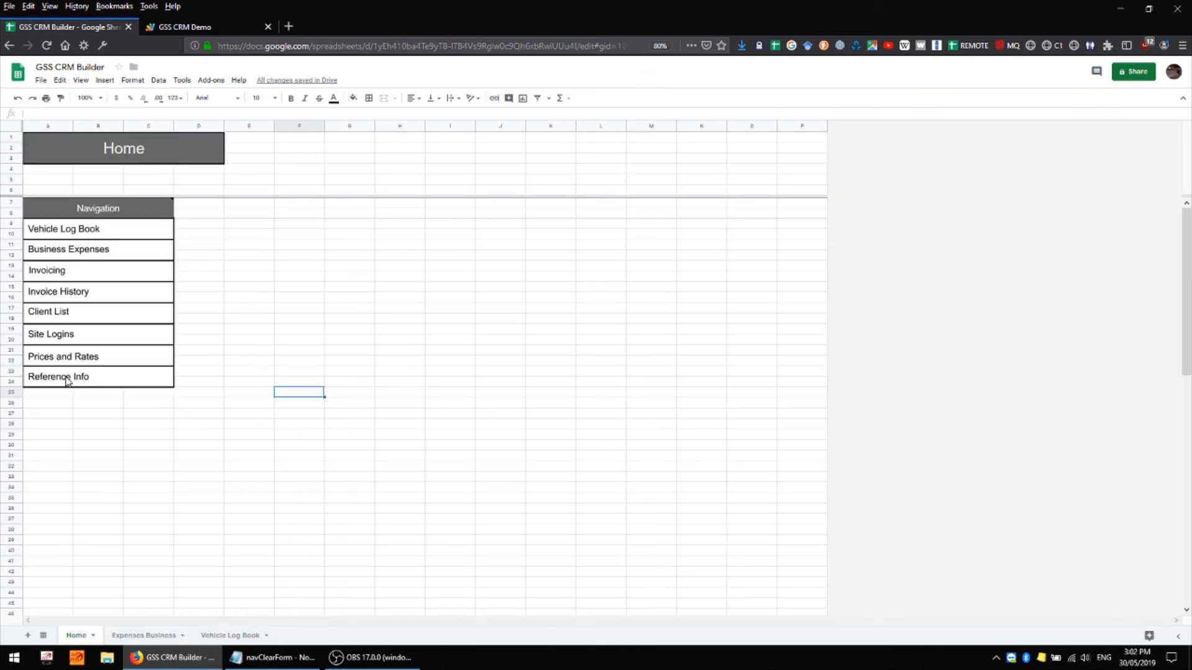
mouse_move(182, 376)
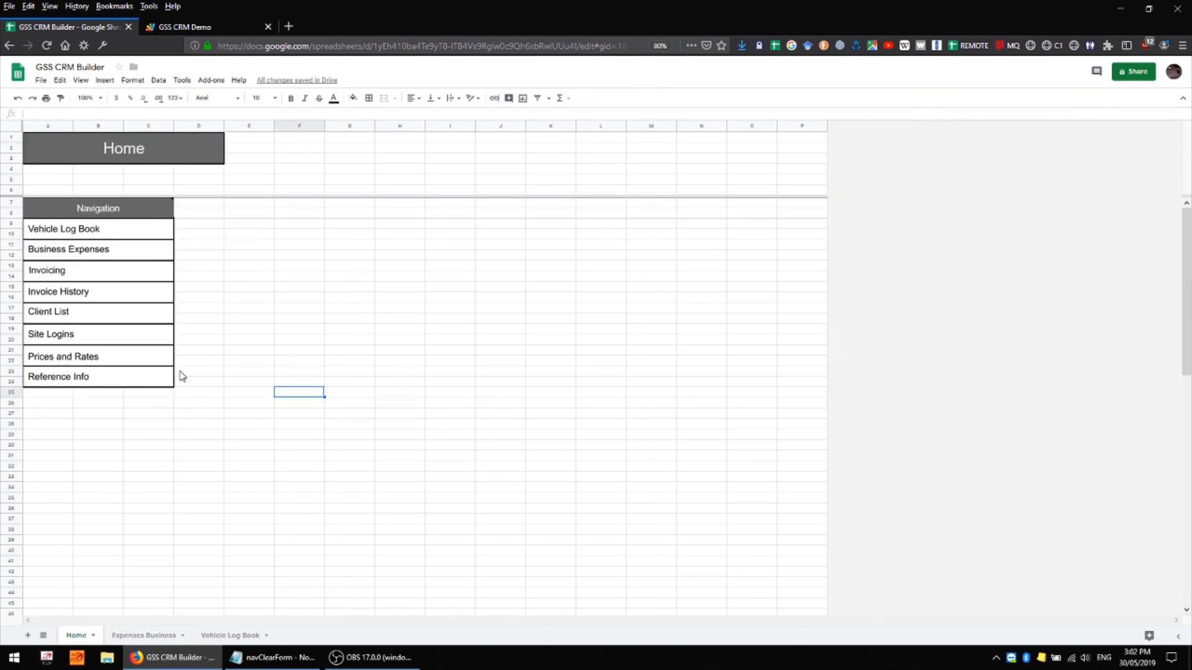
mouse_move(259, 385)
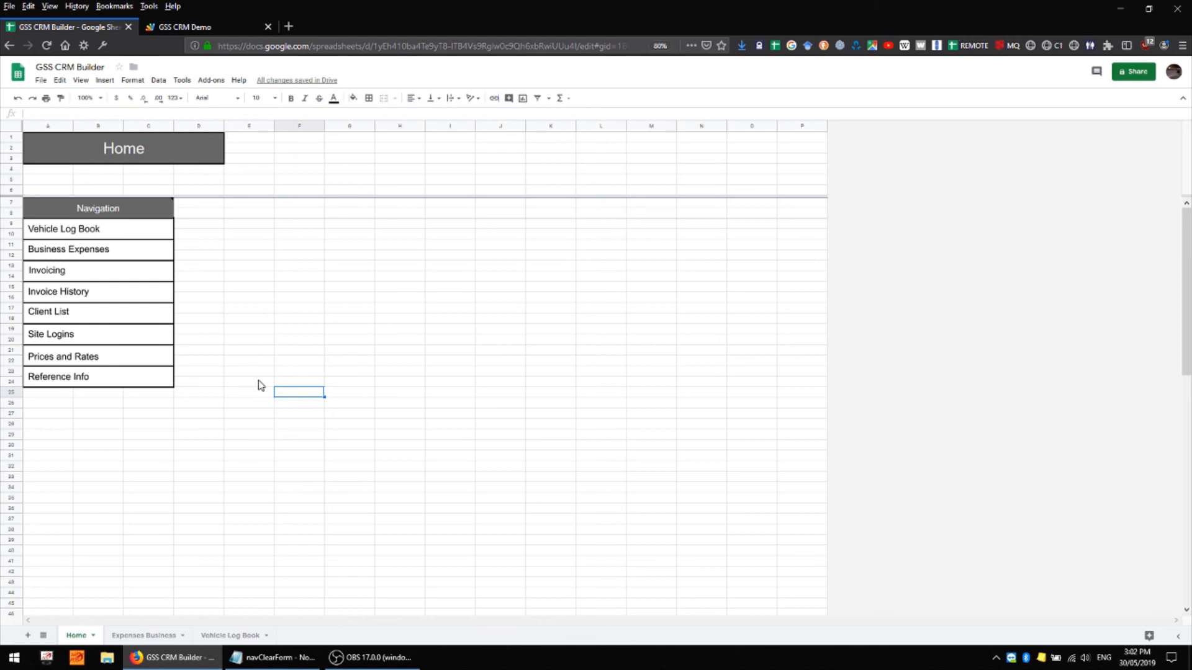
mouse_move(63, 397)
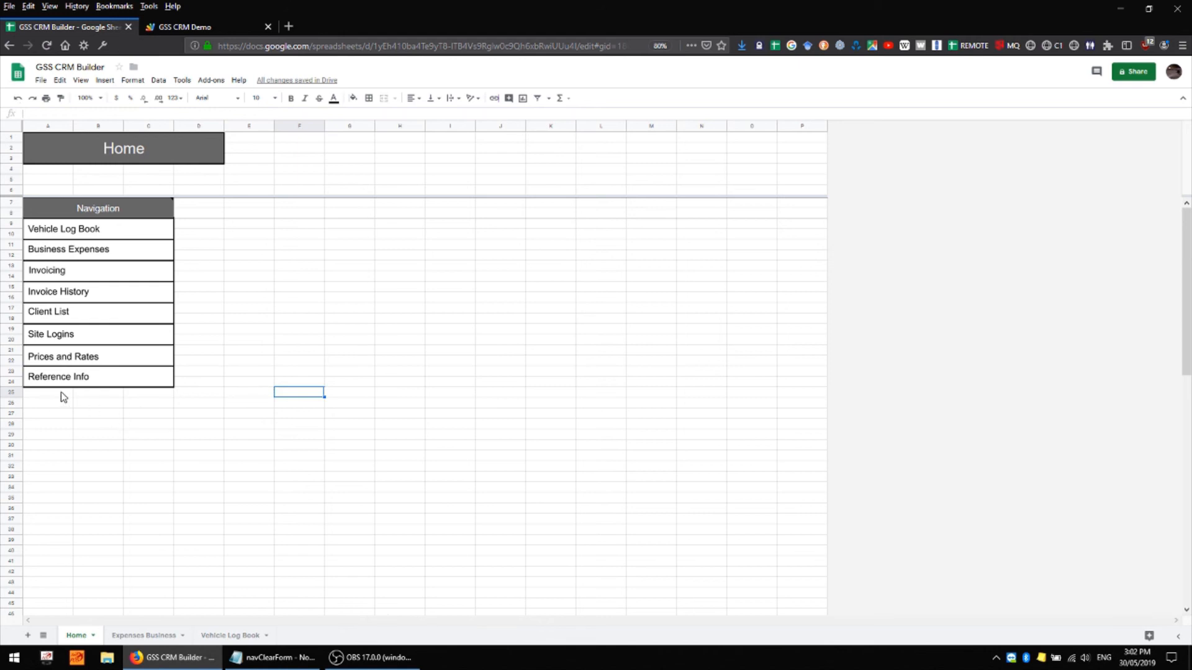
Give the empty A25:C26 box under Reference Info a thick outer border.
click(47, 395)
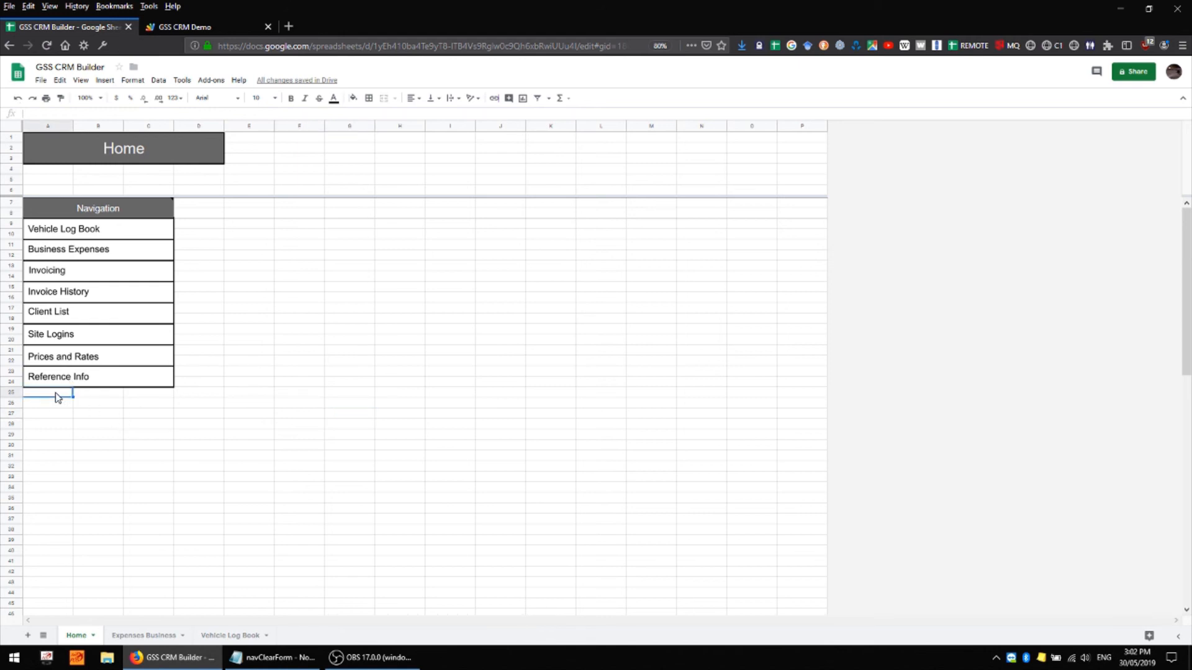
click(97, 401)
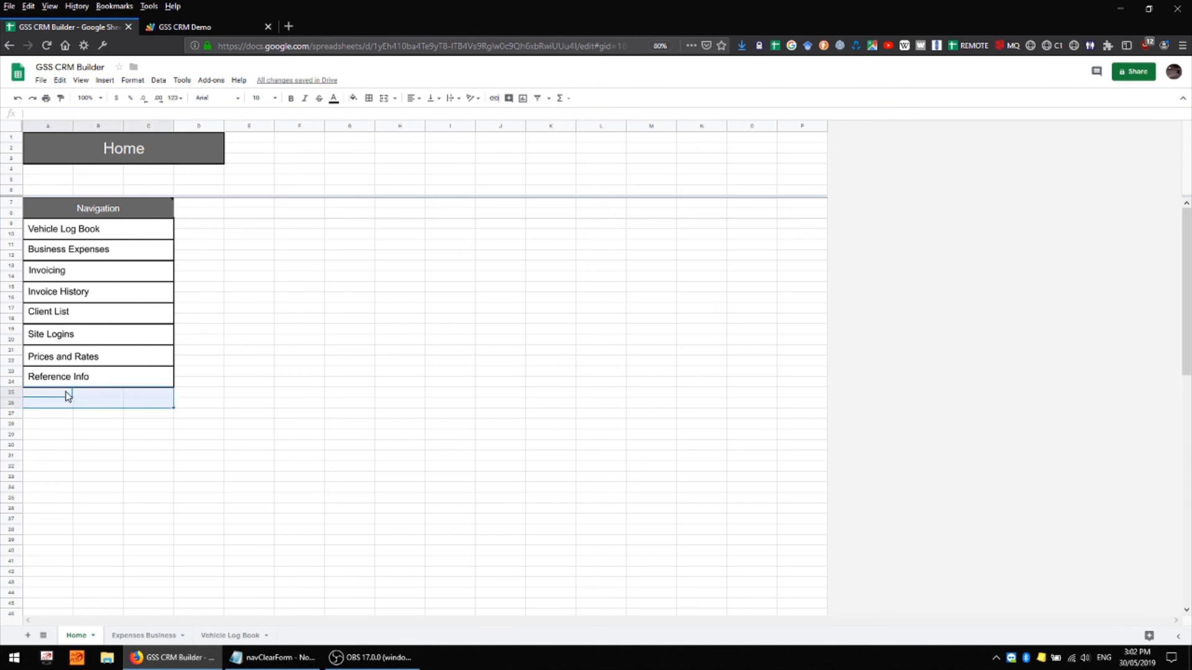
mouse_move(384, 97)
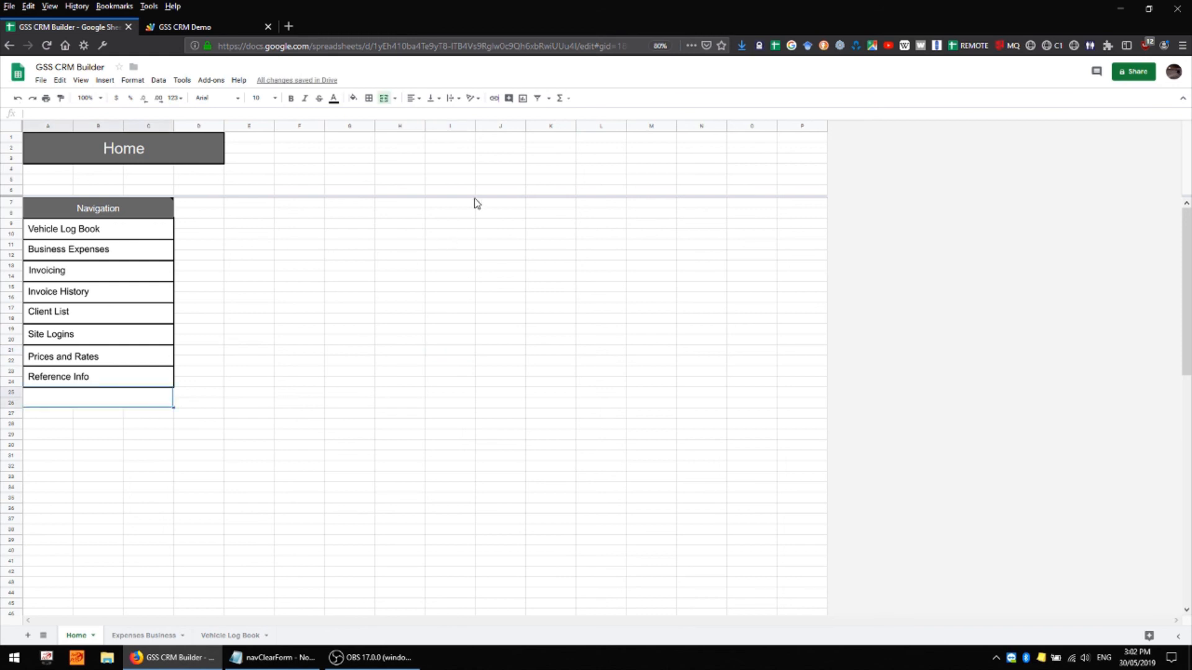
mouse_move(368, 97)
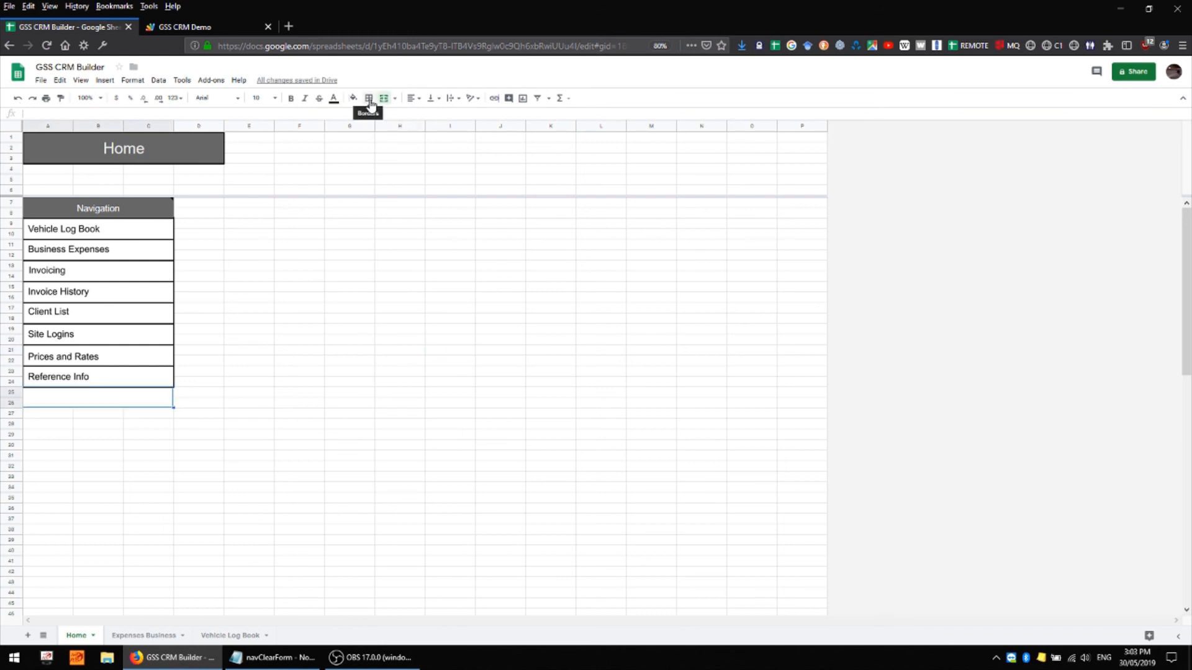
click(369, 97)
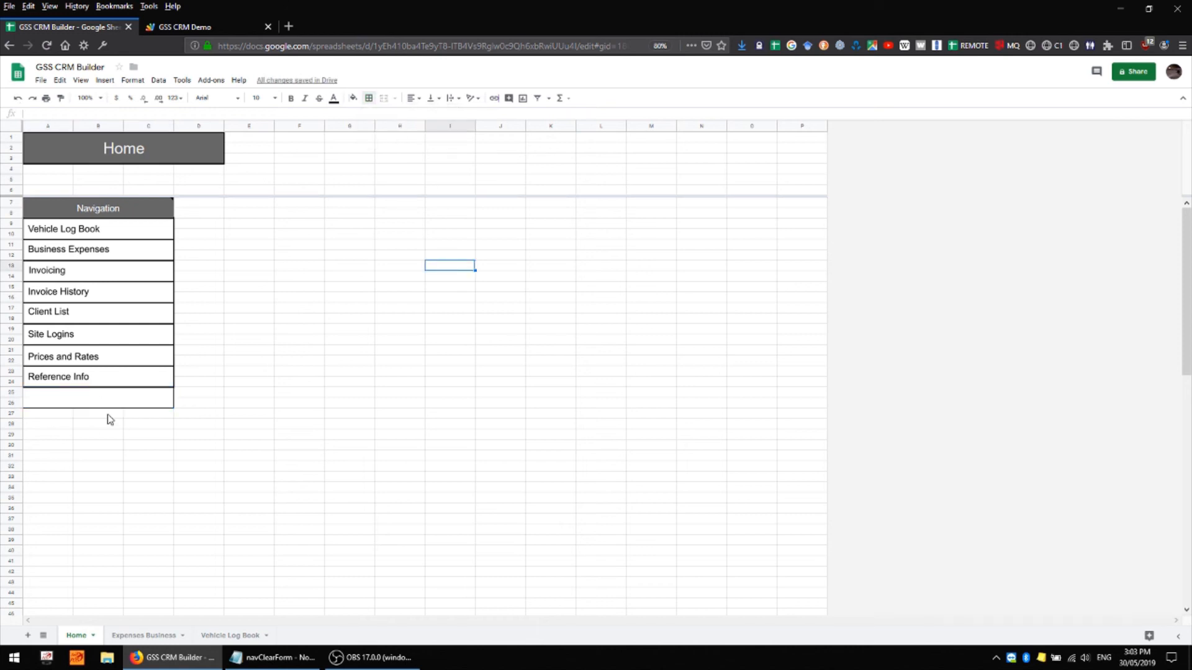
click(97, 398)
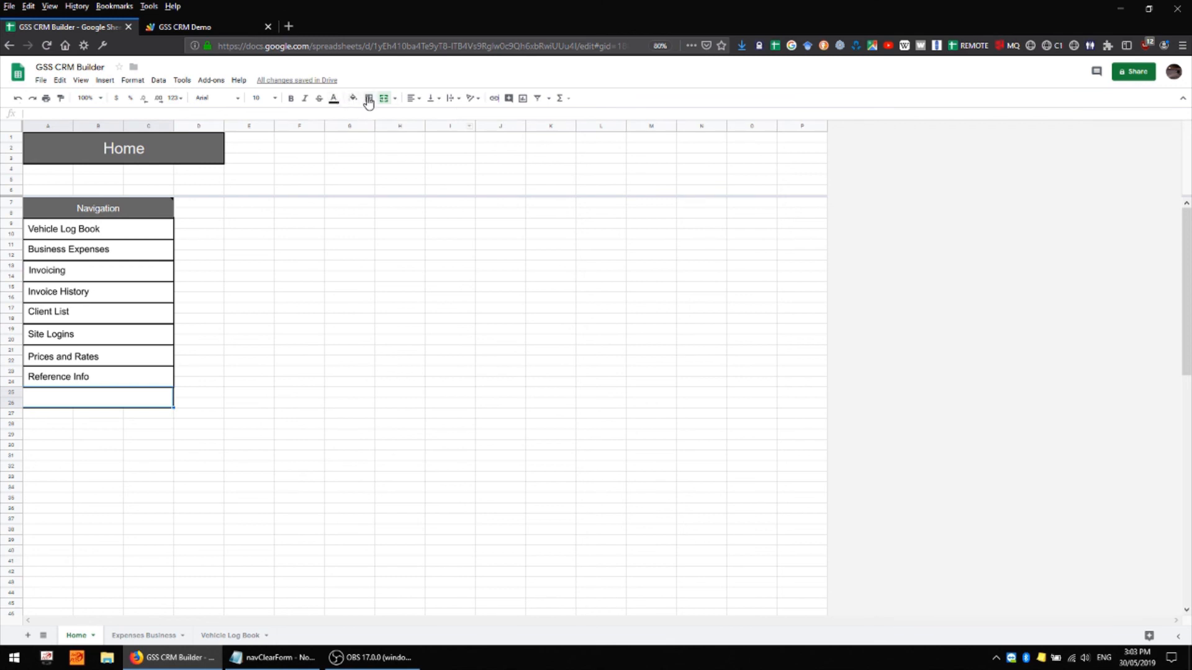
click(368, 98)
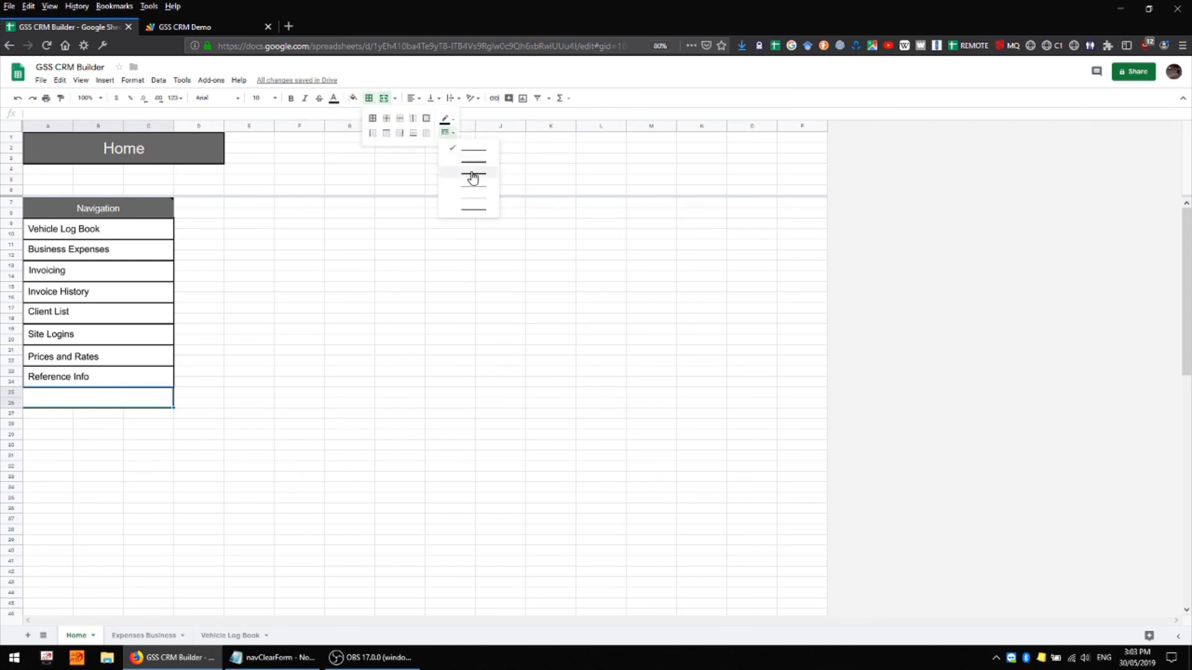
click(472, 176)
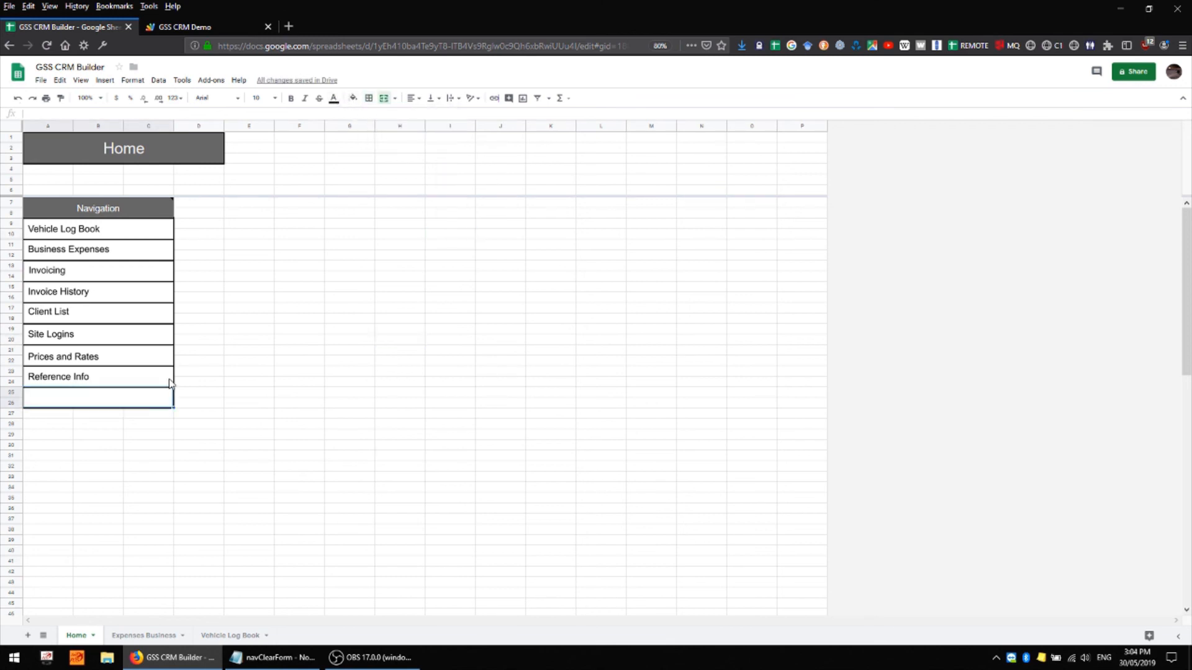
click(352, 97)
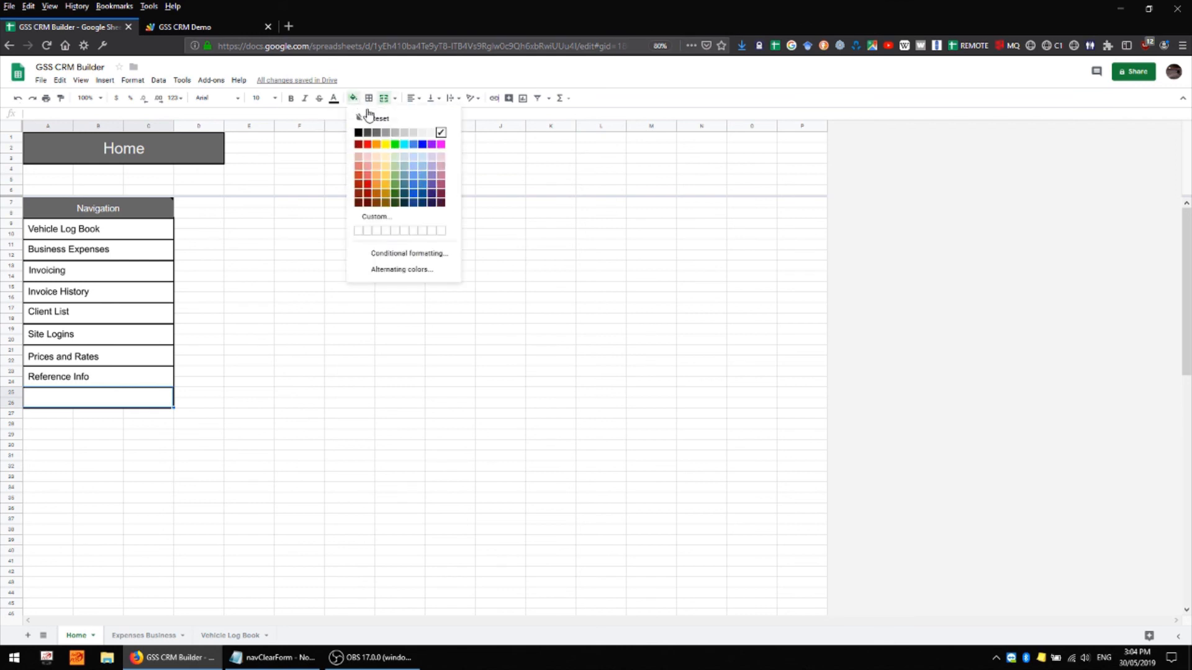
click(369, 97)
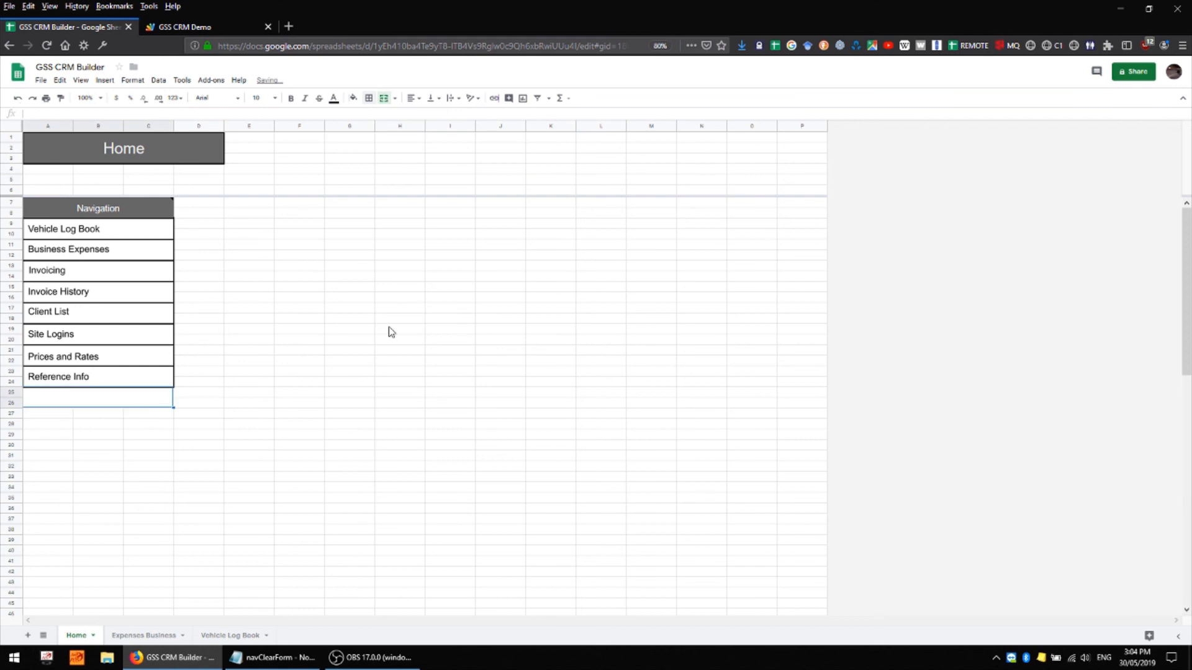
click(368, 96)
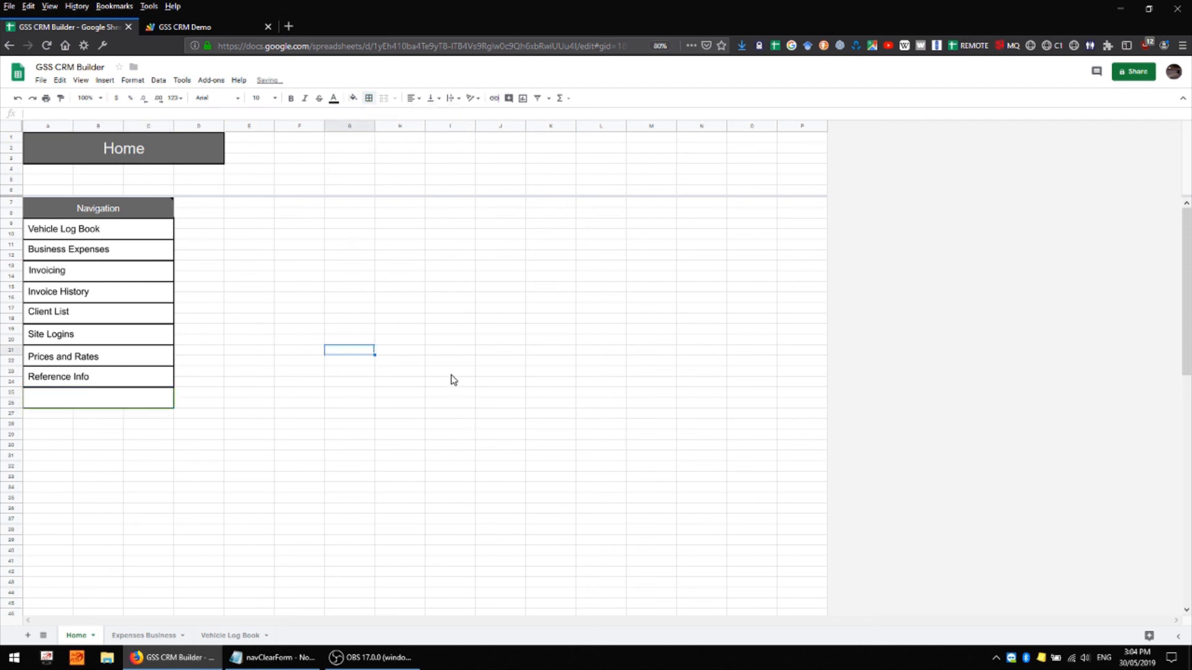
click(450, 319)
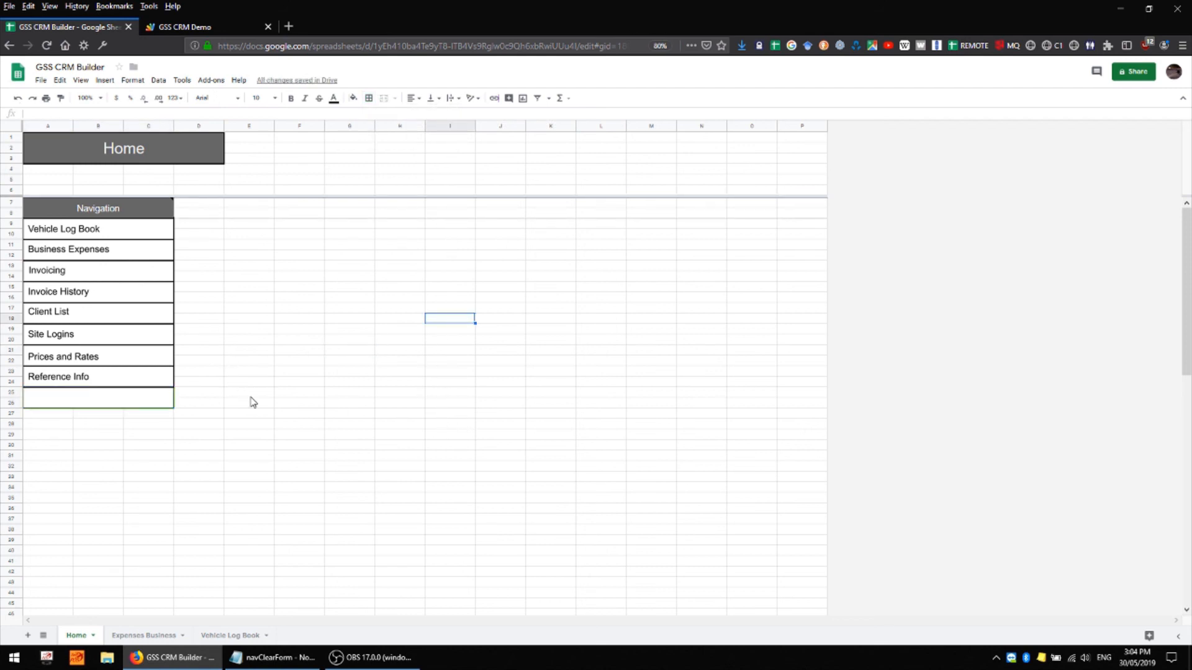
mouse_move(459, 211)
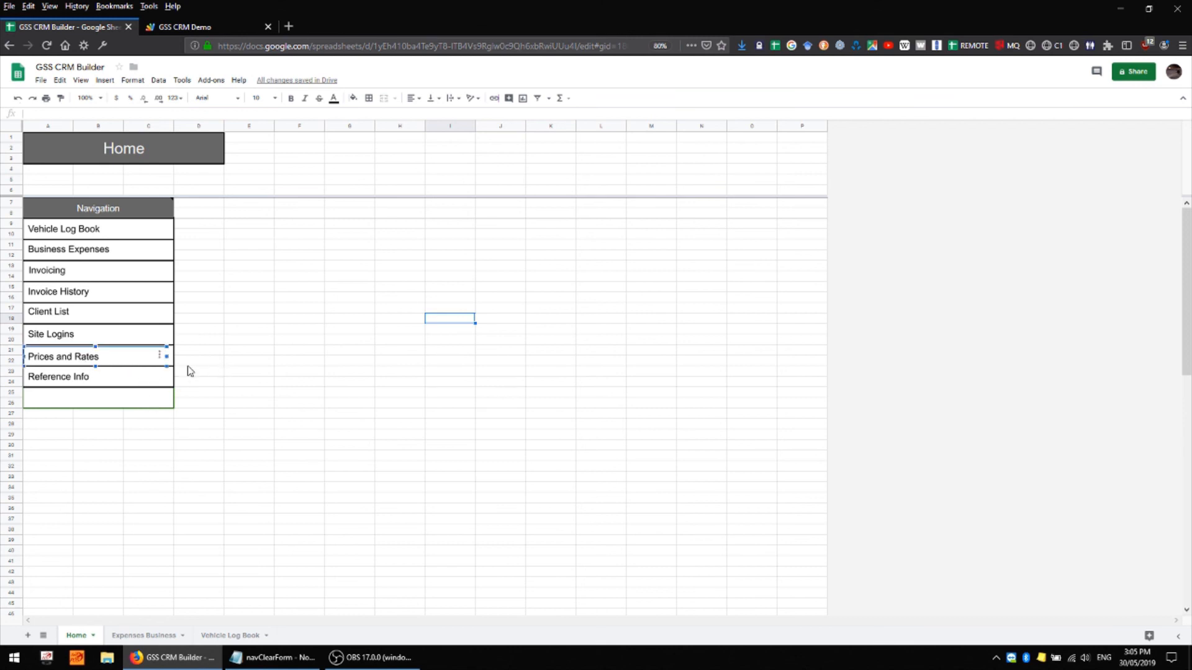
mouse_move(72, 368)
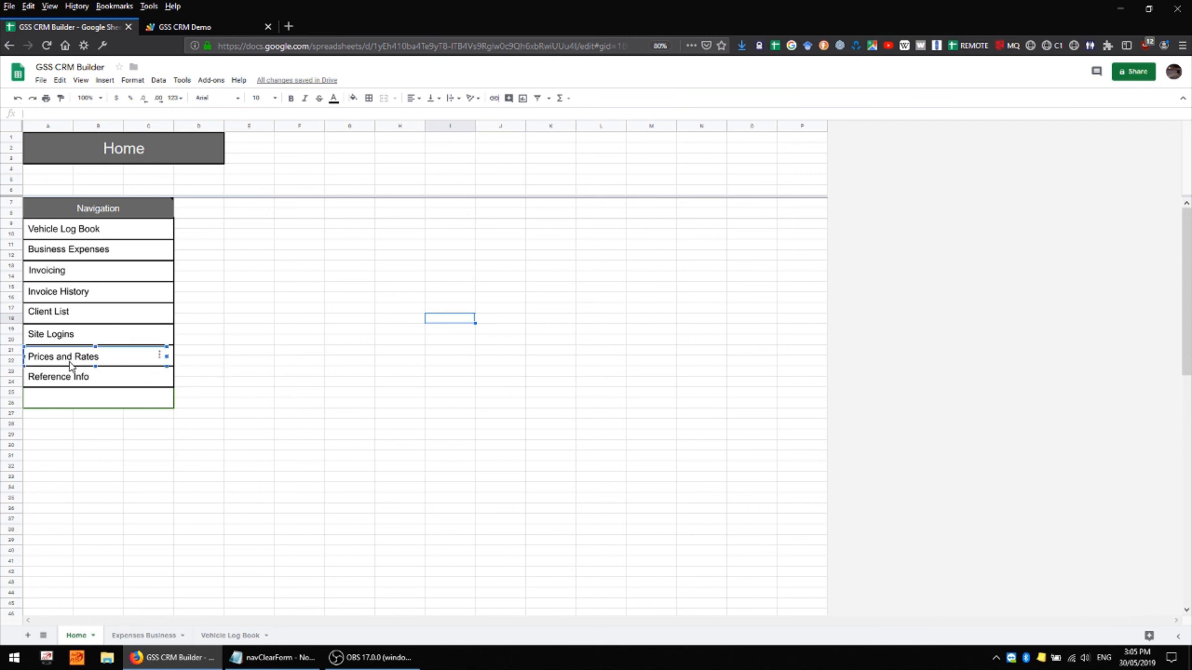
click(182, 26)
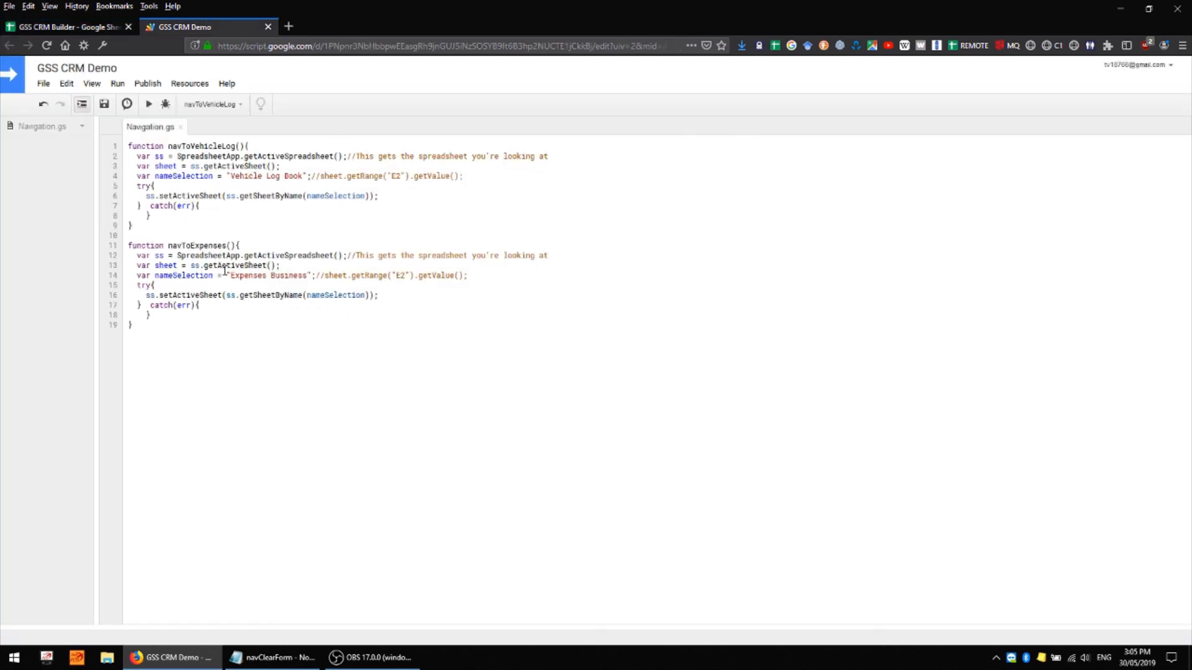
mouse_move(297, 384)
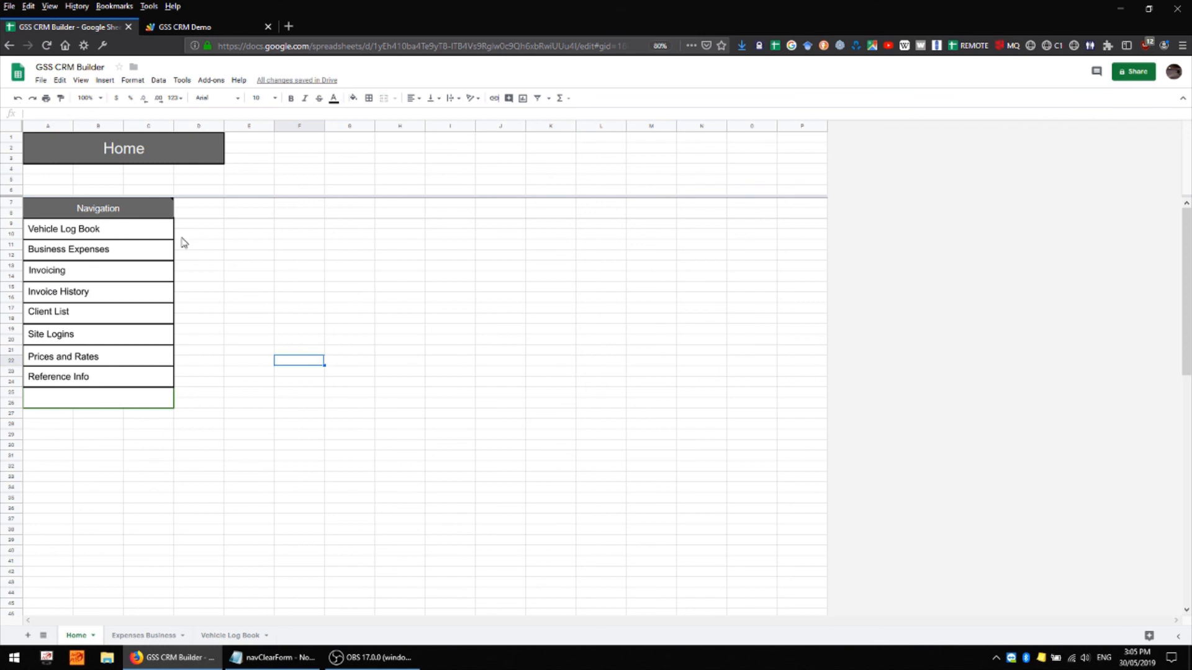
mouse_move(97, 255)
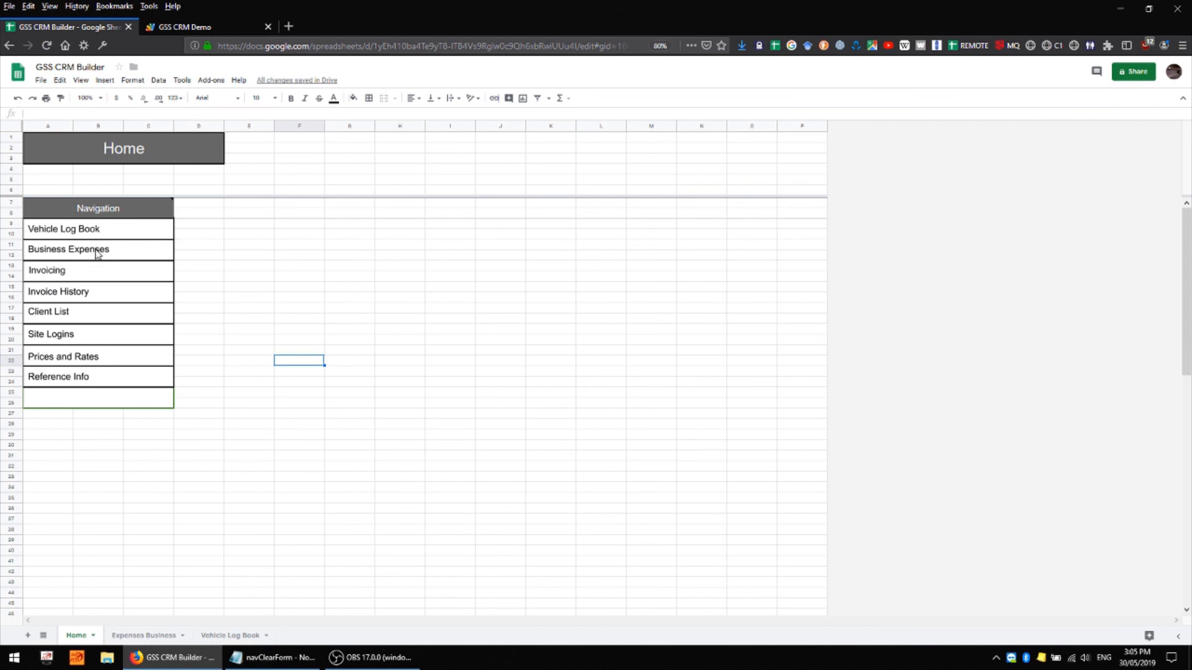
Confirm Business Expenses opens Expenses Business via navToExpenses, then return to Home.
click(68, 249)
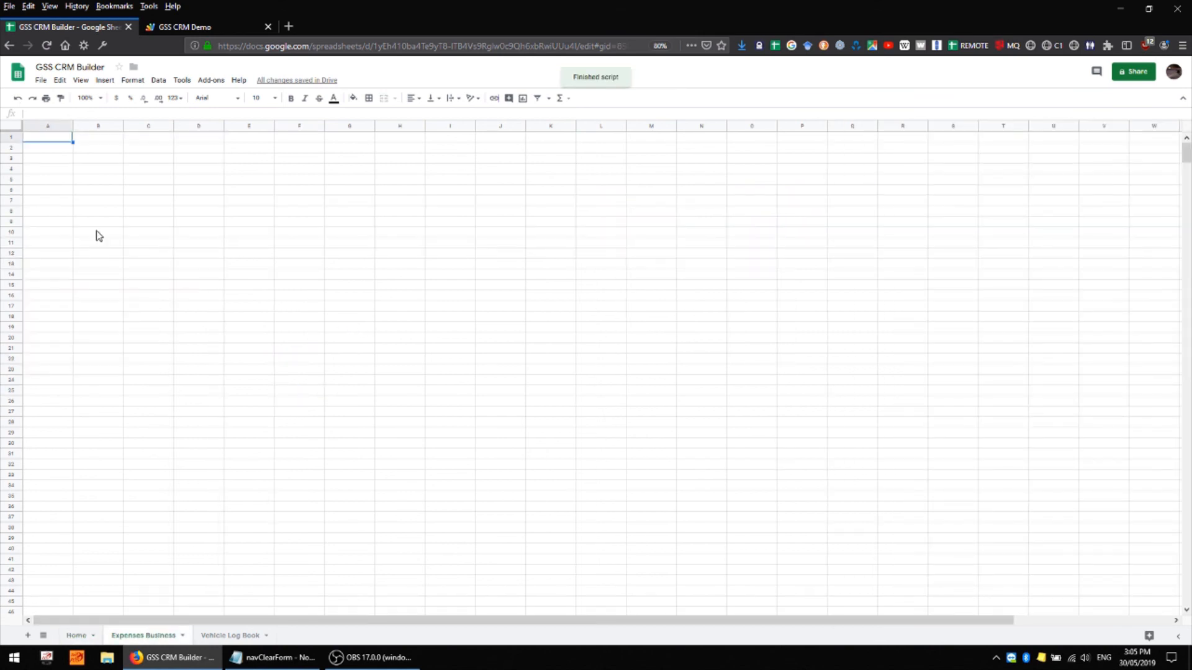
click(76, 636)
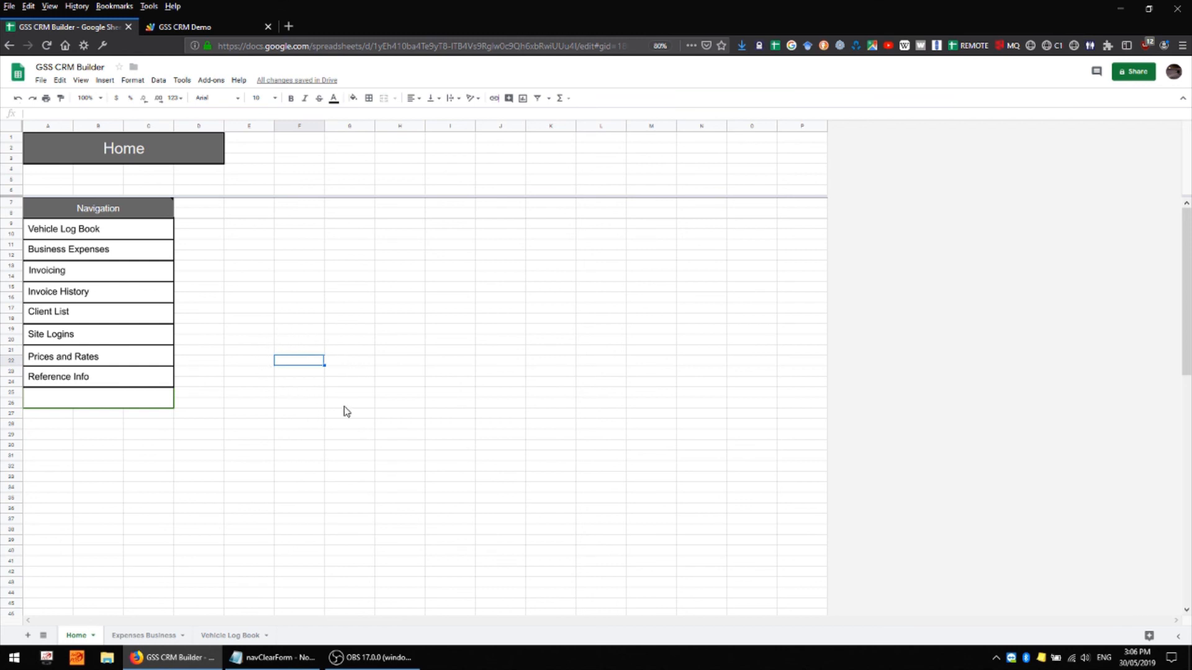
mouse_move(344, 352)
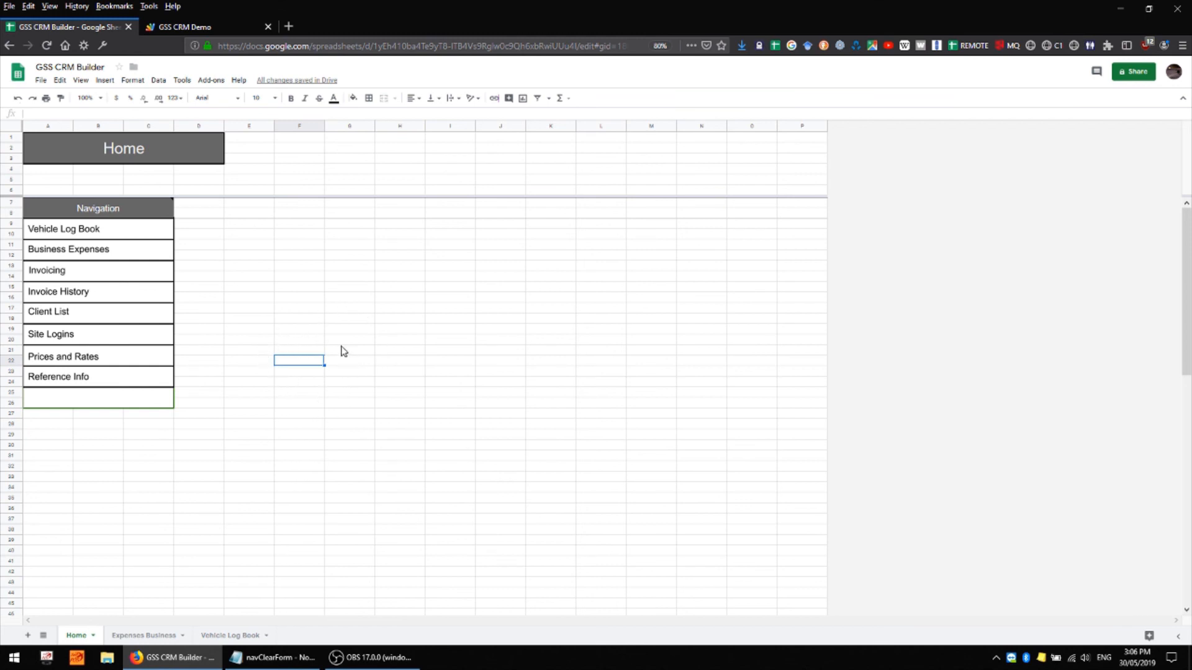
mouse_move(282, 355)
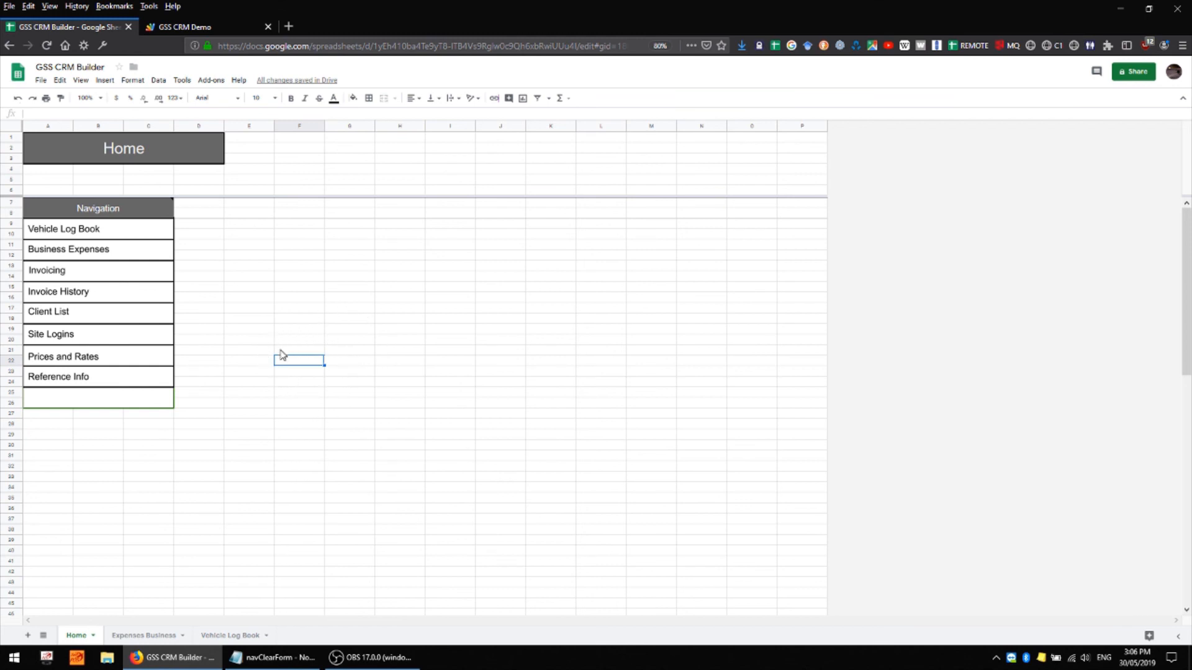
mouse_move(282, 377)
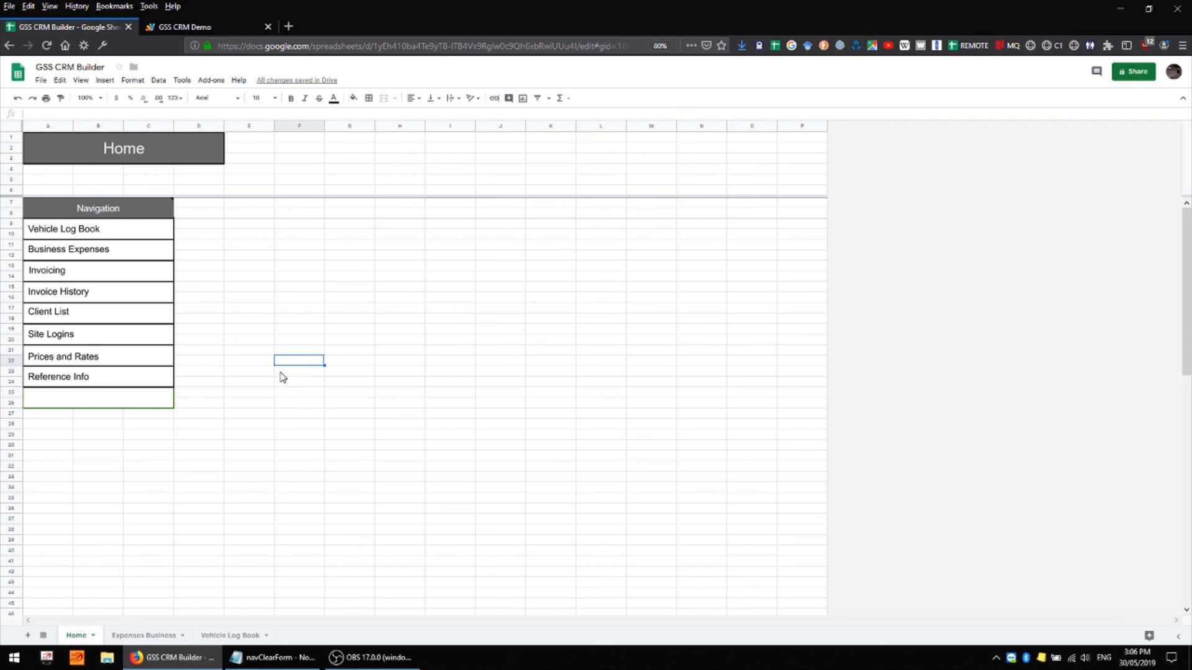
mouse_move(282, 389)
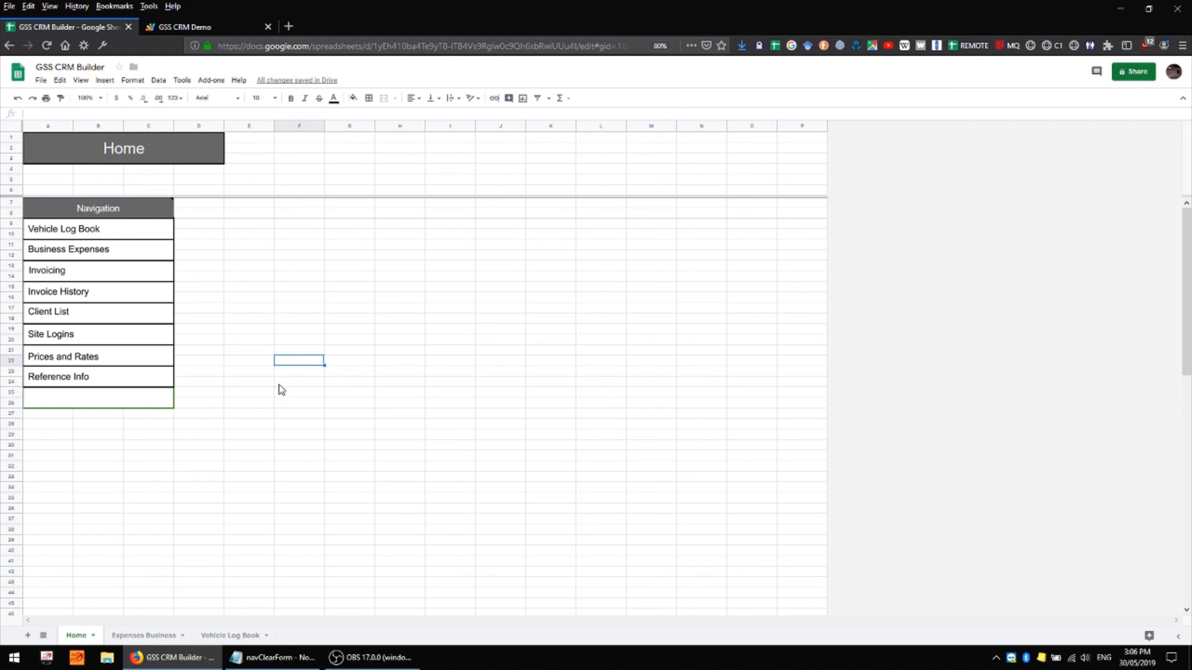
mouse_move(336, 377)
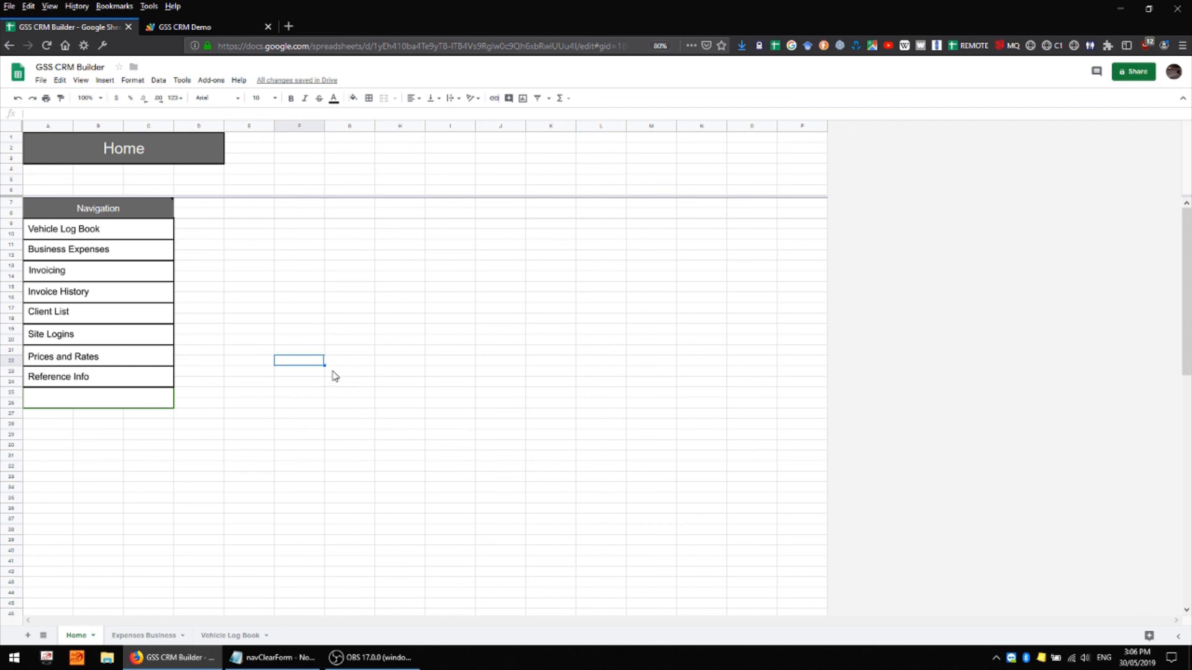
mouse_move(364, 369)
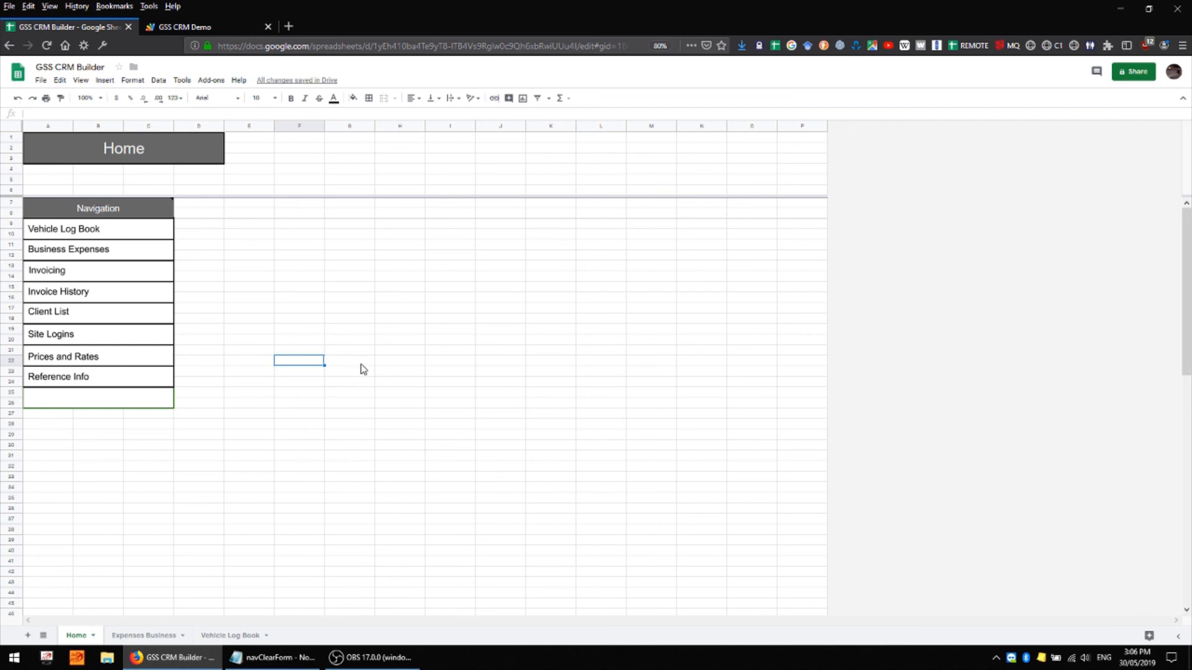